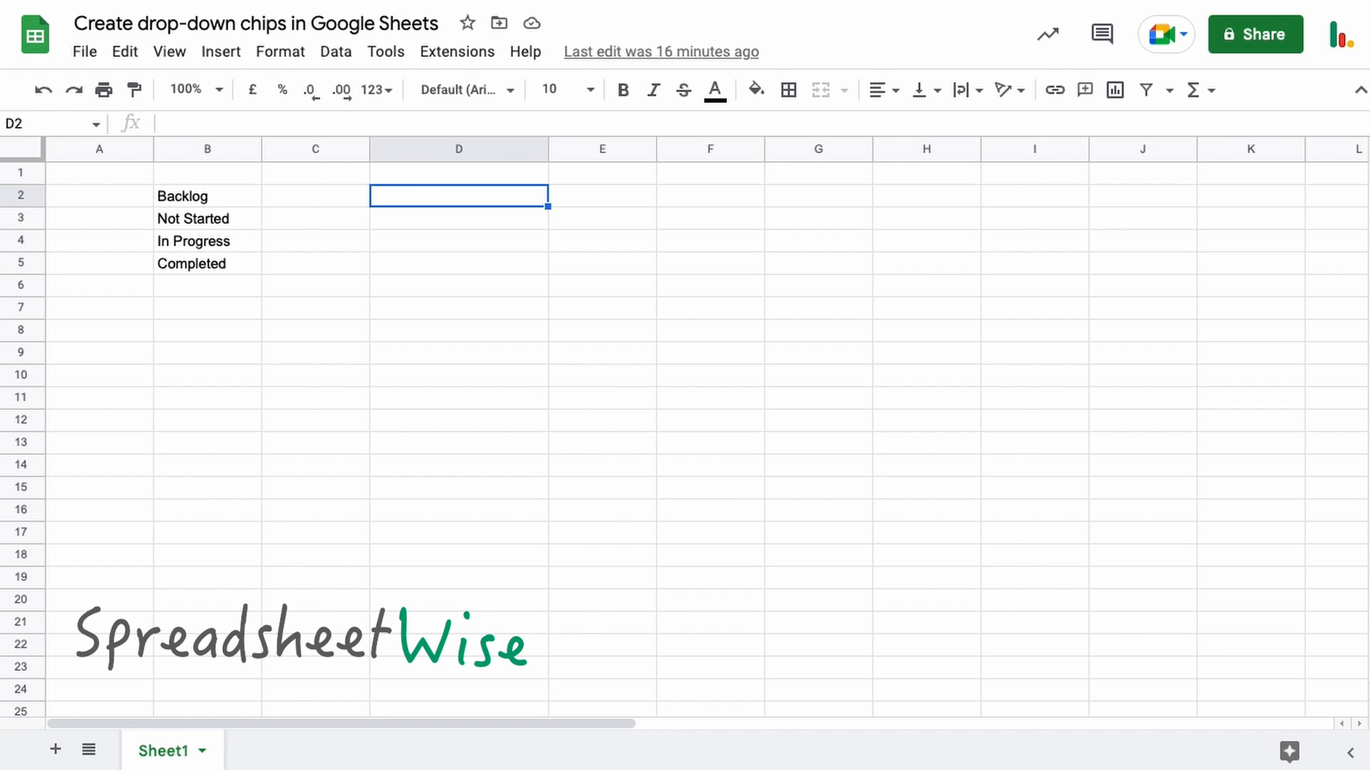
Step: Review statuses in B2:B5, check empty cell D2's context menu, then show the Insert menu
drag(207, 195, 207, 263)
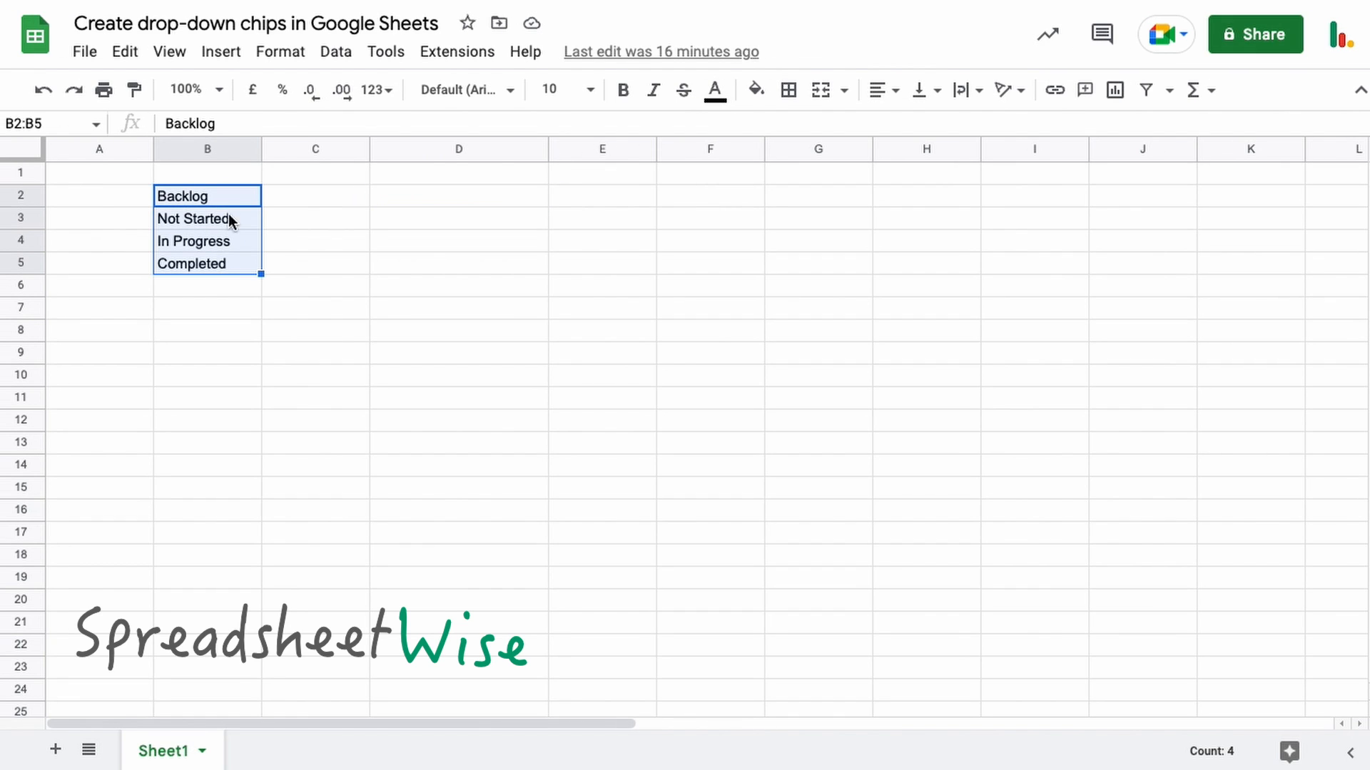
mouse_move(220, 201)
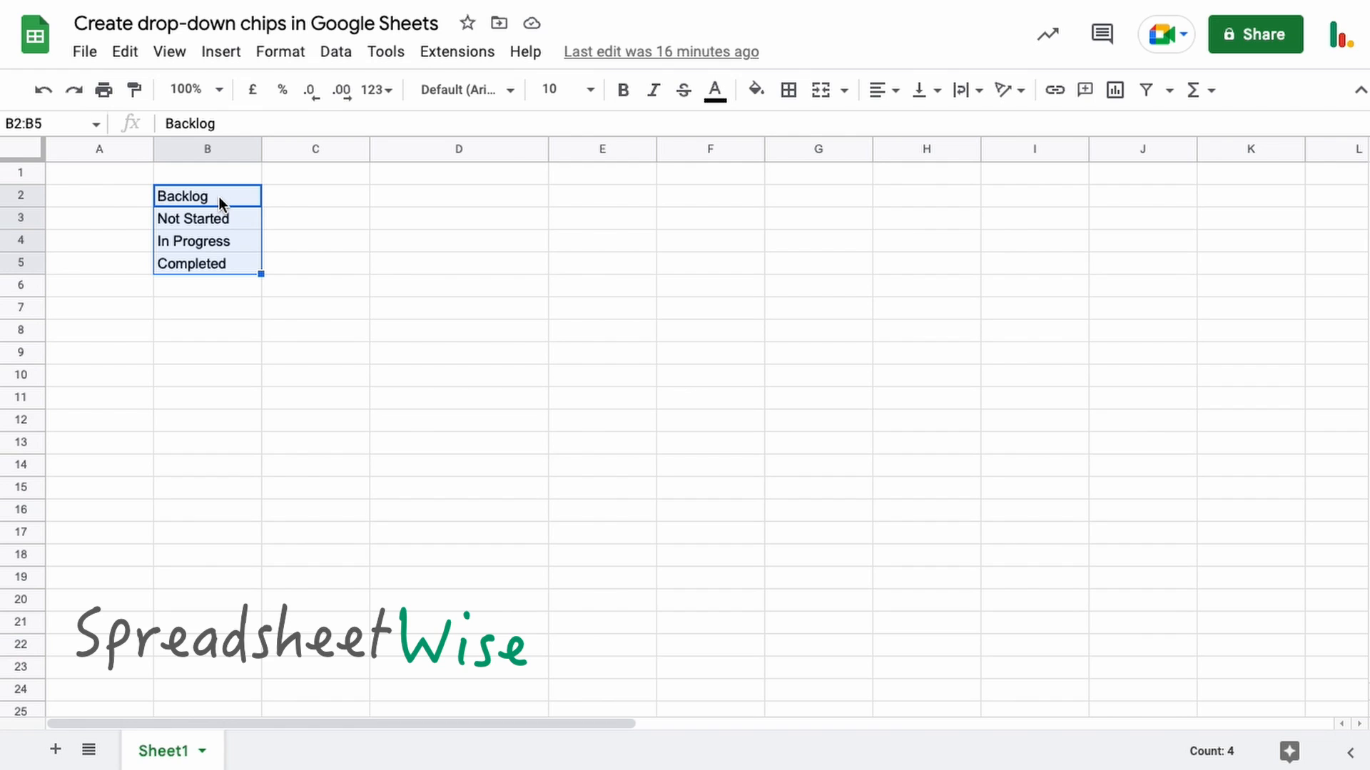
mouse_move(254, 206)
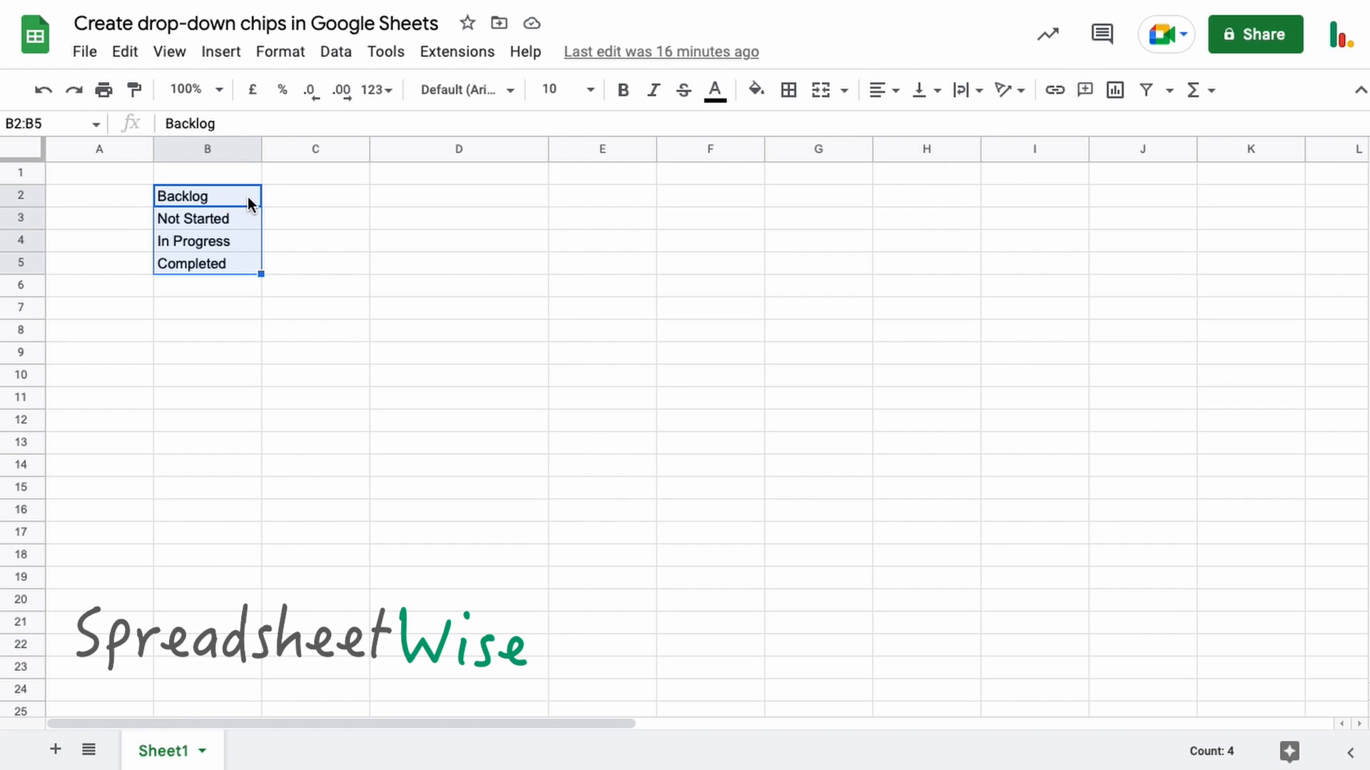
click(459, 195)
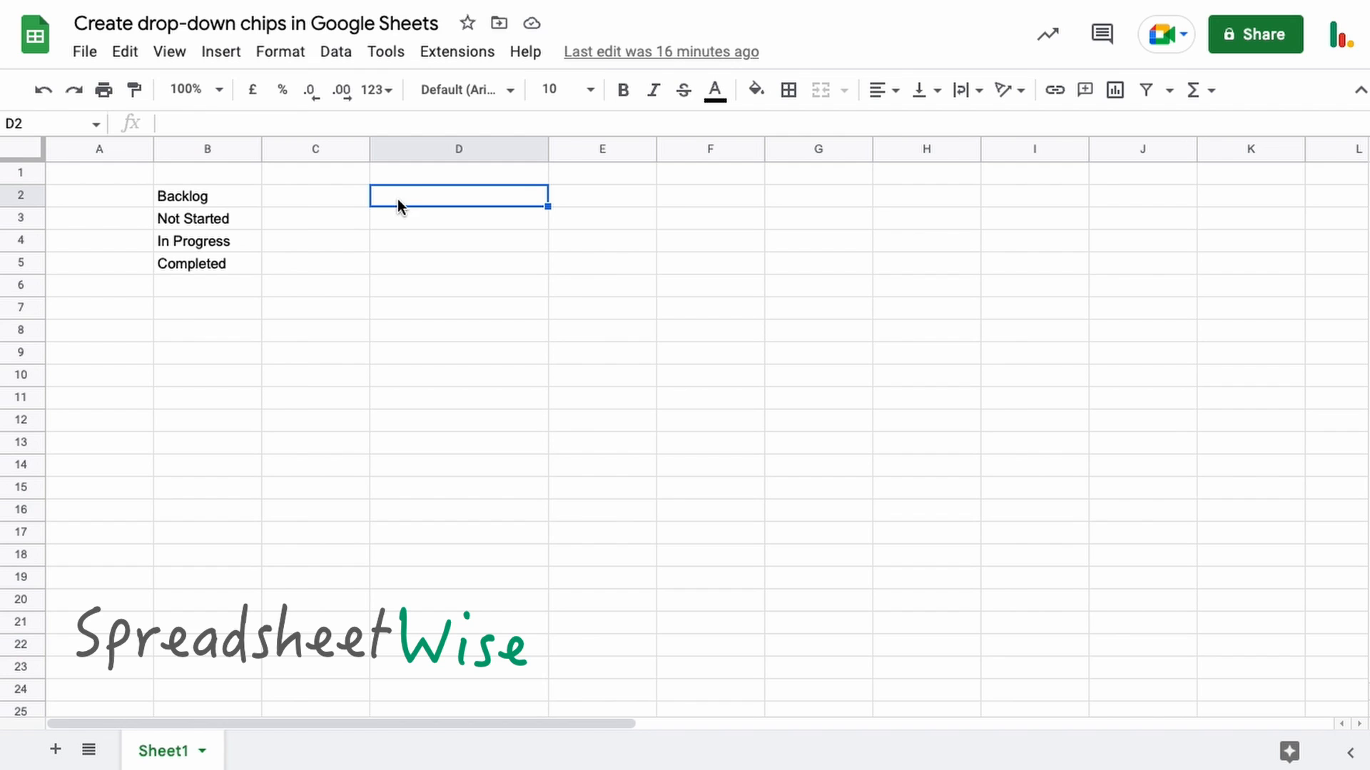
mouse_move(419, 208)
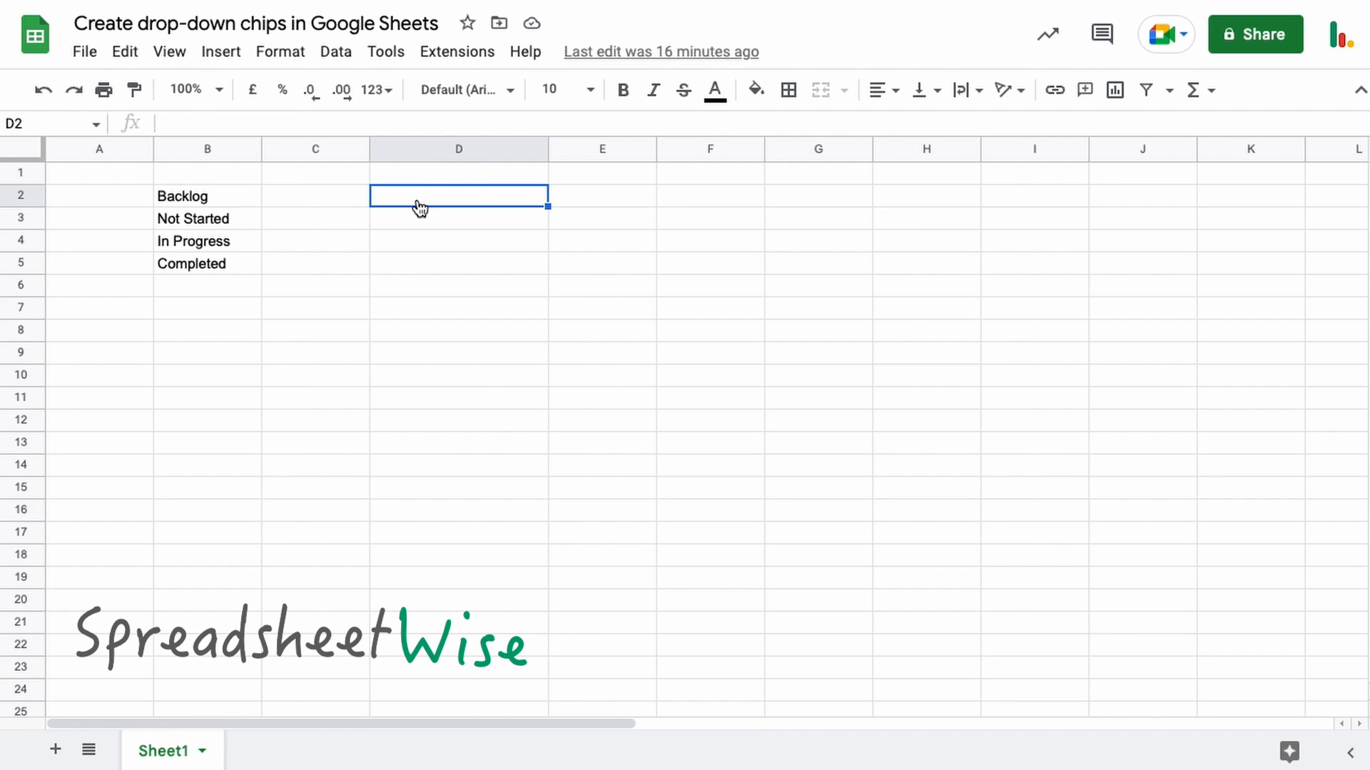
right_click(458, 194)
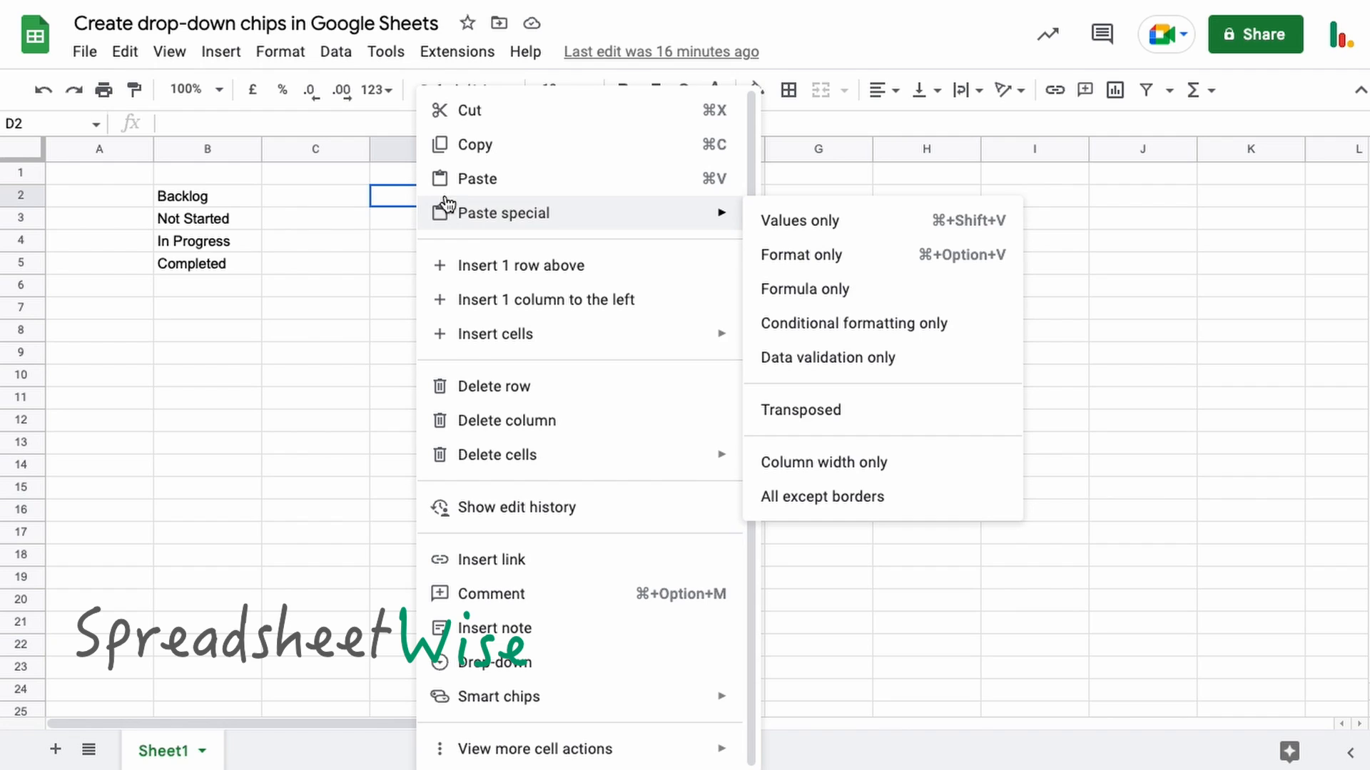
mouse_move(533, 664)
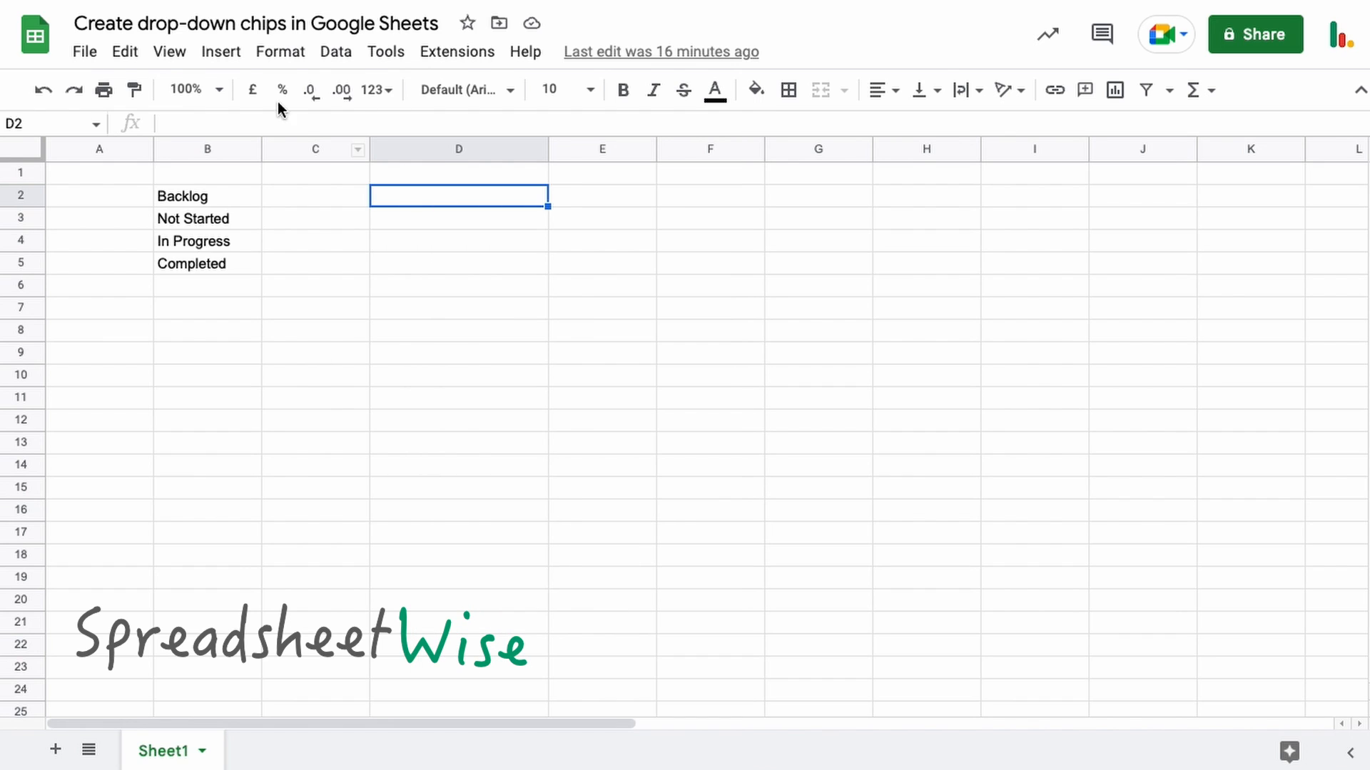
mouse_move(220, 51)
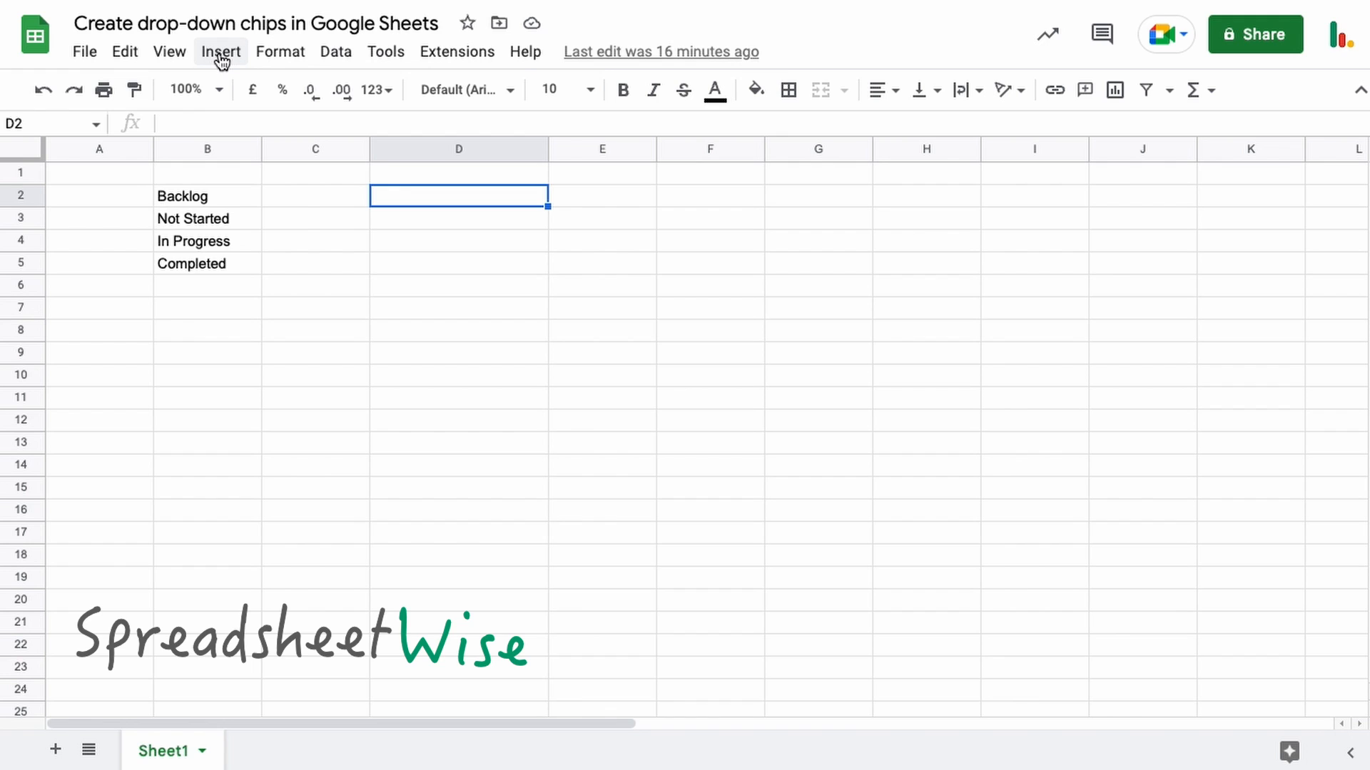
click(221, 51)
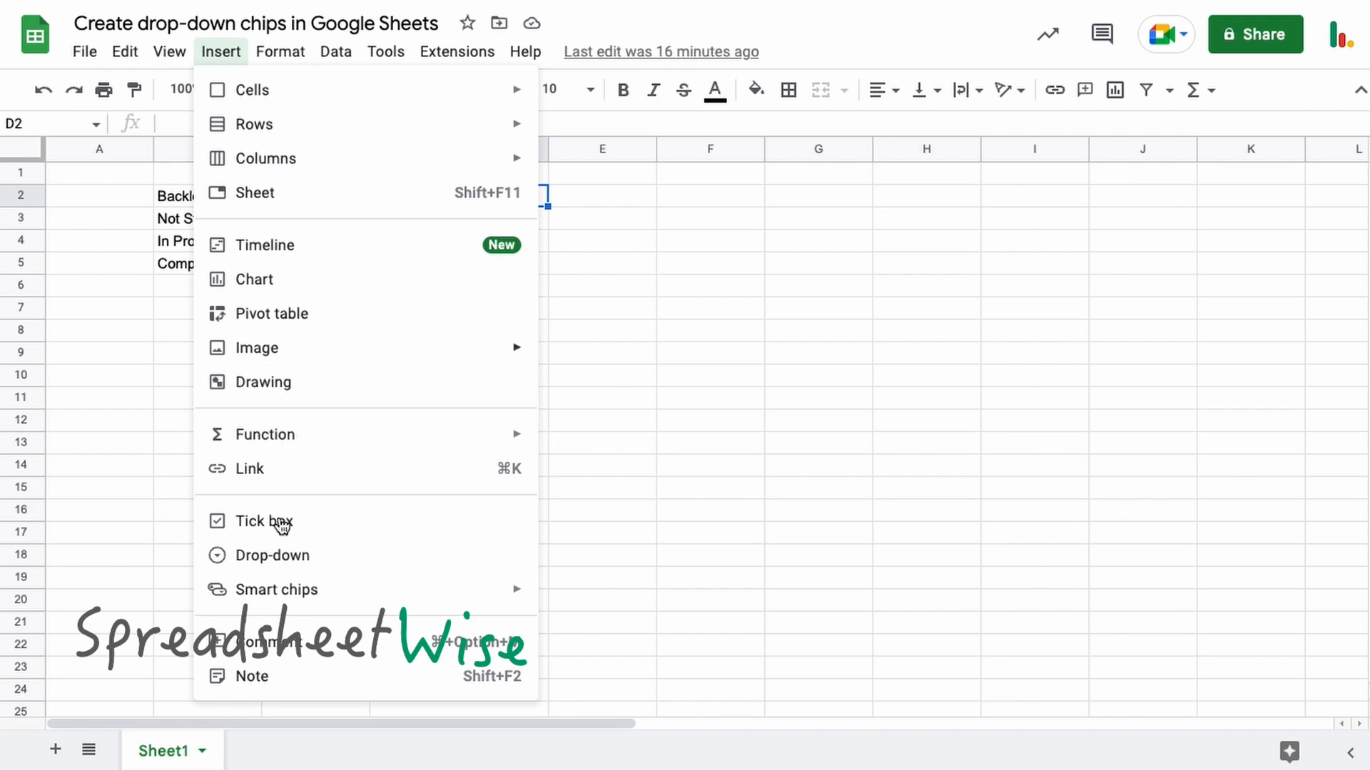
mouse_move(327, 568)
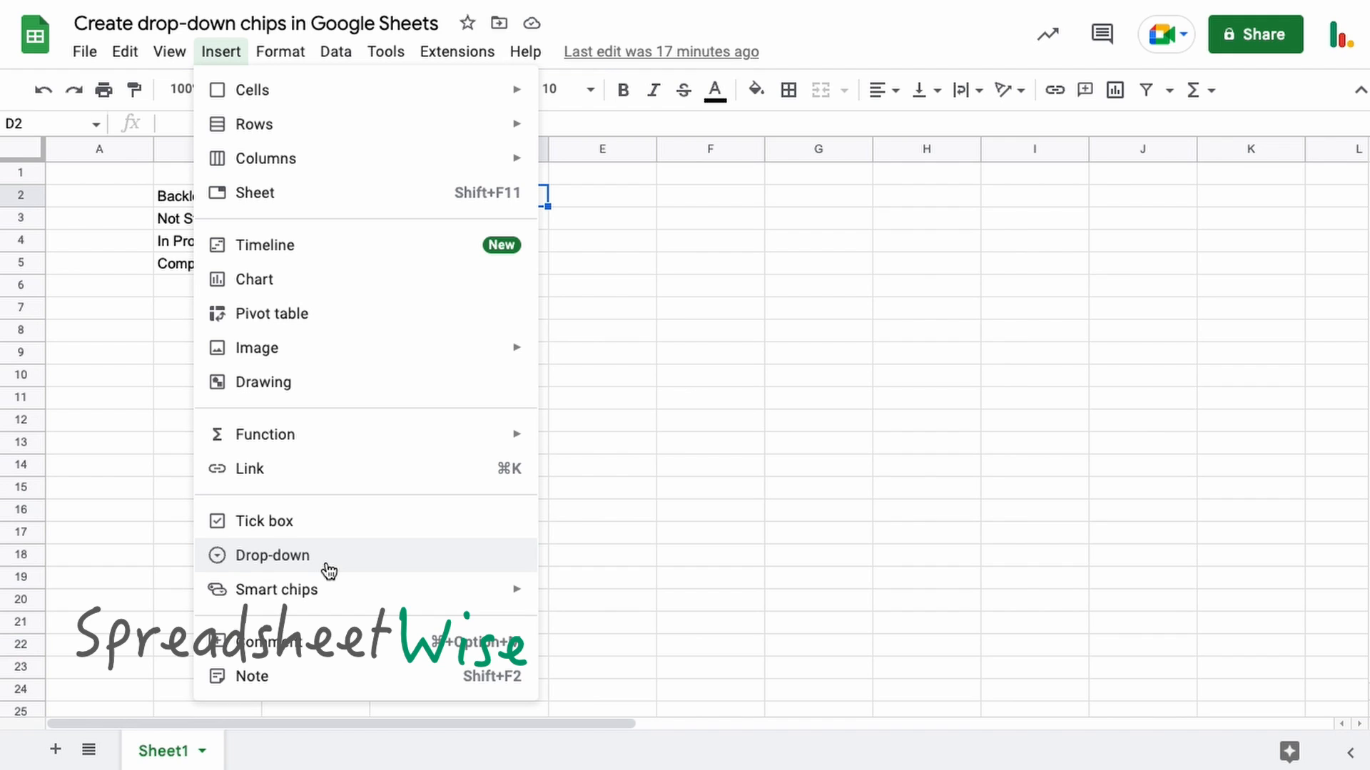
Step: Insert a drop-down chip into D2, creating a rule with two placeholder options
click(270, 555)
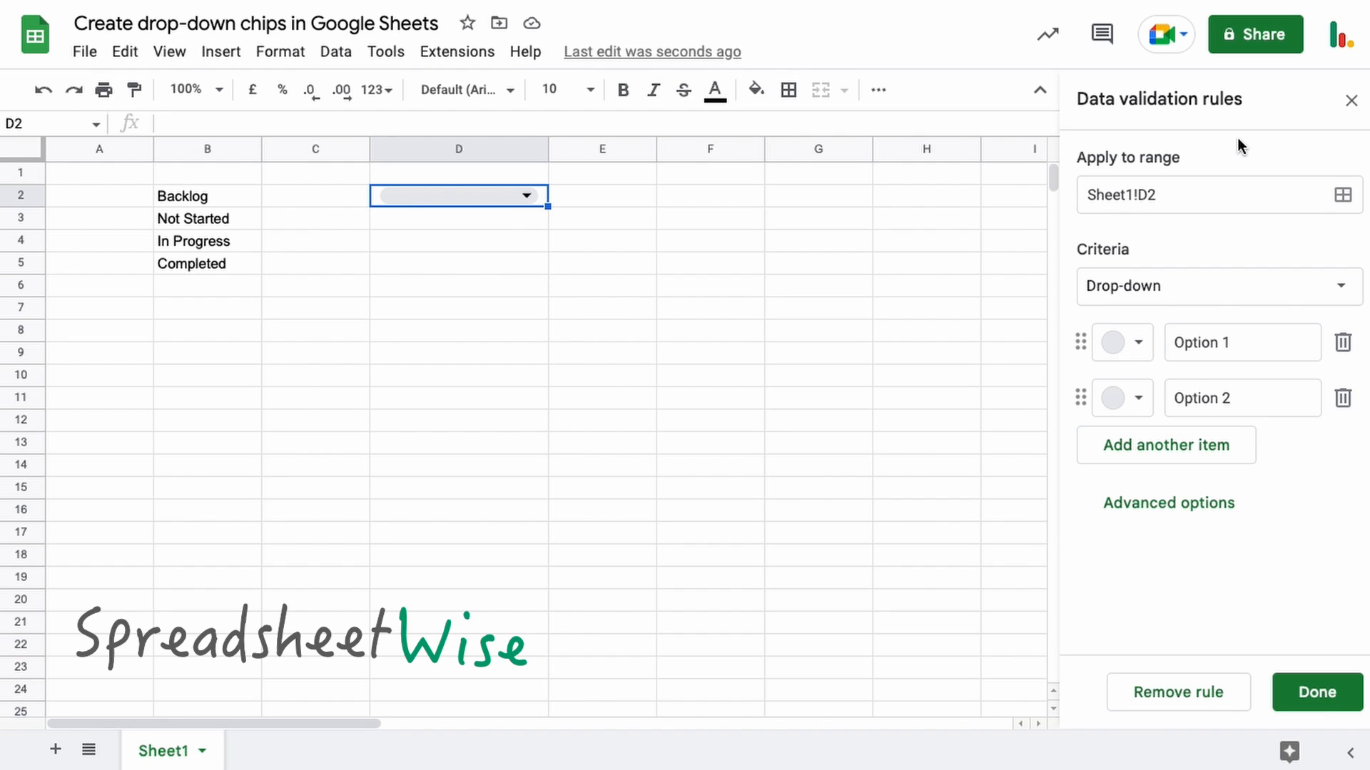
mouse_move(1280, 143)
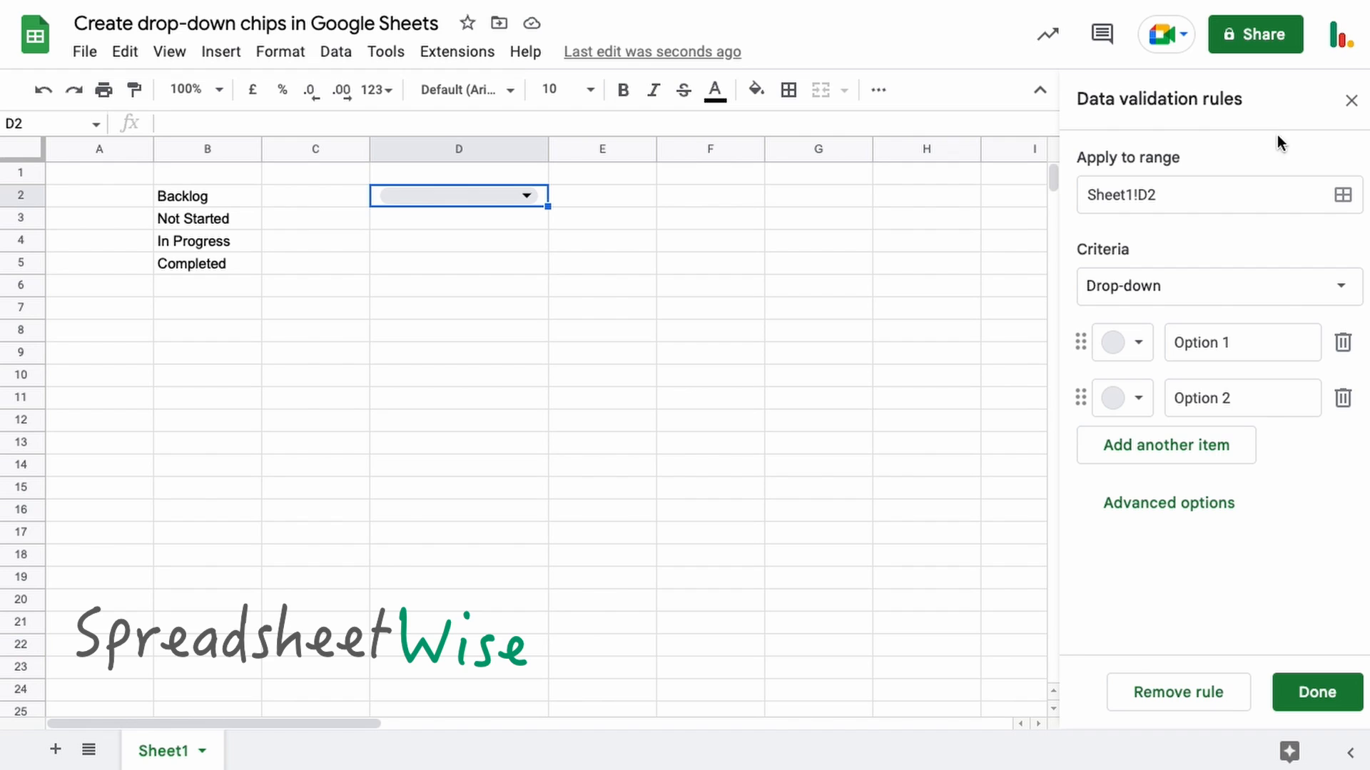
mouse_move(1235, 140)
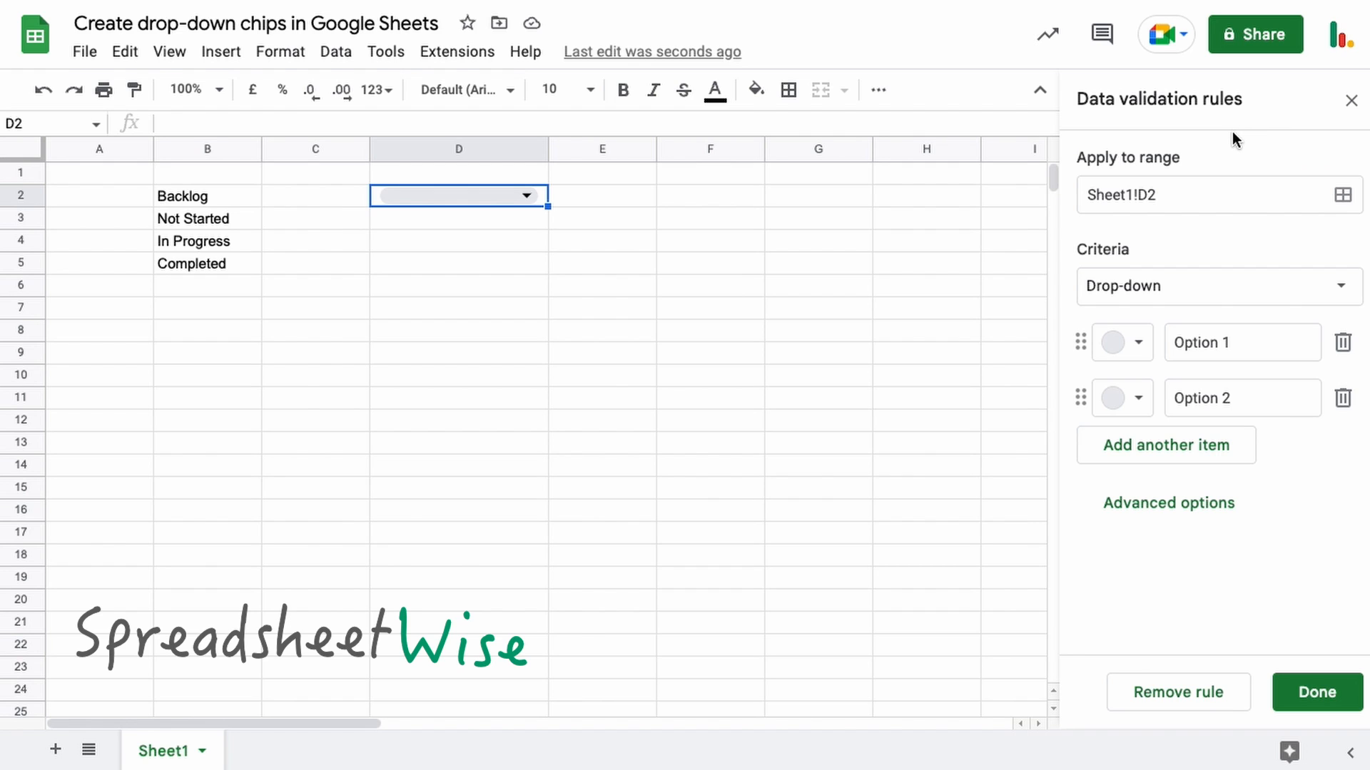
mouse_move(791, 231)
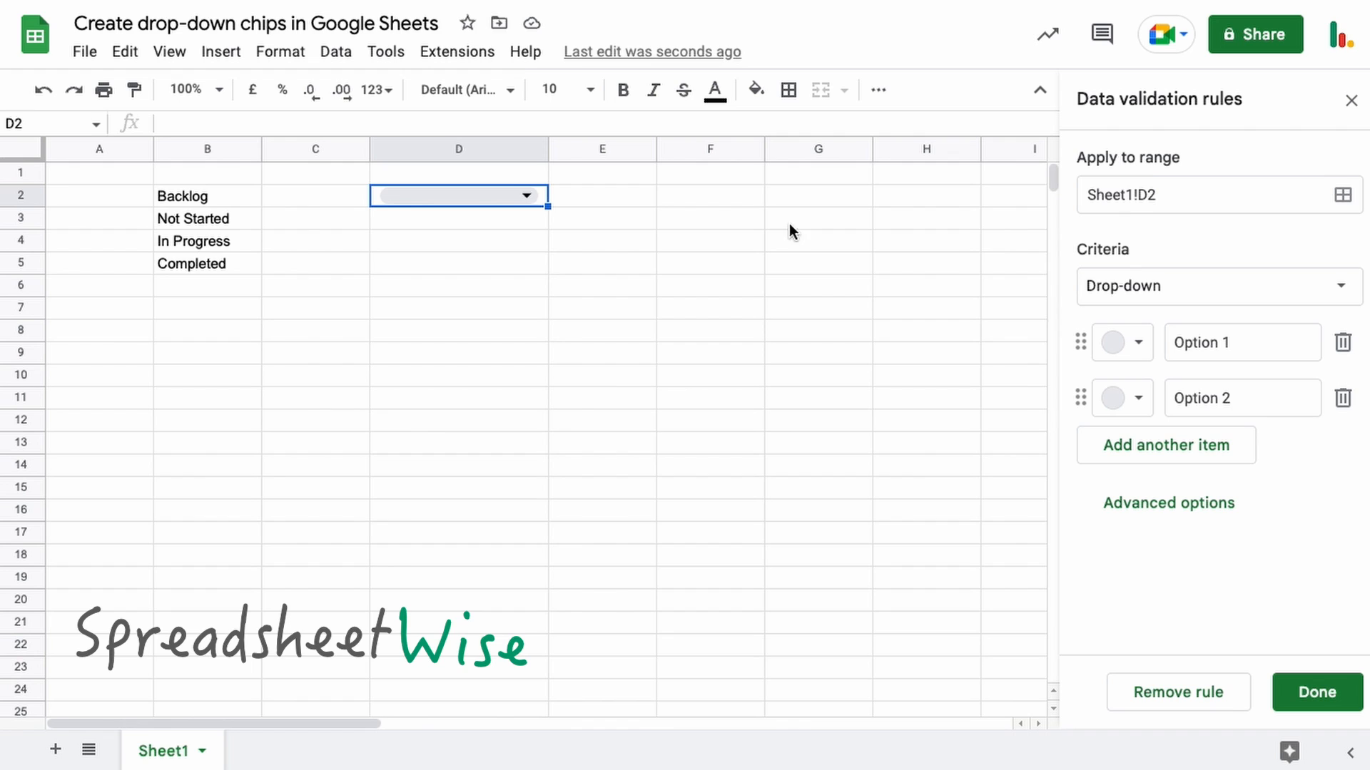
mouse_move(1115, 150)
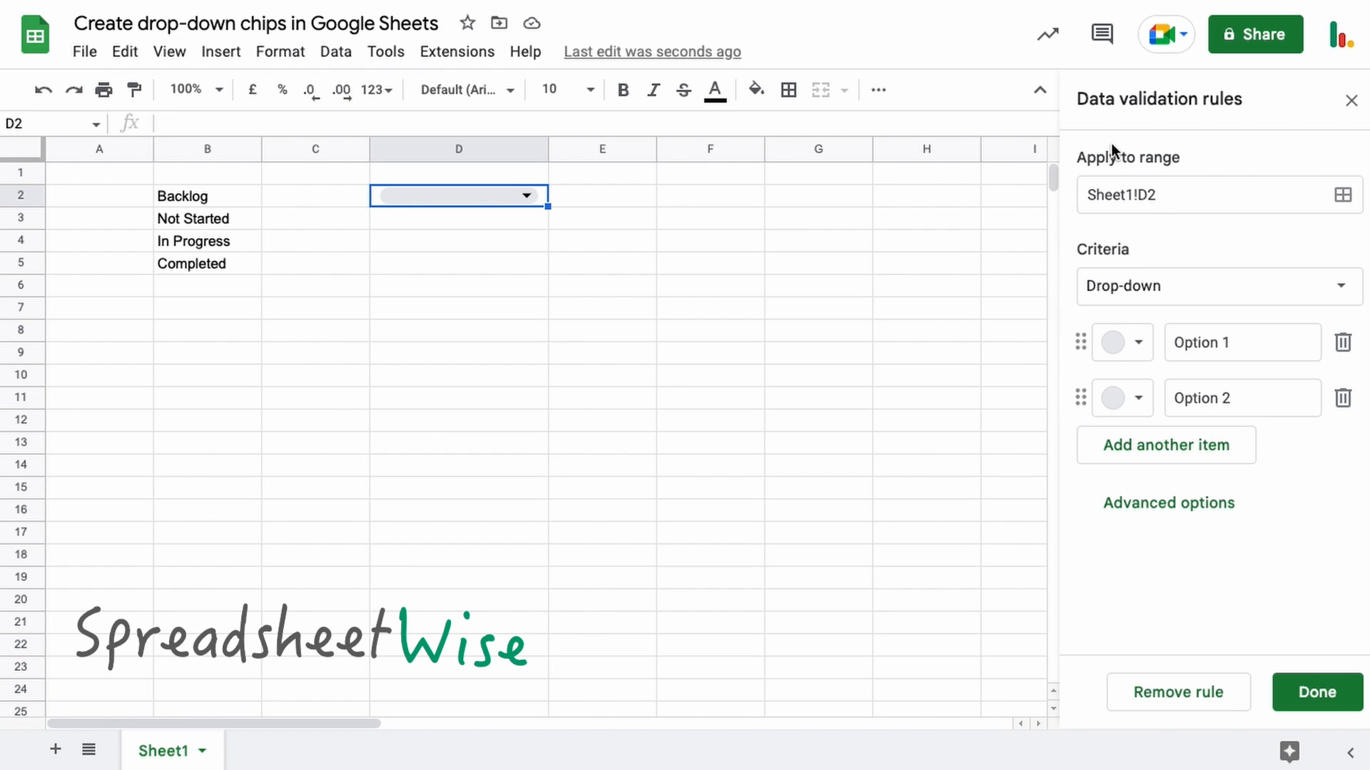
mouse_move(1214, 150)
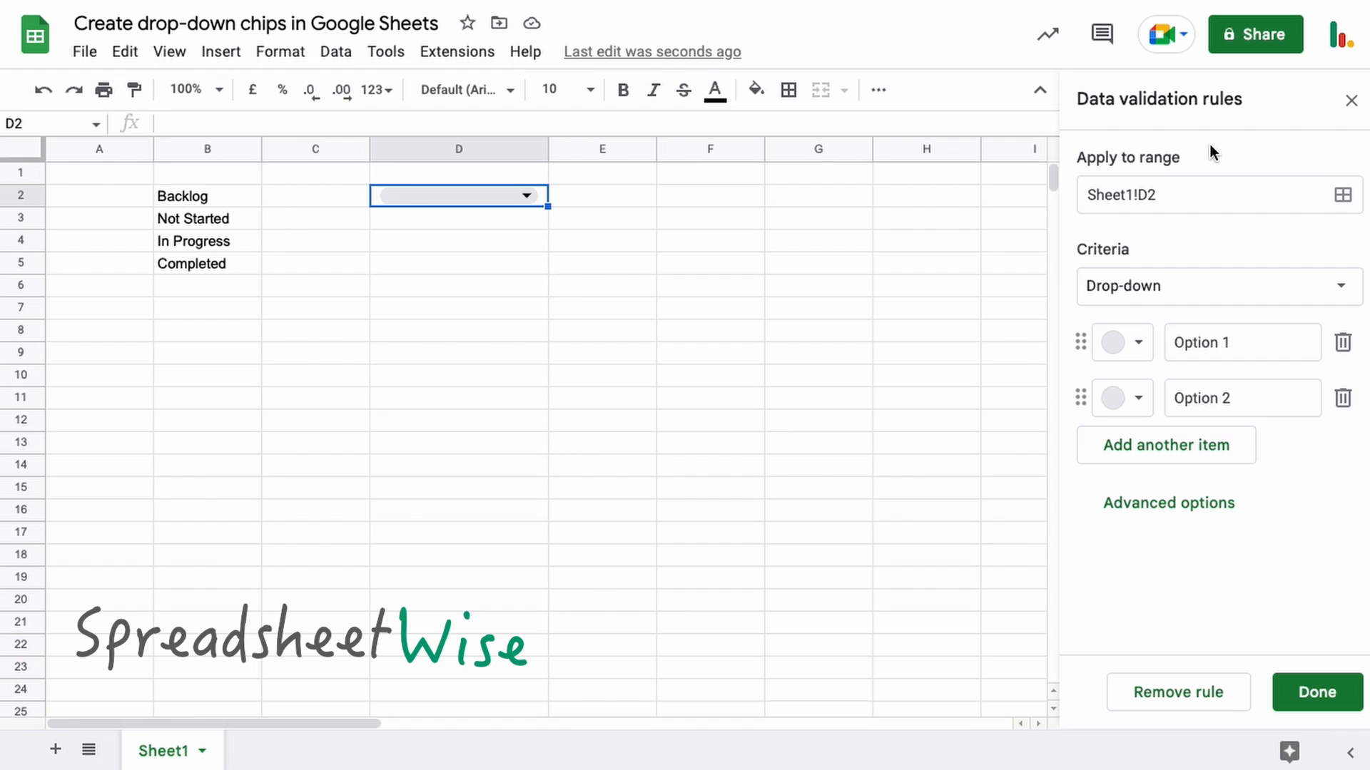
mouse_move(681, 313)
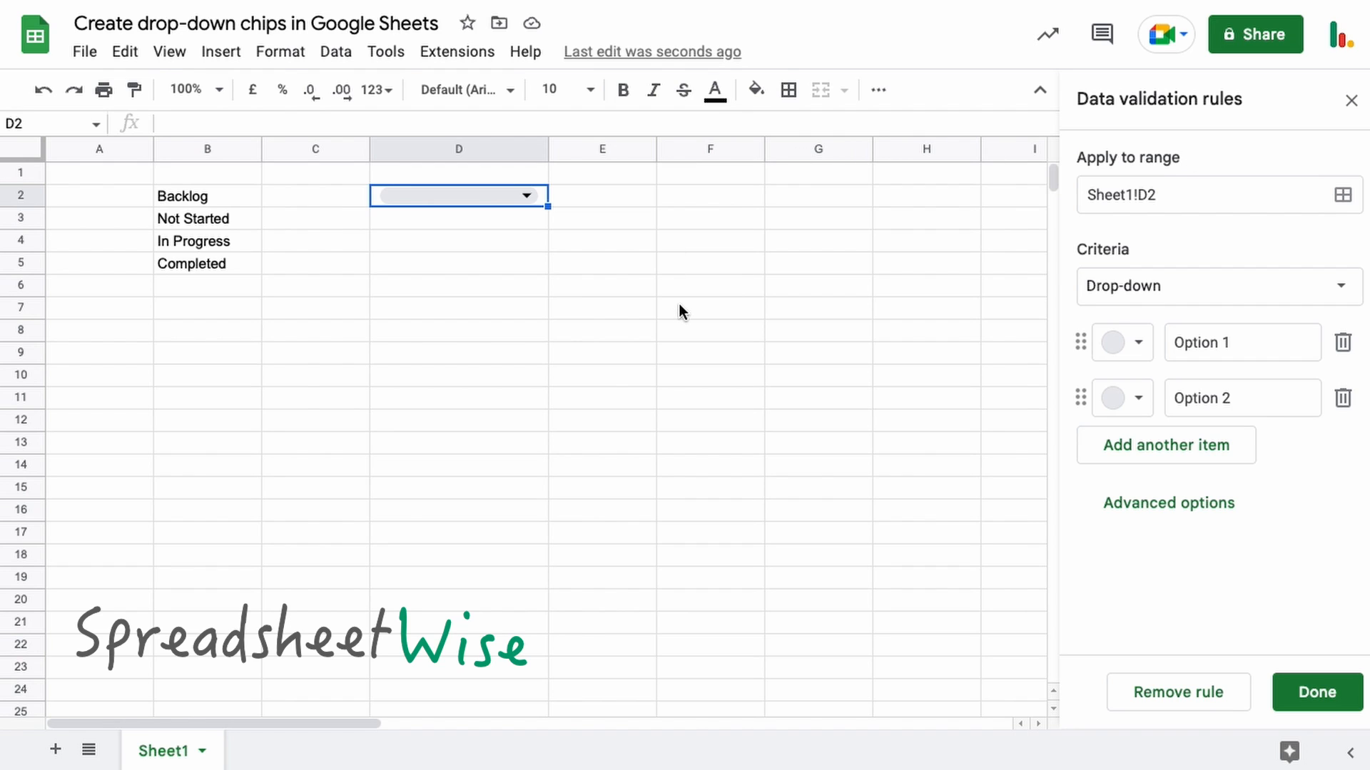
mouse_move(1080, 168)
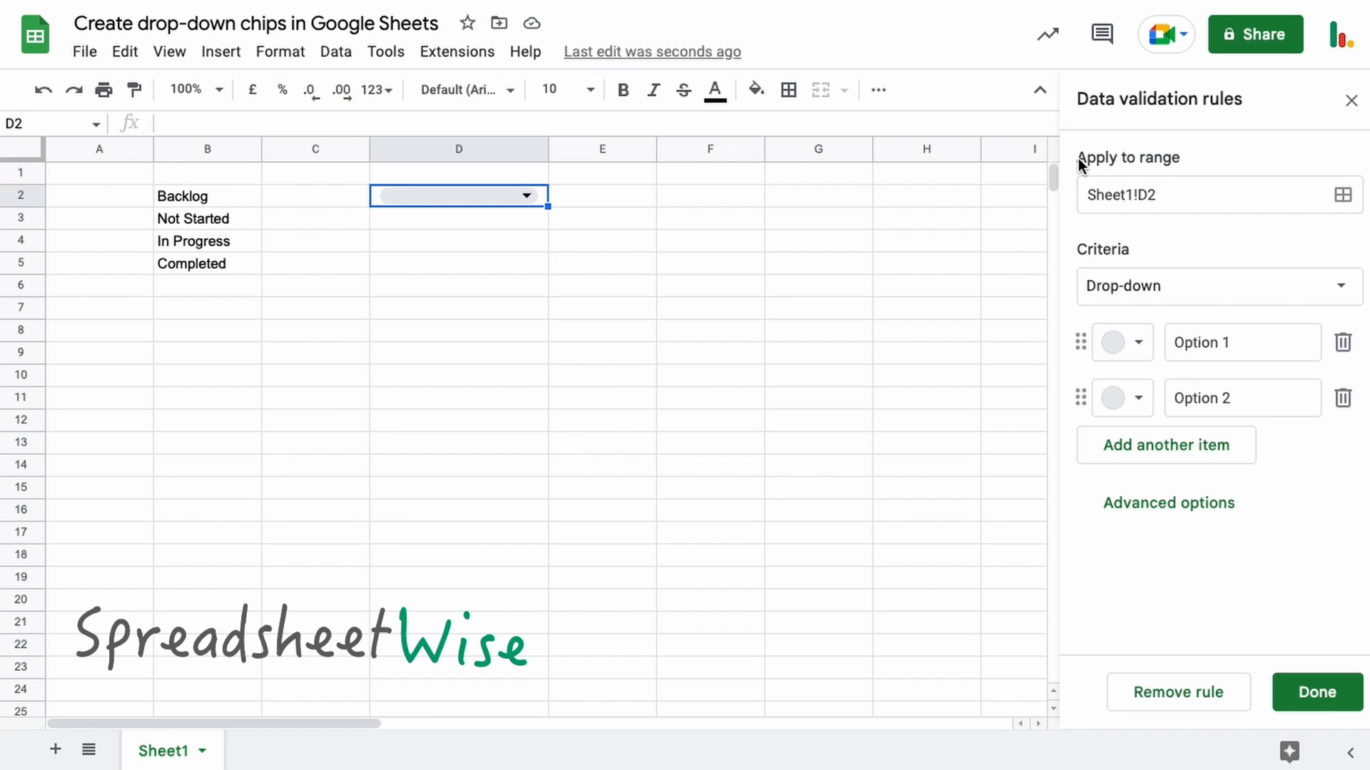
mouse_move(743, 214)
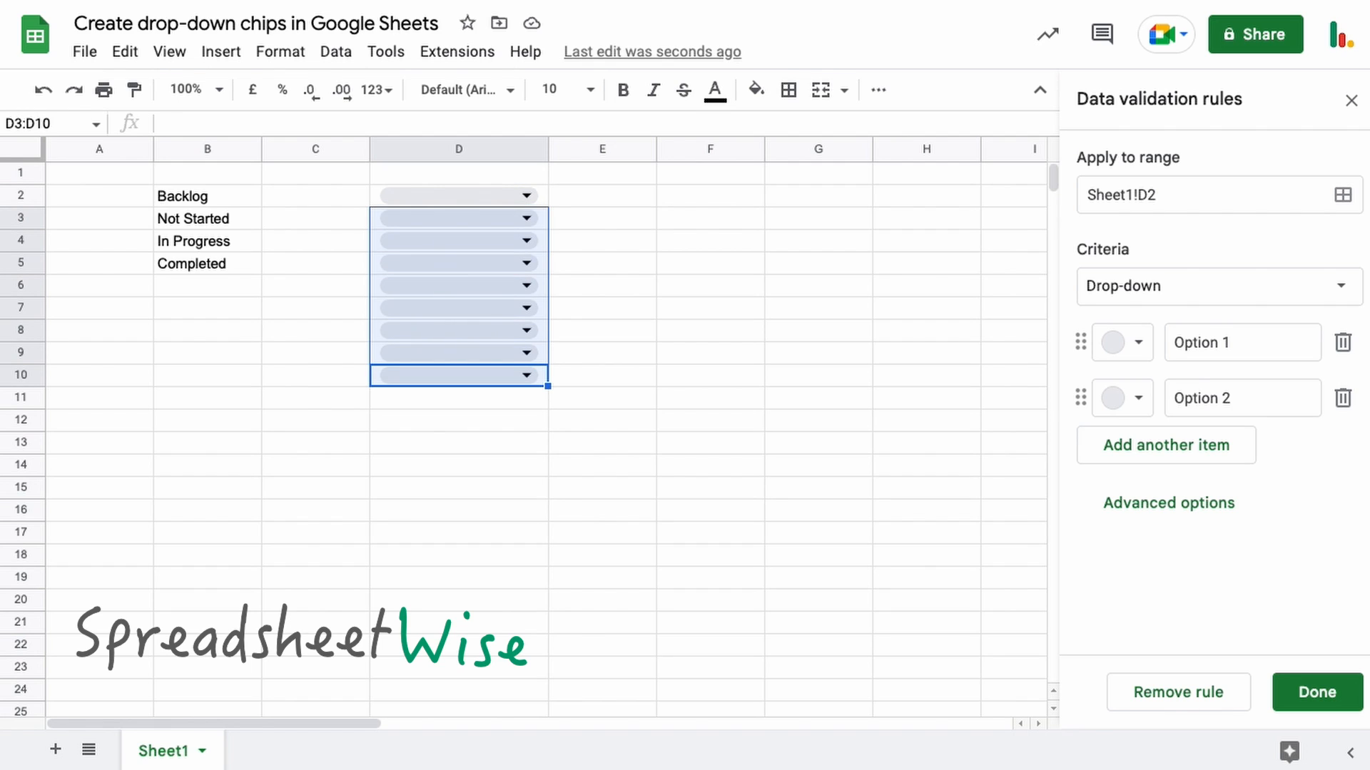
click(456, 195)
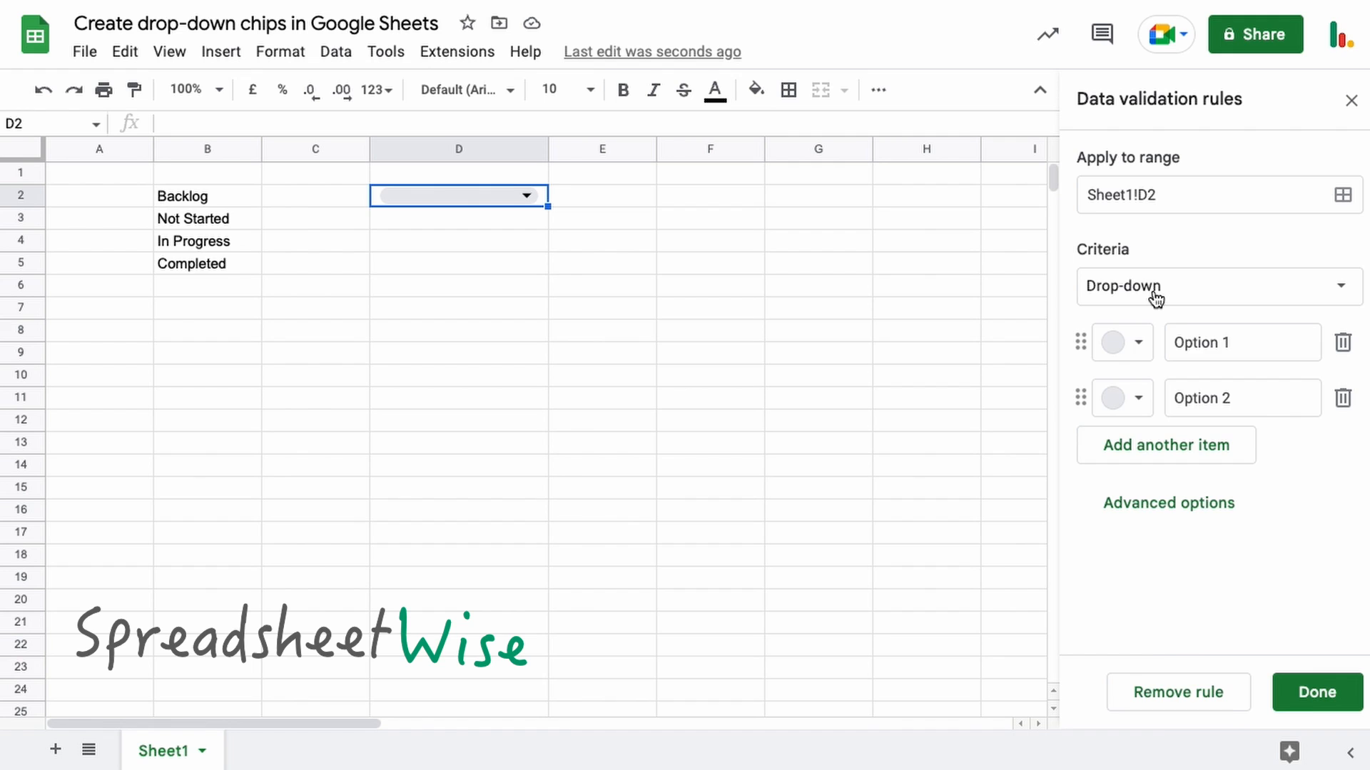
click(1214, 287)
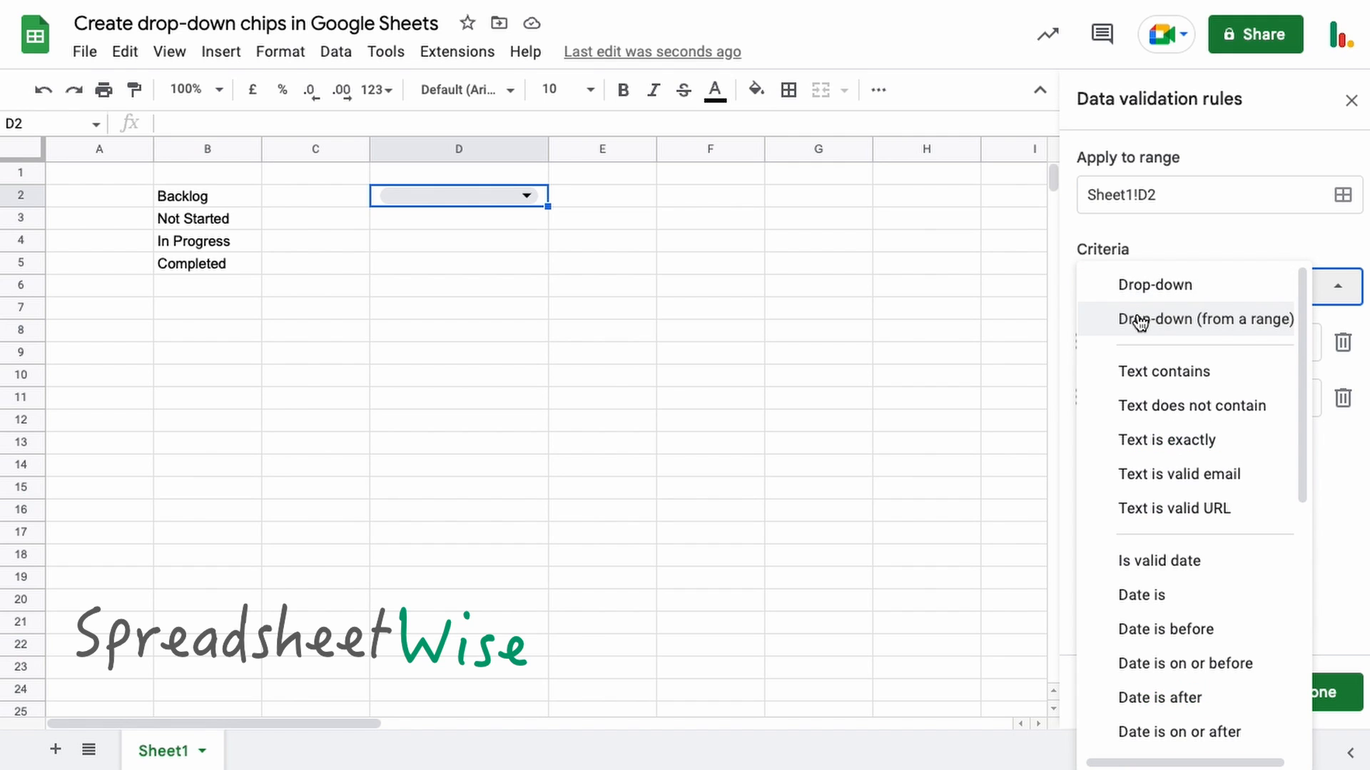
scroll(down, 3)
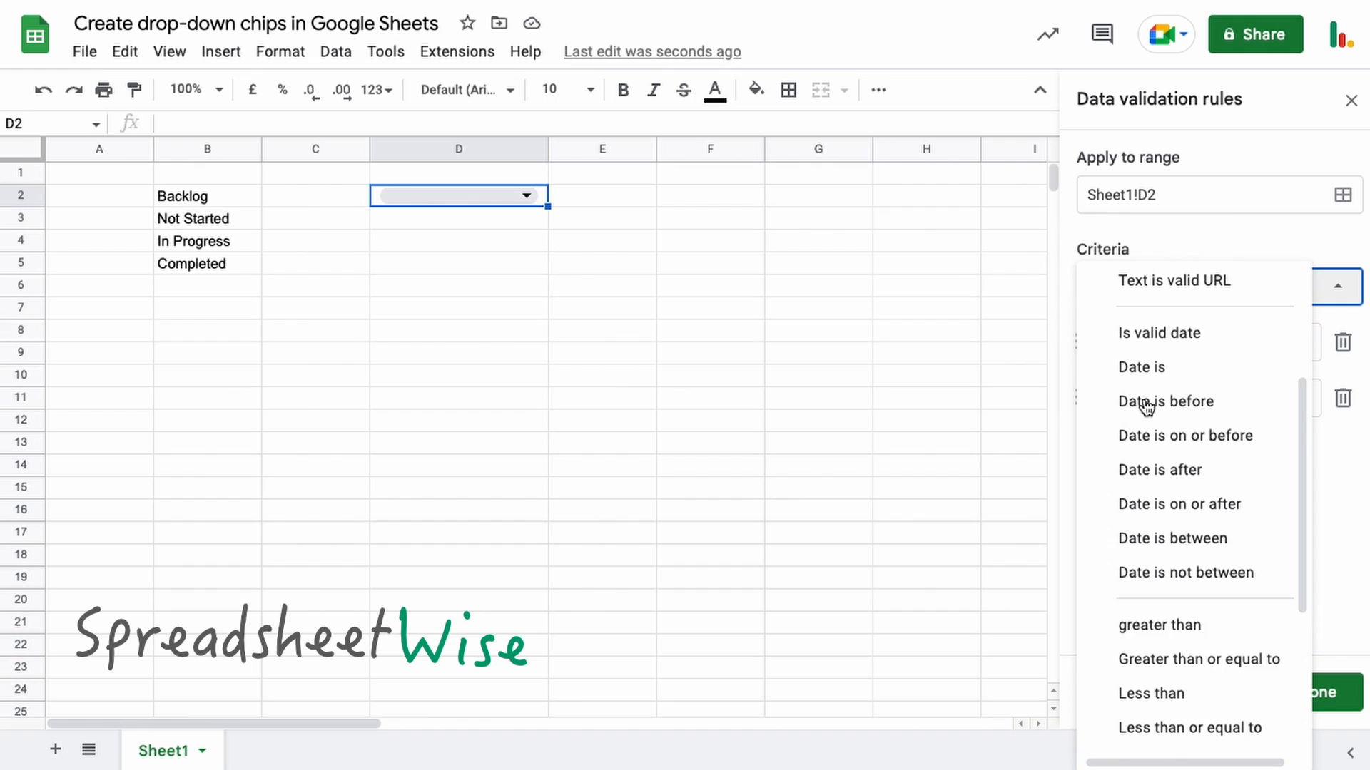
scroll(down, 3)
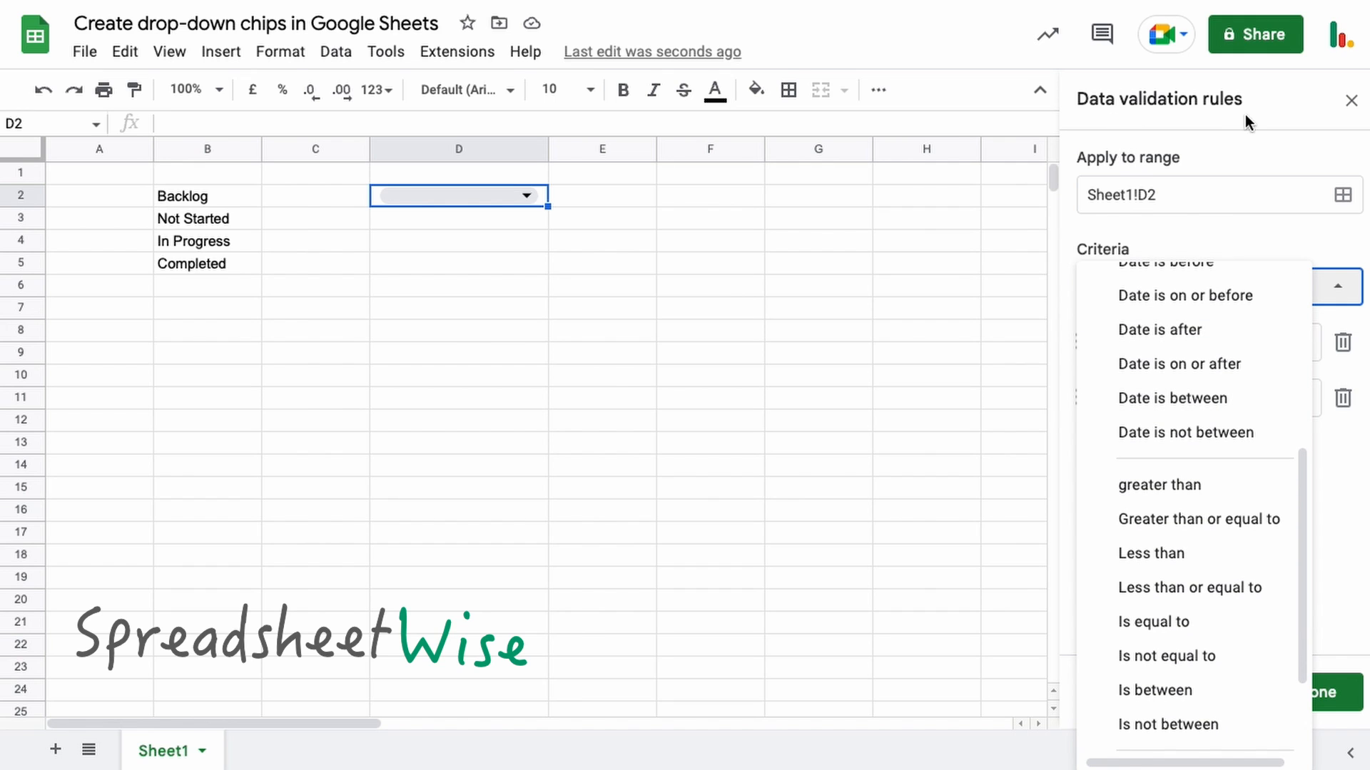
scroll(down, 3)
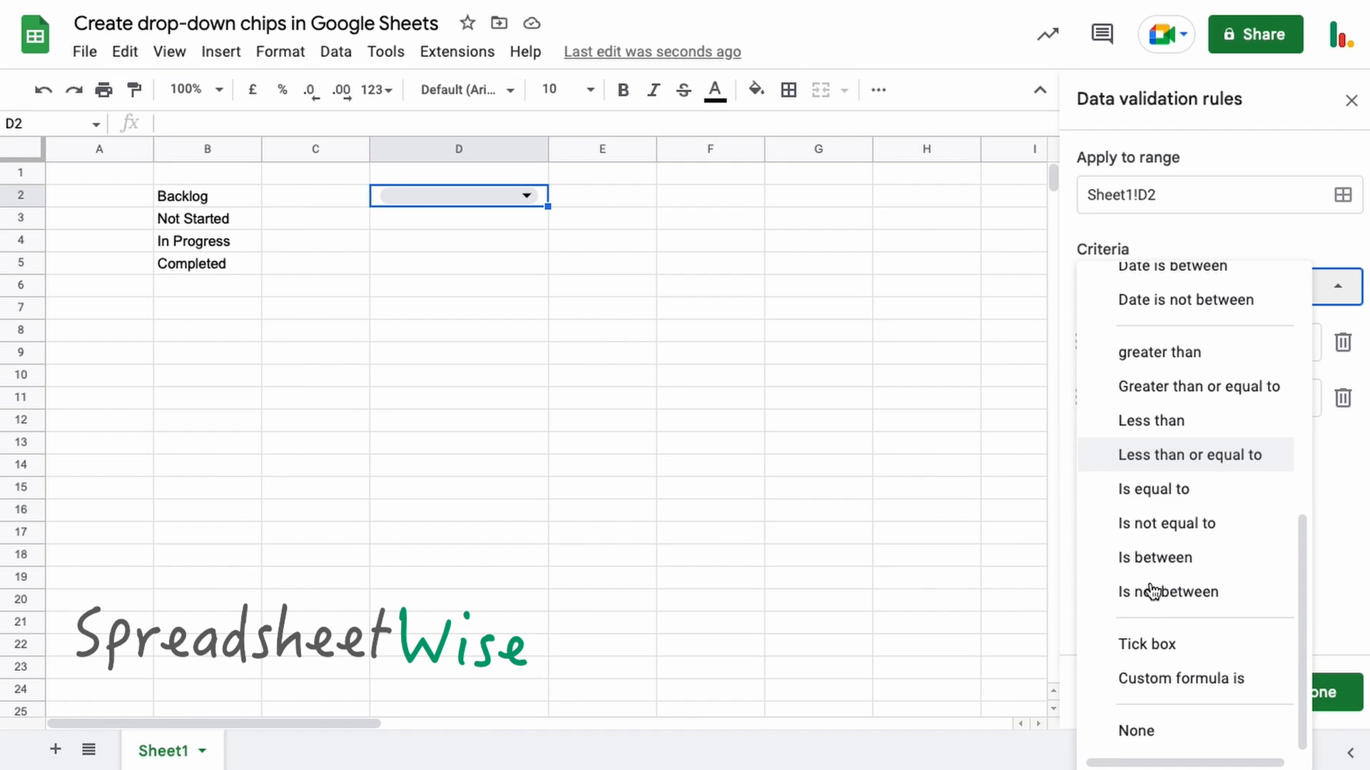
scroll(up, 3)
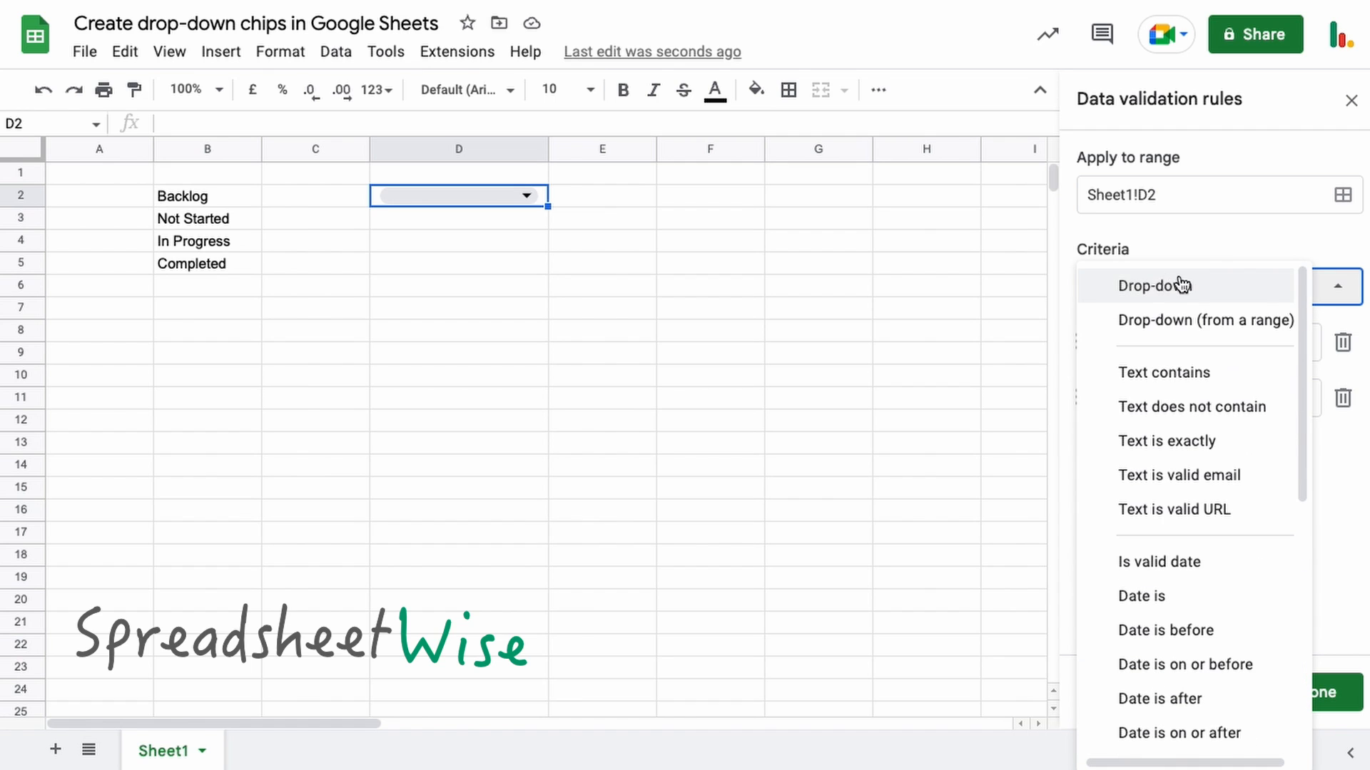
mouse_move(1210, 288)
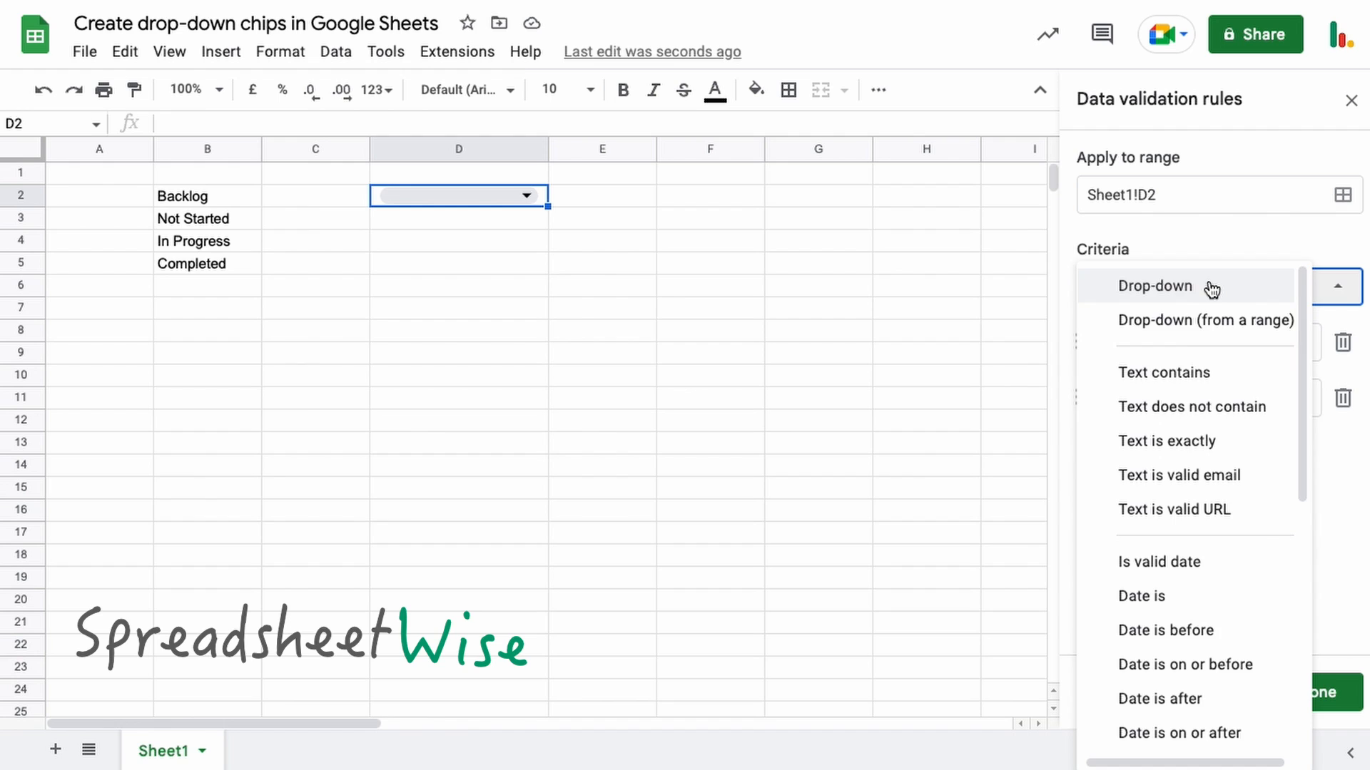
click(1155, 285)
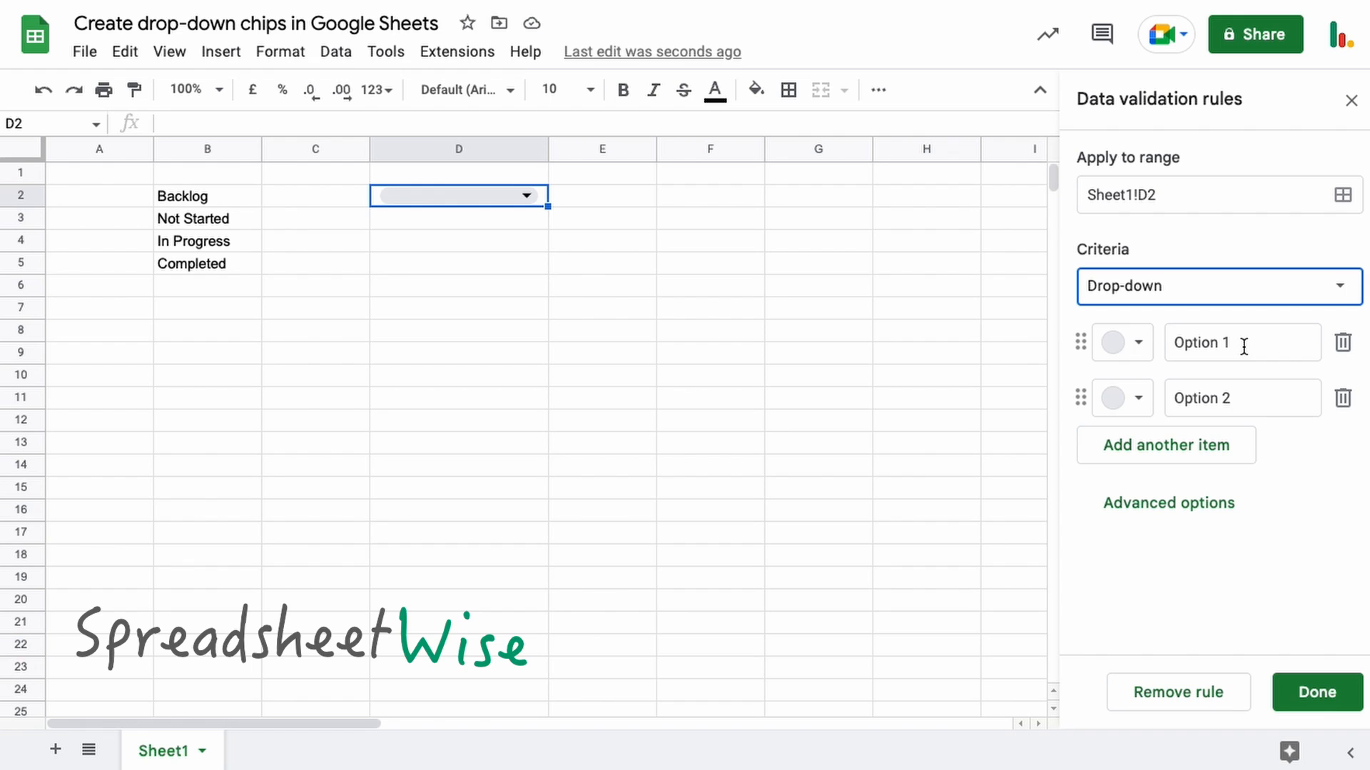
mouse_move(1200, 398)
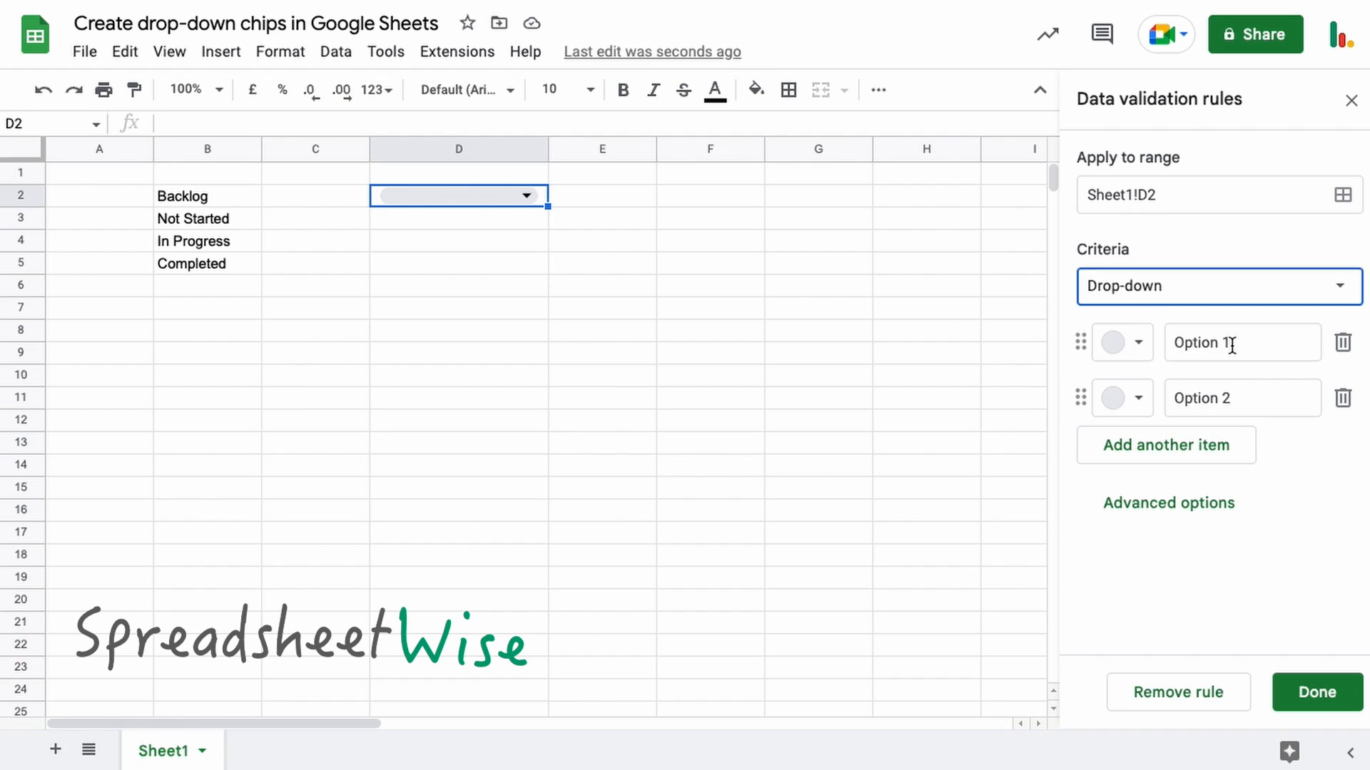
Step: Name the options Backlog and Not Started, colouring Backlog light red and Not Started yellow
text(Backlog)
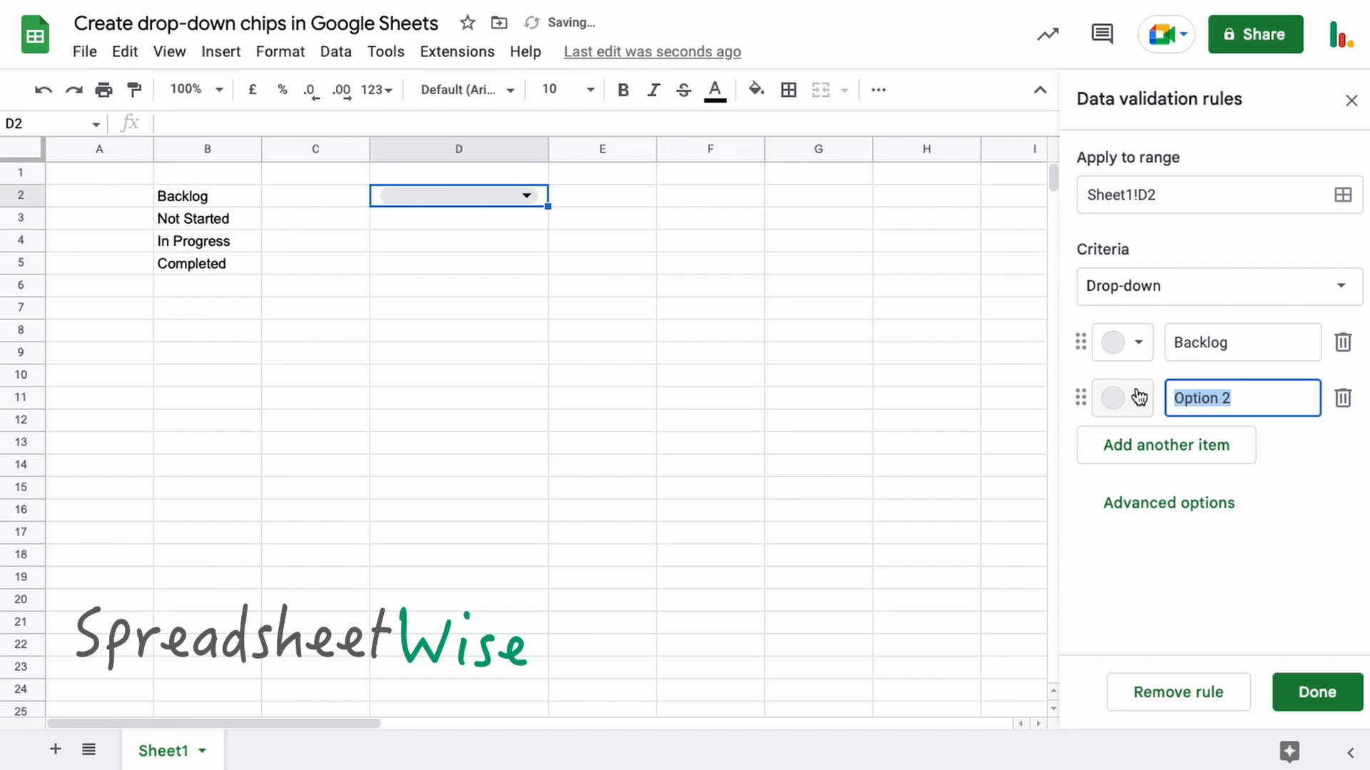
text(Not s)
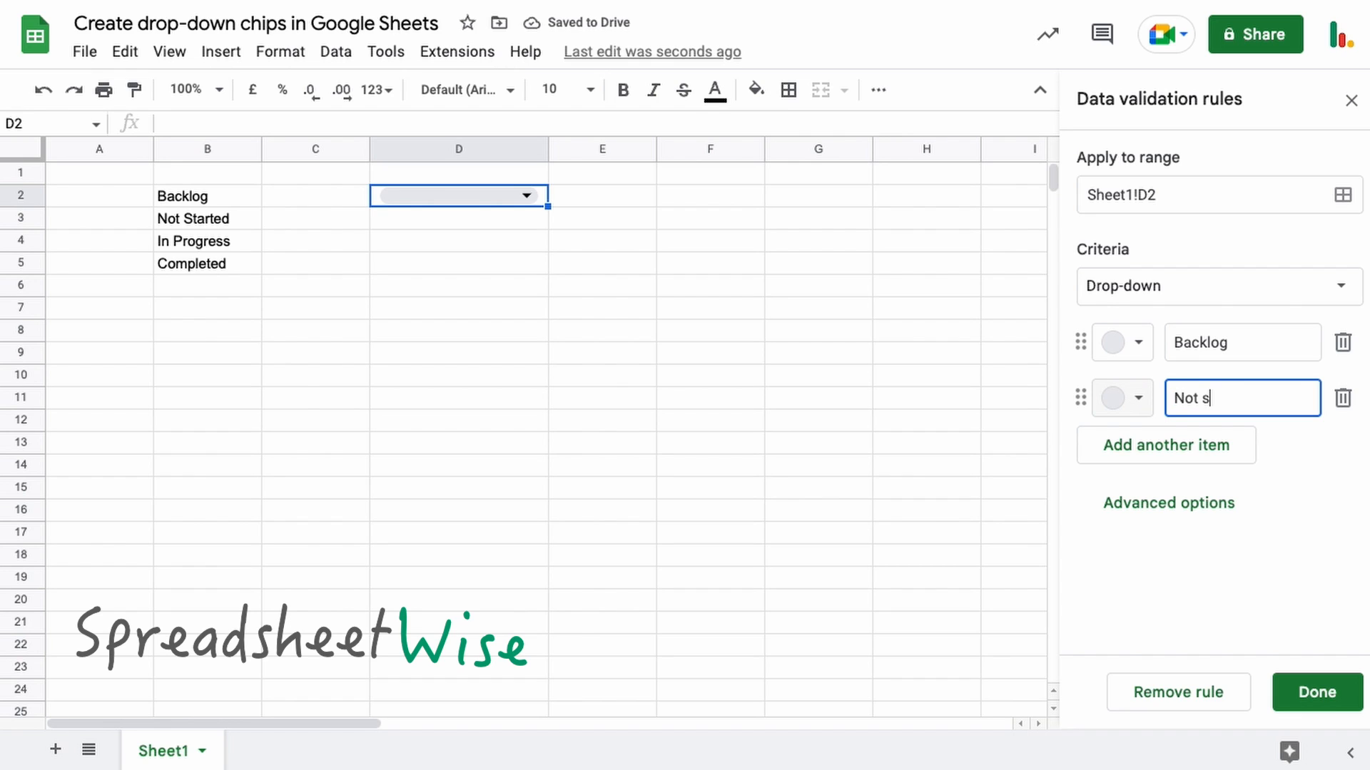
text(tarted)
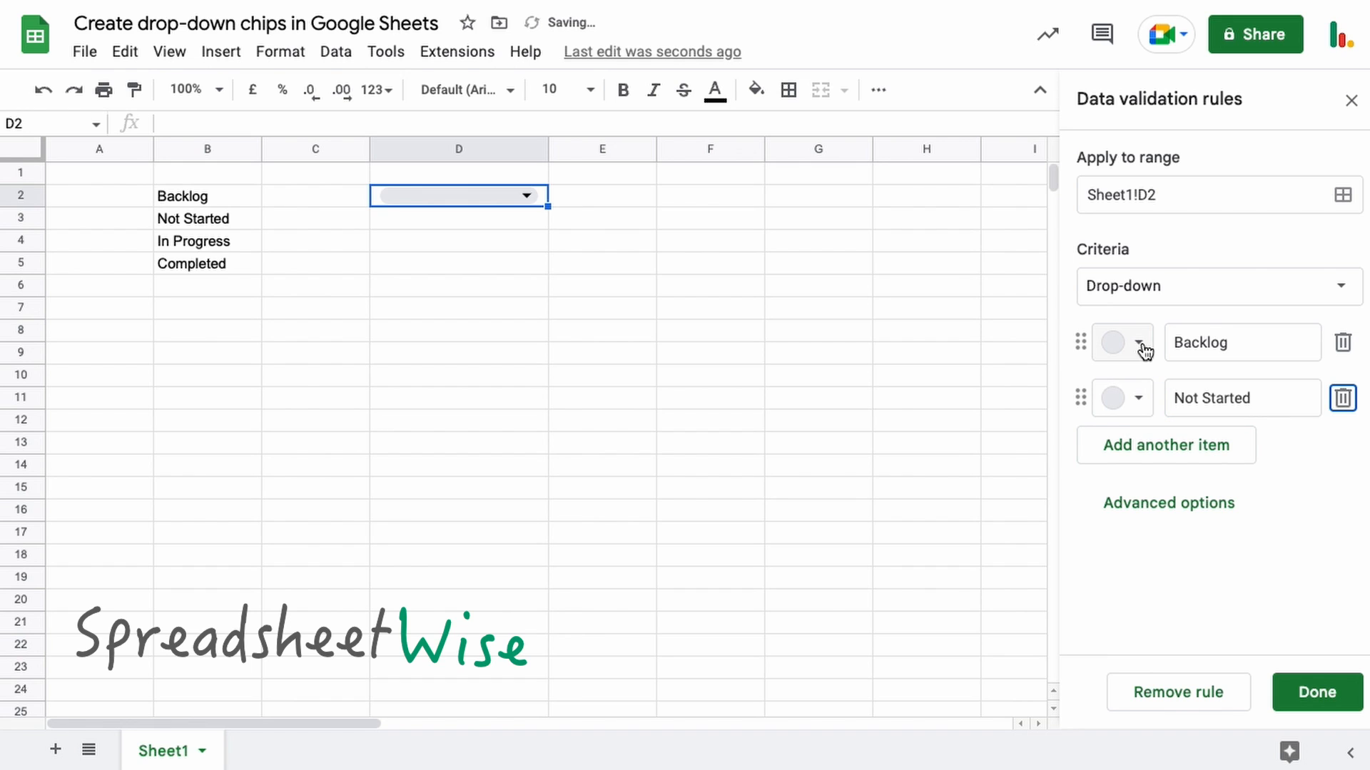
click(1123, 341)
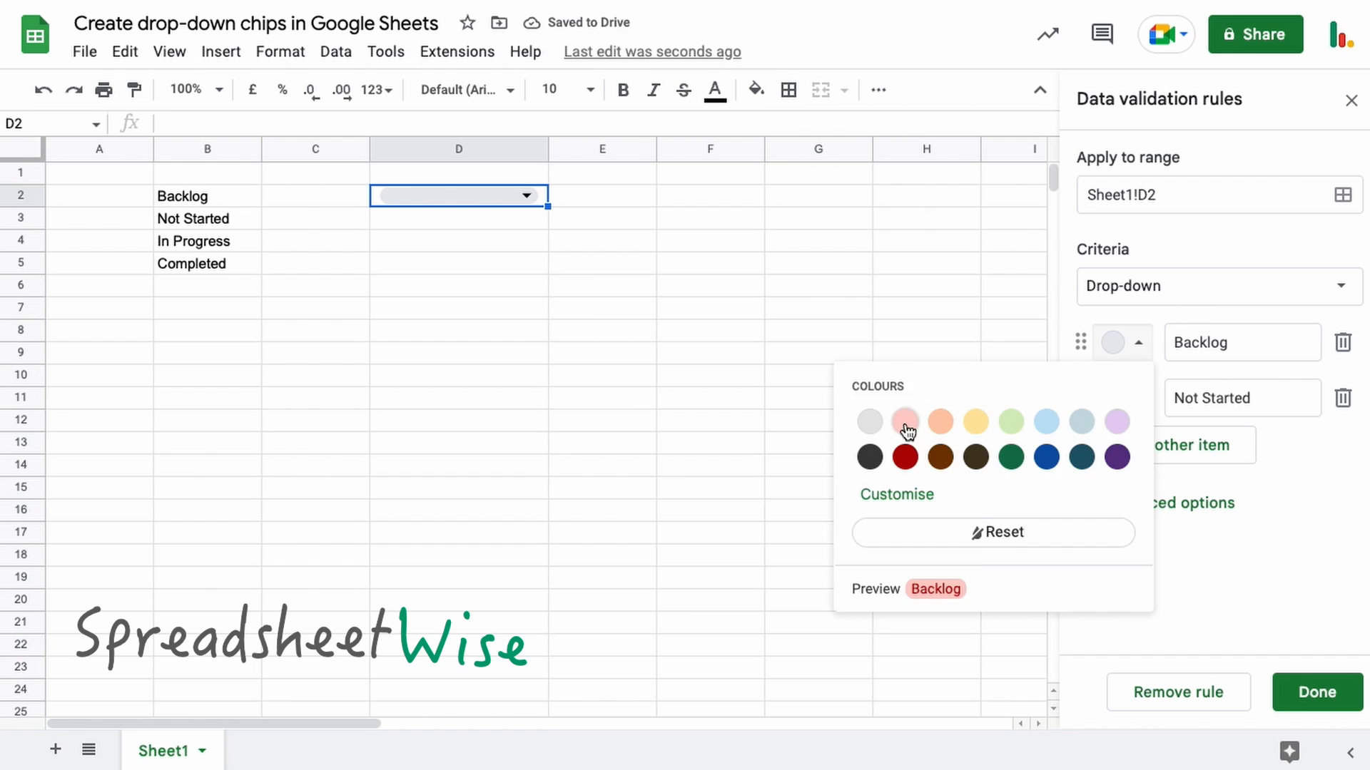
click(905, 421)
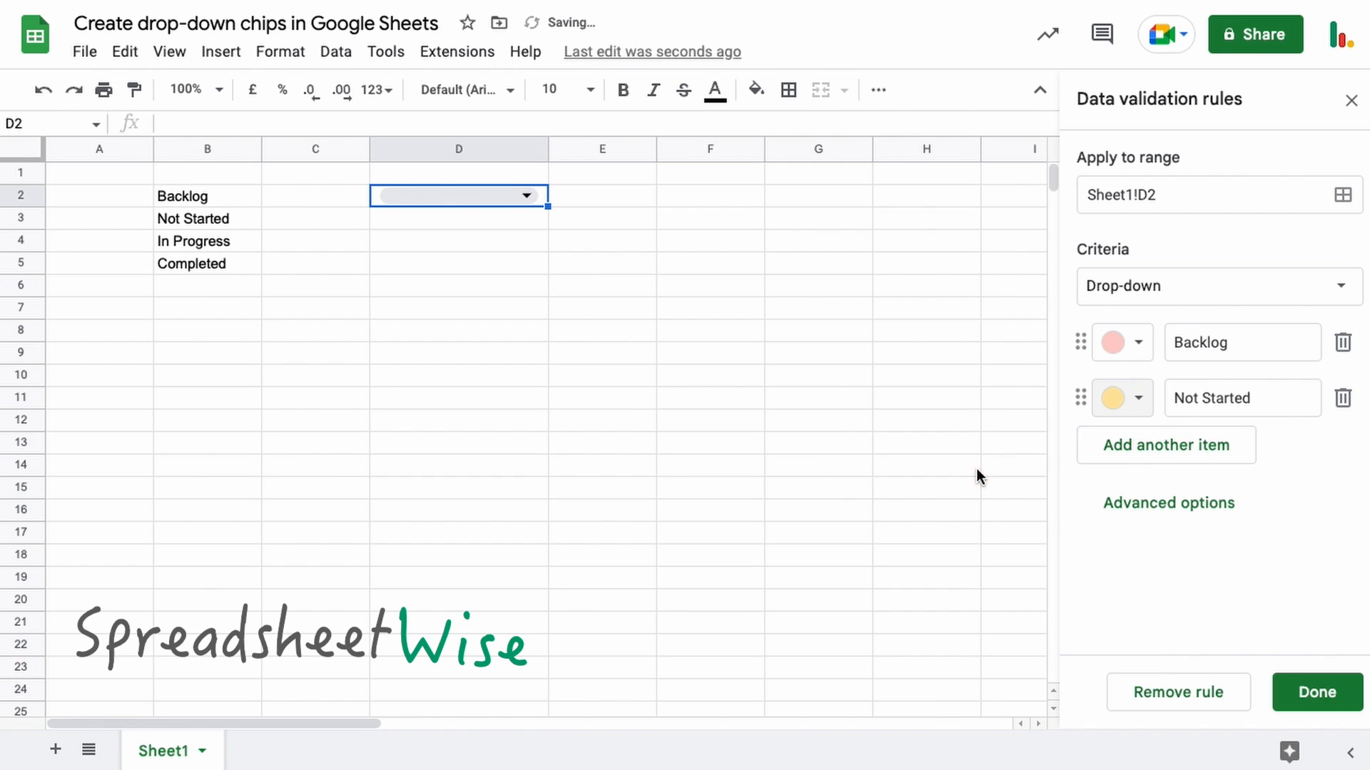
click(1137, 398)
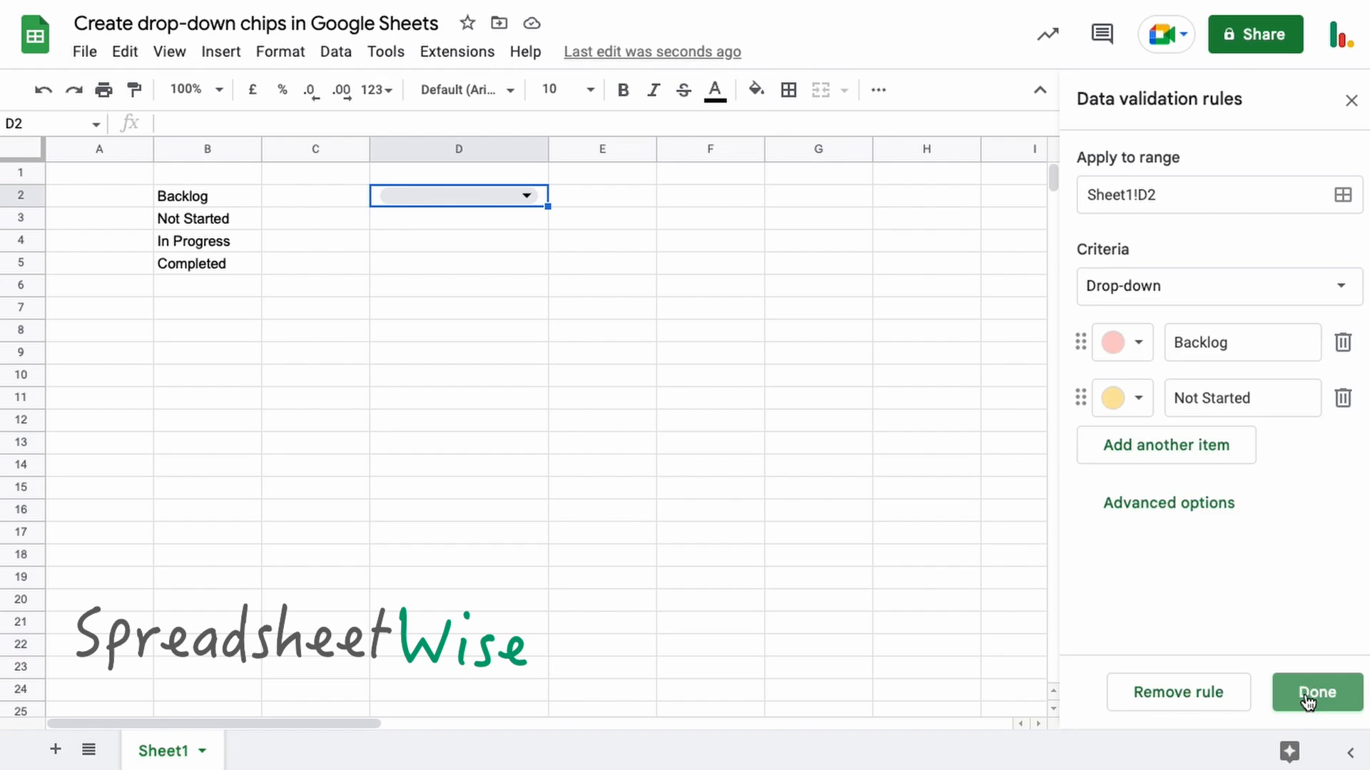
Step: Save the two-option rule and pick Not Started in D2, showing a yellow chip
click(1316, 692)
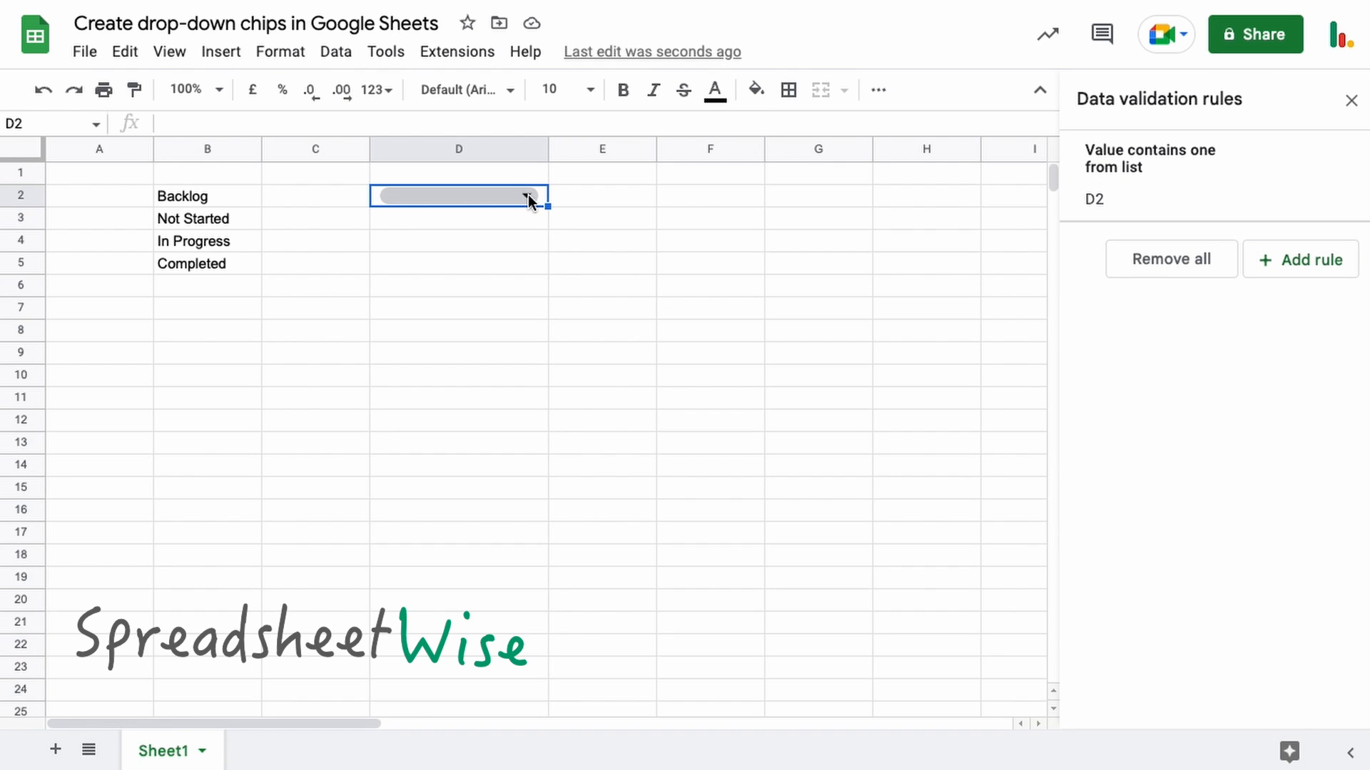
click(528, 195)
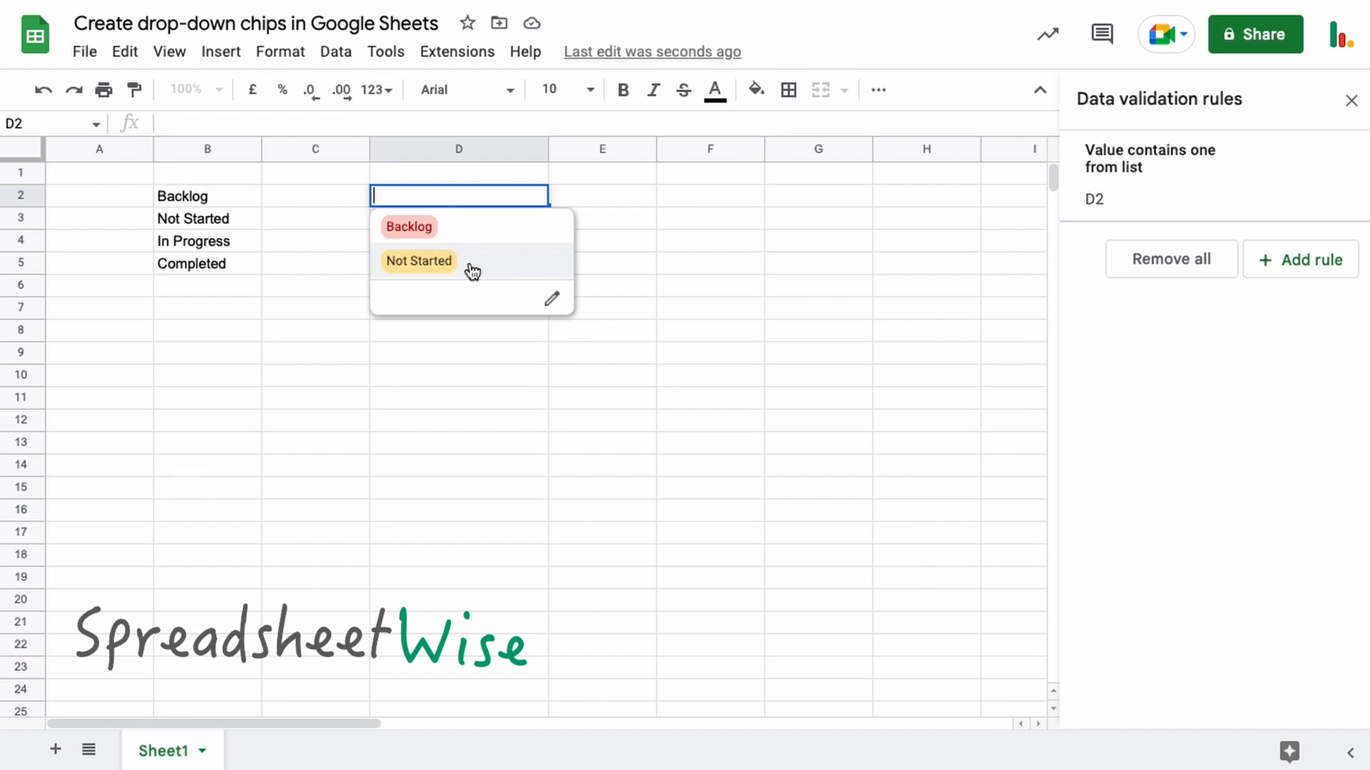
mouse_move(498, 271)
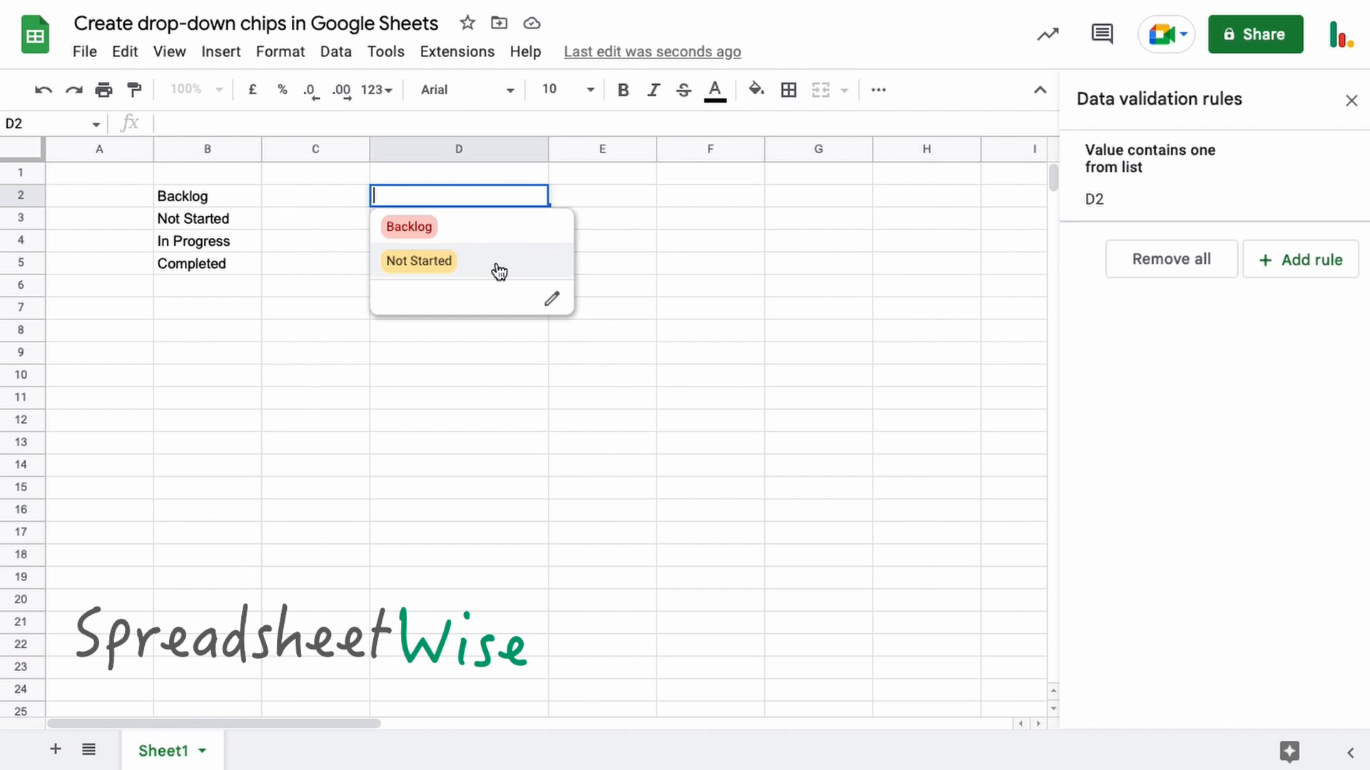
click(418, 261)
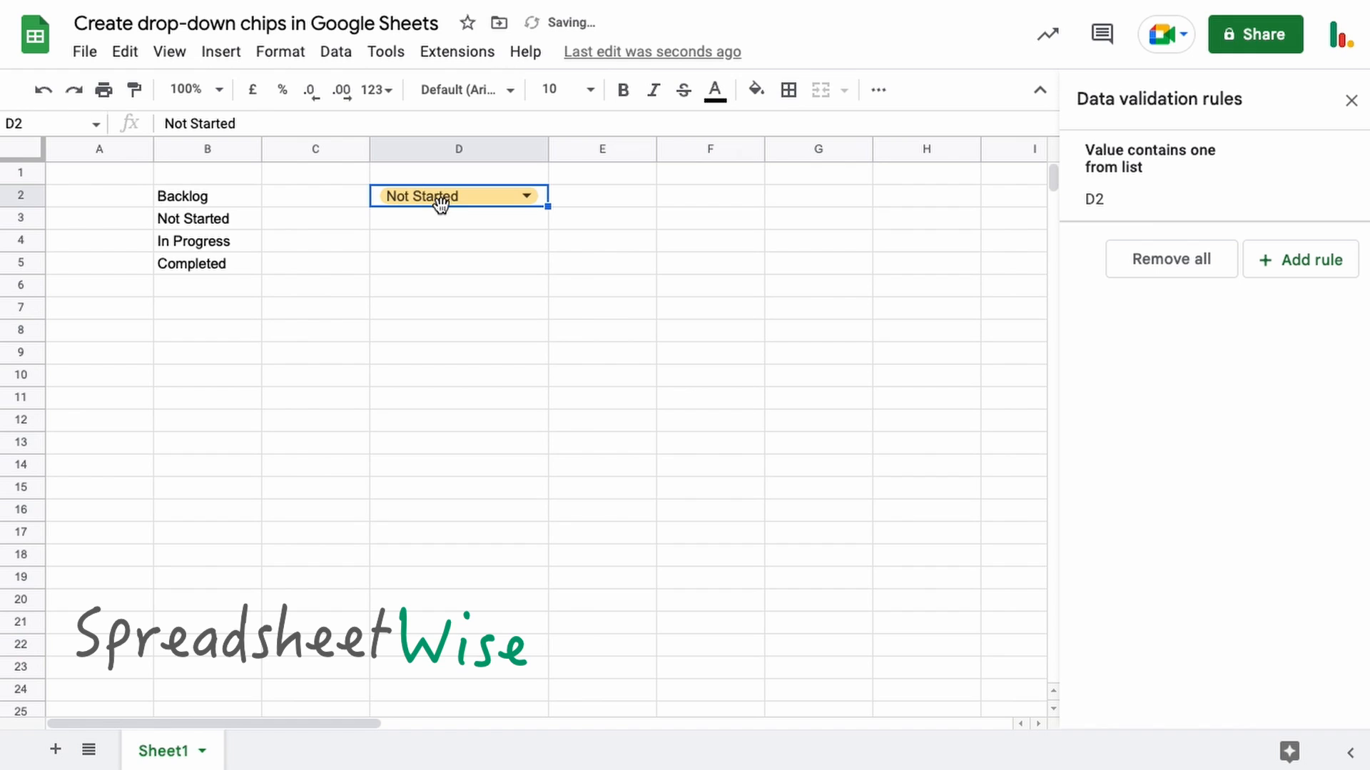
mouse_move(1223, 190)
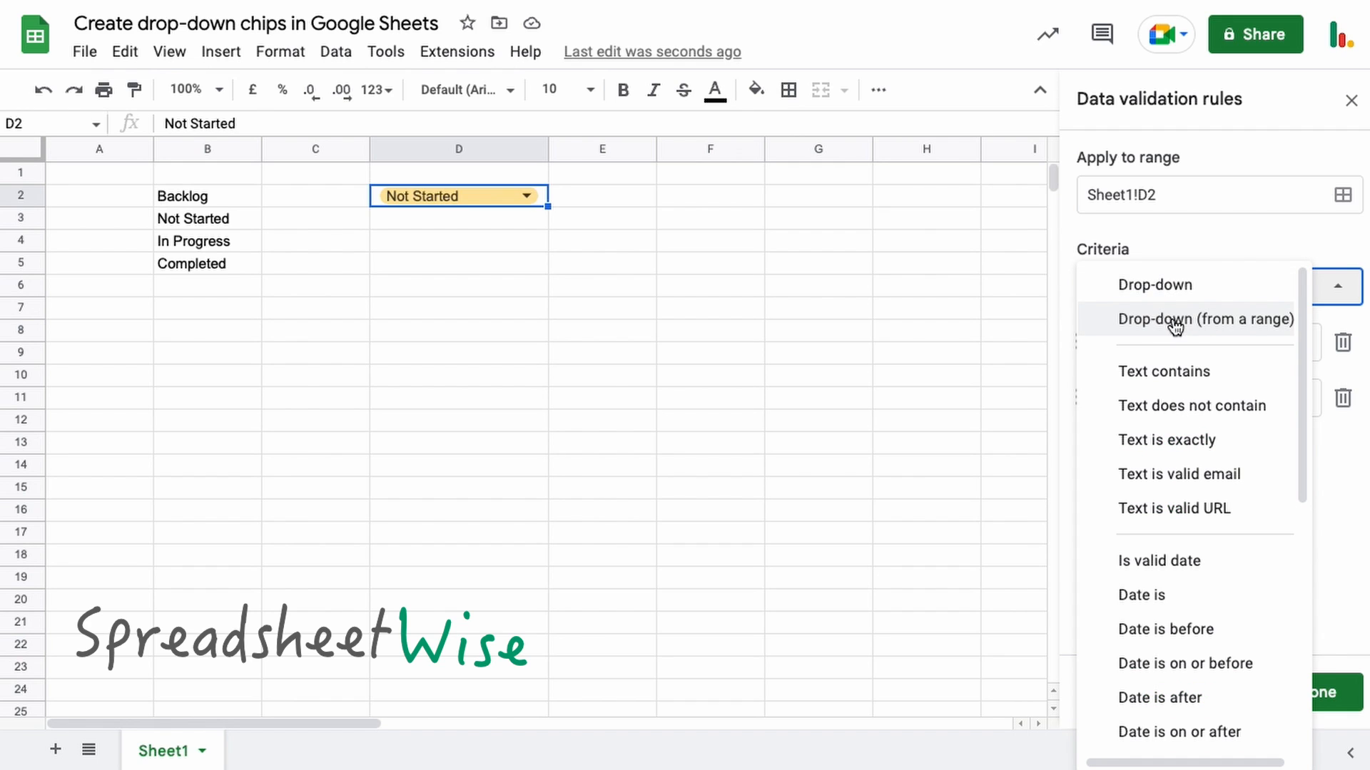
Step: Add a third option, In Progress, with a light blue chip, and check D2's list
click(1155, 284)
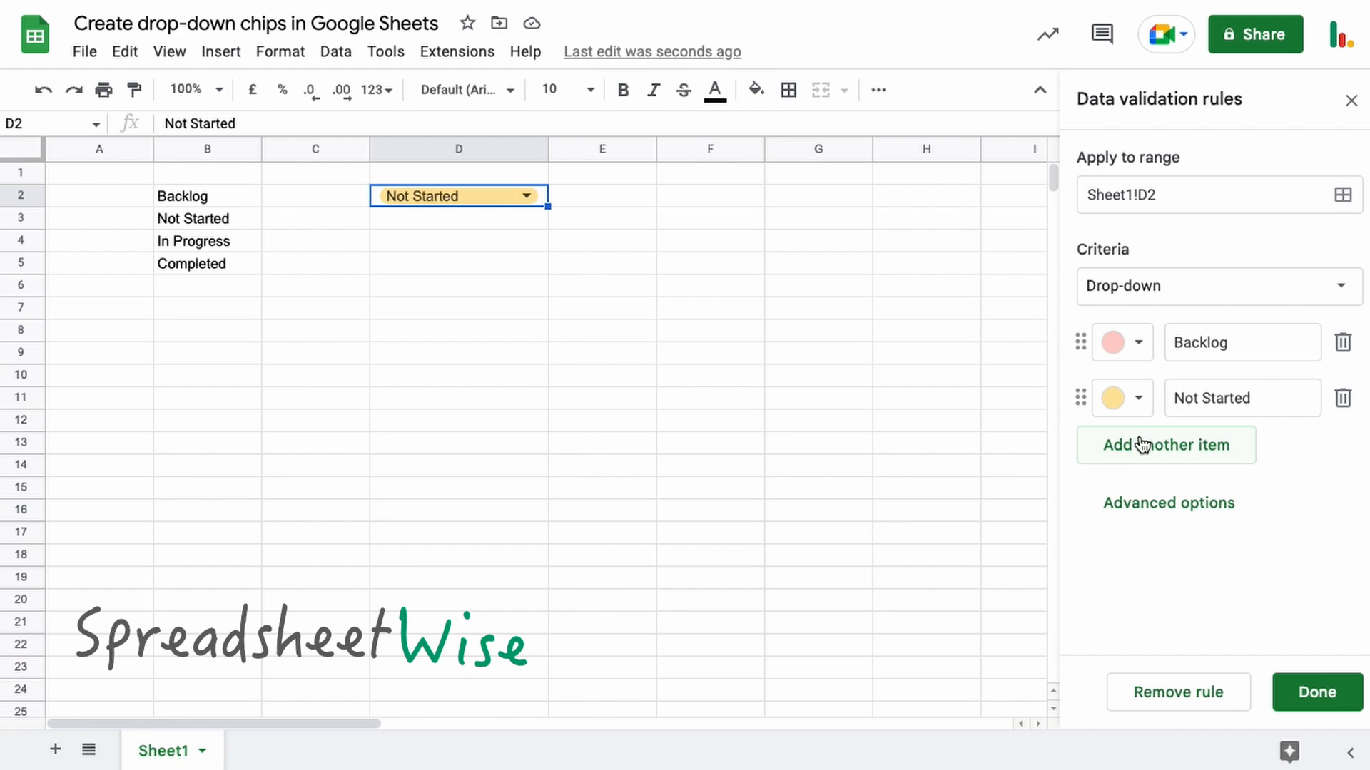
click(1165, 444)
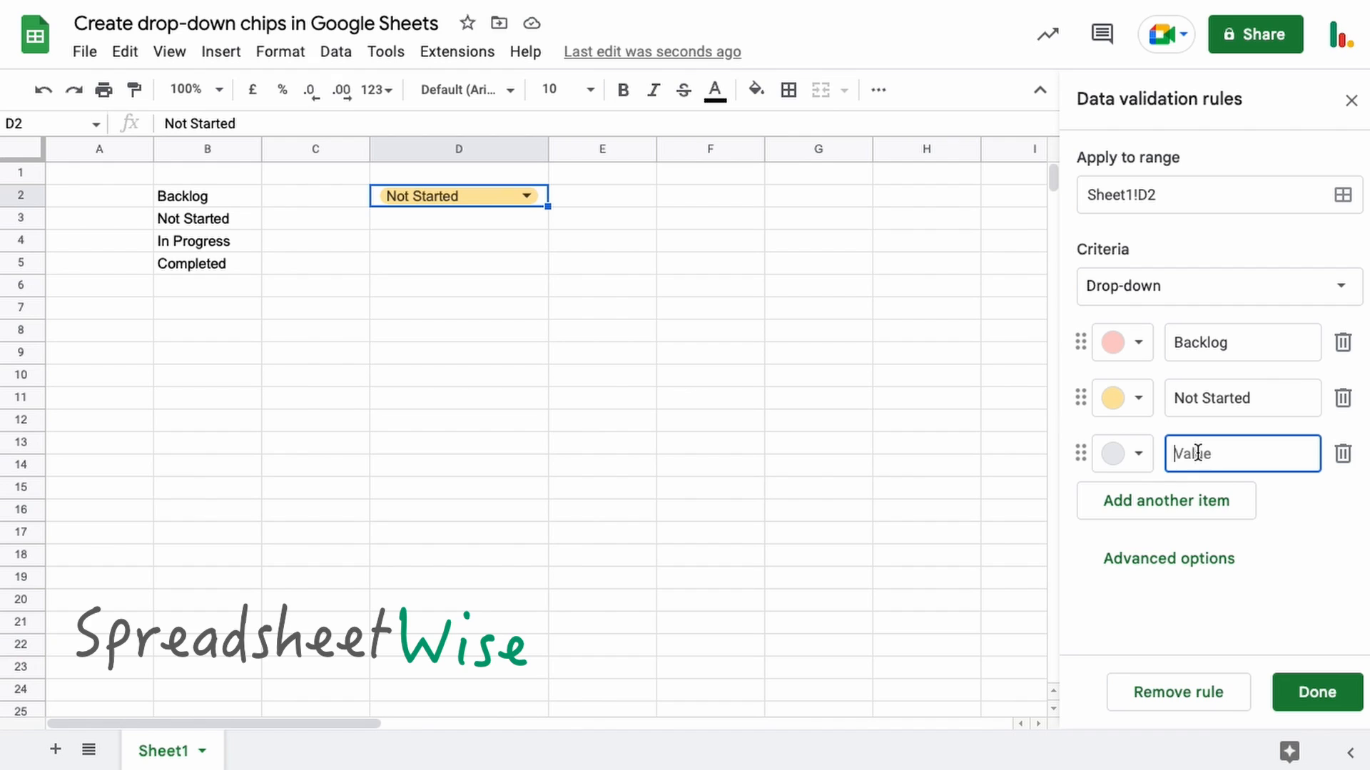
text(In Progr)
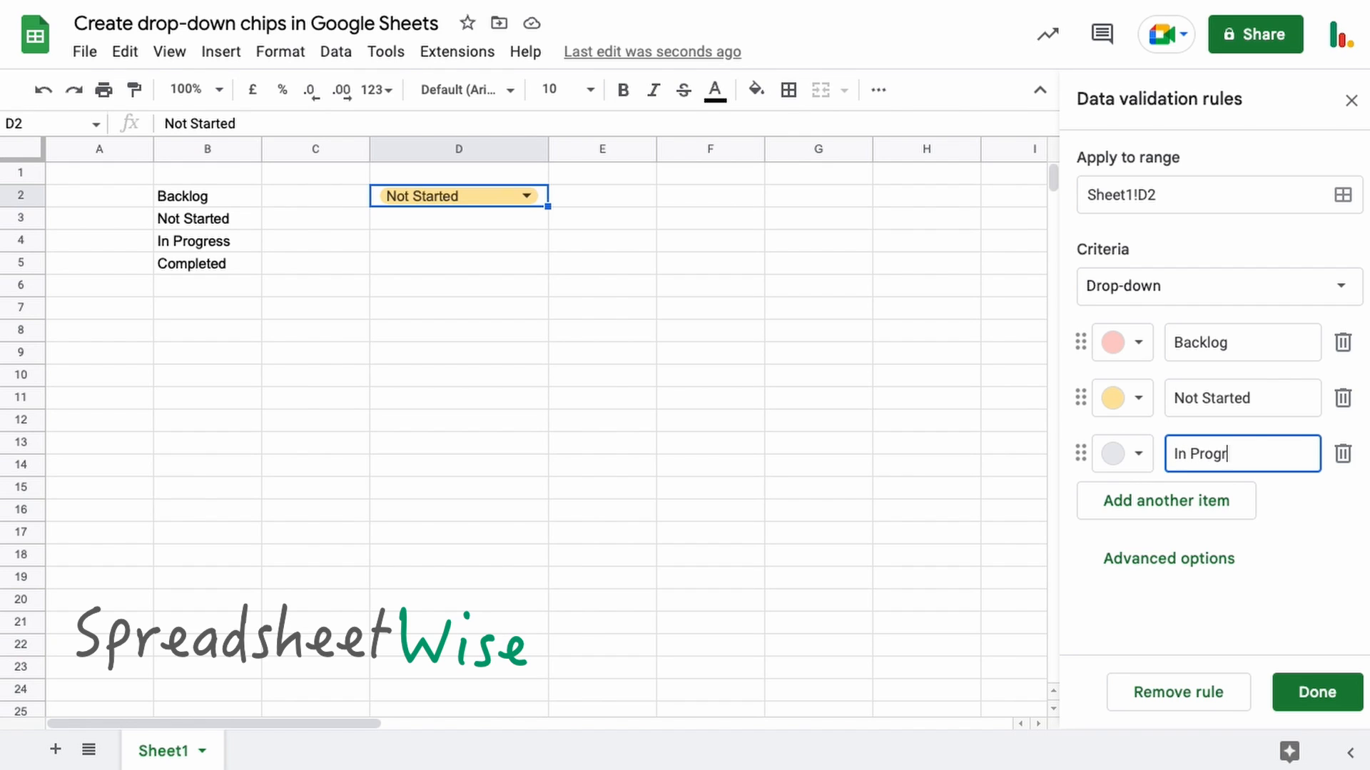
text(ess)
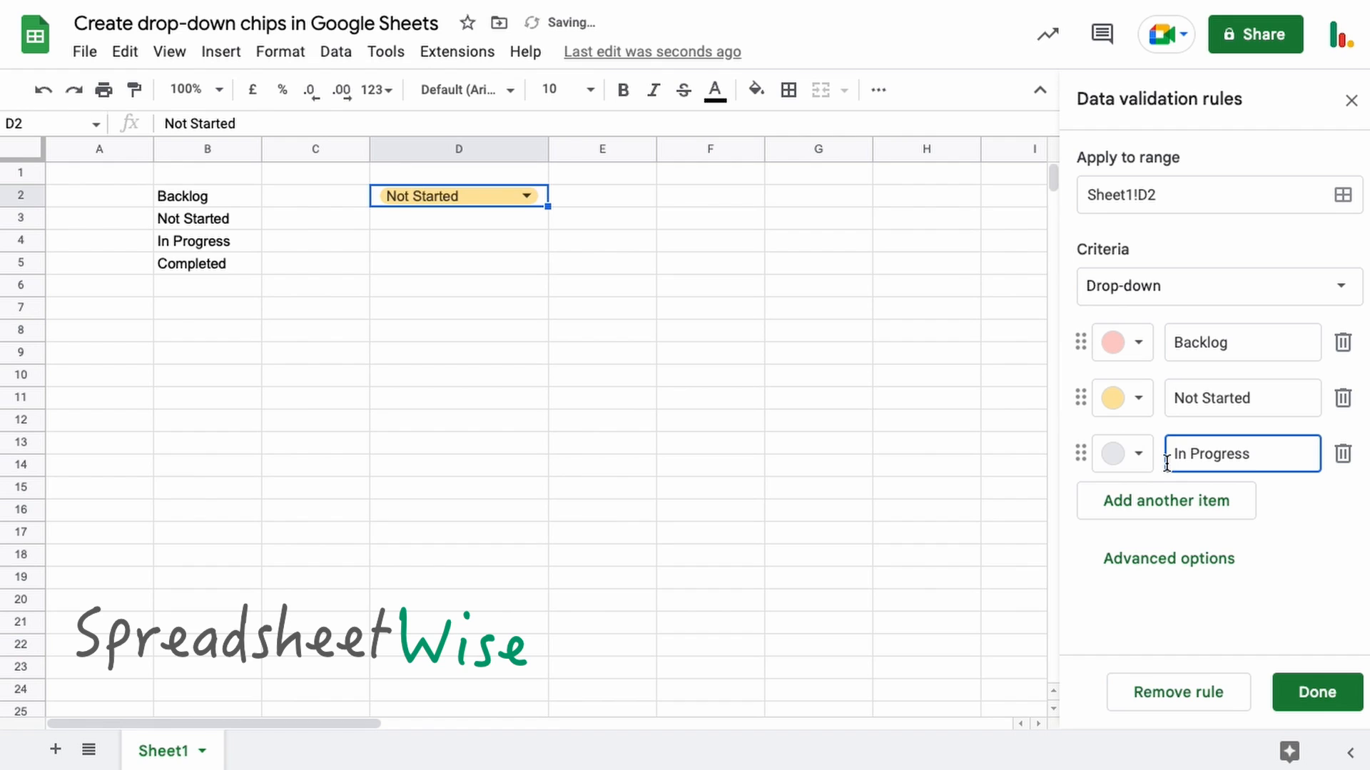
click(1120, 454)
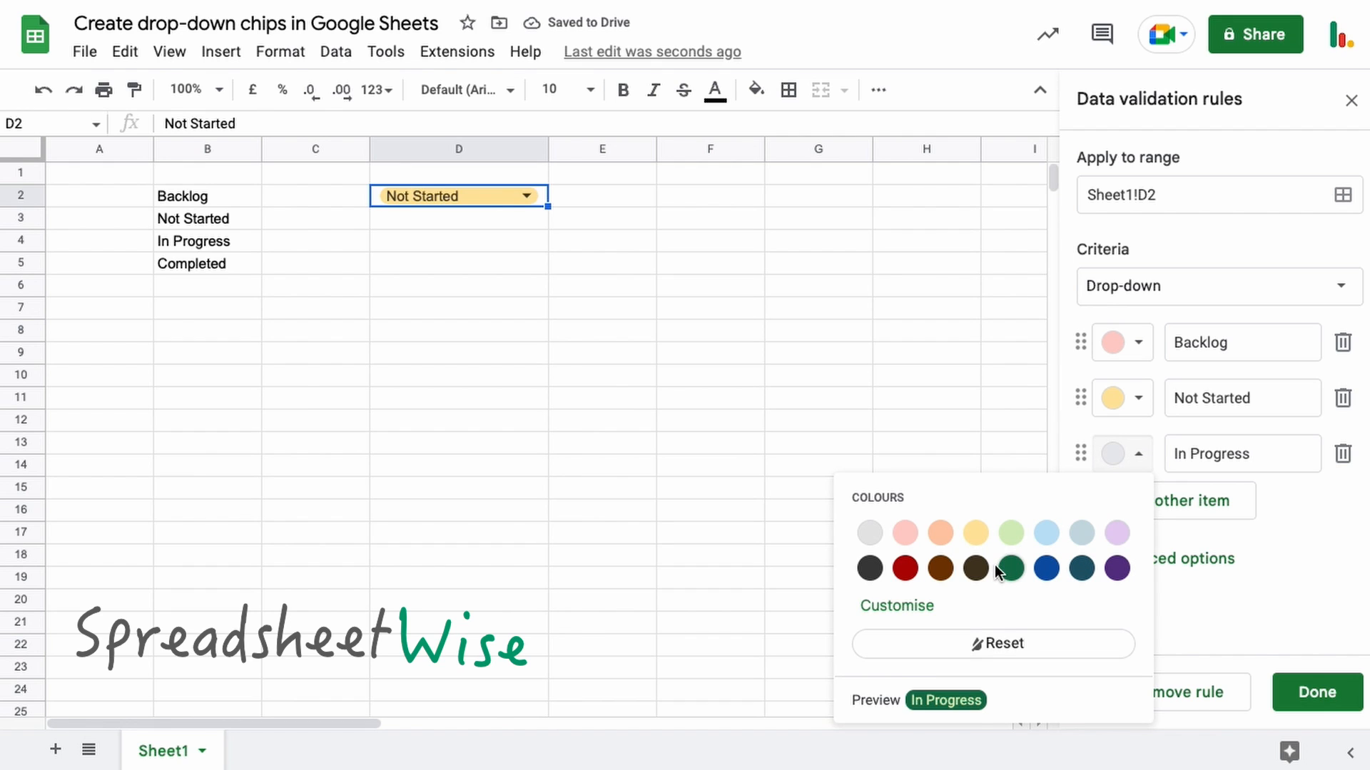
click(1046, 533)
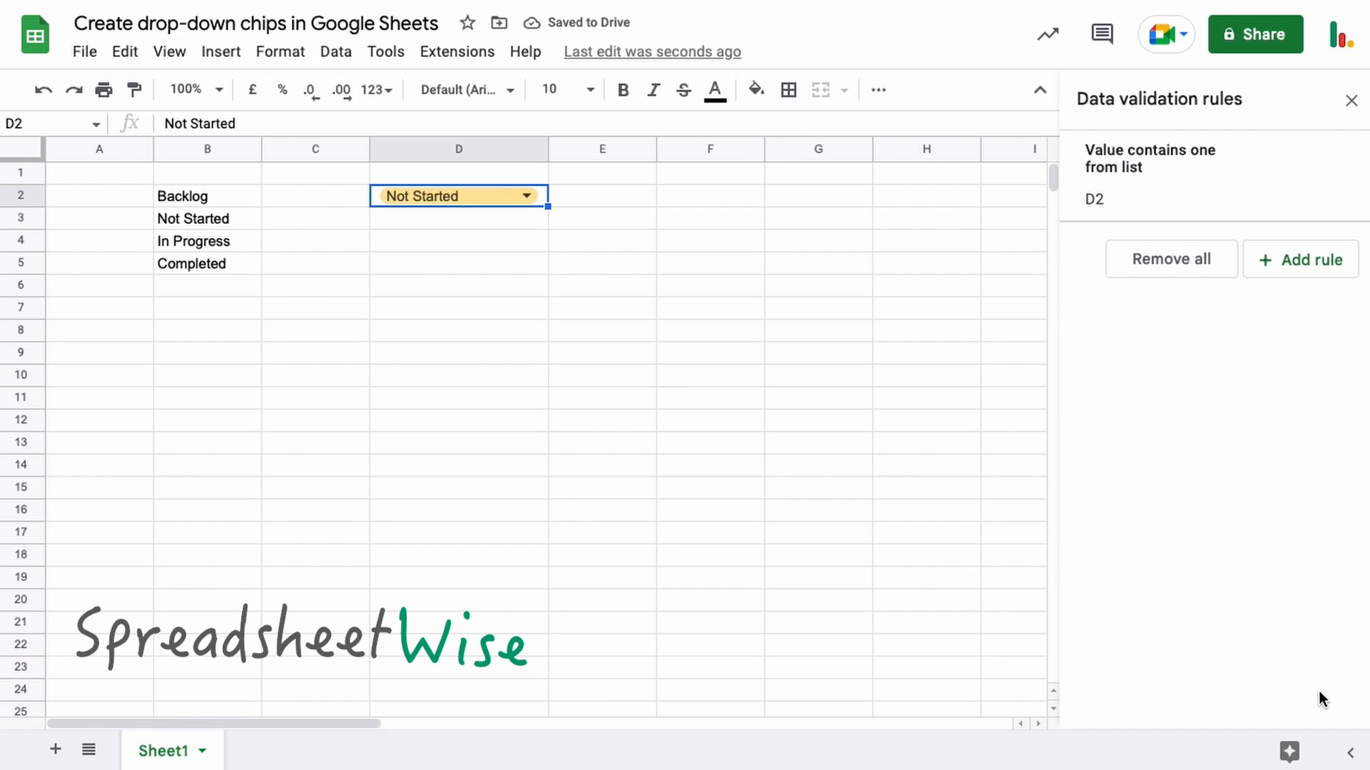
click(526, 196)
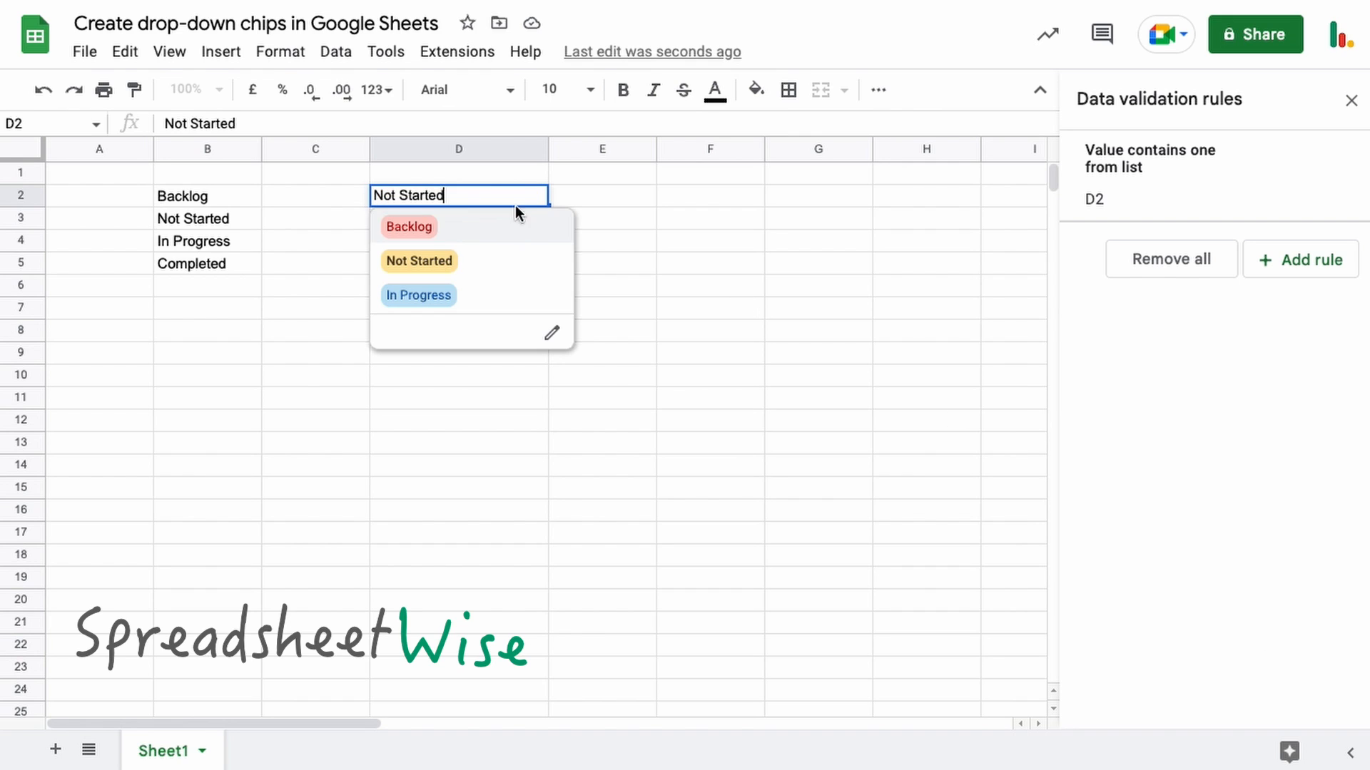
mouse_move(1229, 199)
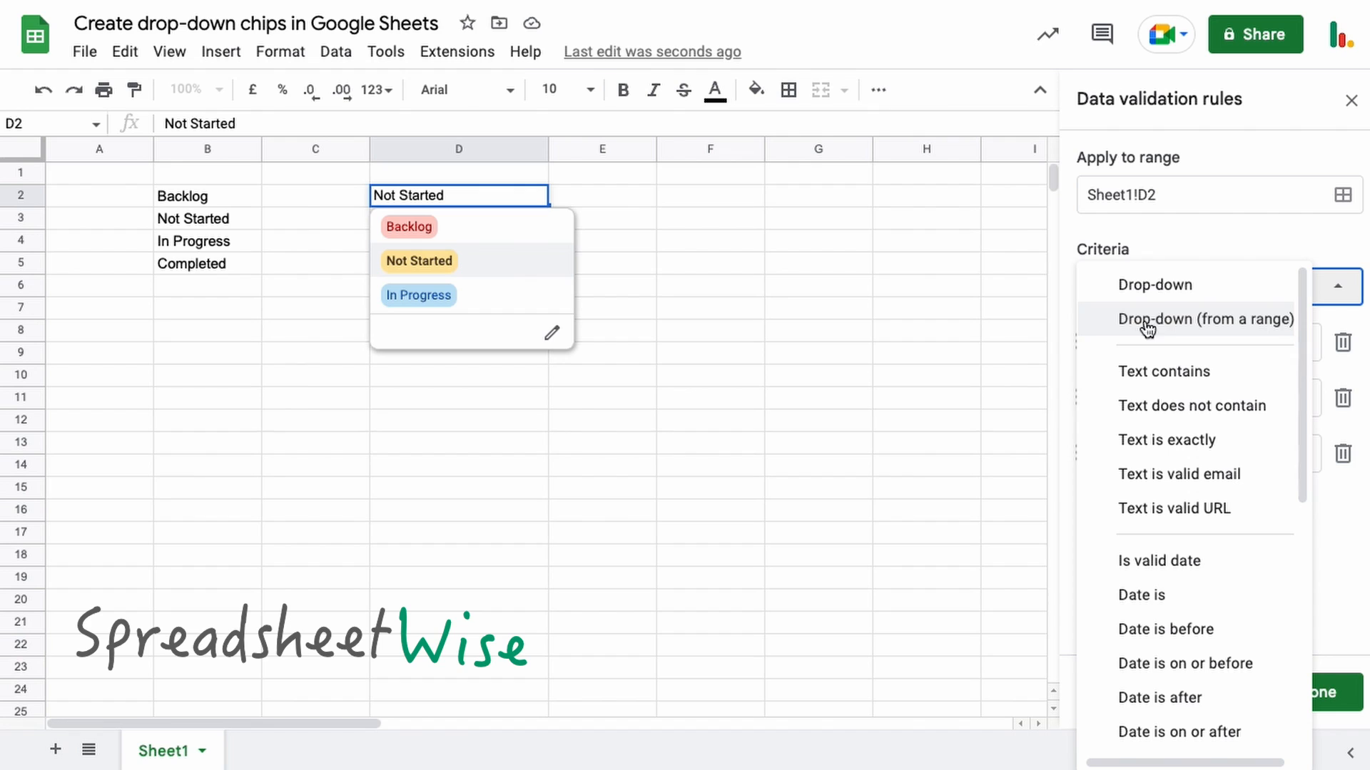
Step: Switch D2's criteria to Drop-down (from a range), then close D2's list and reselect D2
click(1204, 319)
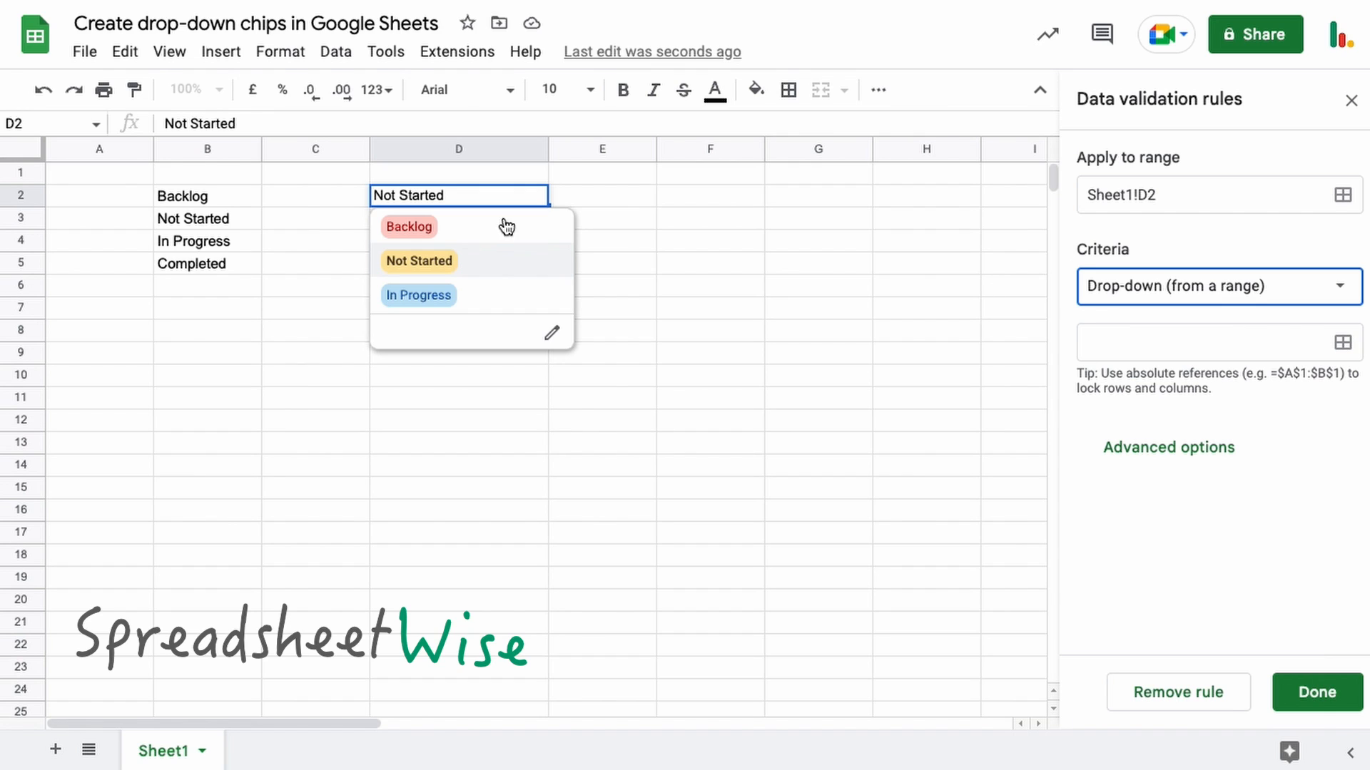
click(419, 261)
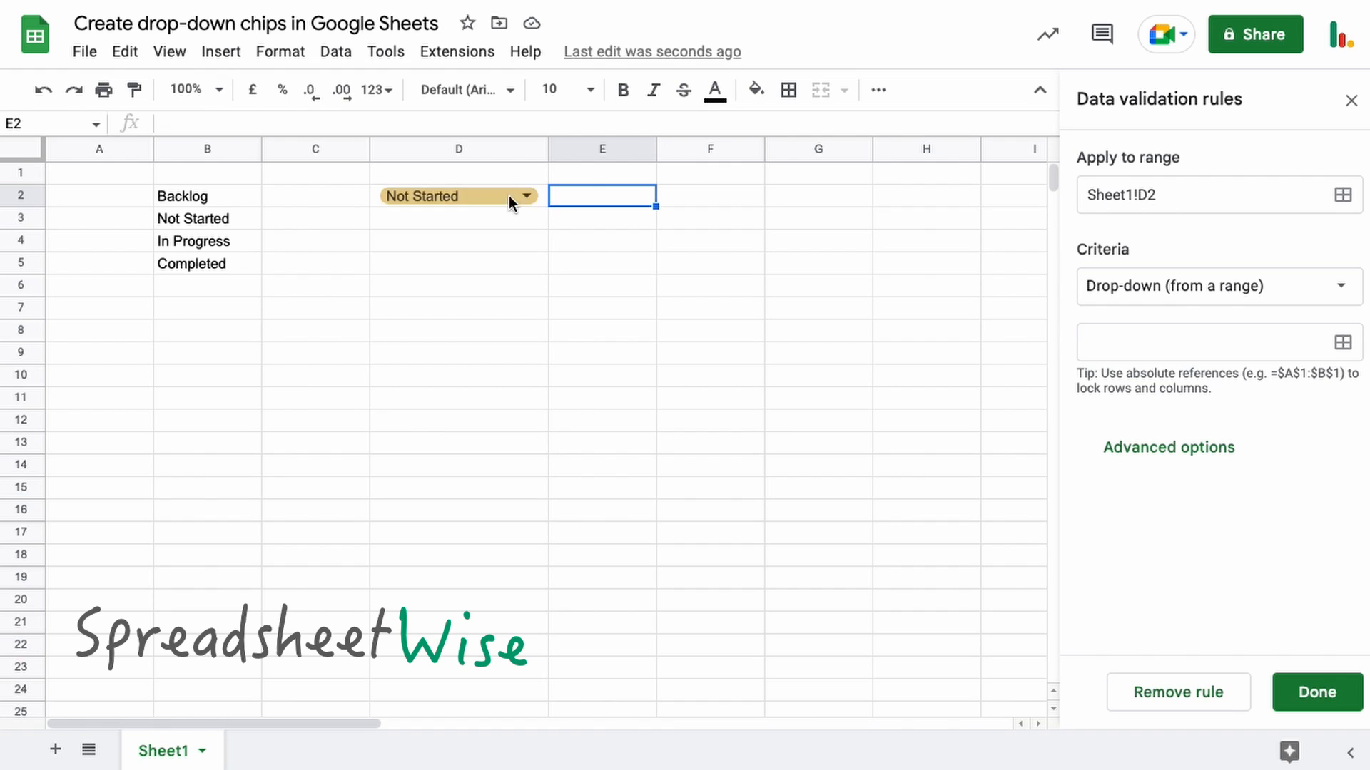
click(458, 196)
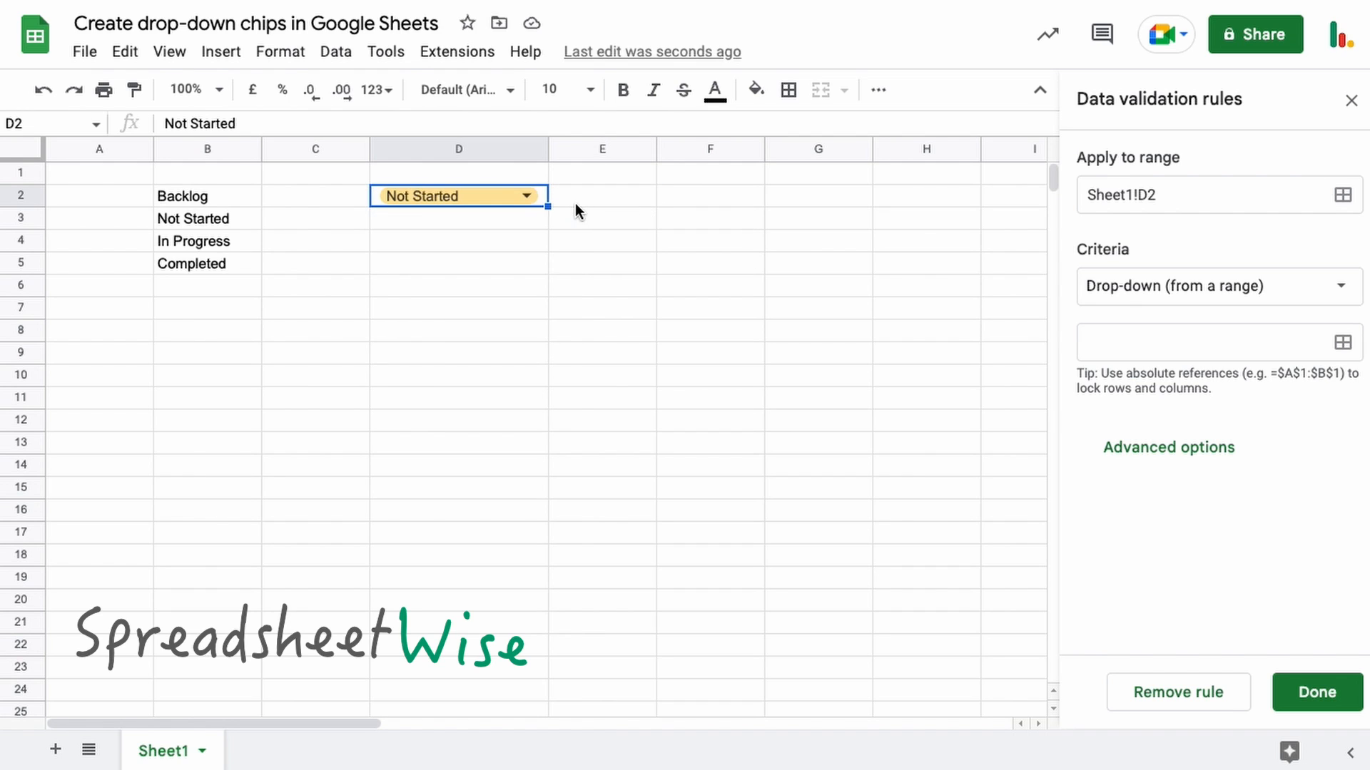
mouse_move(1191, 292)
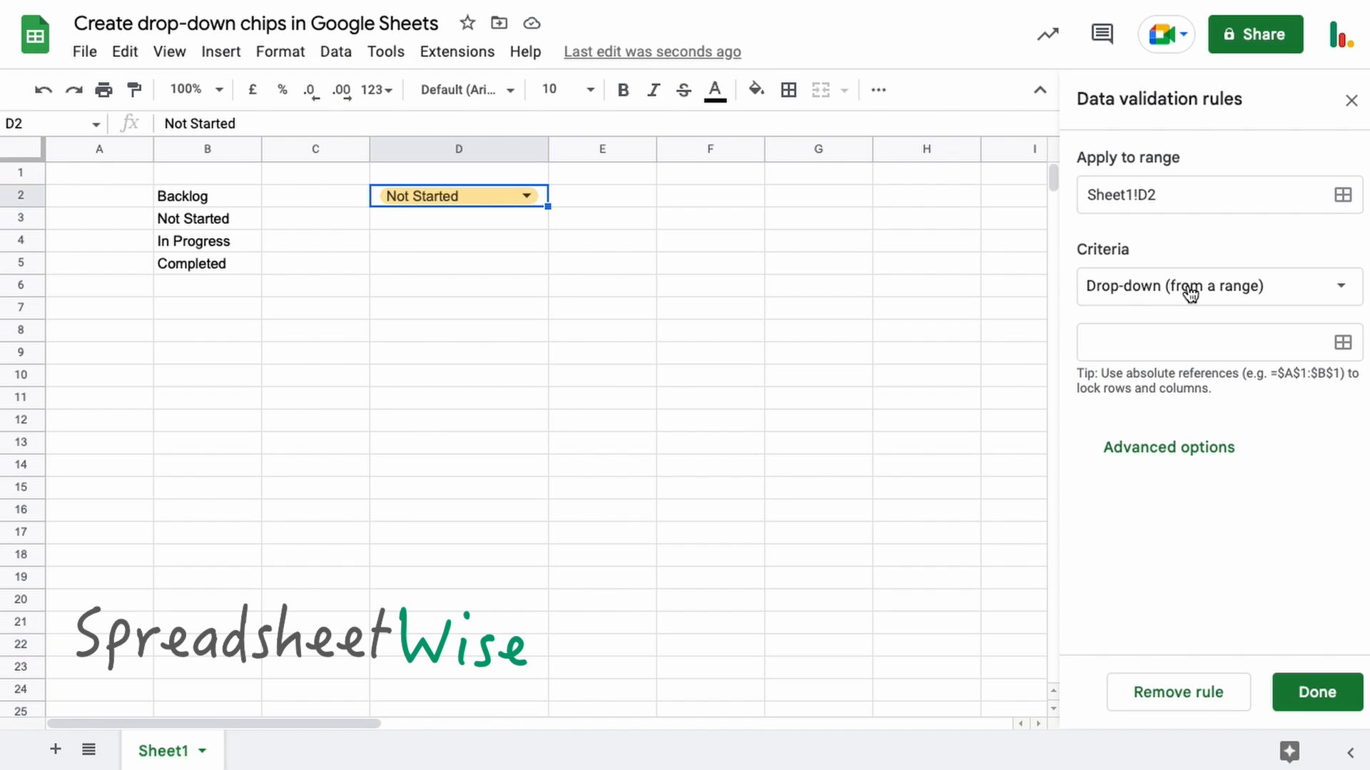
mouse_move(194, 248)
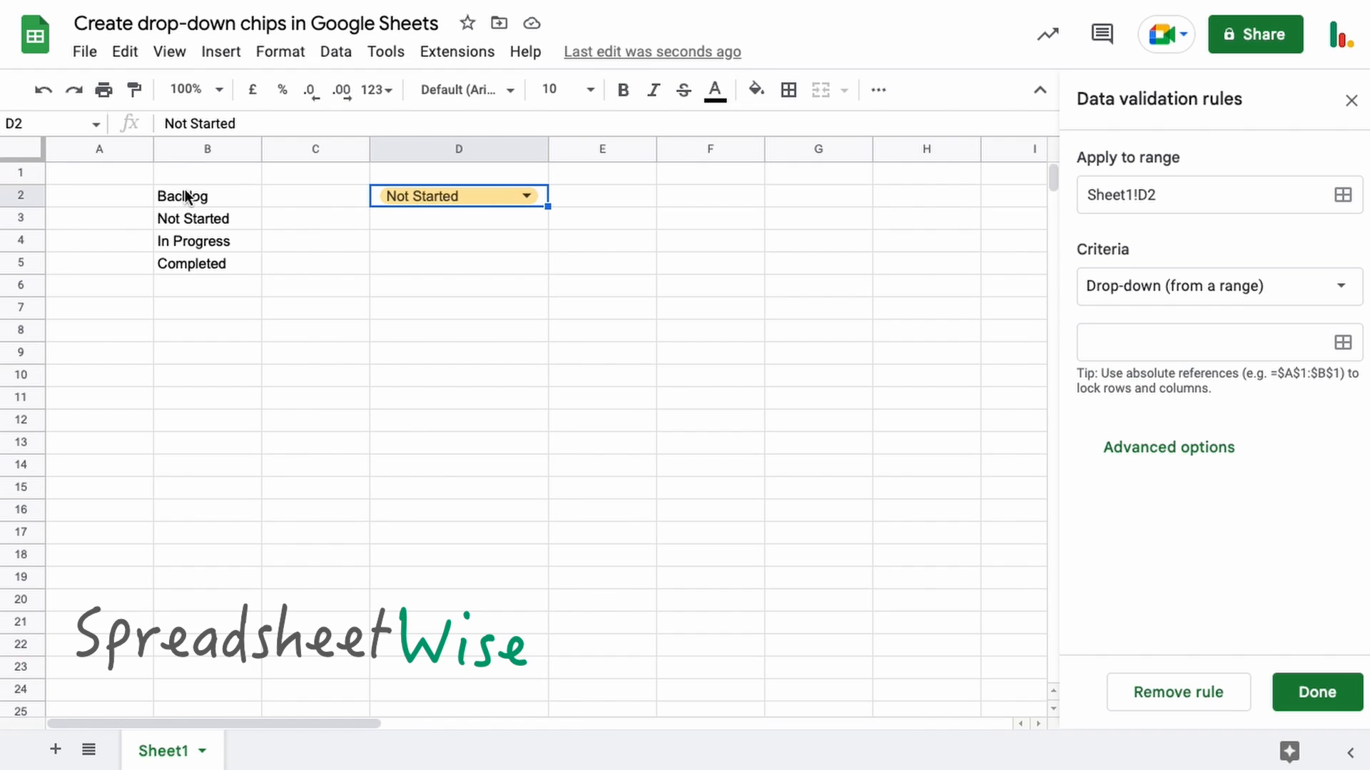
mouse_move(221, 195)
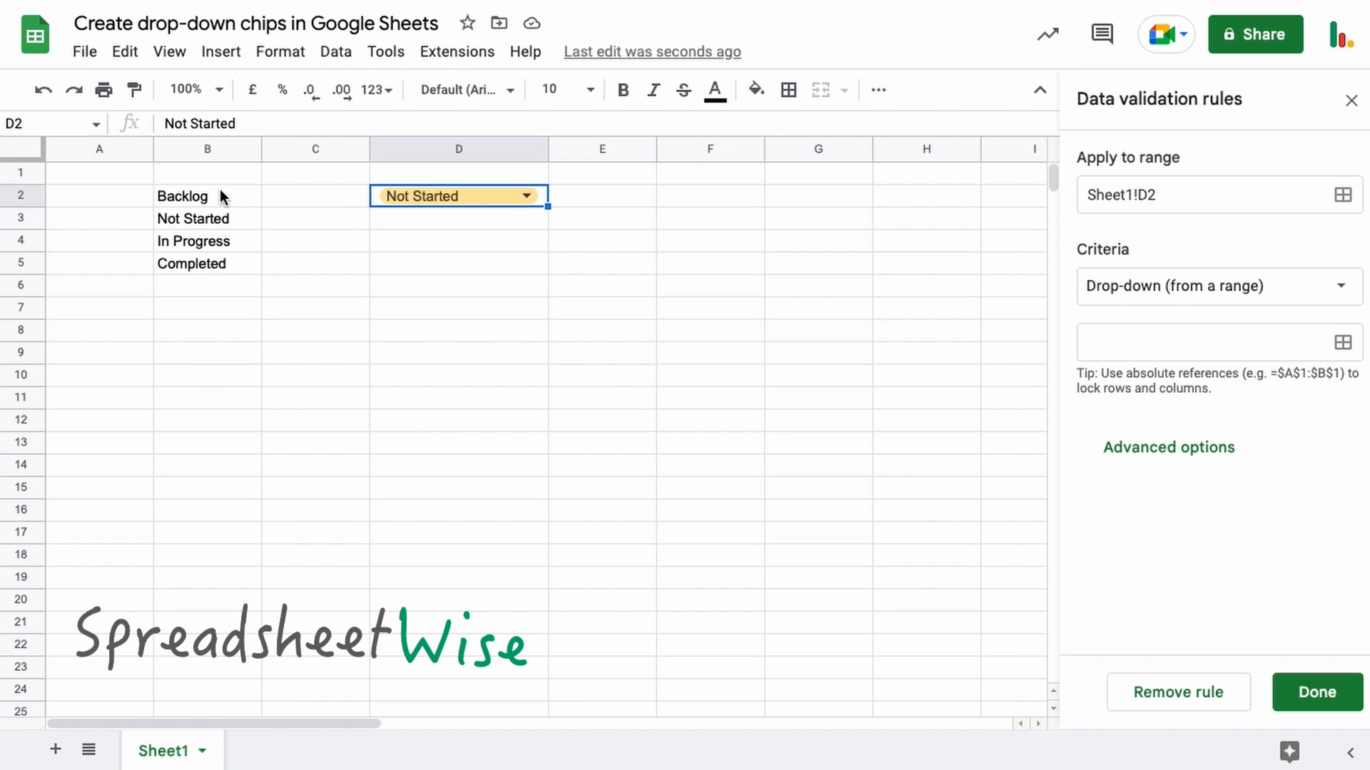
mouse_move(339, 242)
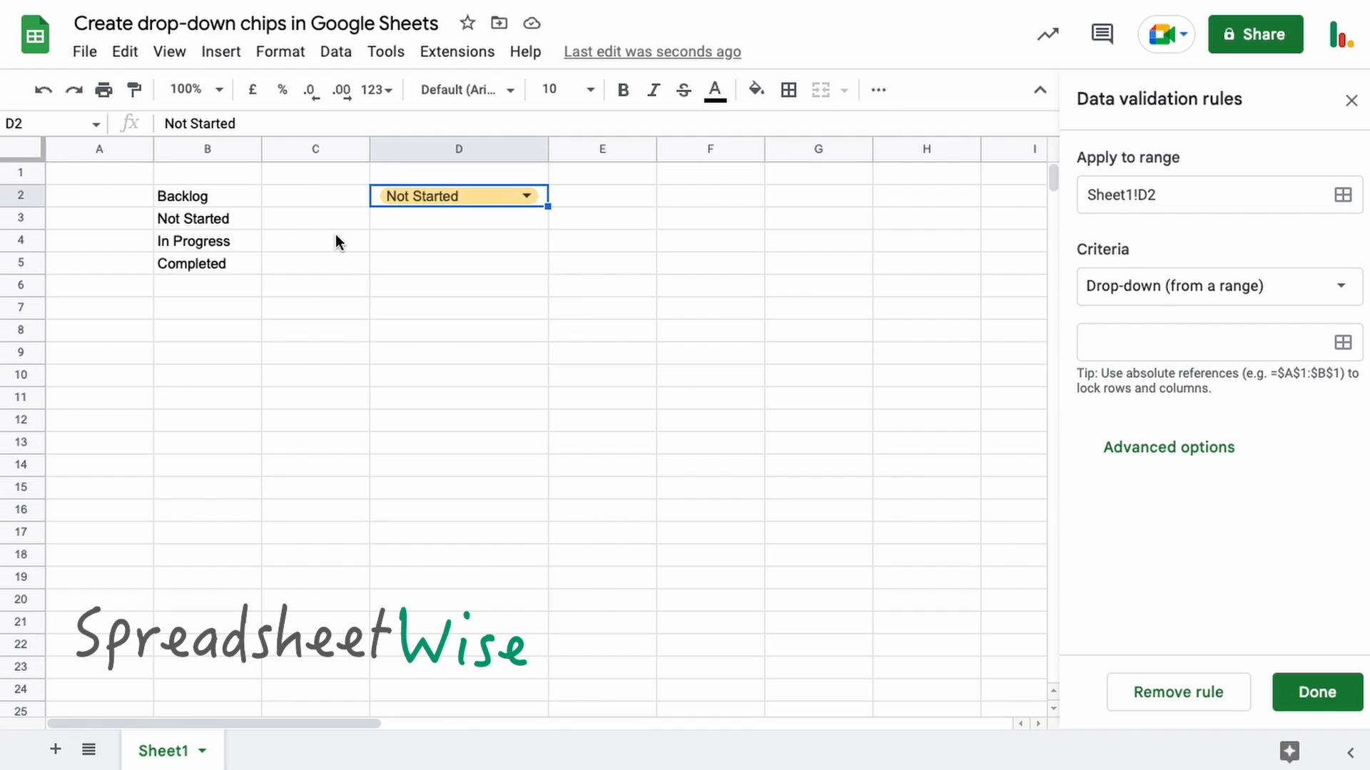
mouse_move(202, 194)
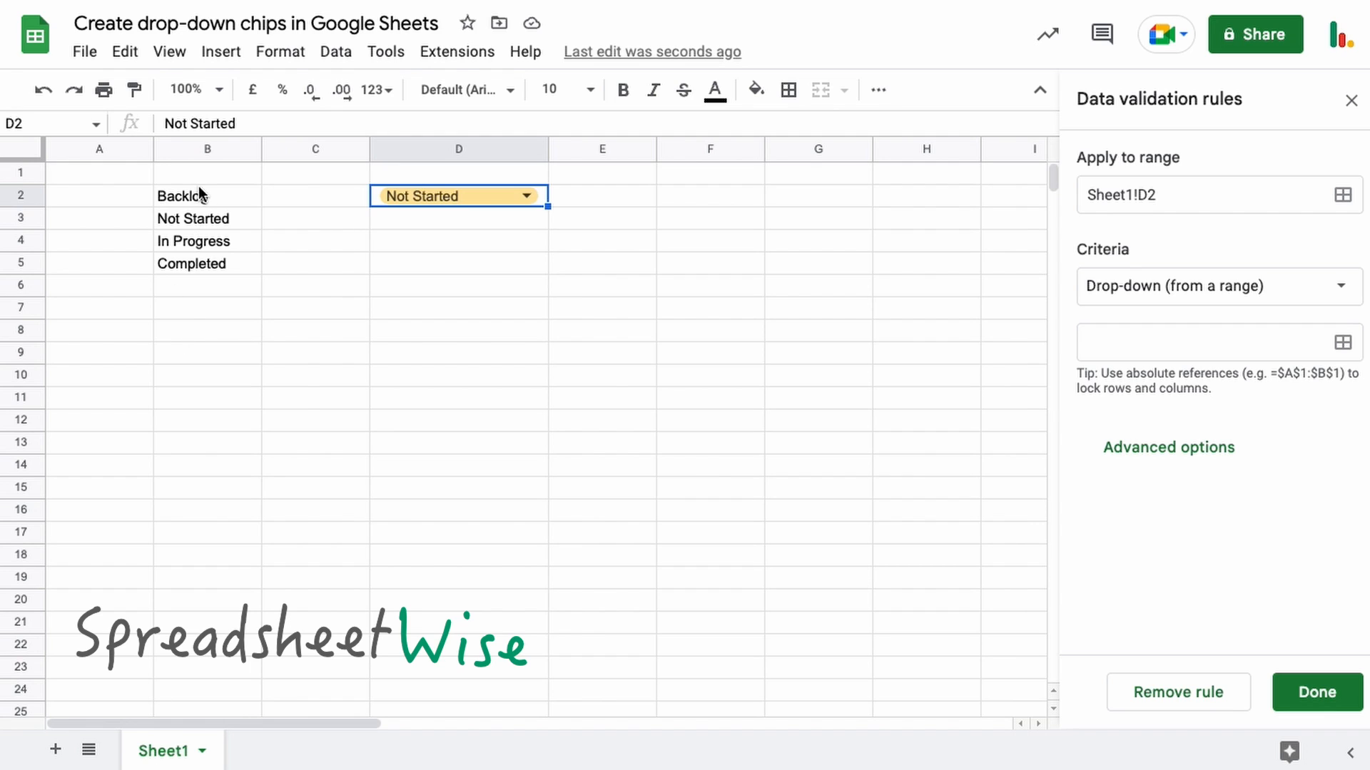
mouse_move(1343, 342)
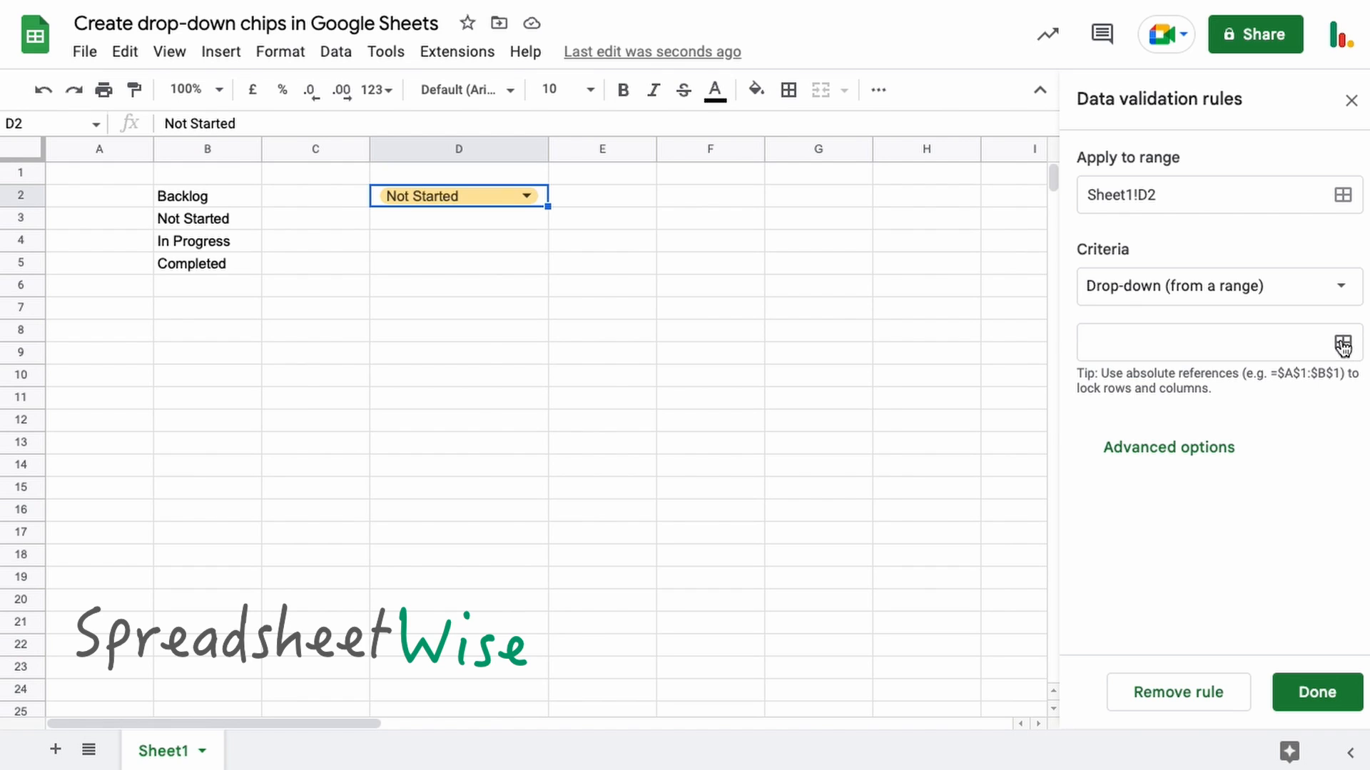
Step: Set B2:B5 (Backlog, Not Started, In Progress, Completed) as the drop-down's source range
click(1342, 342)
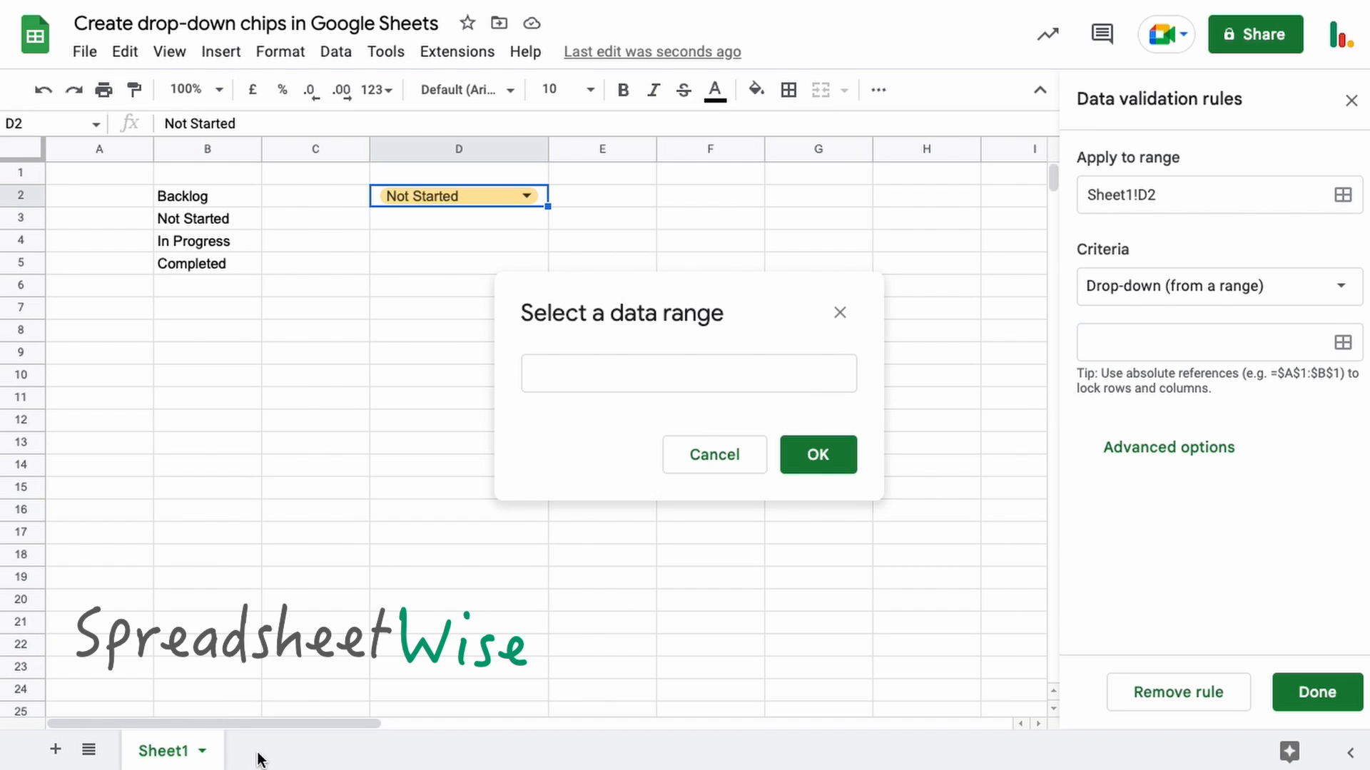
mouse_move(210, 201)
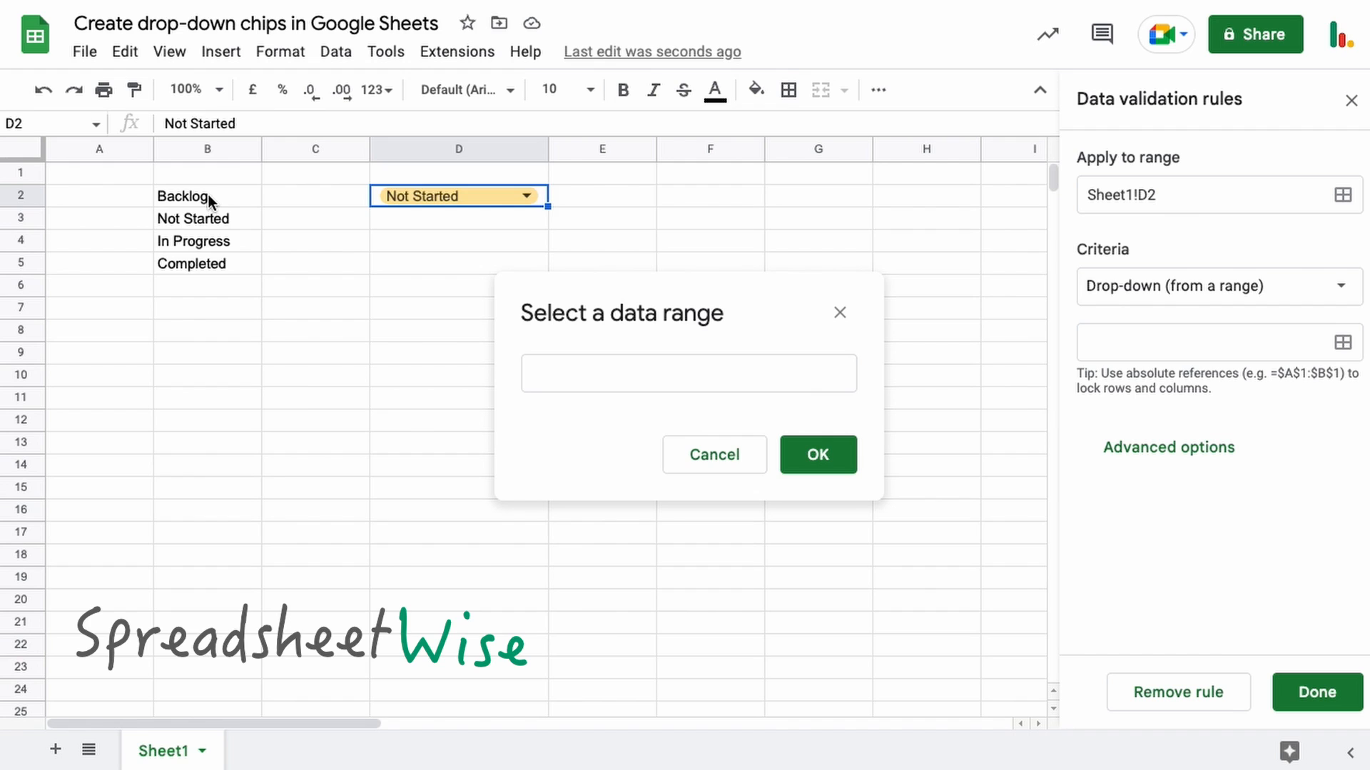
drag(181, 196, 191, 264)
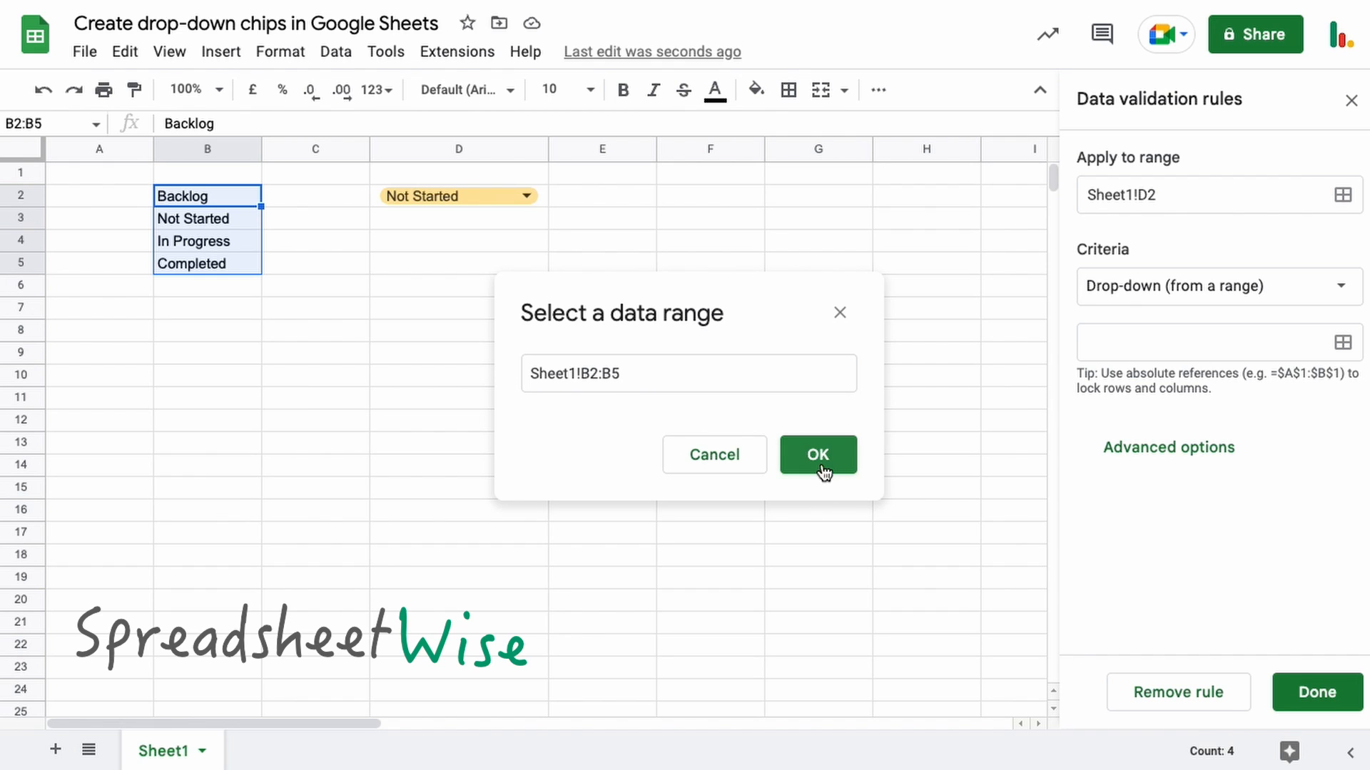
click(816, 455)
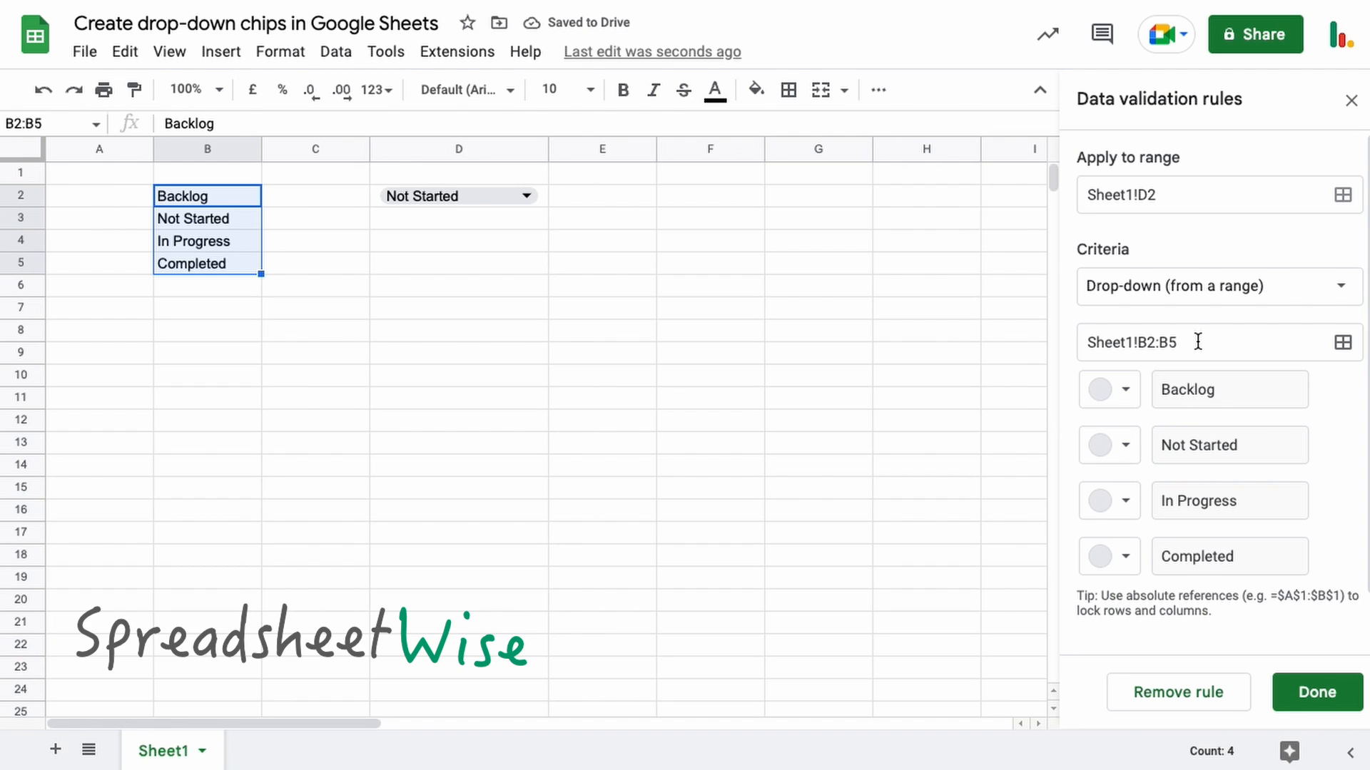
Step: Make the source range open-ended down column B by removing its end row
click(1205, 342)
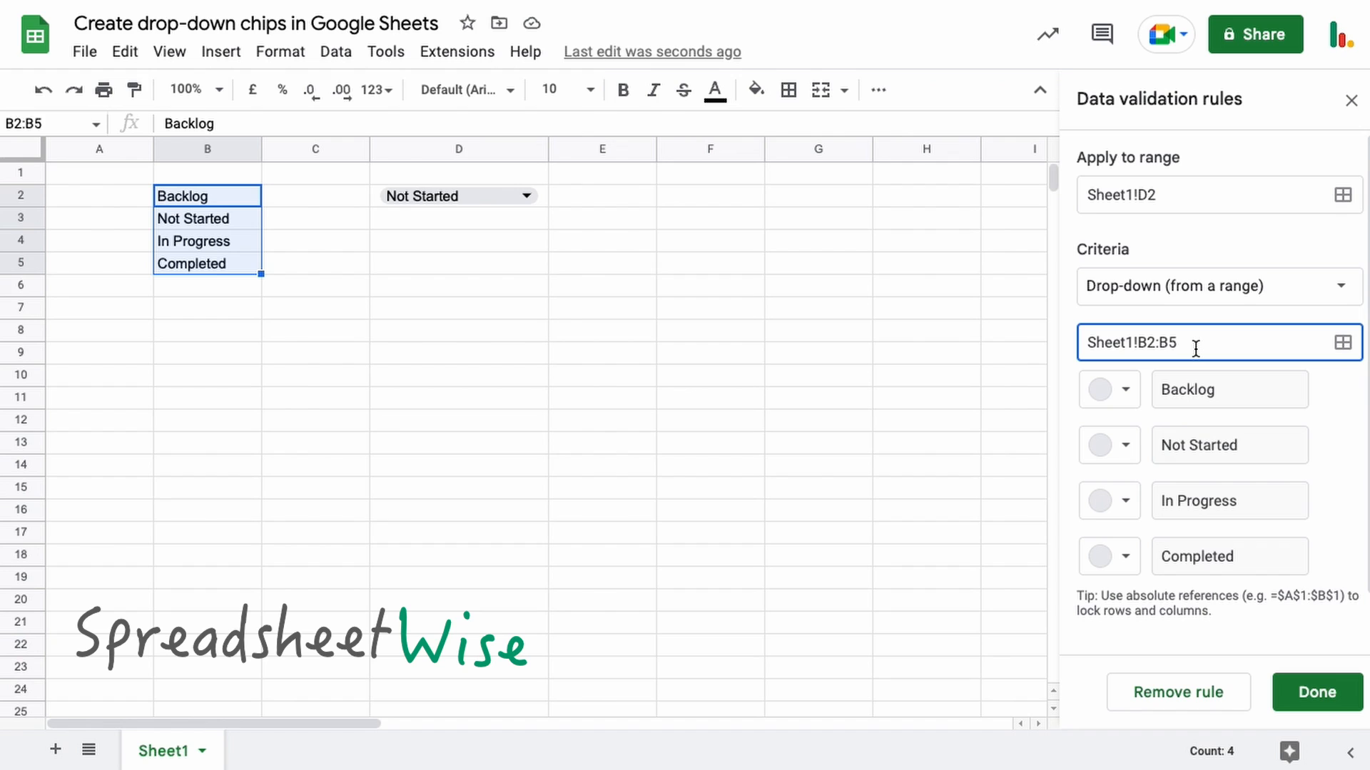
key(Backspace)
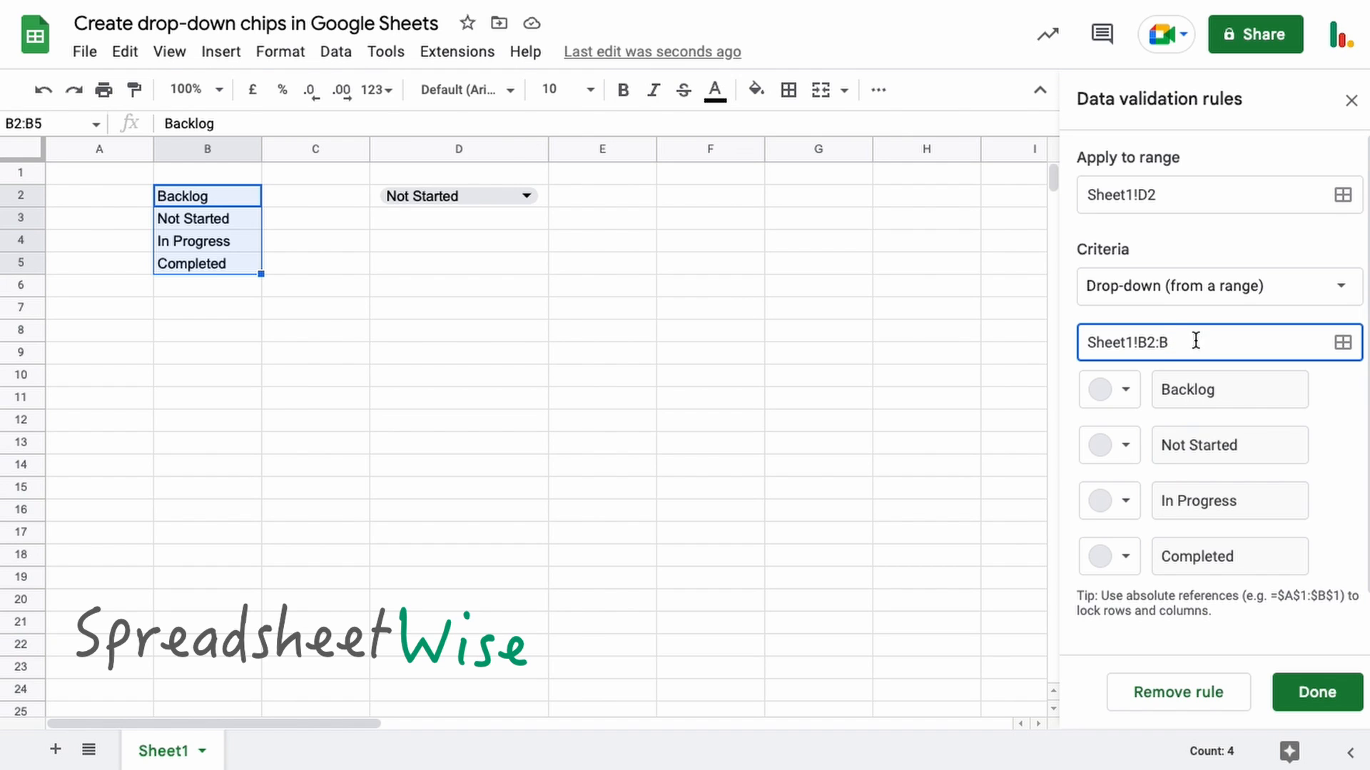
click(208, 297)
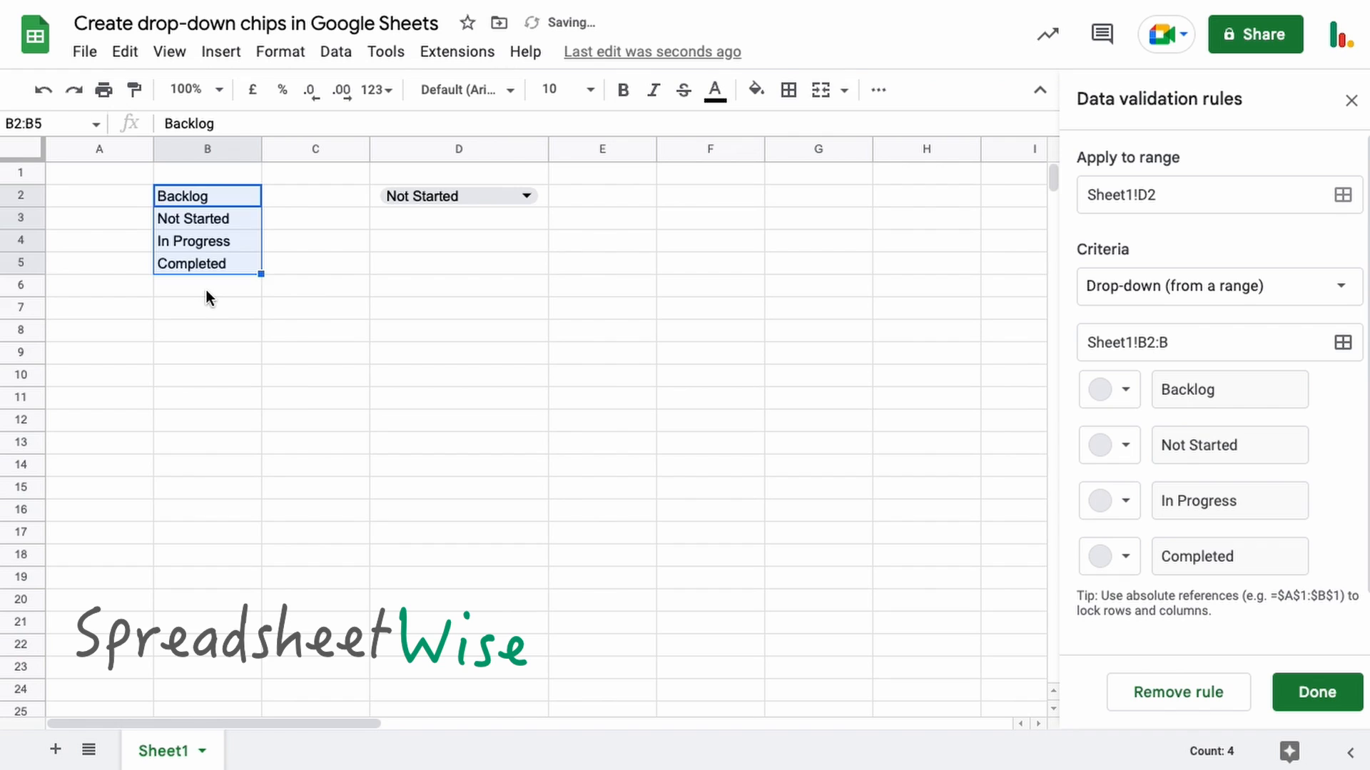
Step: Enter Another below Completed, save the rule, and confirm D2 lists it
text(Another)
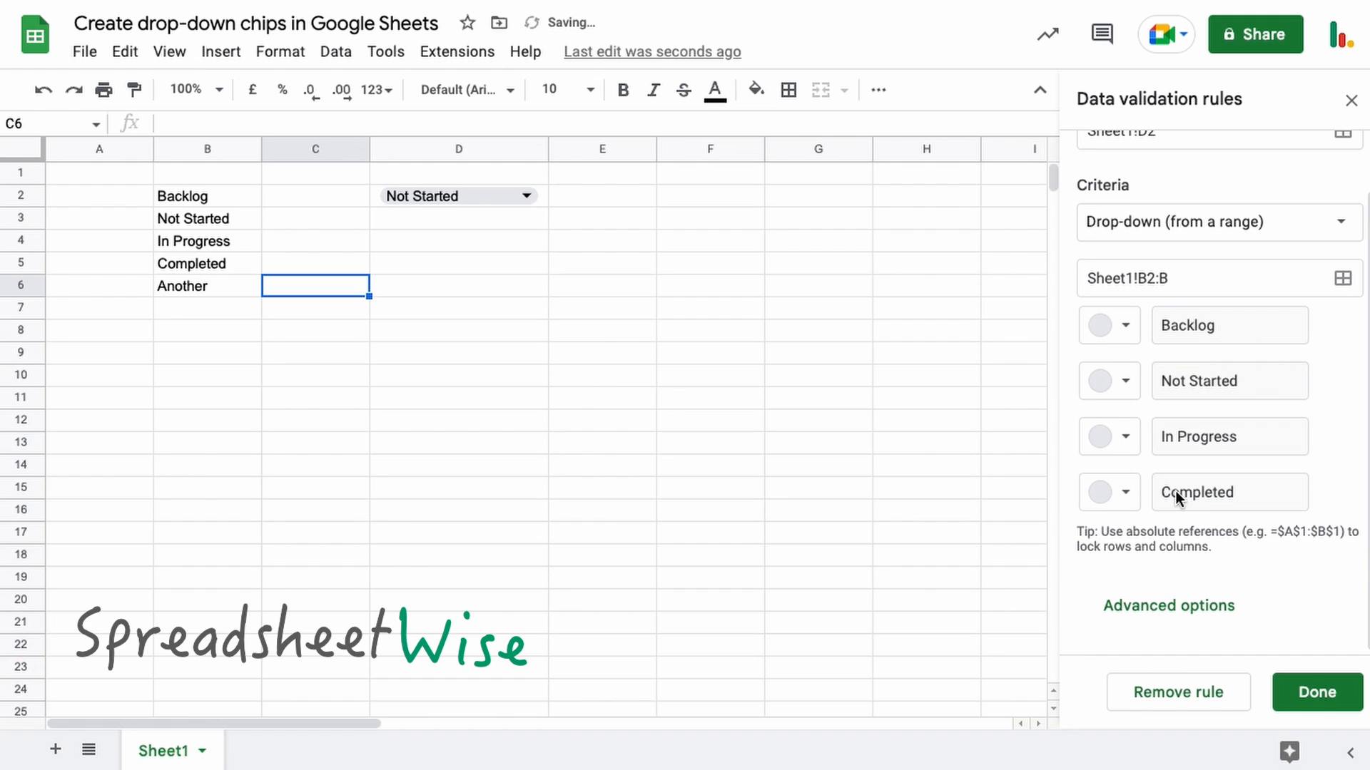
click(1316, 691)
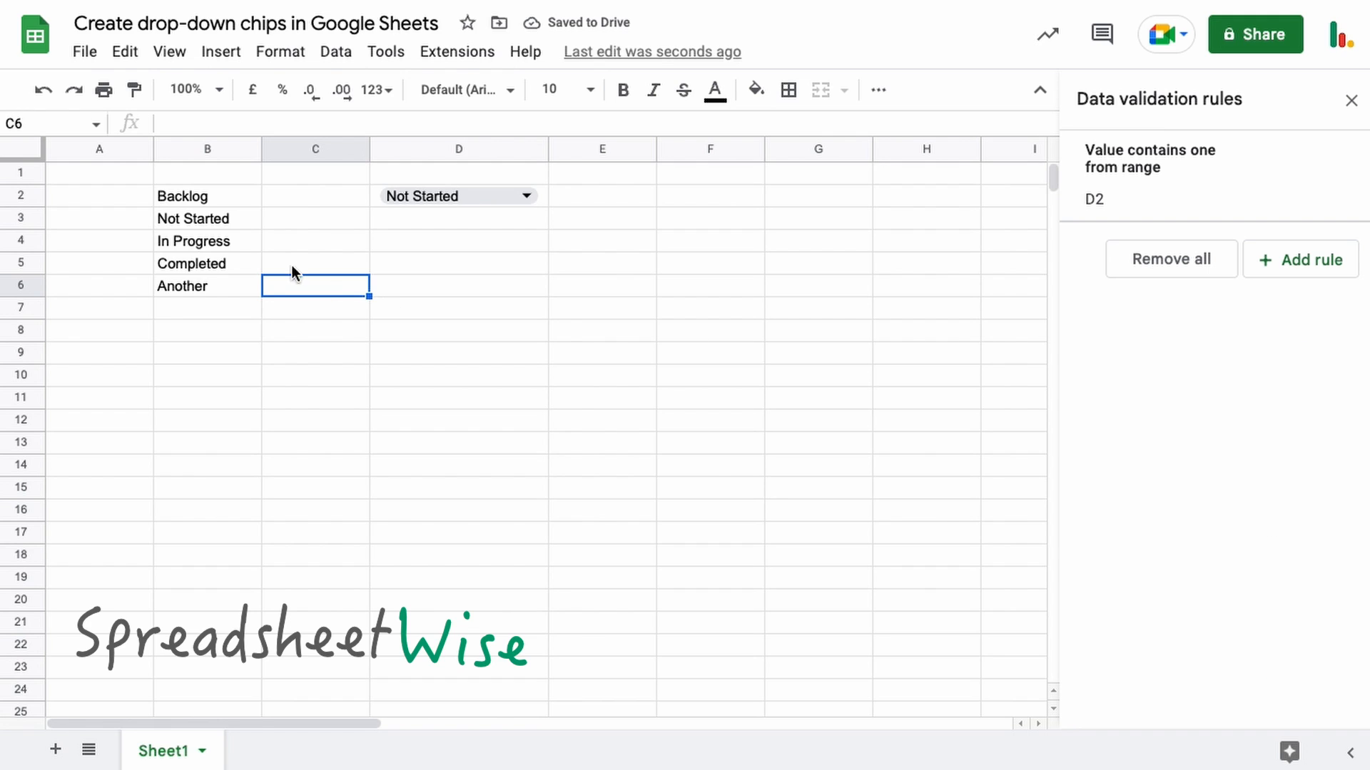
click(525, 196)
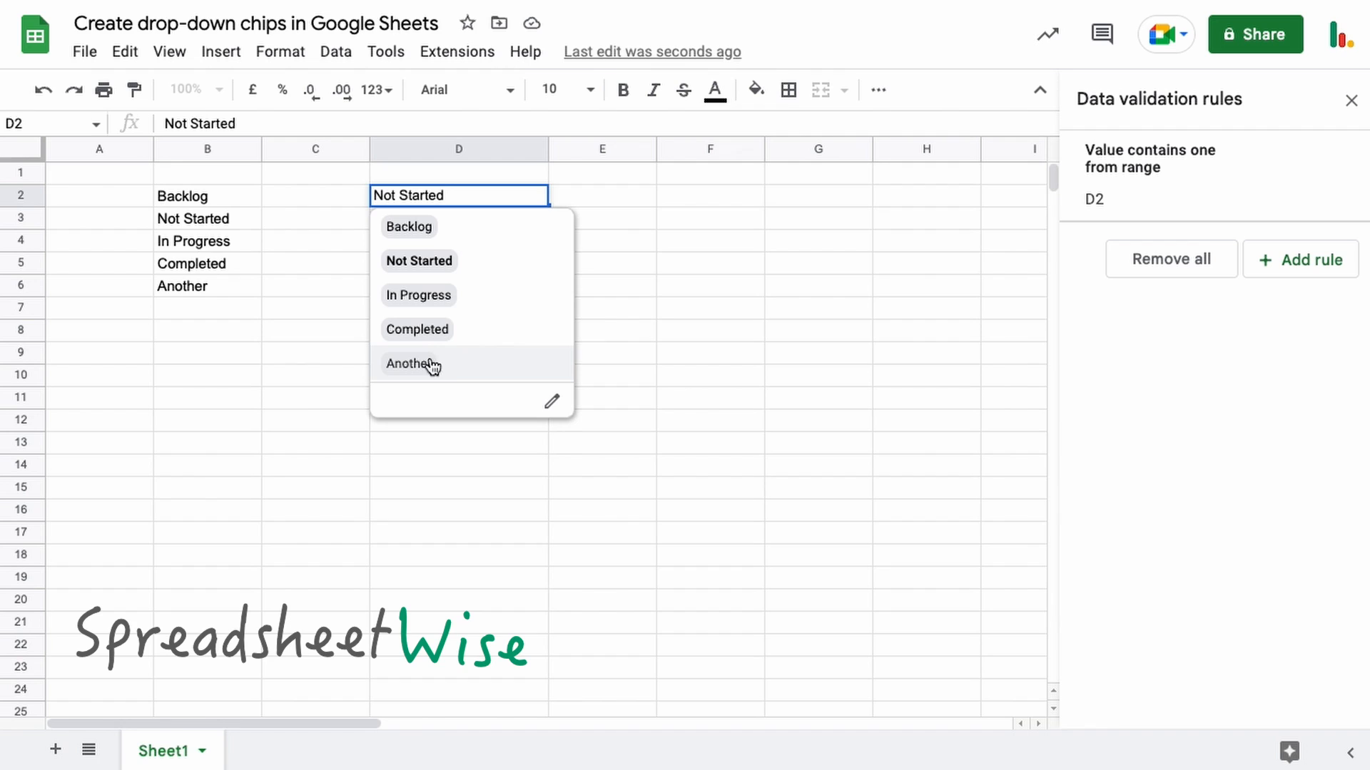
mouse_move(1199, 293)
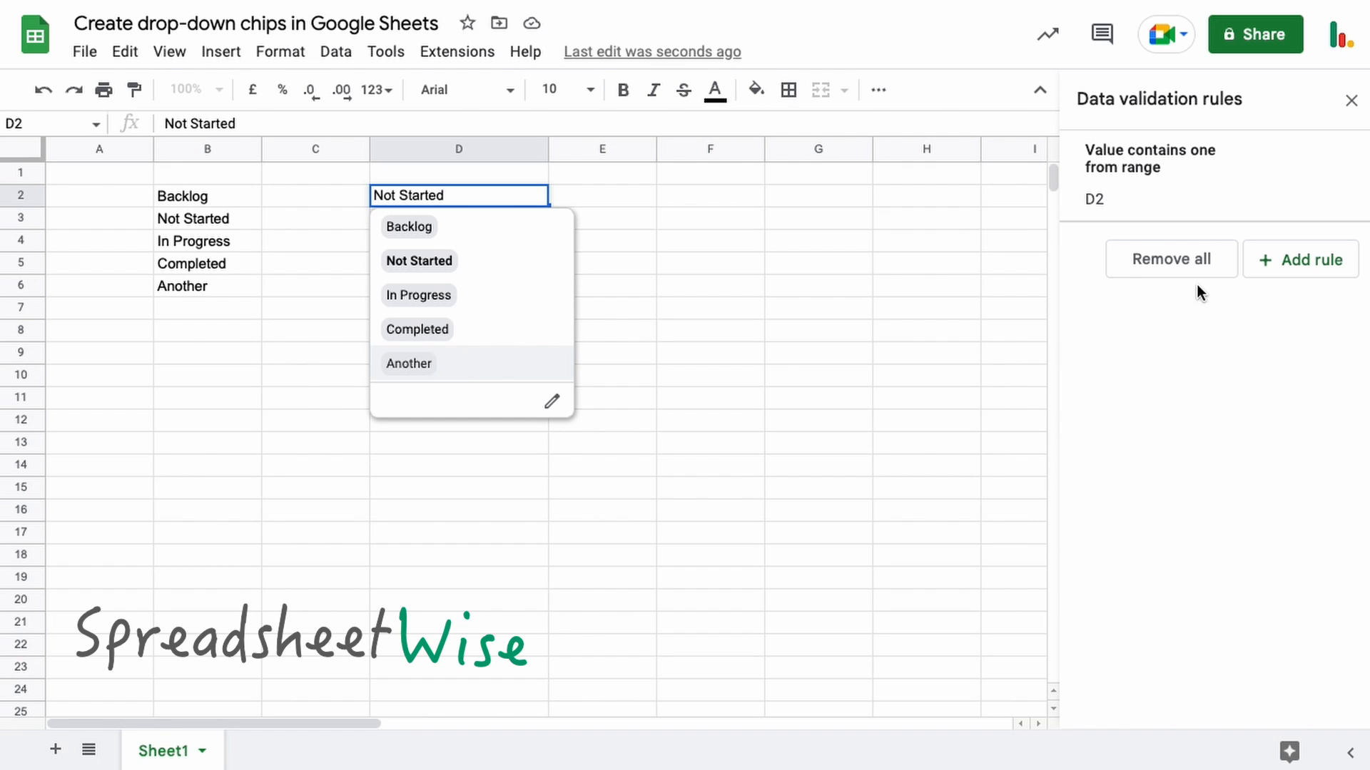
mouse_move(443, 366)
text(Other)
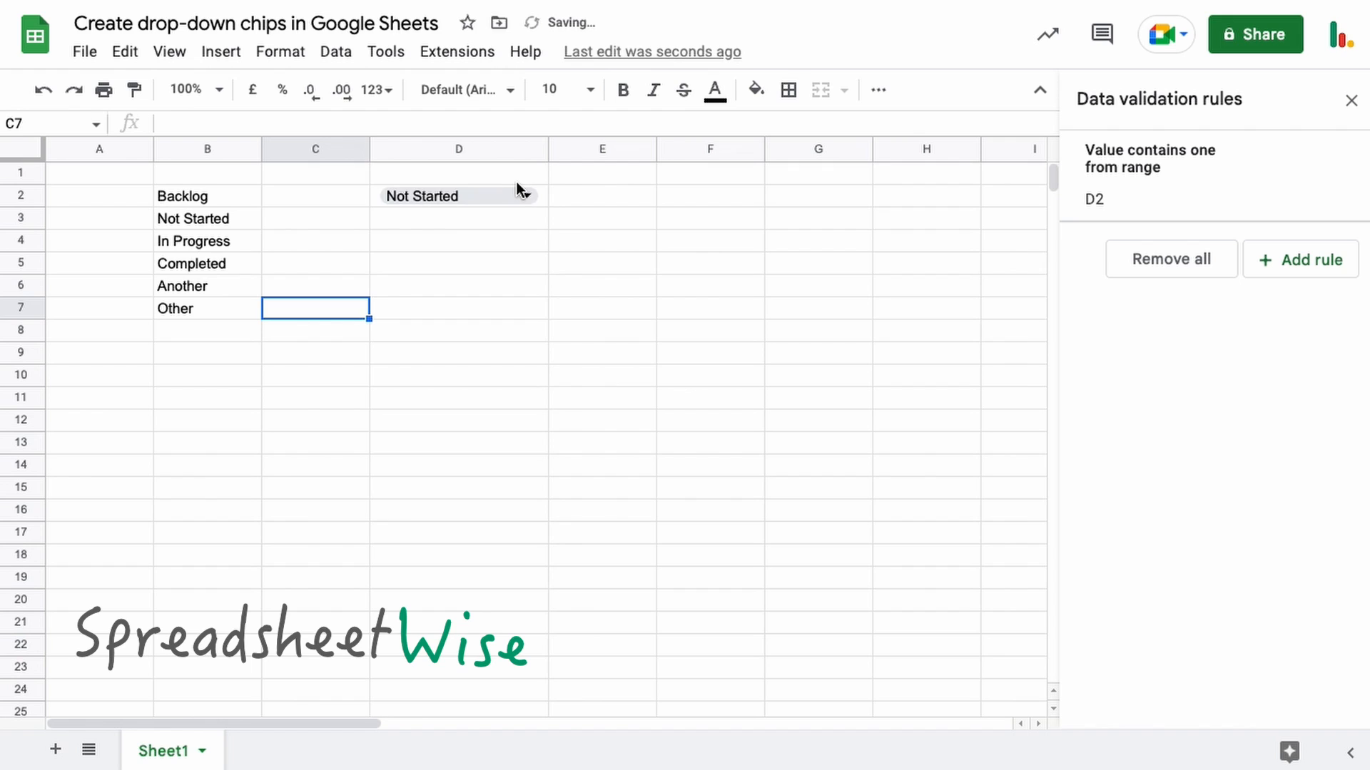
Step: Reopen and re-save D2's rule so only the four original statuses remain listed
click(525, 195)
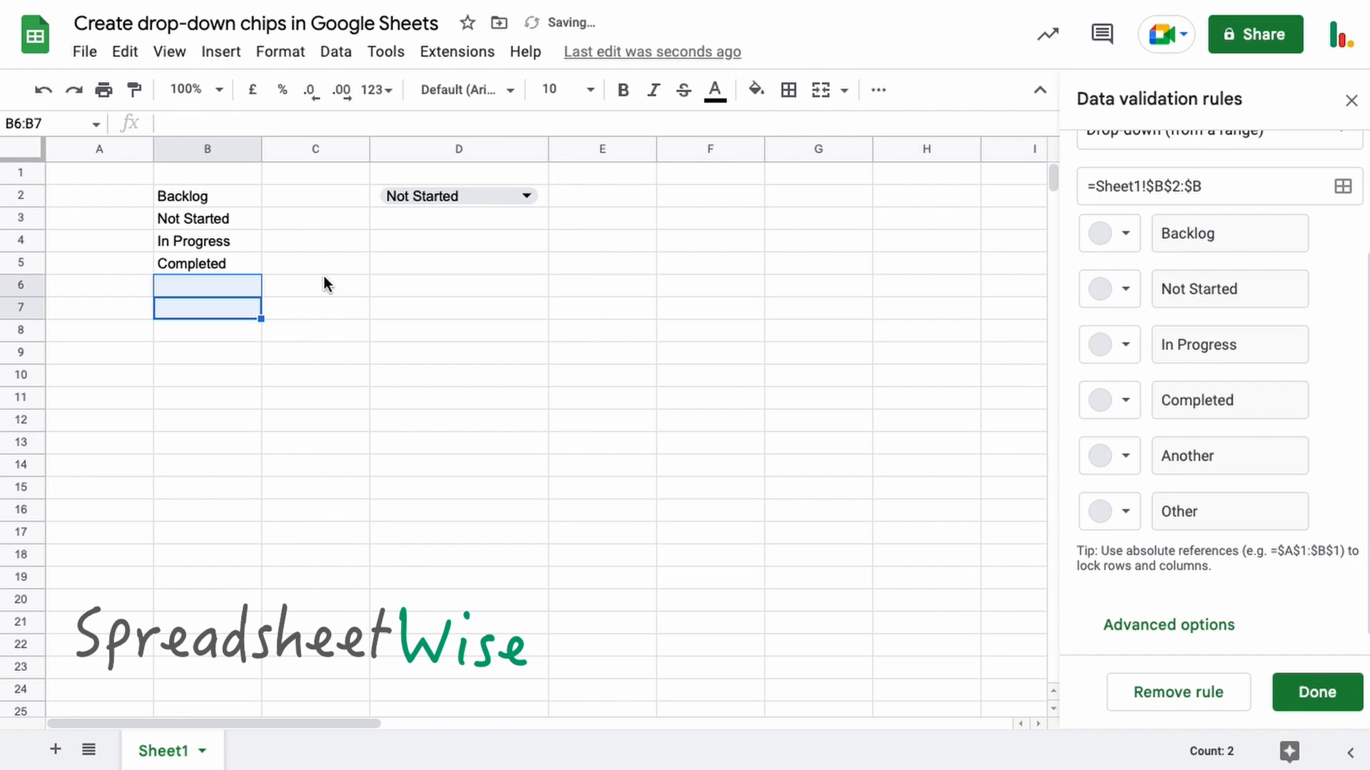
click(1315, 692)
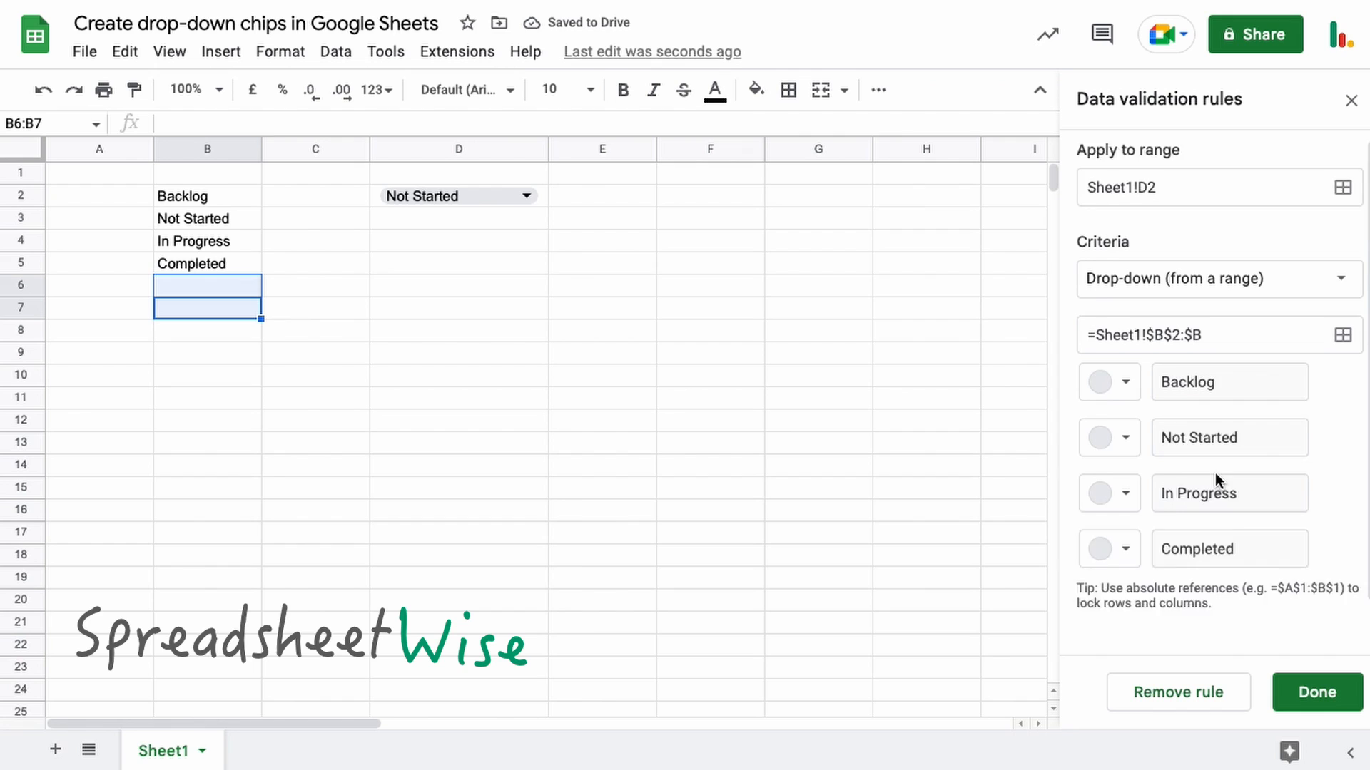
scroll(down, 3)
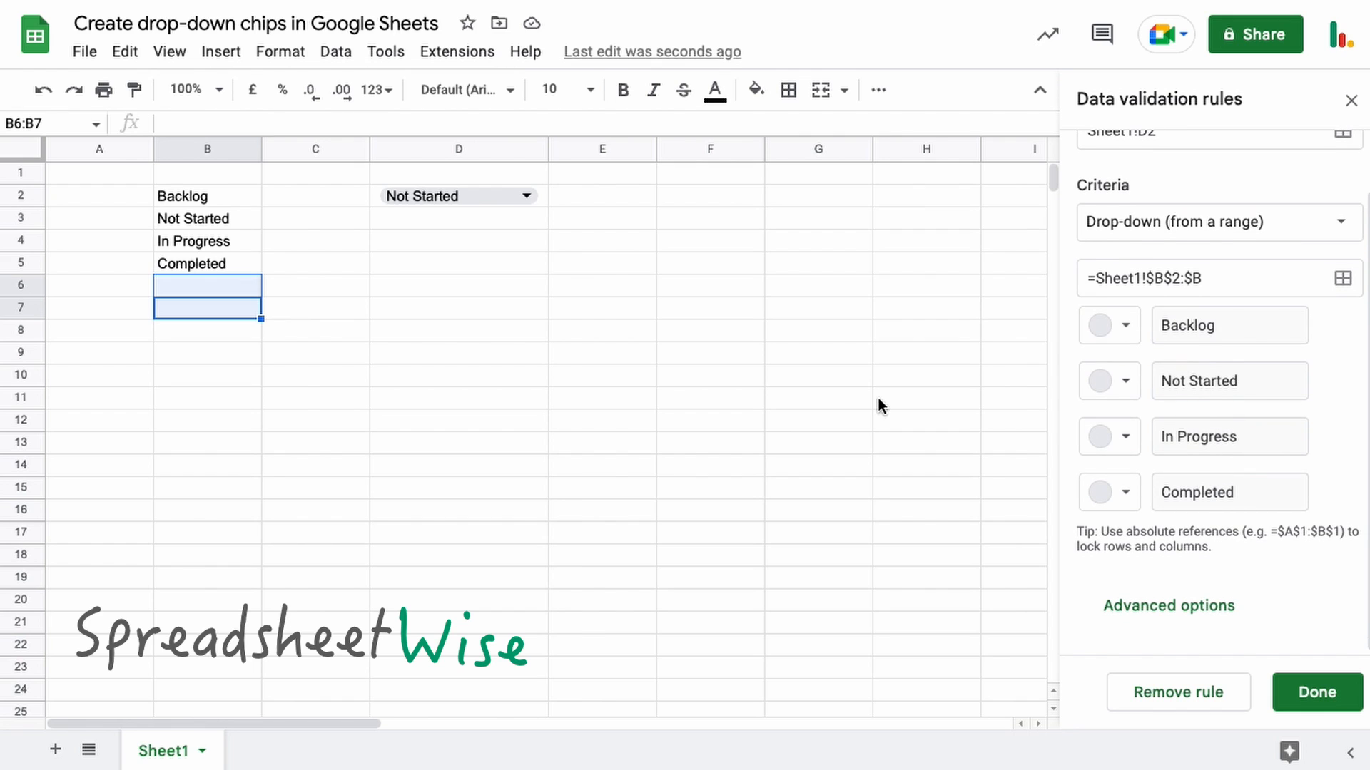
scroll(up, 3)
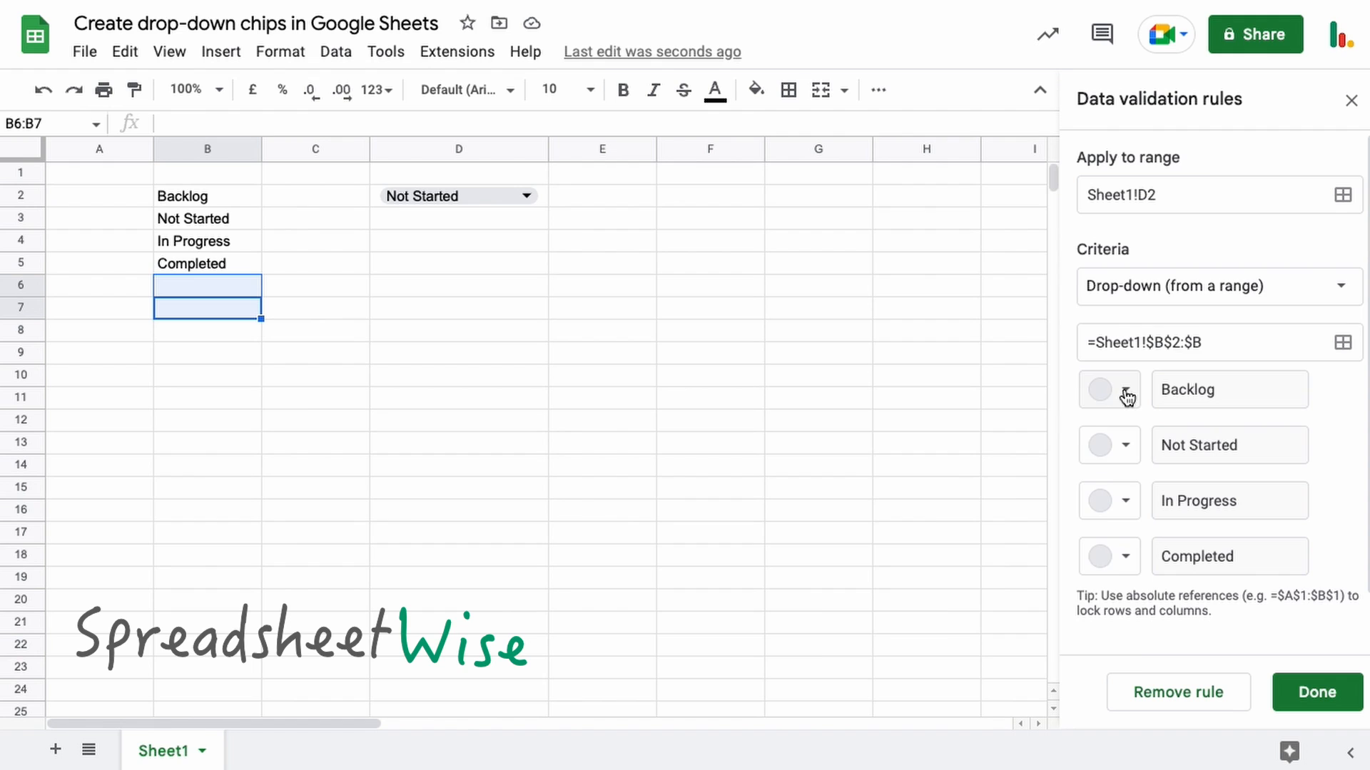
Step: Save chip colours Backlog red, Not Started yellow, In Progress green, Completed blue, then preview D2
click(1124, 388)
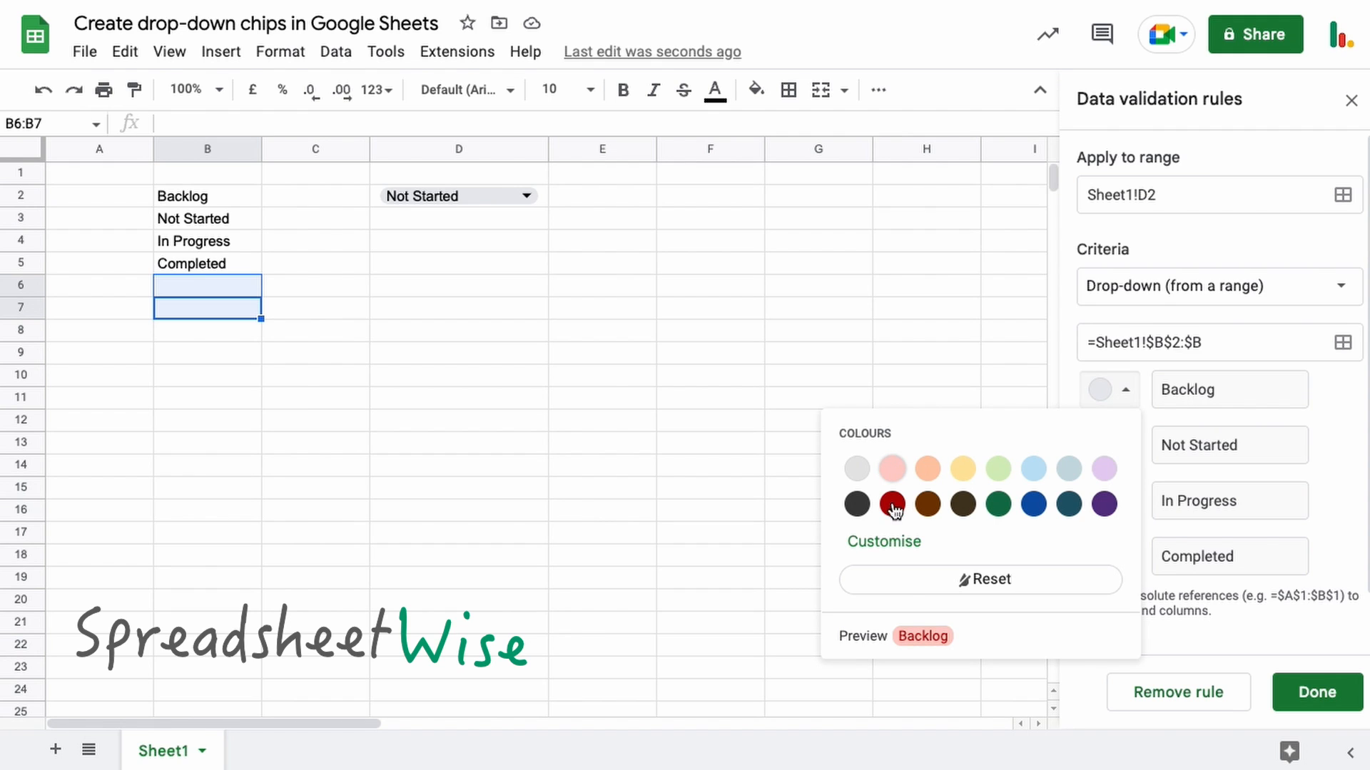
click(891, 504)
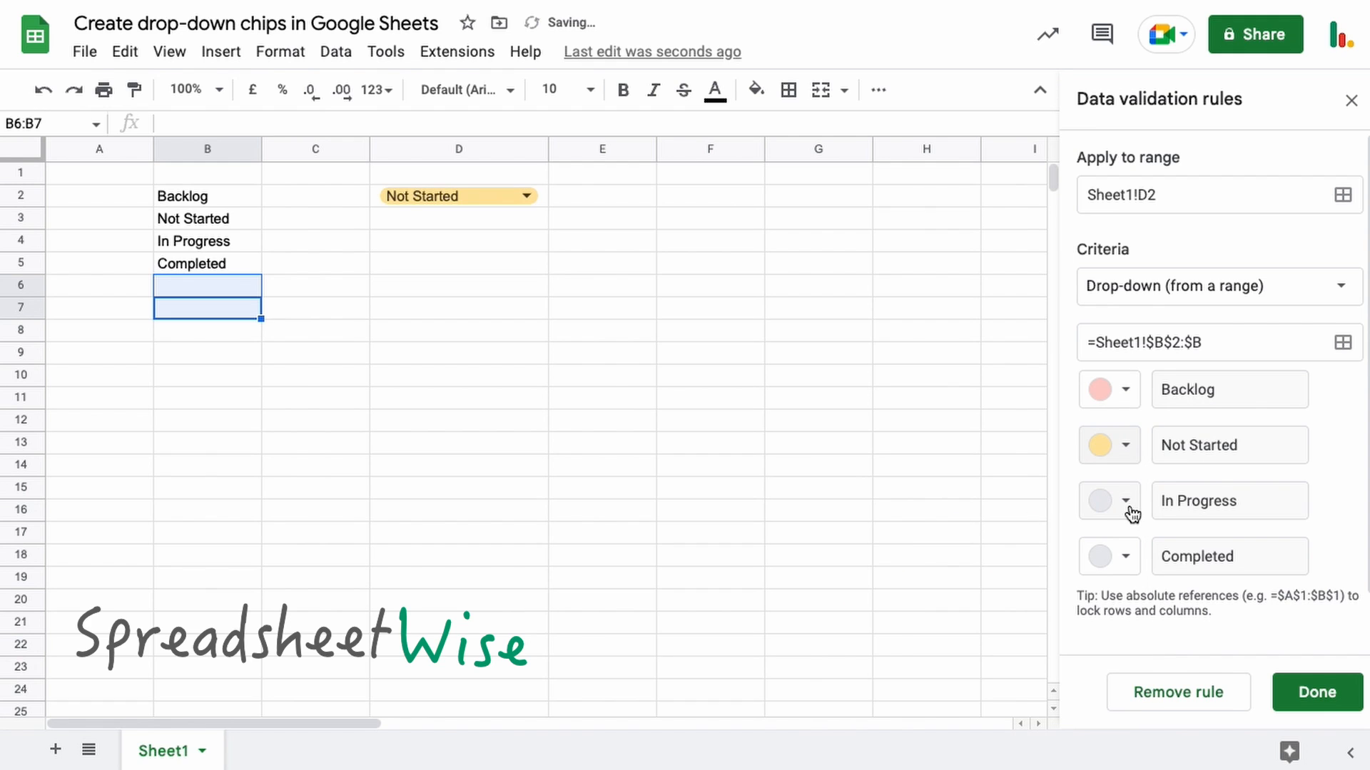
click(1104, 556)
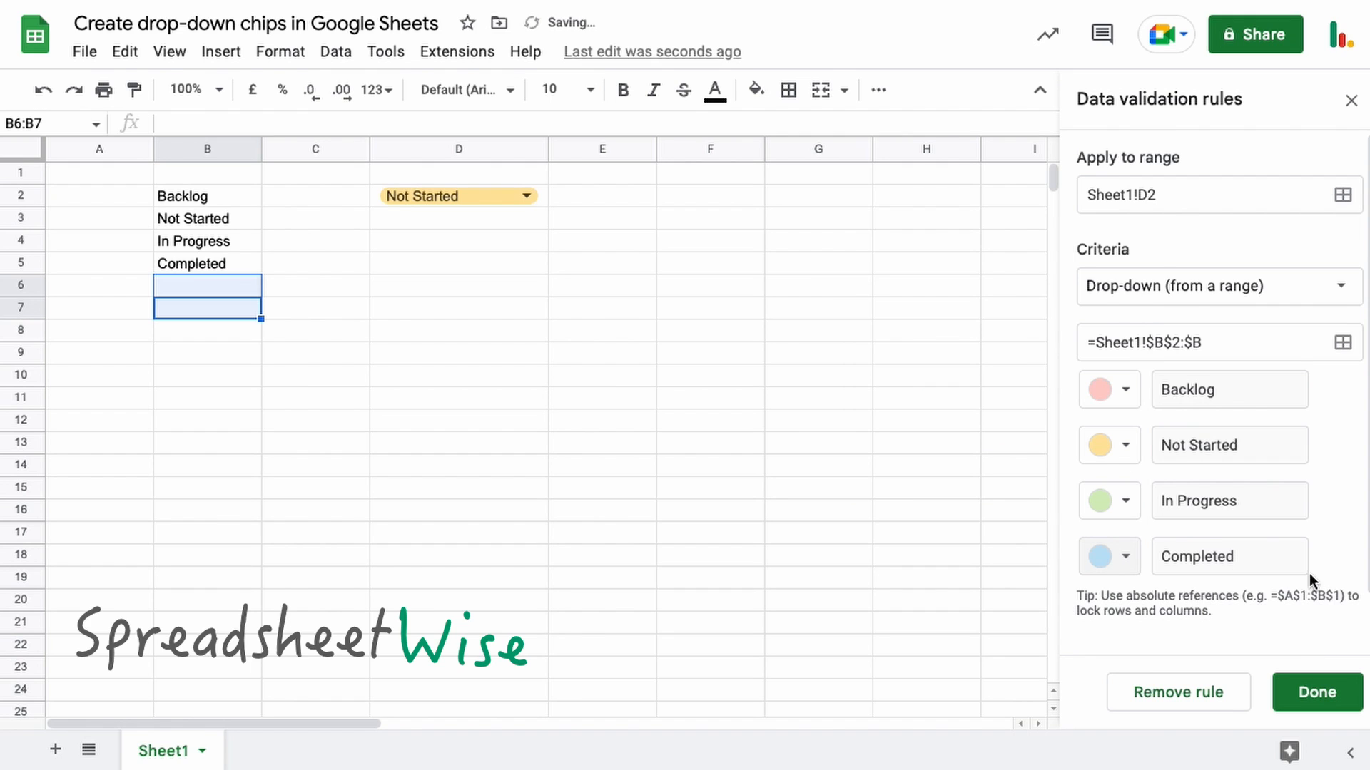
click(1314, 691)
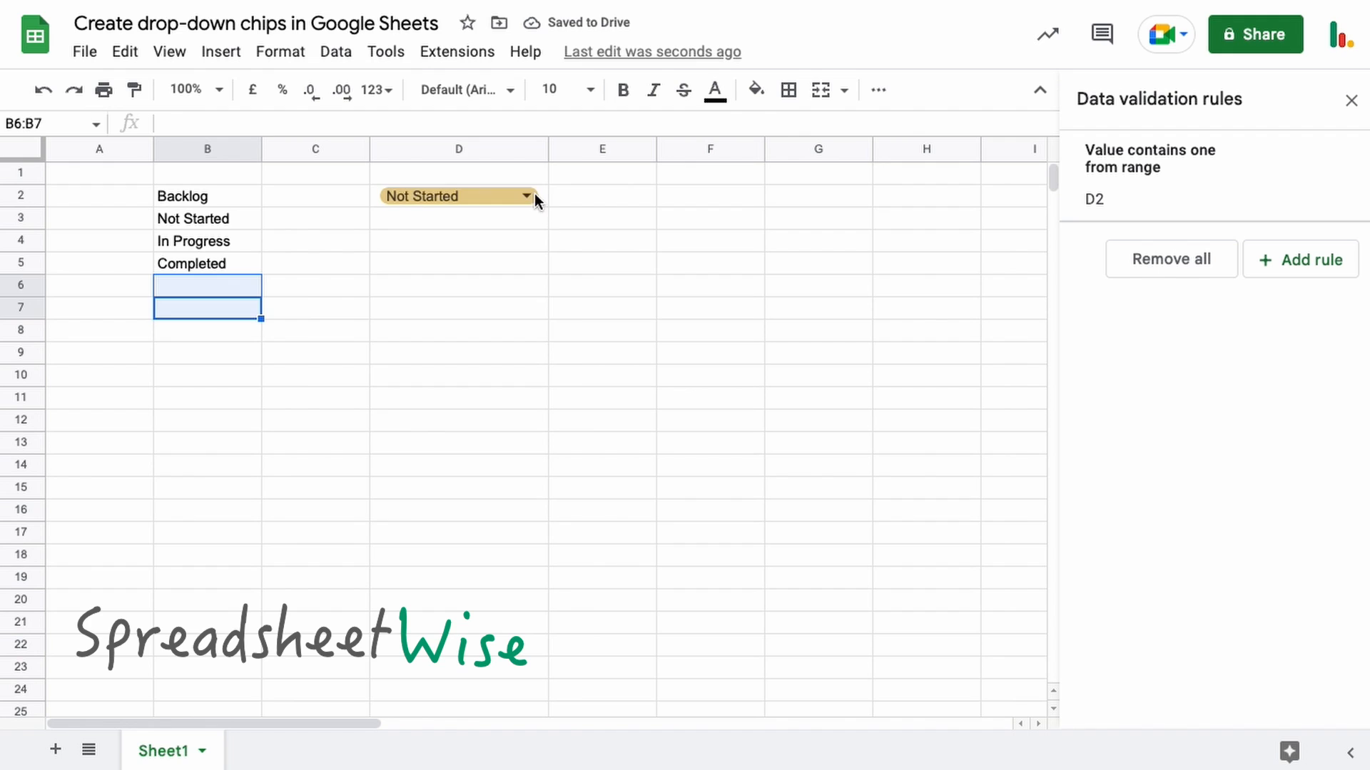
click(526, 195)
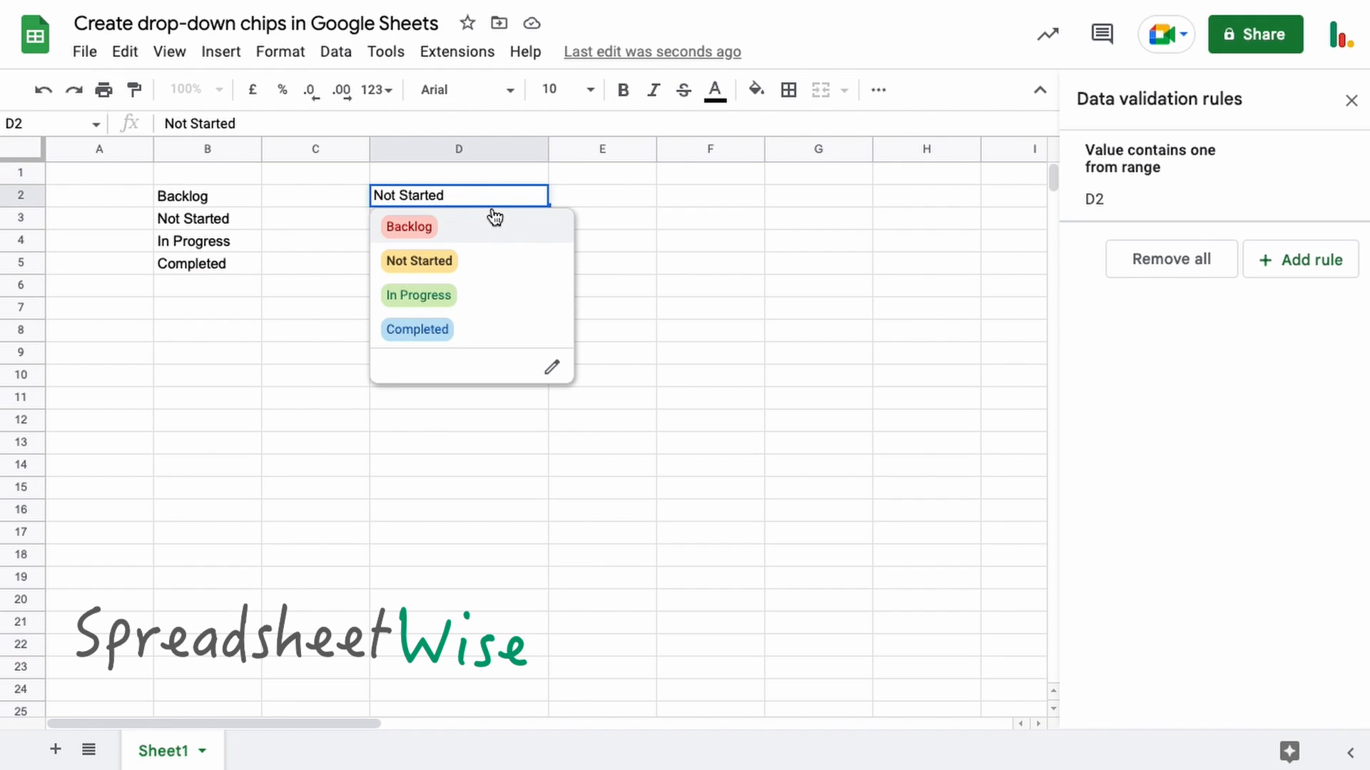
mouse_move(343, 217)
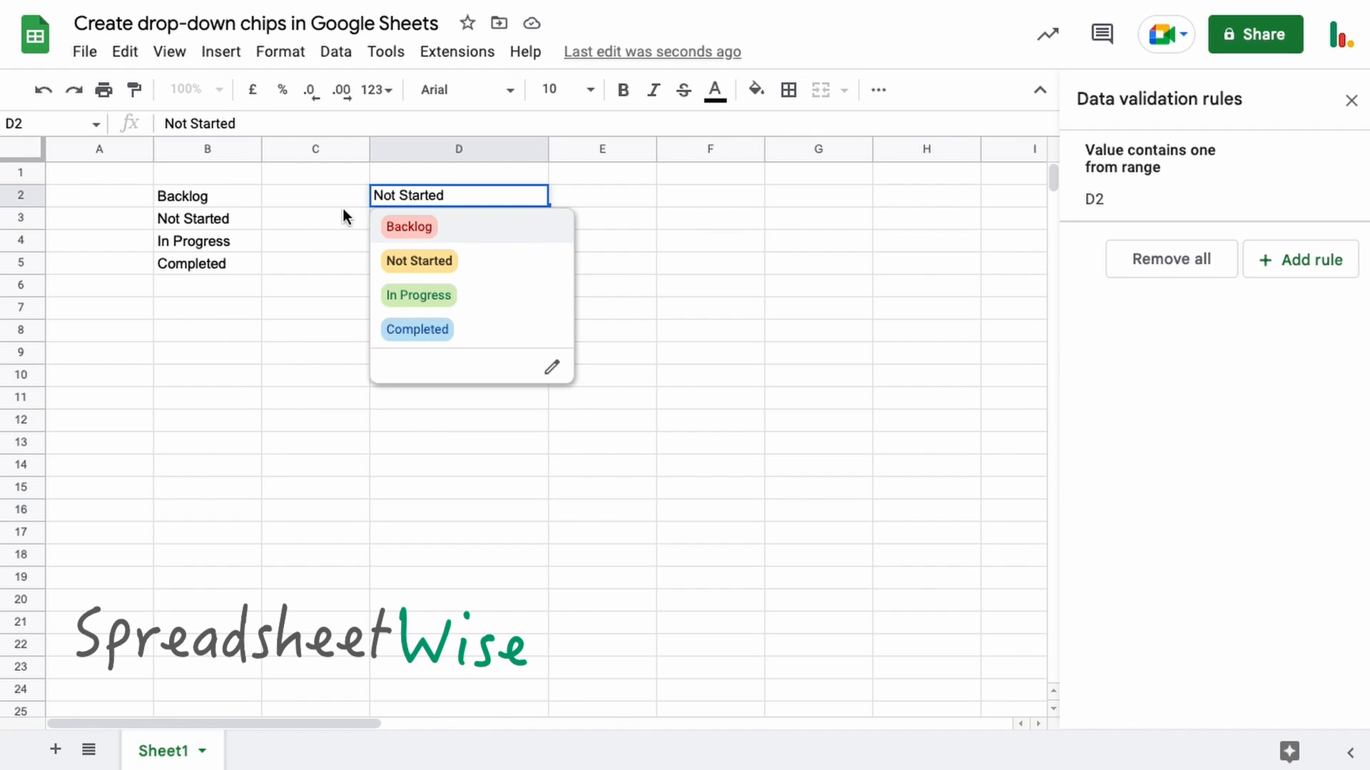
mouse_move(262, 229)
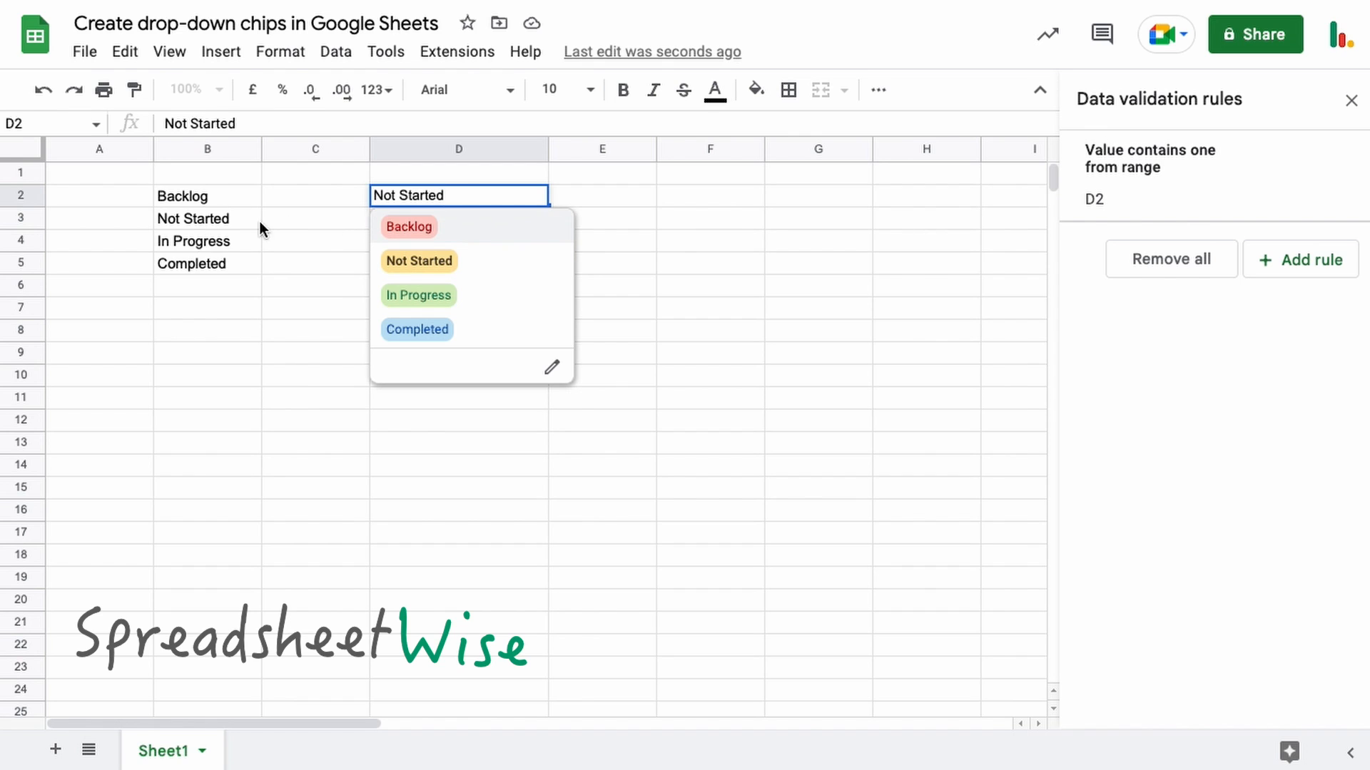
mouse_move(184, 304)
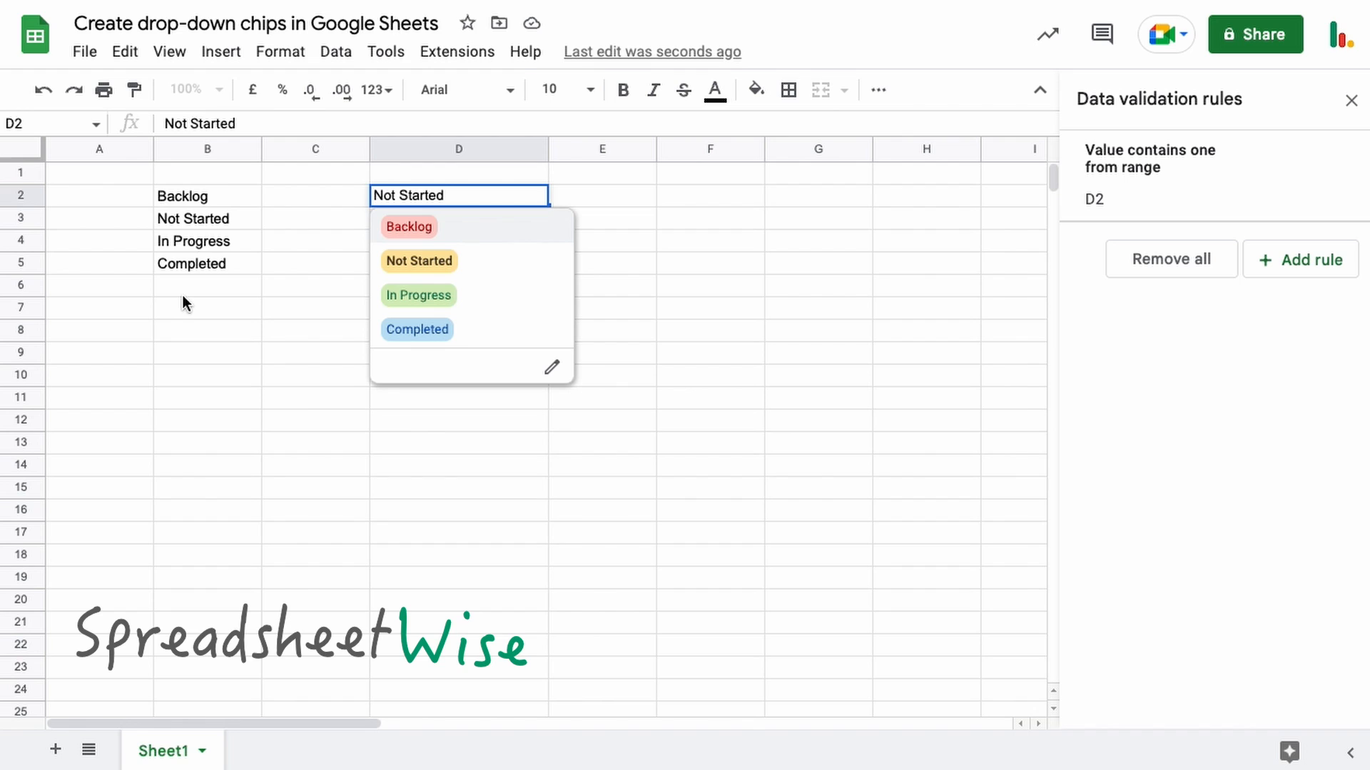
mouse_move(179, 309)
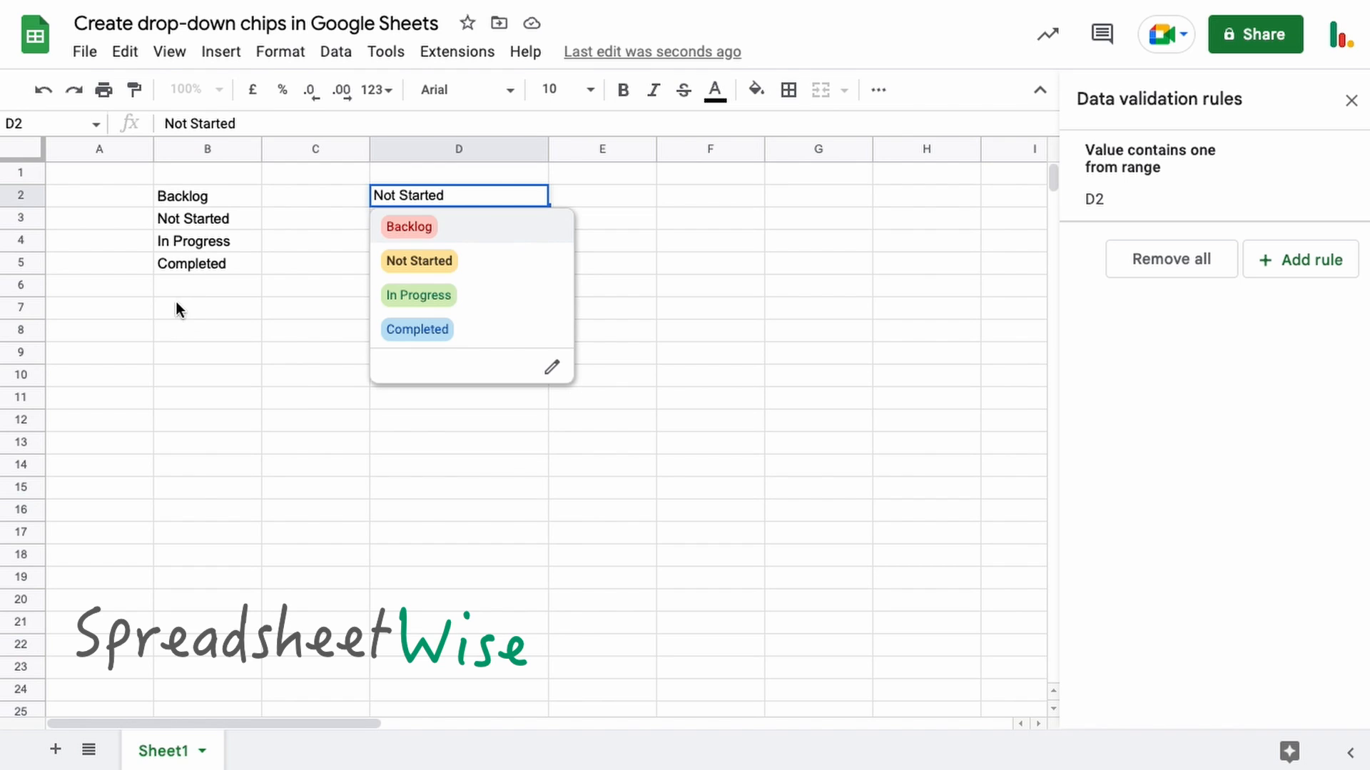
mouse_move(179, 287)
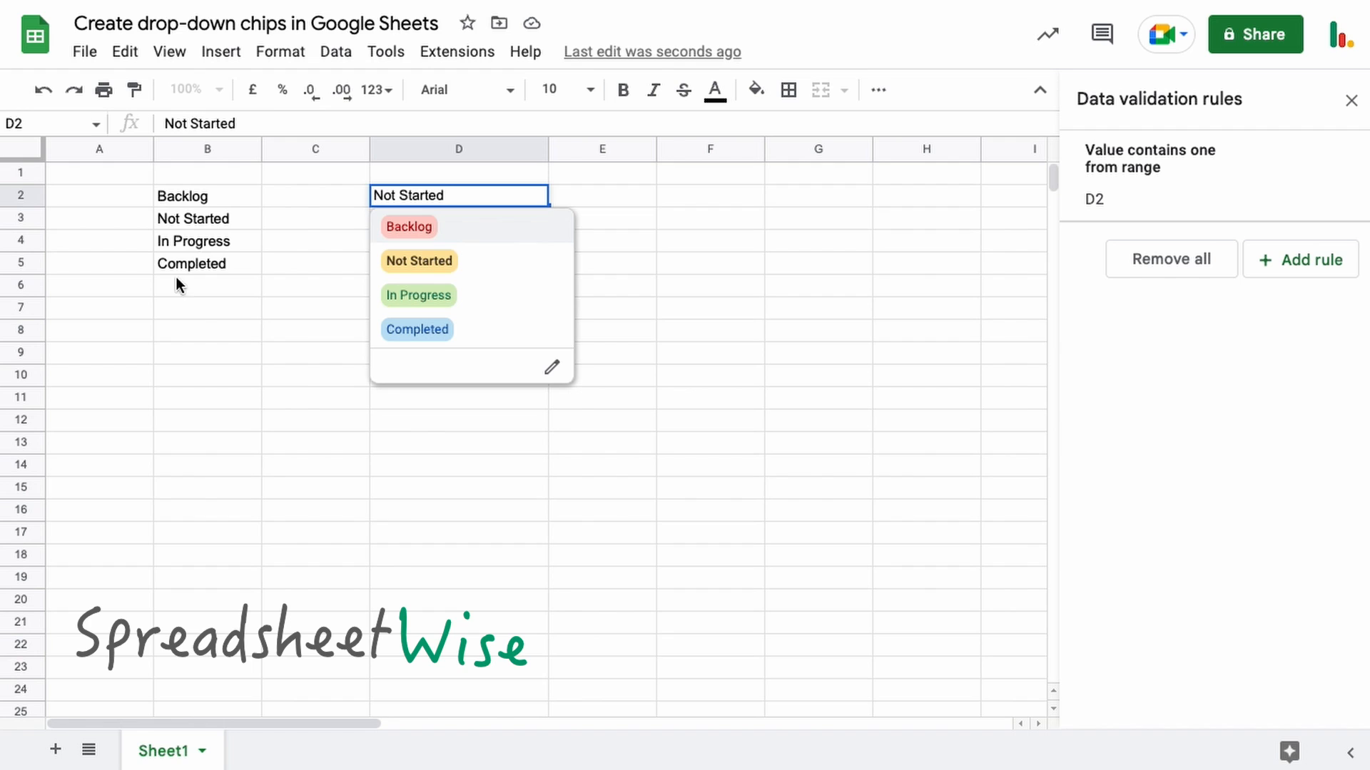
mouse_move(183, 287)
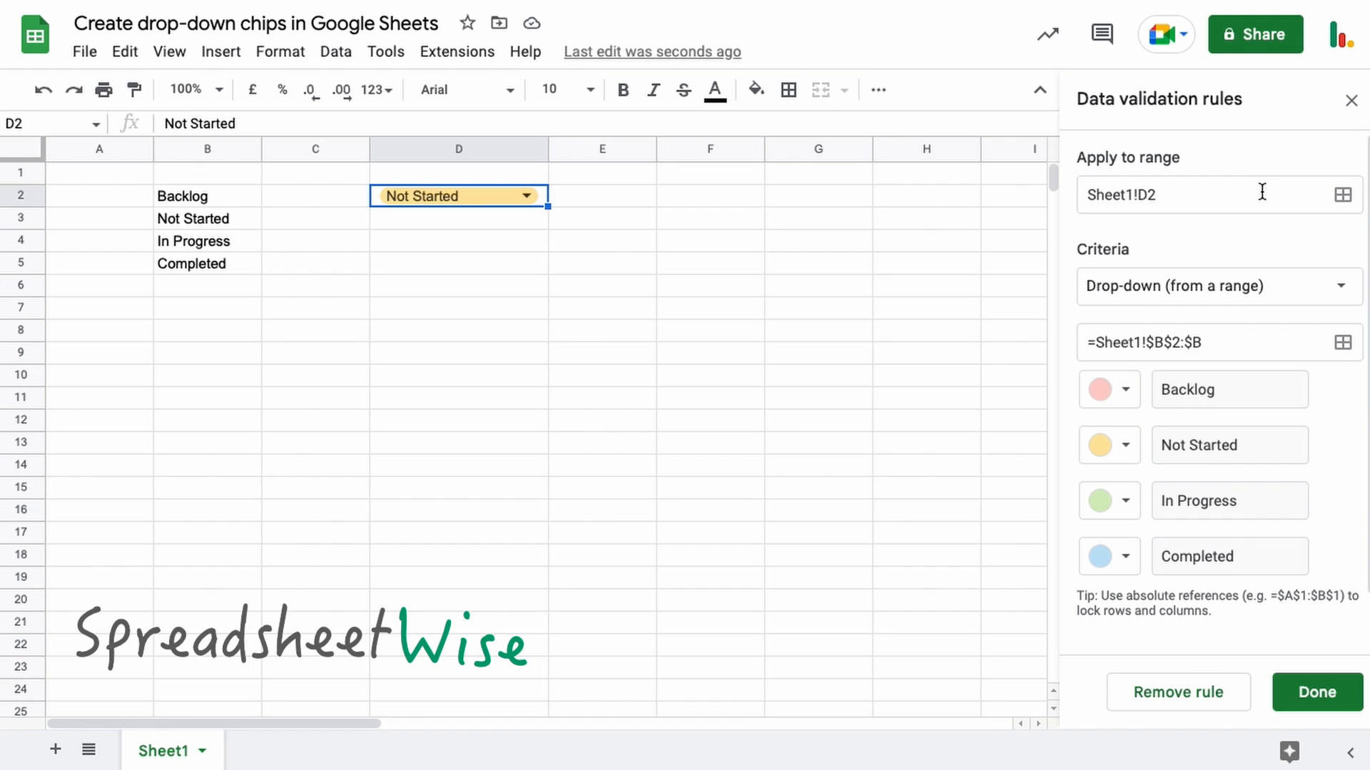
Step: Scroll down D2's reopened rule editor to its four coloured status options
scroll(down, 3)
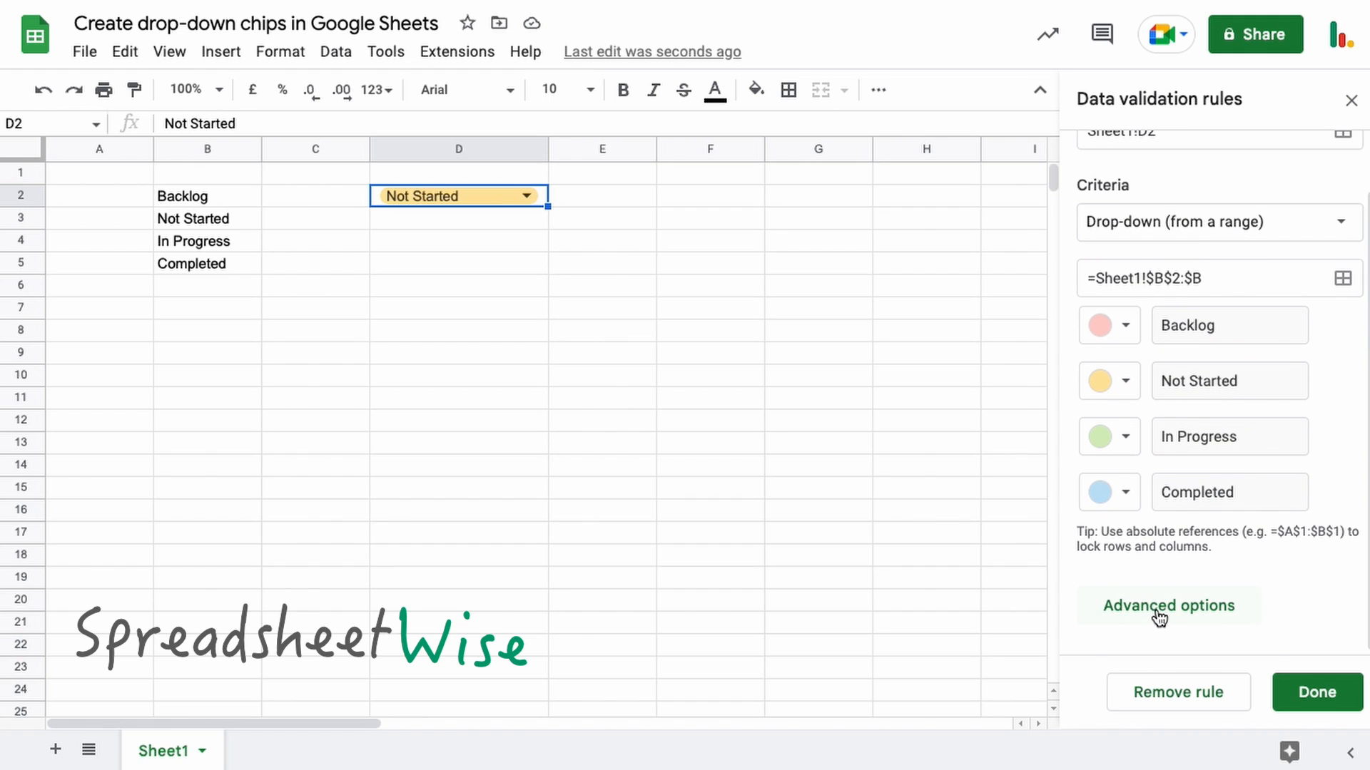
Step: Enable help text on D2's rule and reset it to 'Click and enter a value from range'
click(1167, 606)
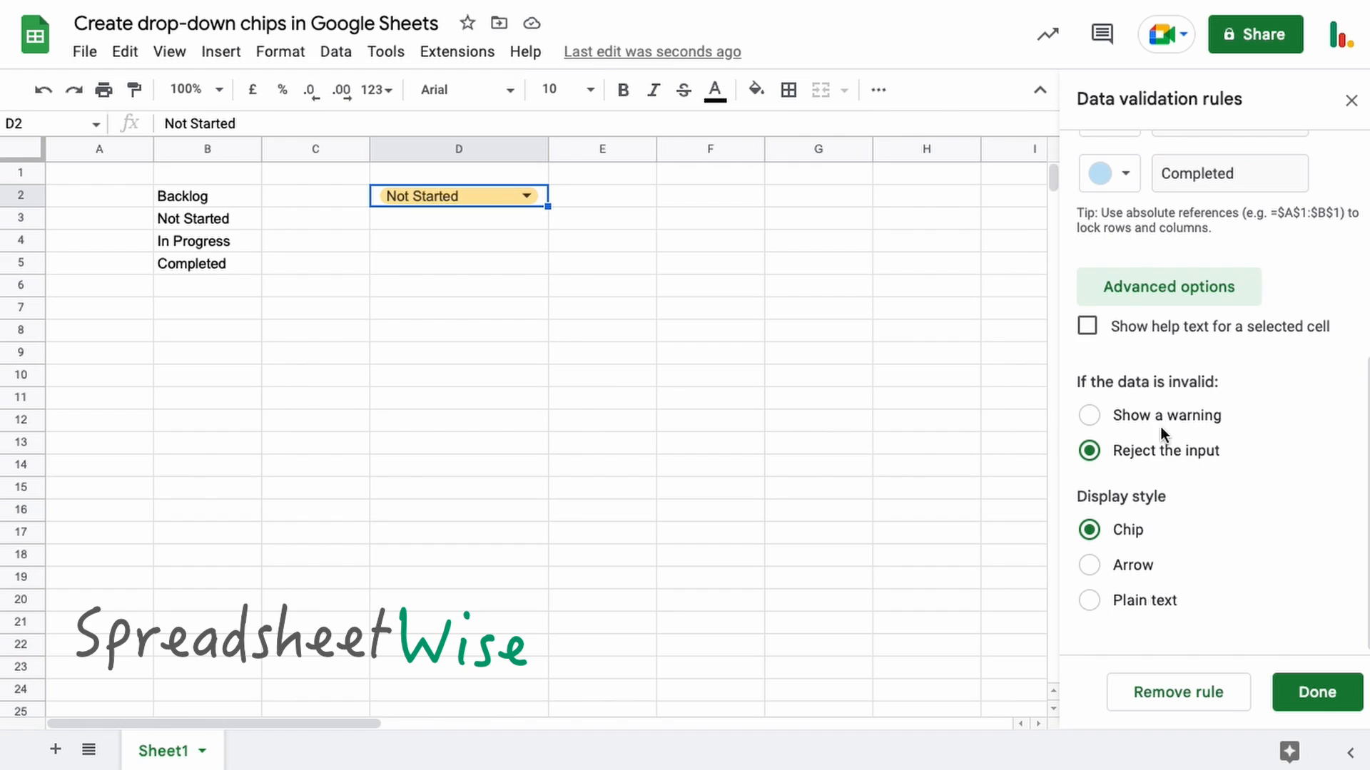
click(1087, 326)
text(f)
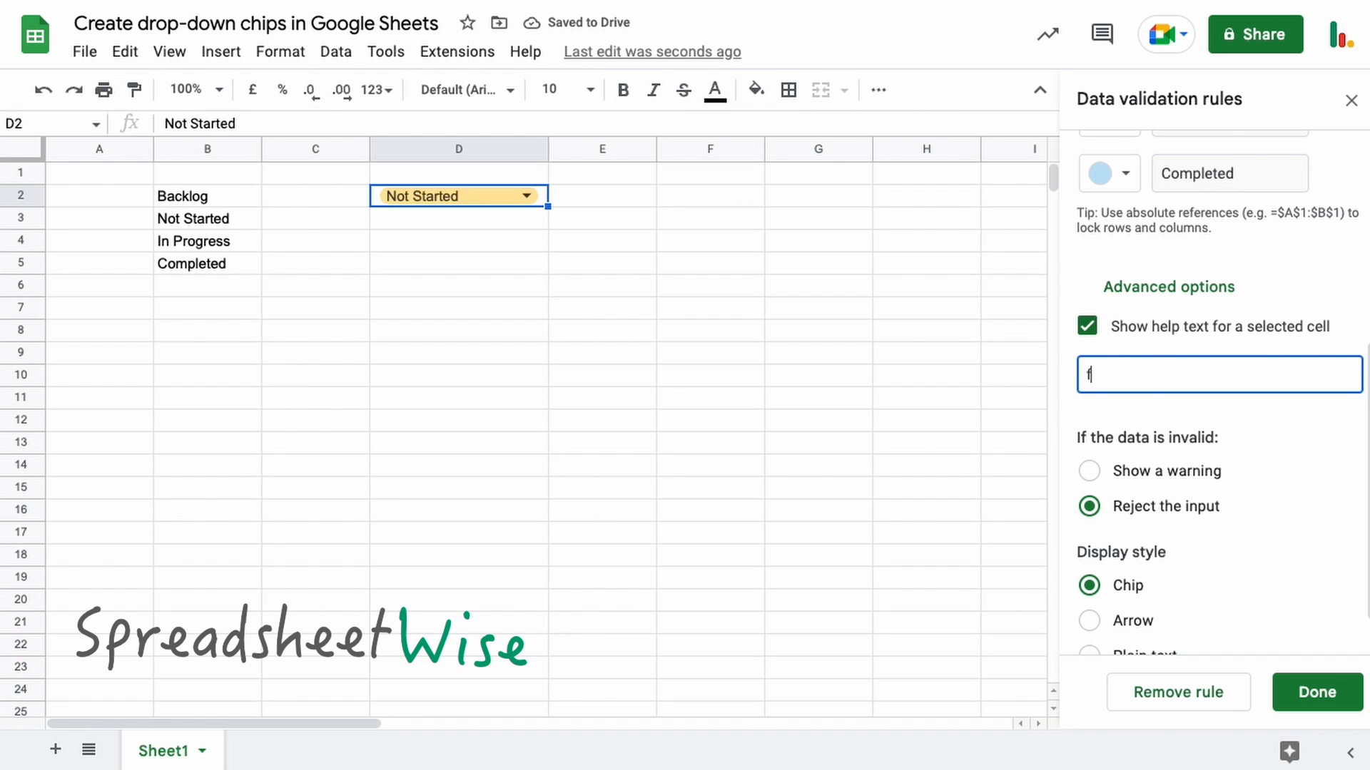
text(sfsf)
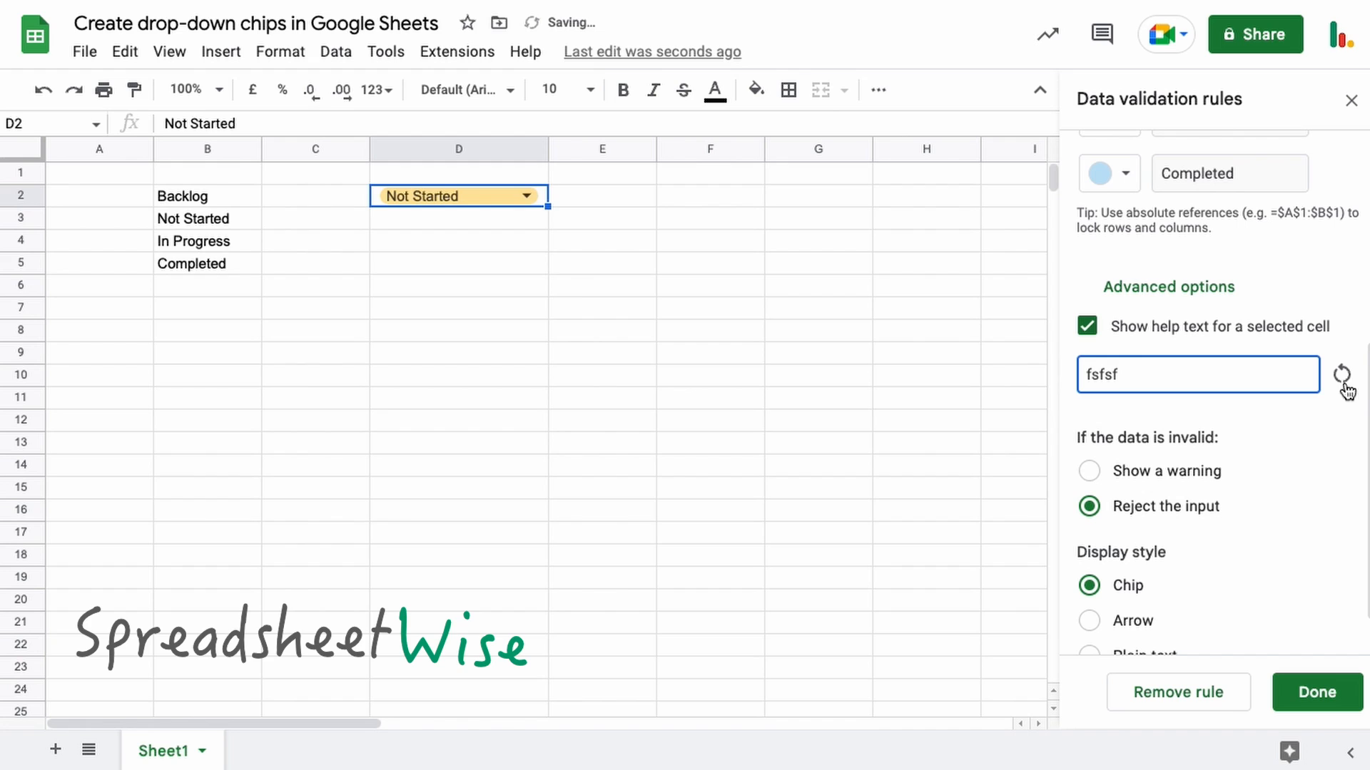
mouse_move(1345, 381)
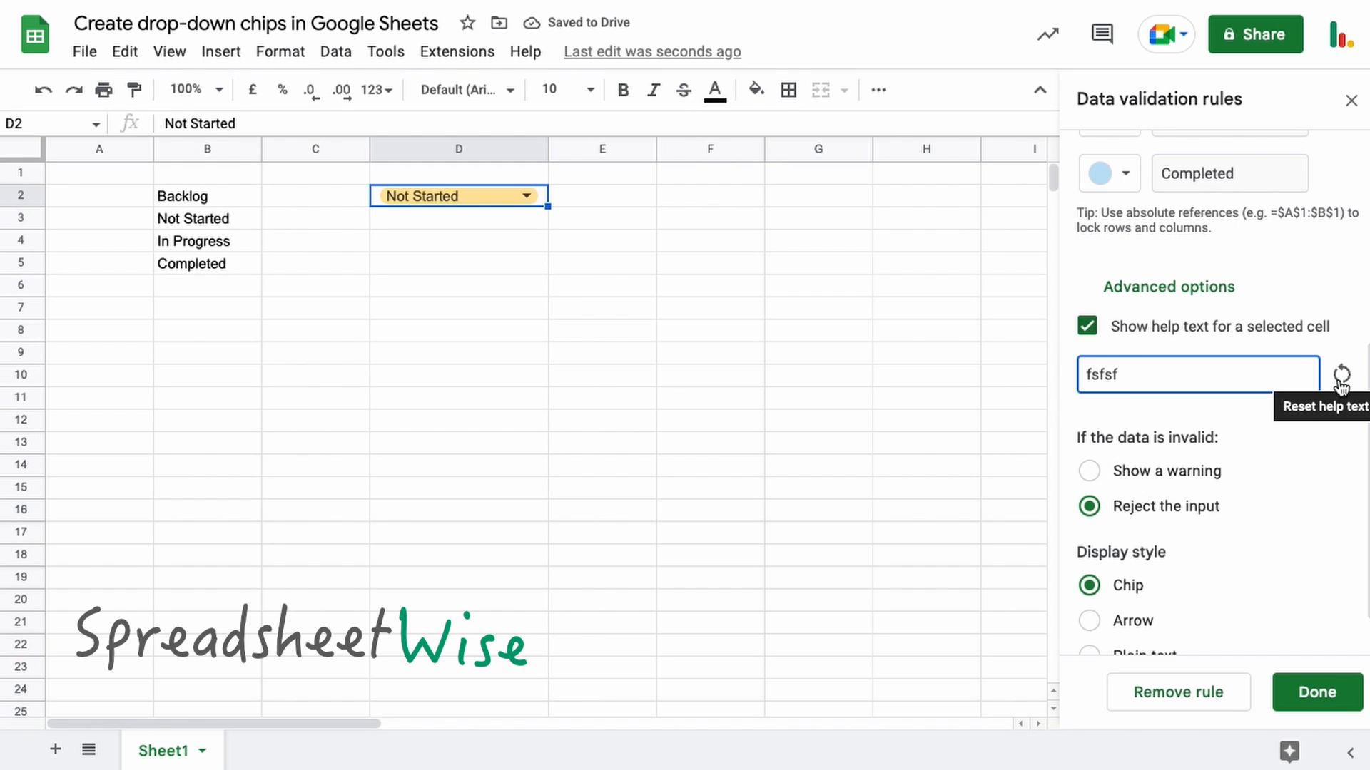
click(1343, 381)
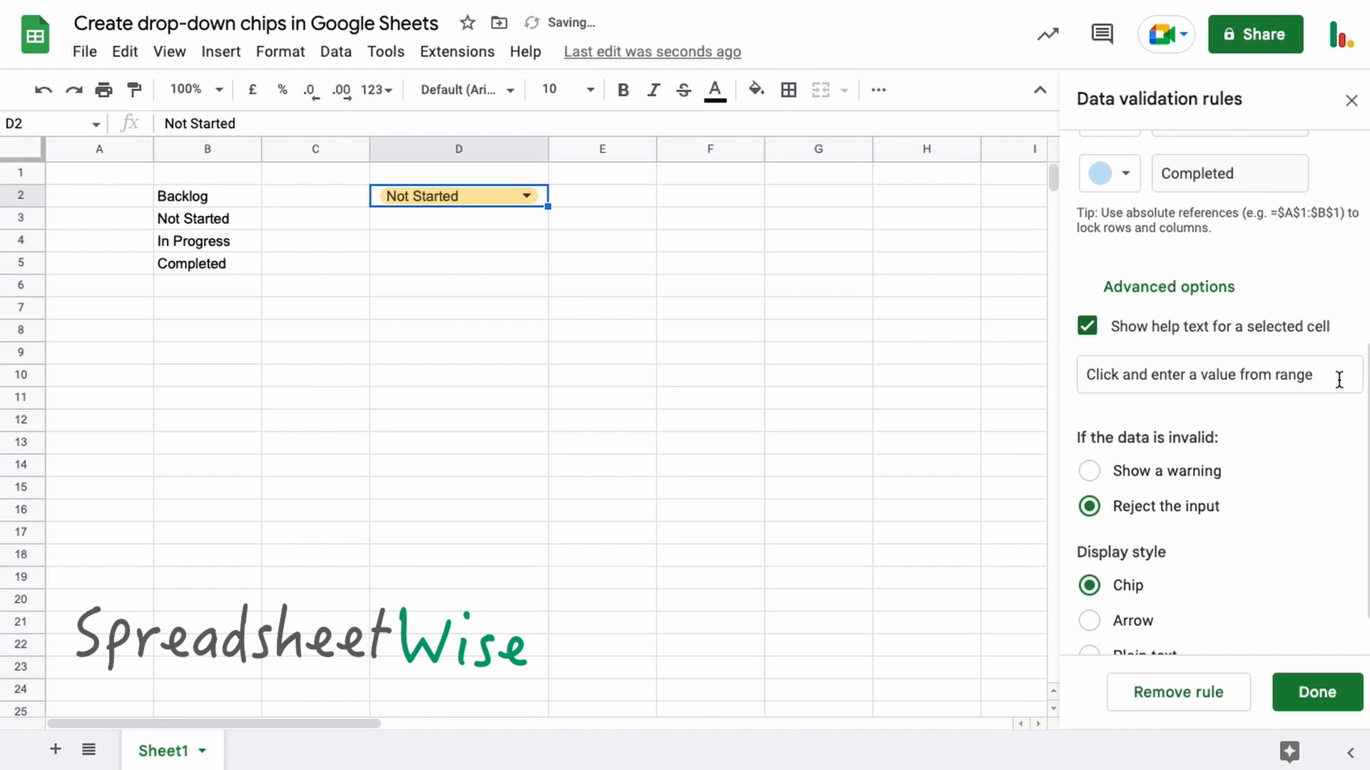
mouse_move(1209, 455)
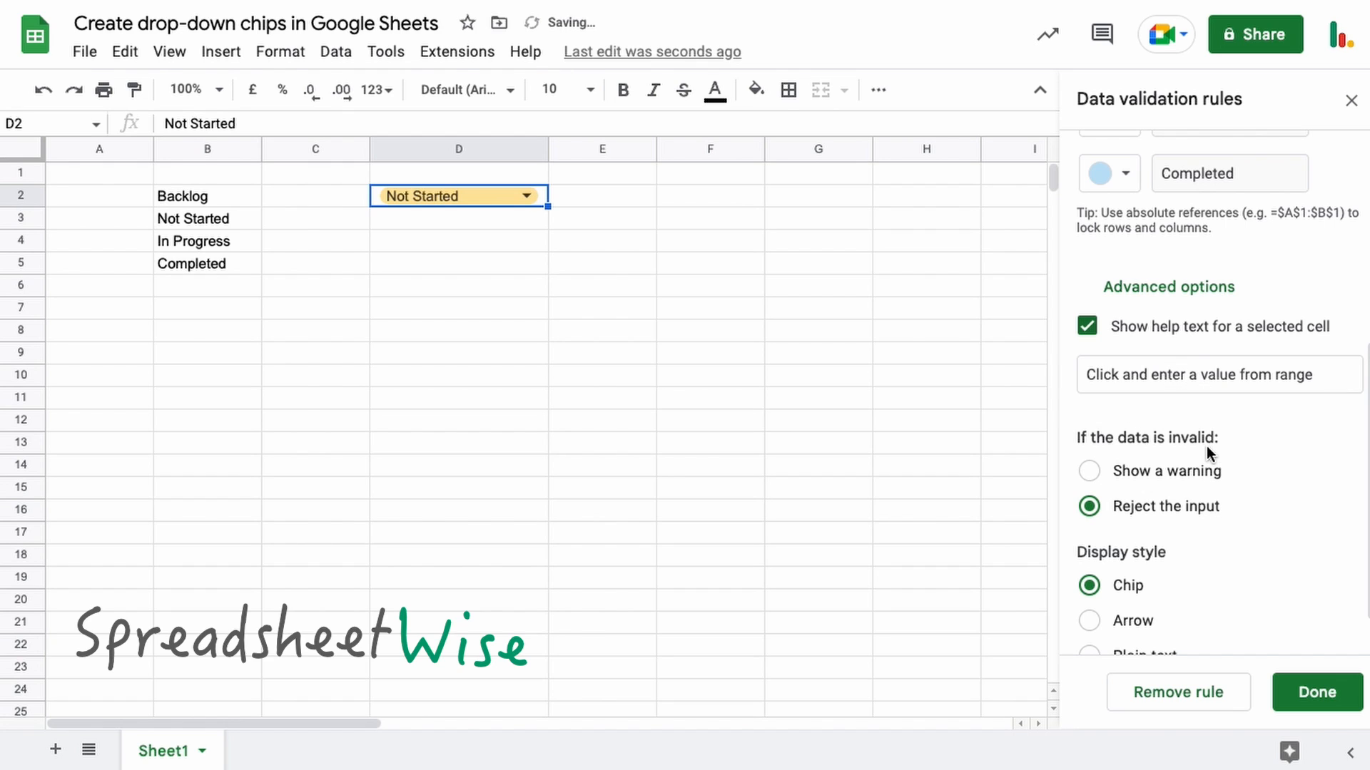
mouse_move(1201, 459)
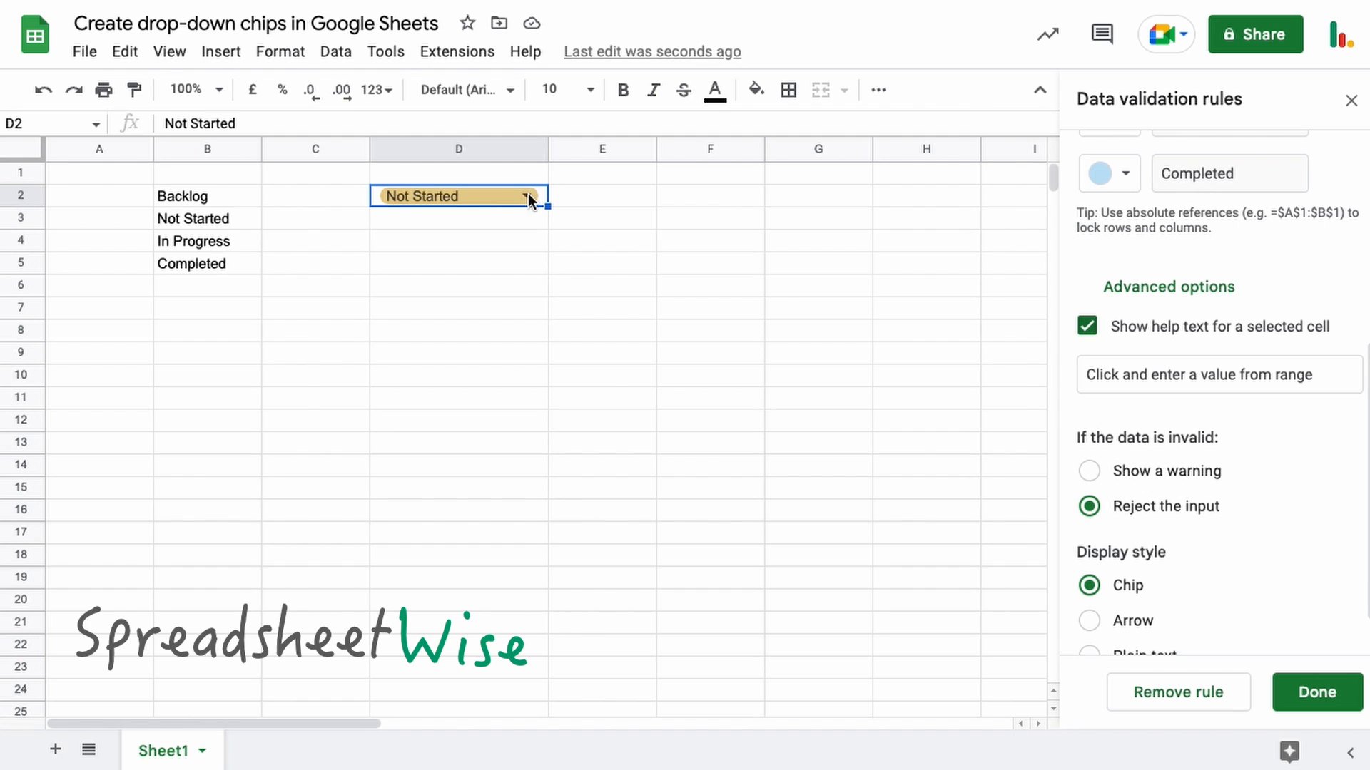
click(527, 195)
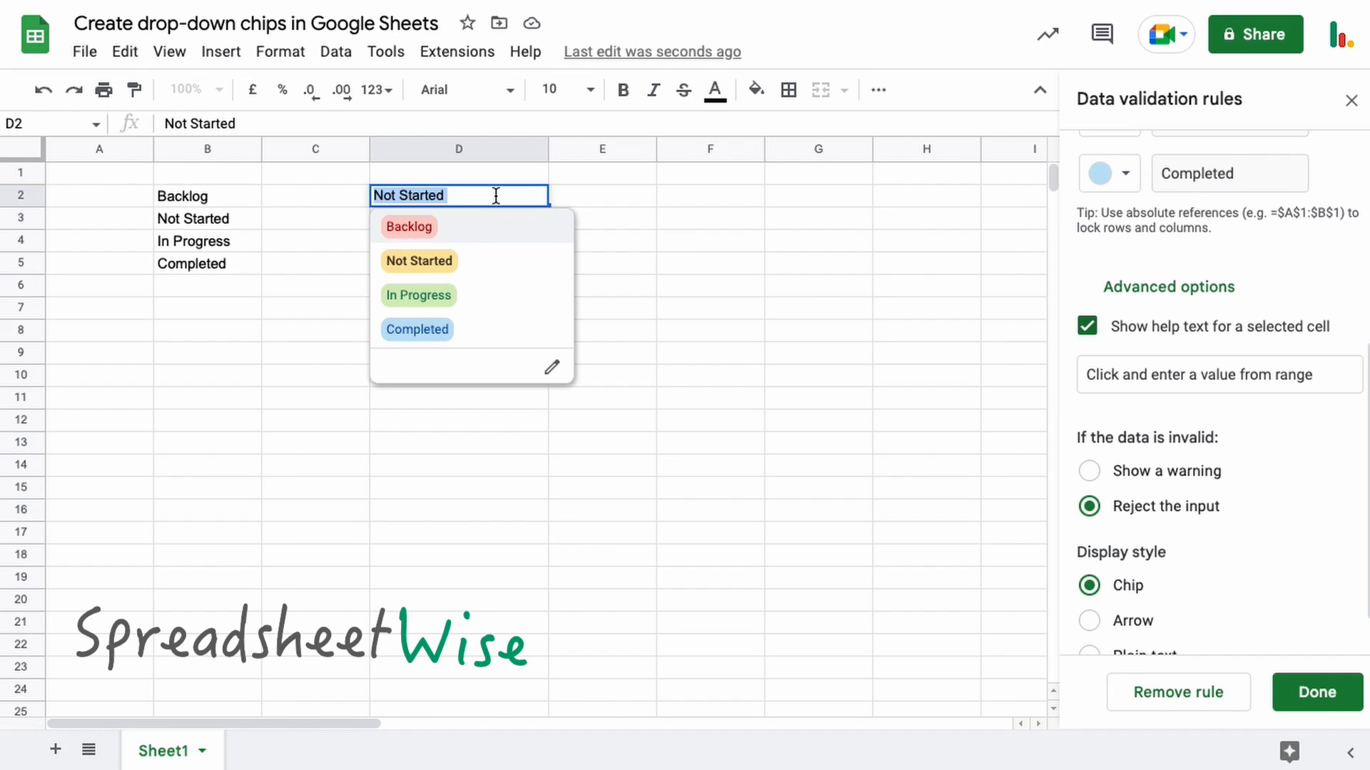
text(Other)
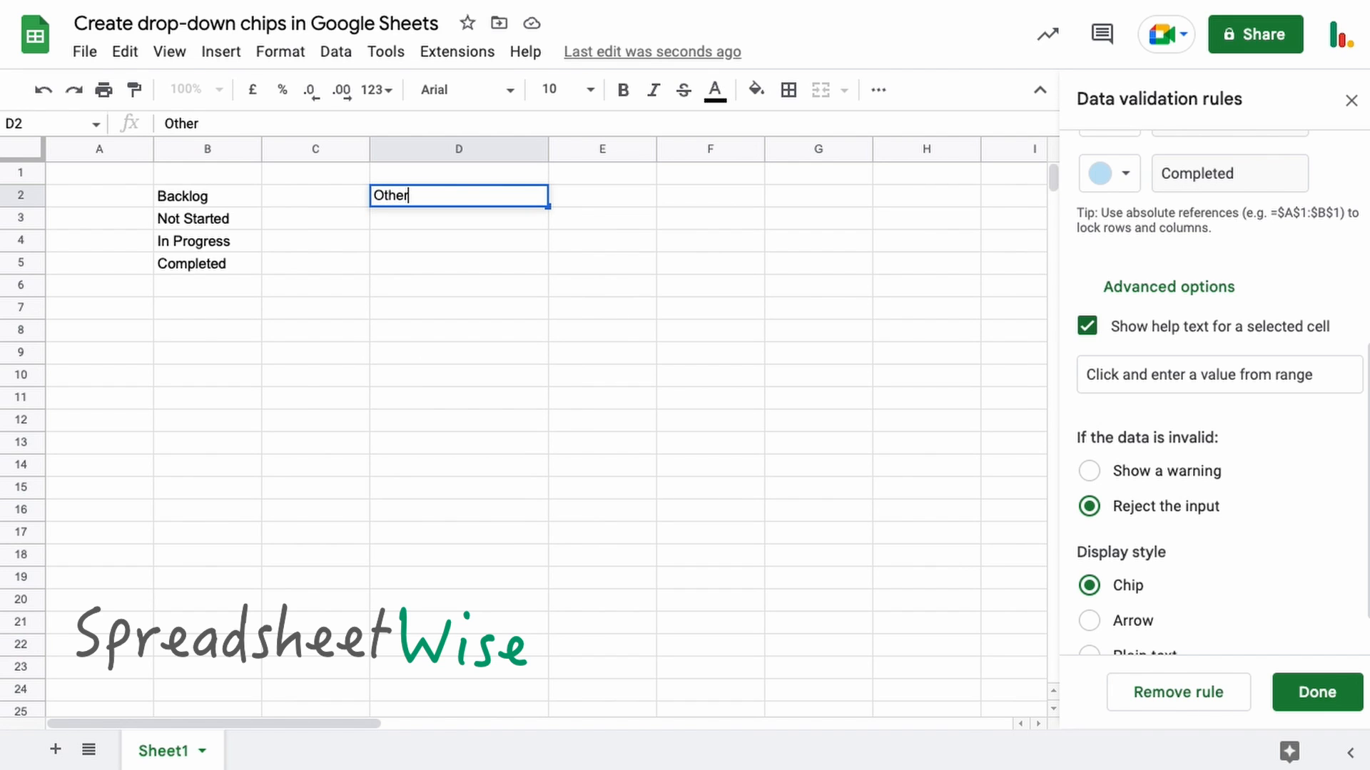
key(Return)
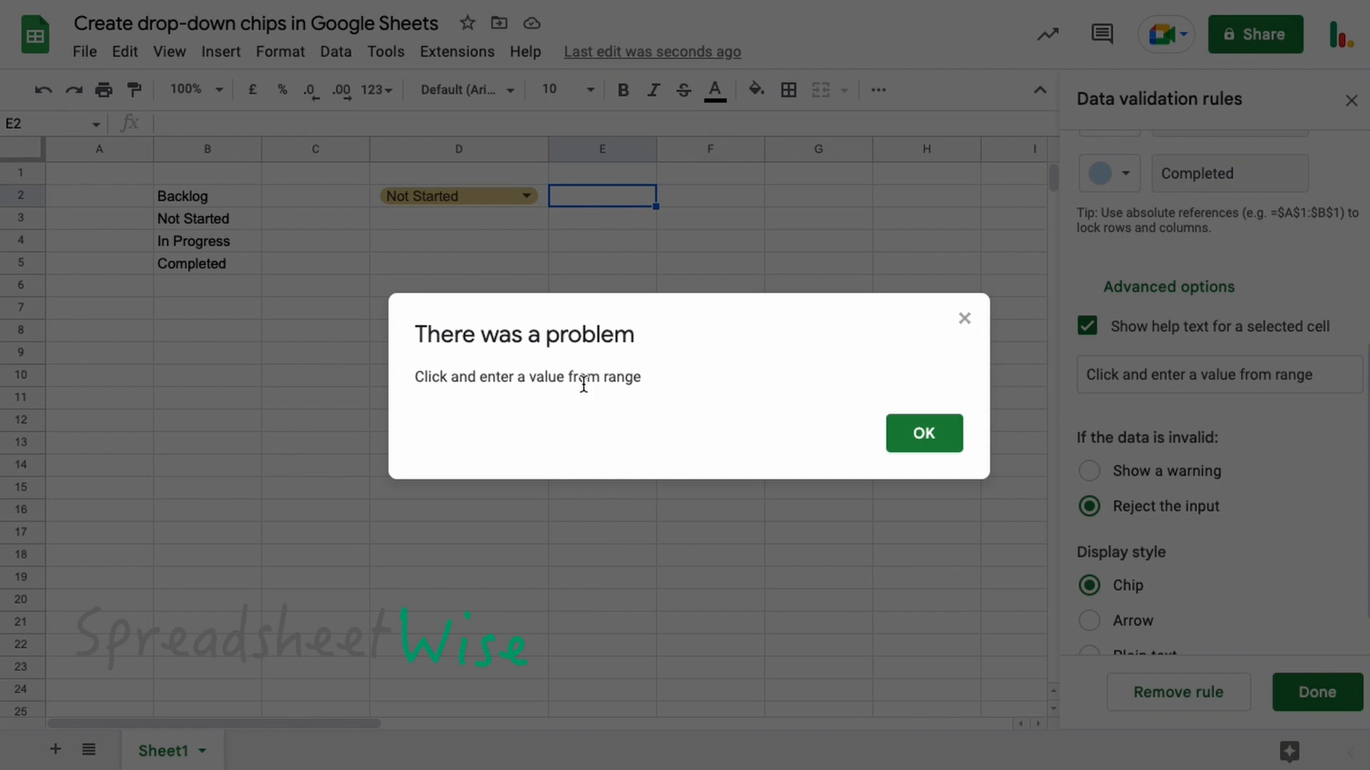
mouse_move(612, 460)
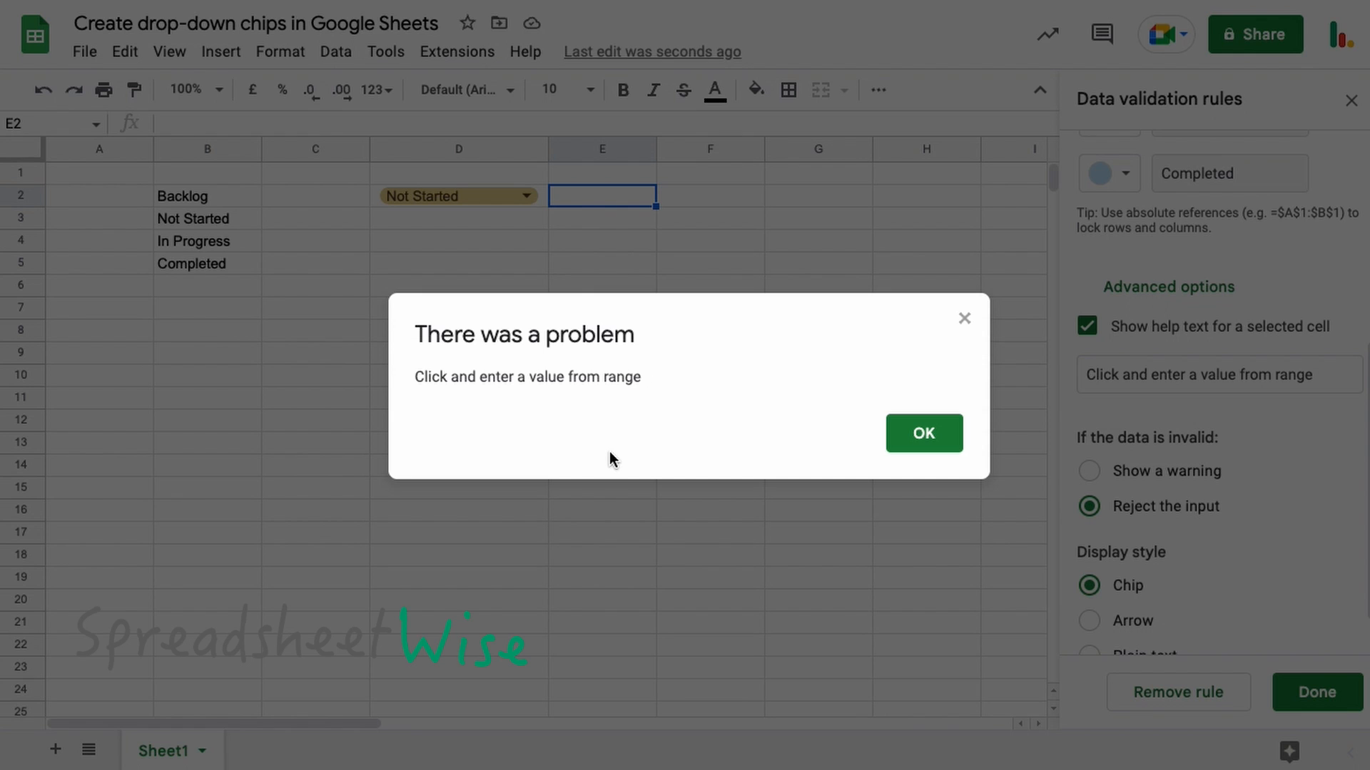
click(923, 433)
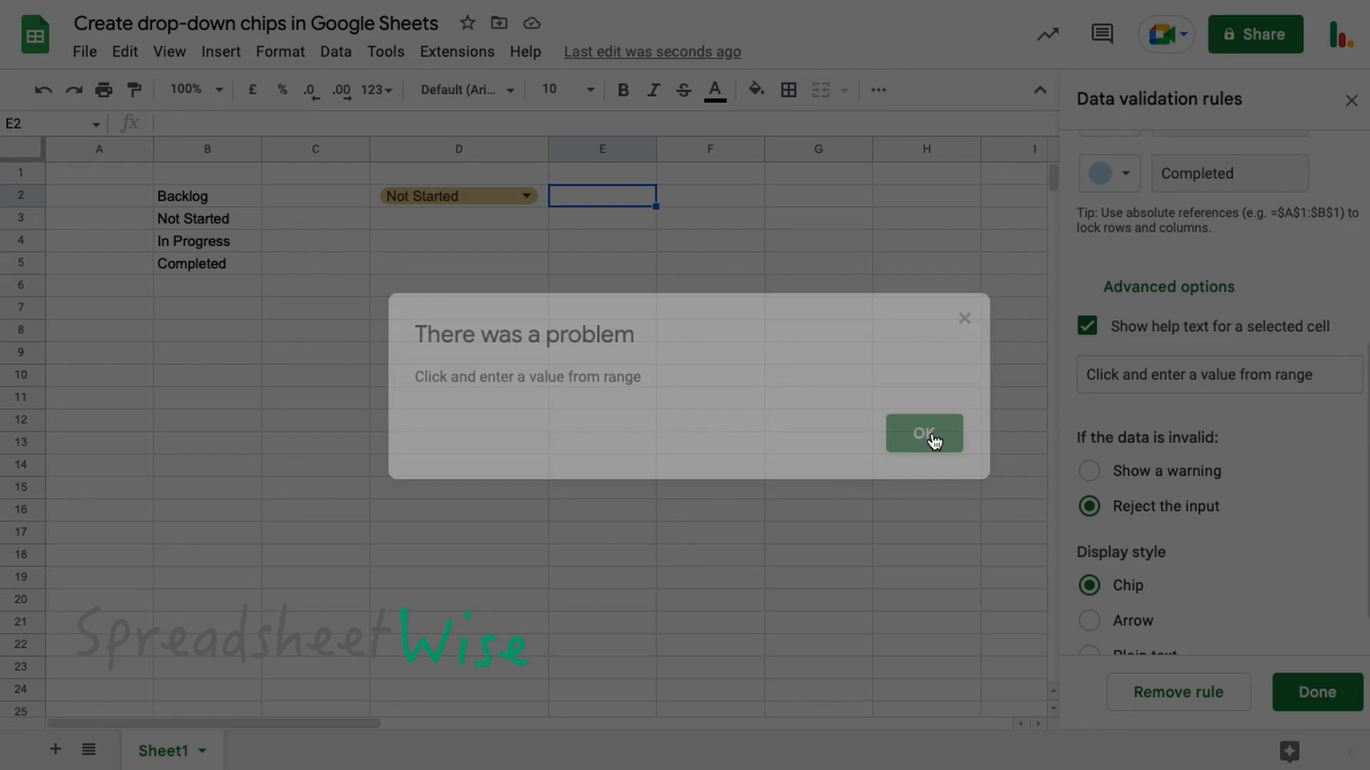
click(922, 433)
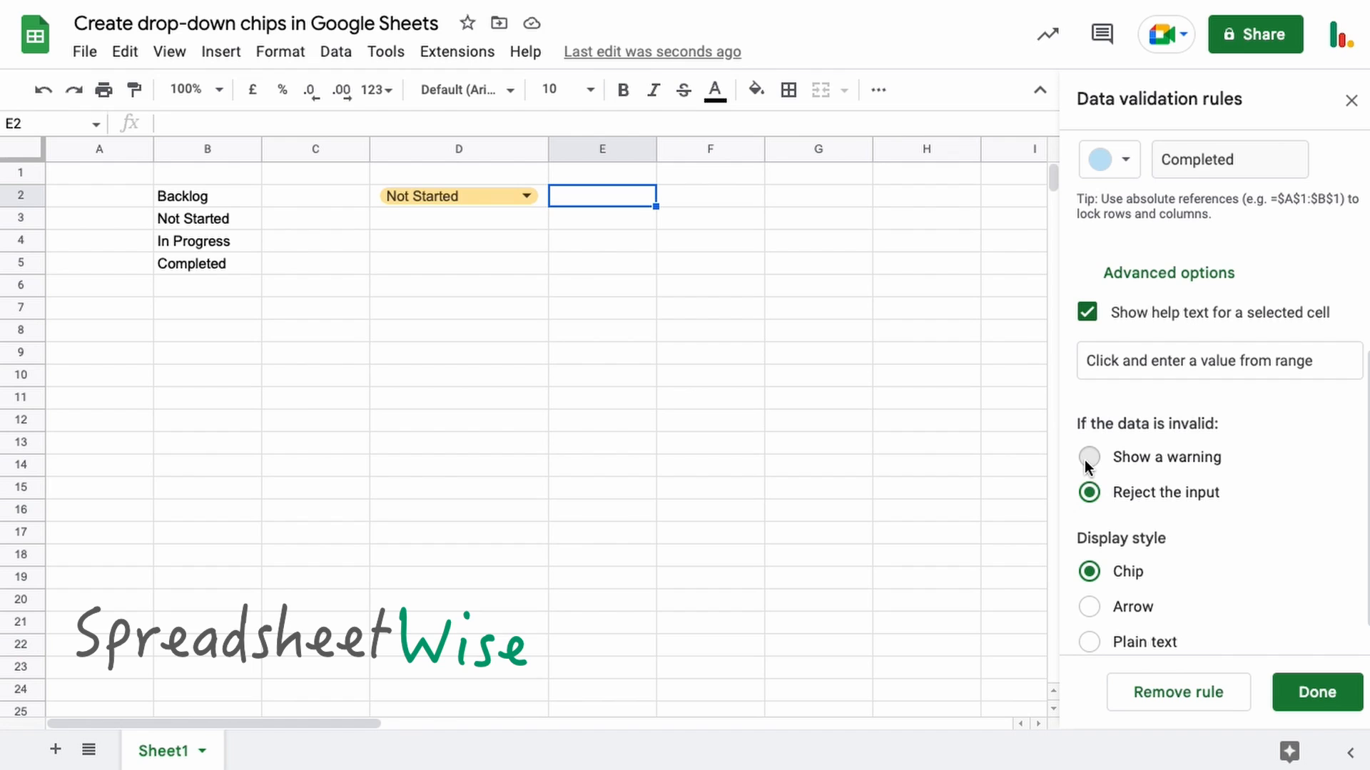
Step: Switch invalid data handling to 'Show a warning' and enter Other into D2
click(1089, 457)
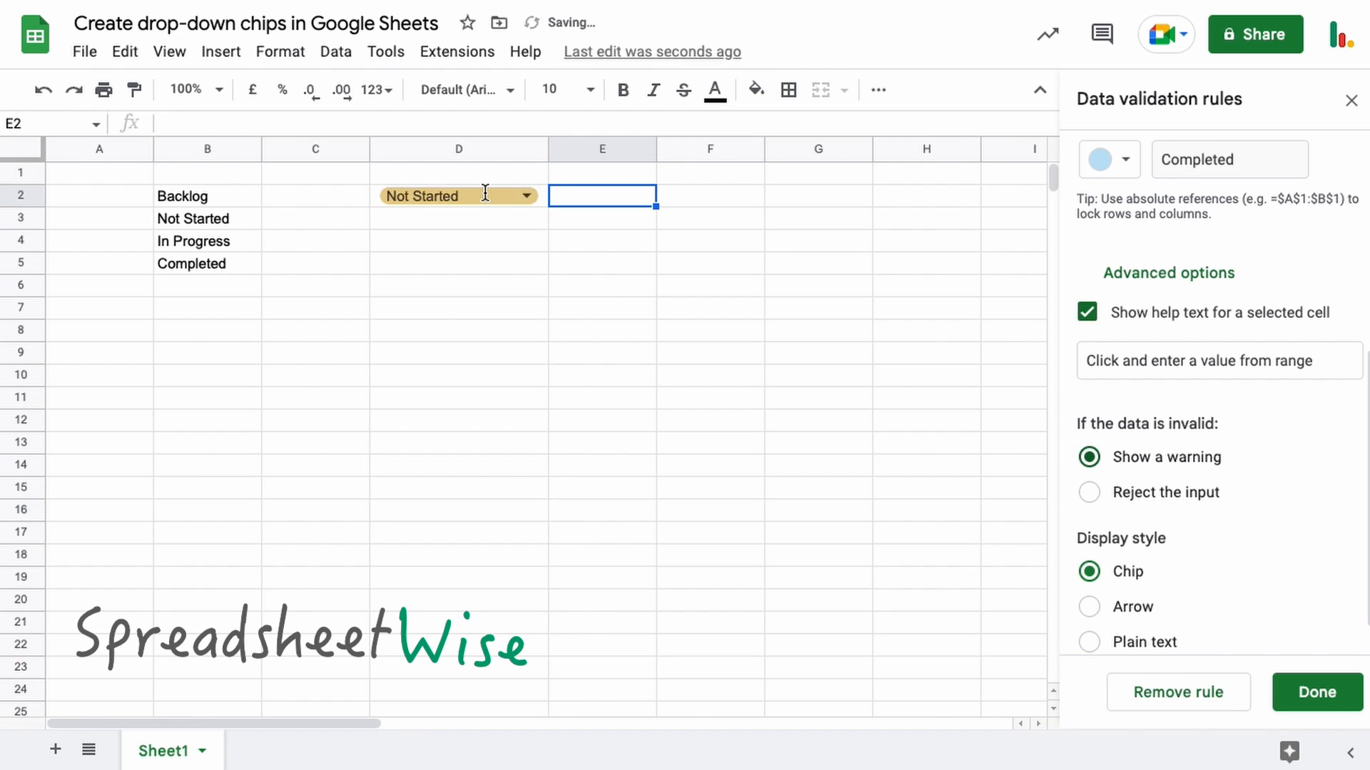
text(Other)
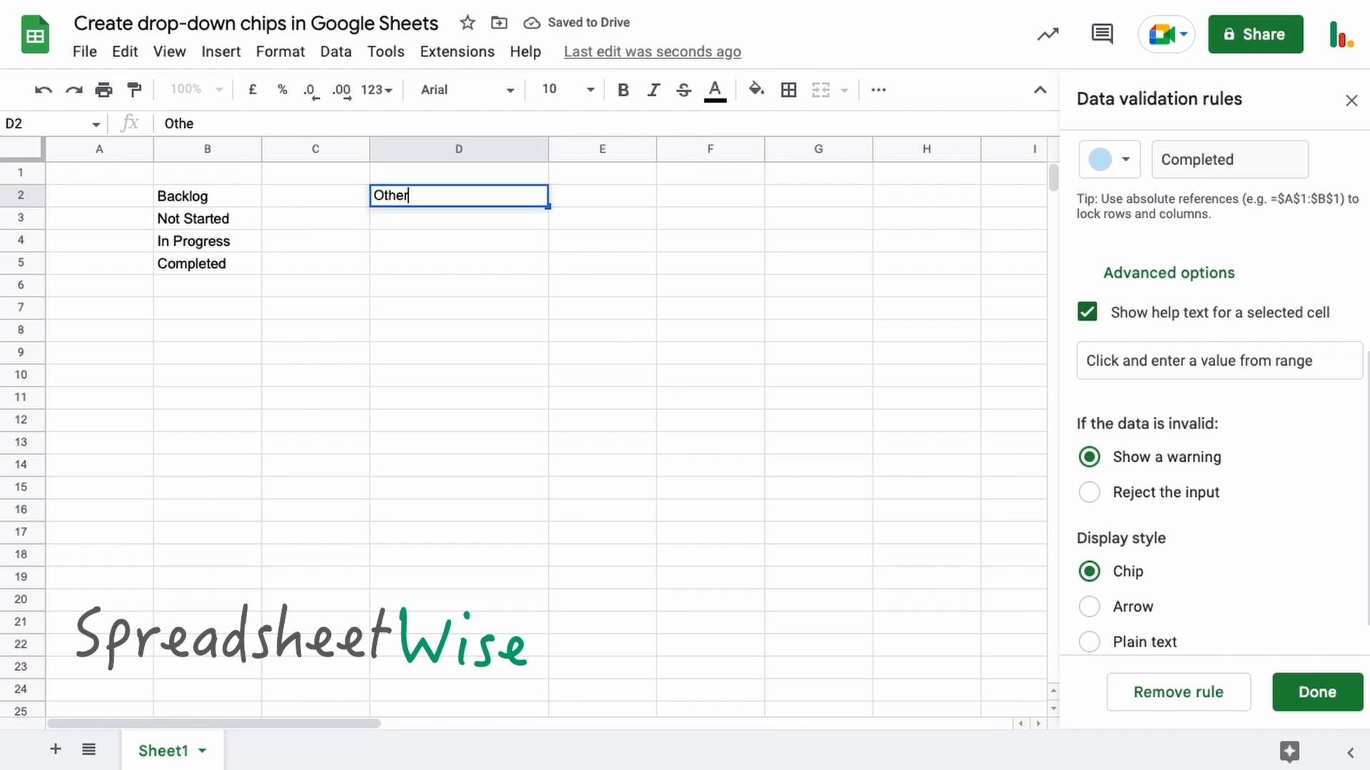
key(enter)
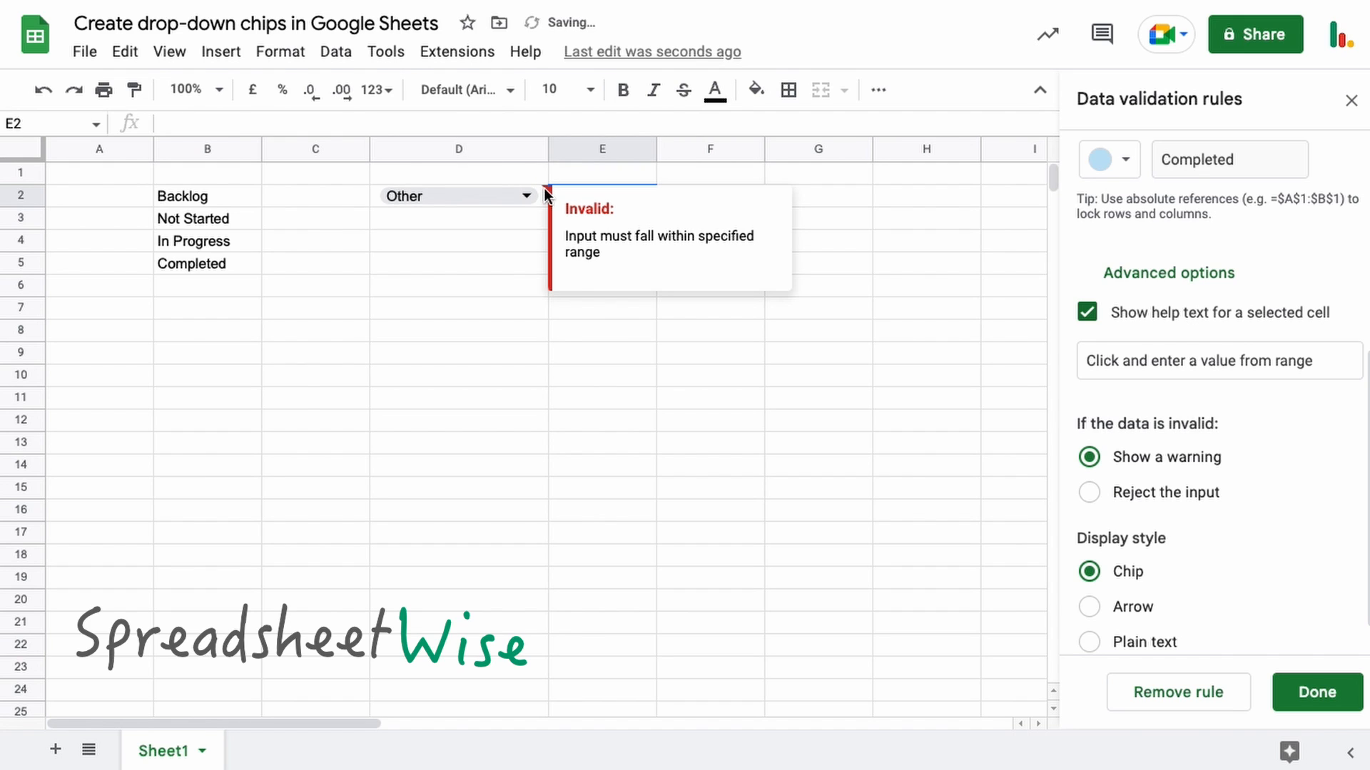
mouse_move(583, 244)
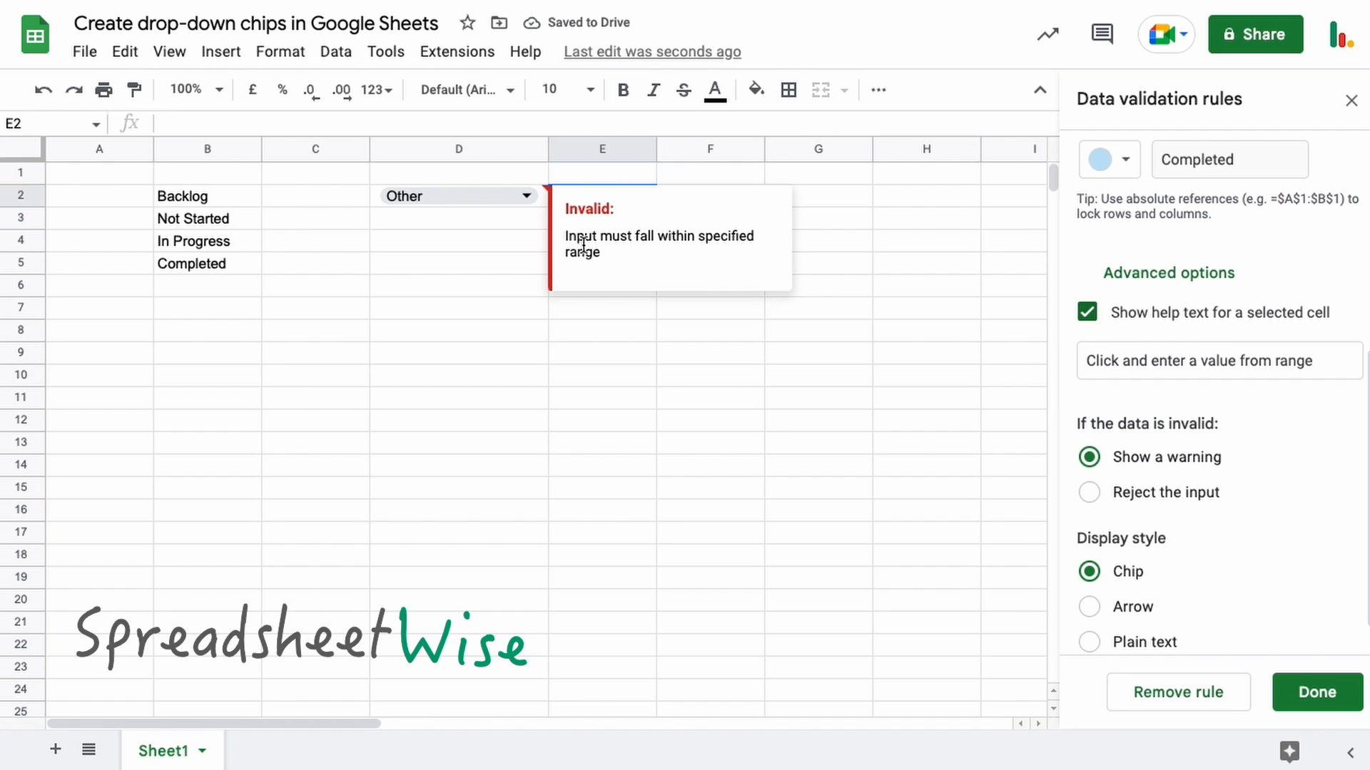
mouse_move(608, 269)
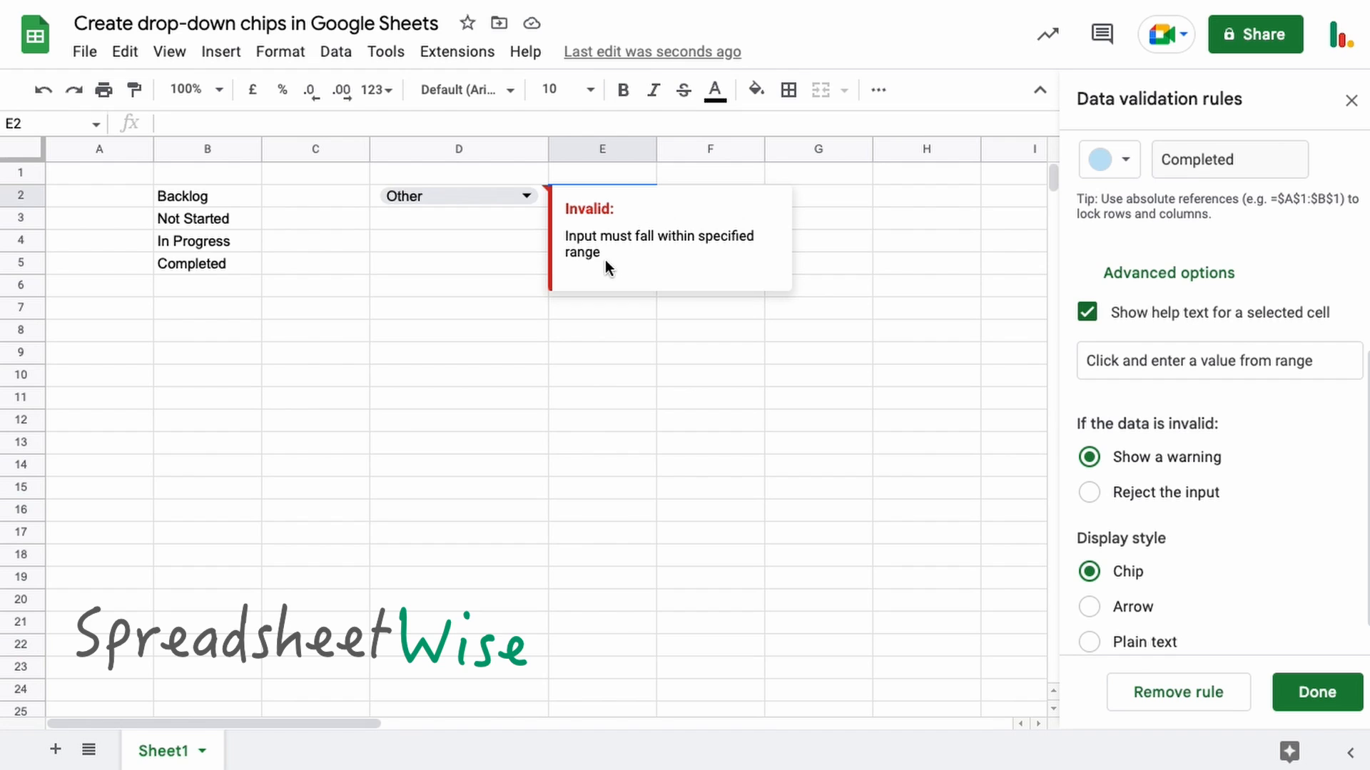
mouse_move(912, 313)
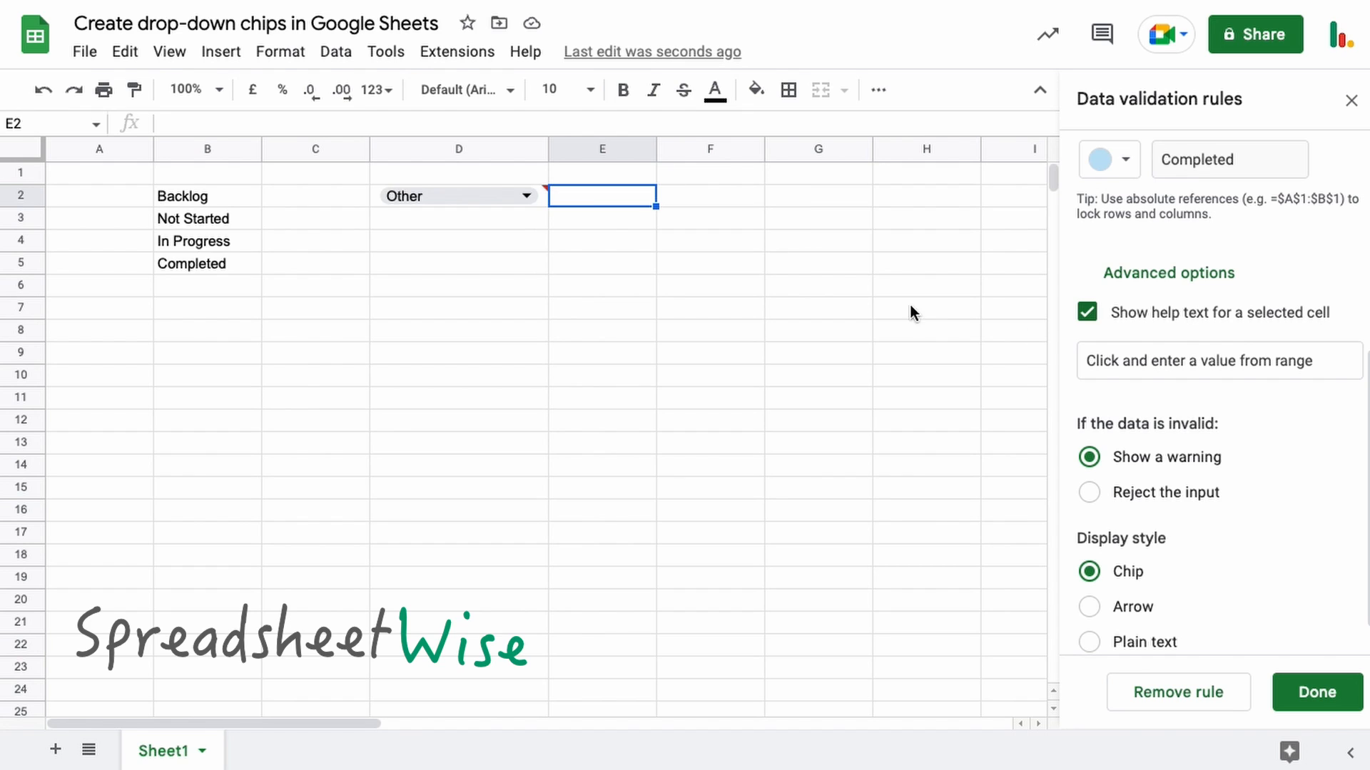
mouse_move(1130, 502)
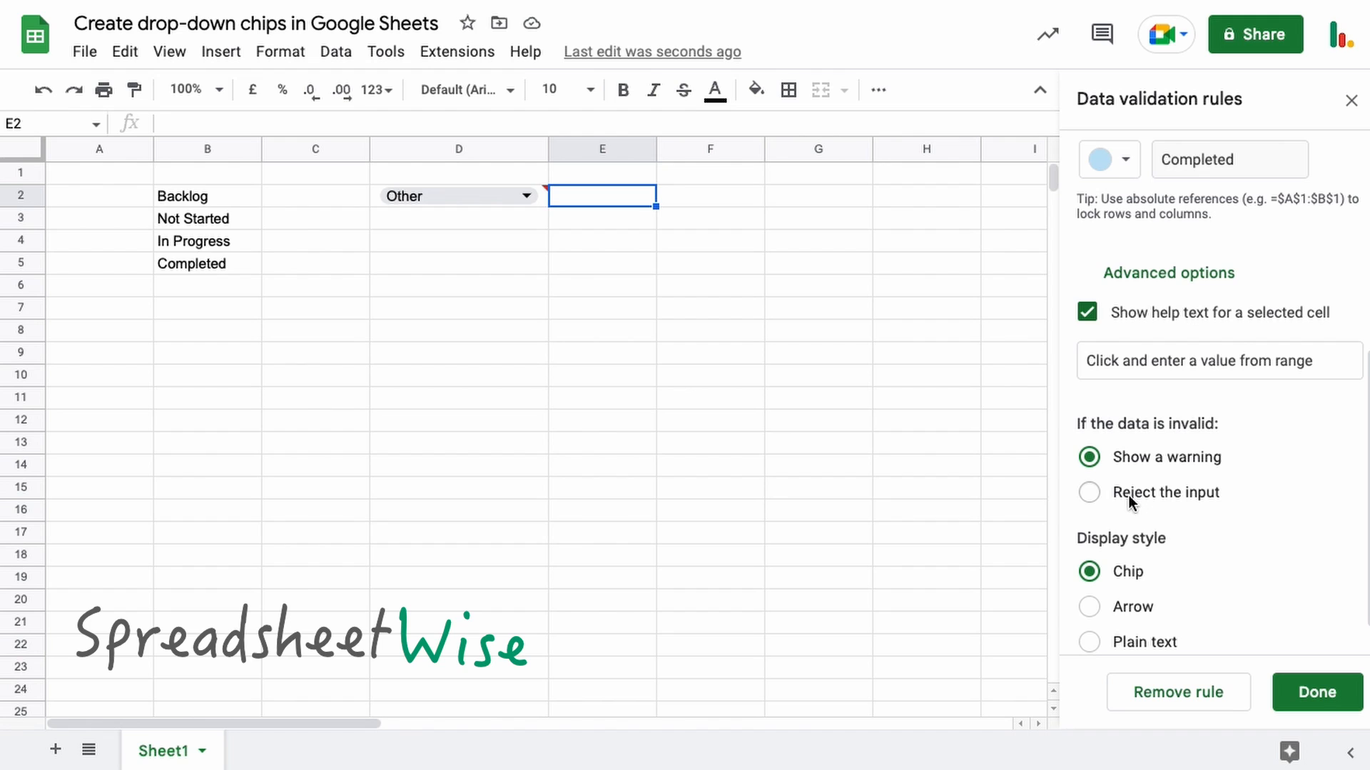
Step: Switch back to 'Reject the input' and confirm invalid text 'An' is rejected
click(1089, 492)
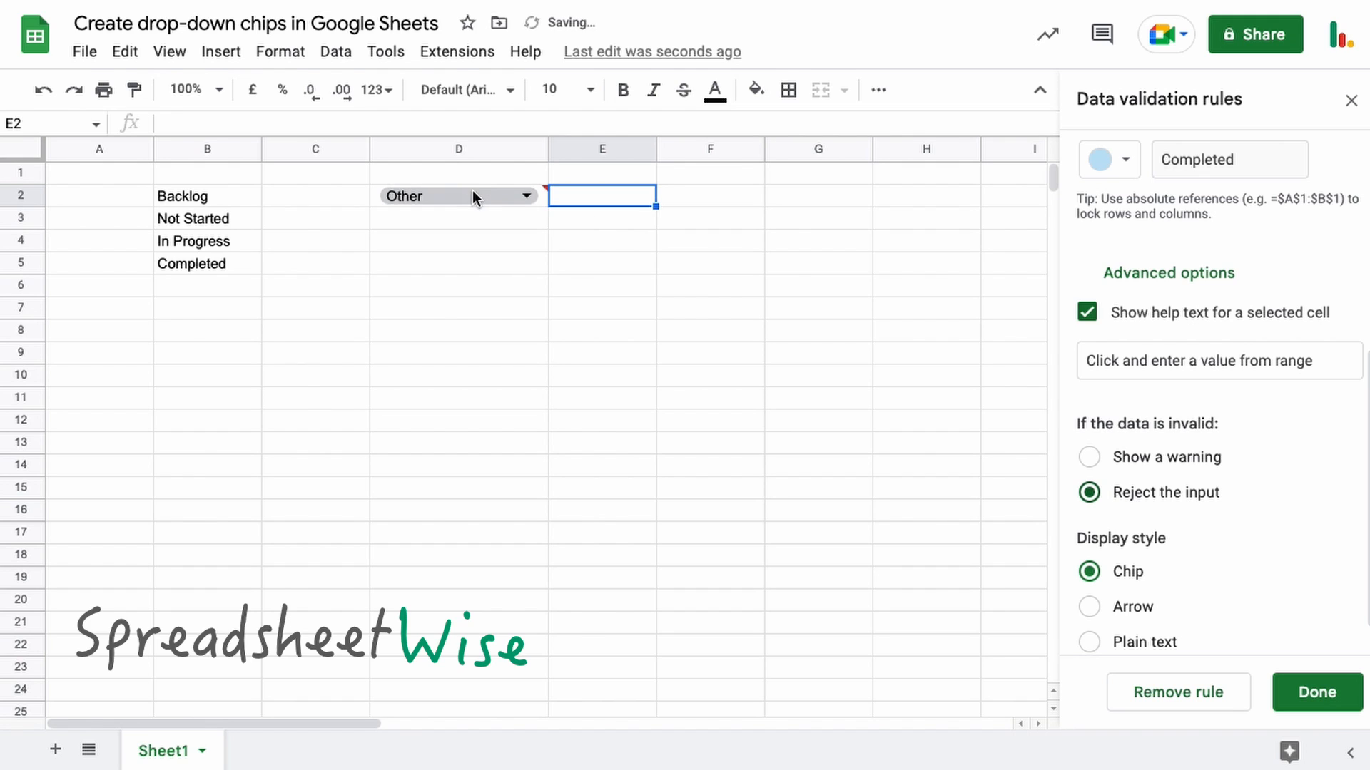
text(An)
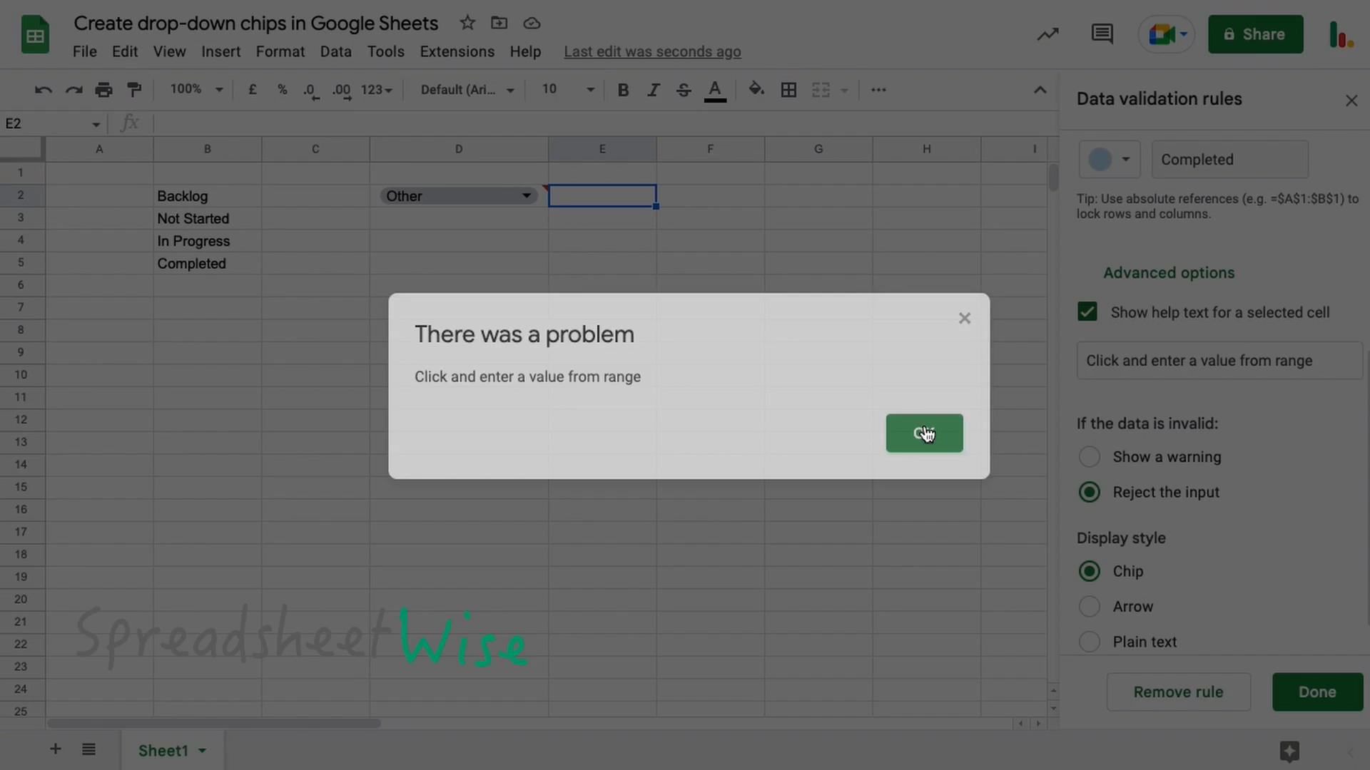
click(923, 434)
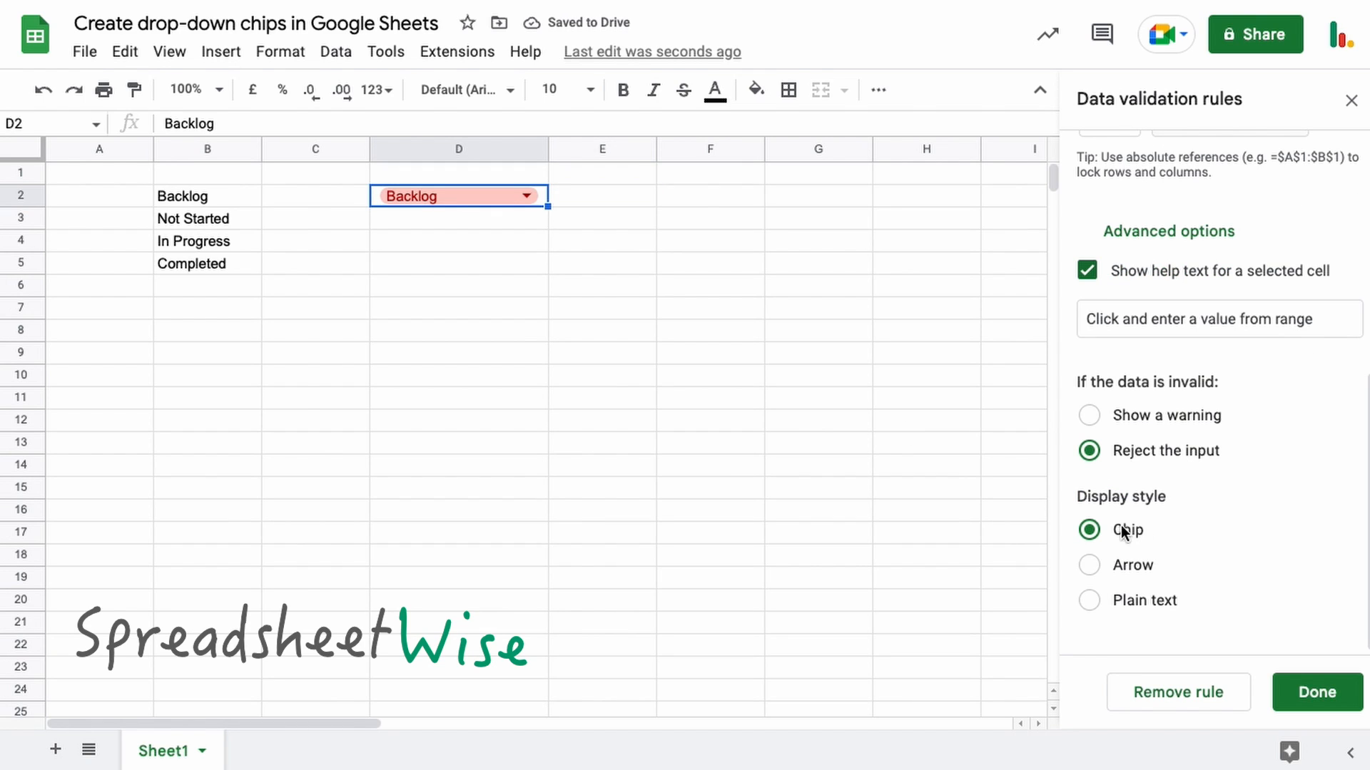
mouse_move(1063, 522)
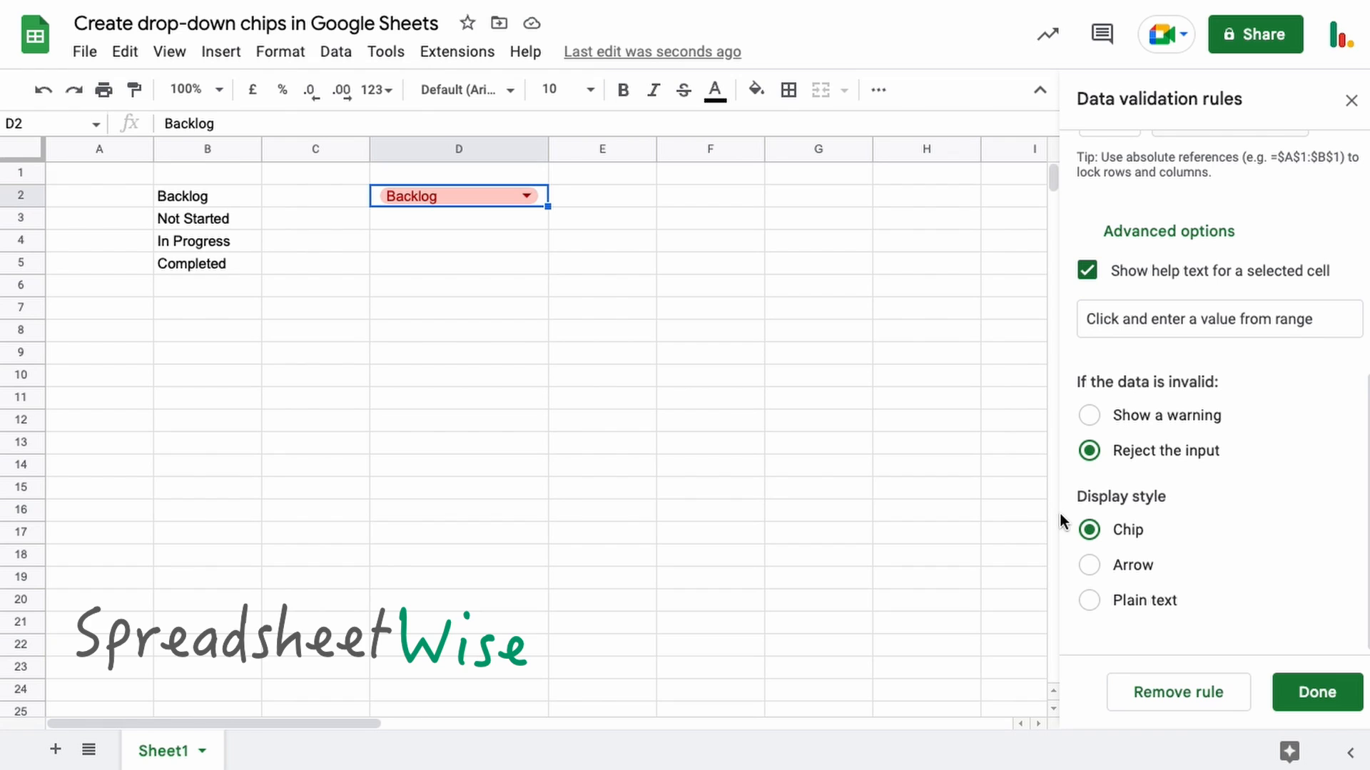
mouse_move(522, 202)
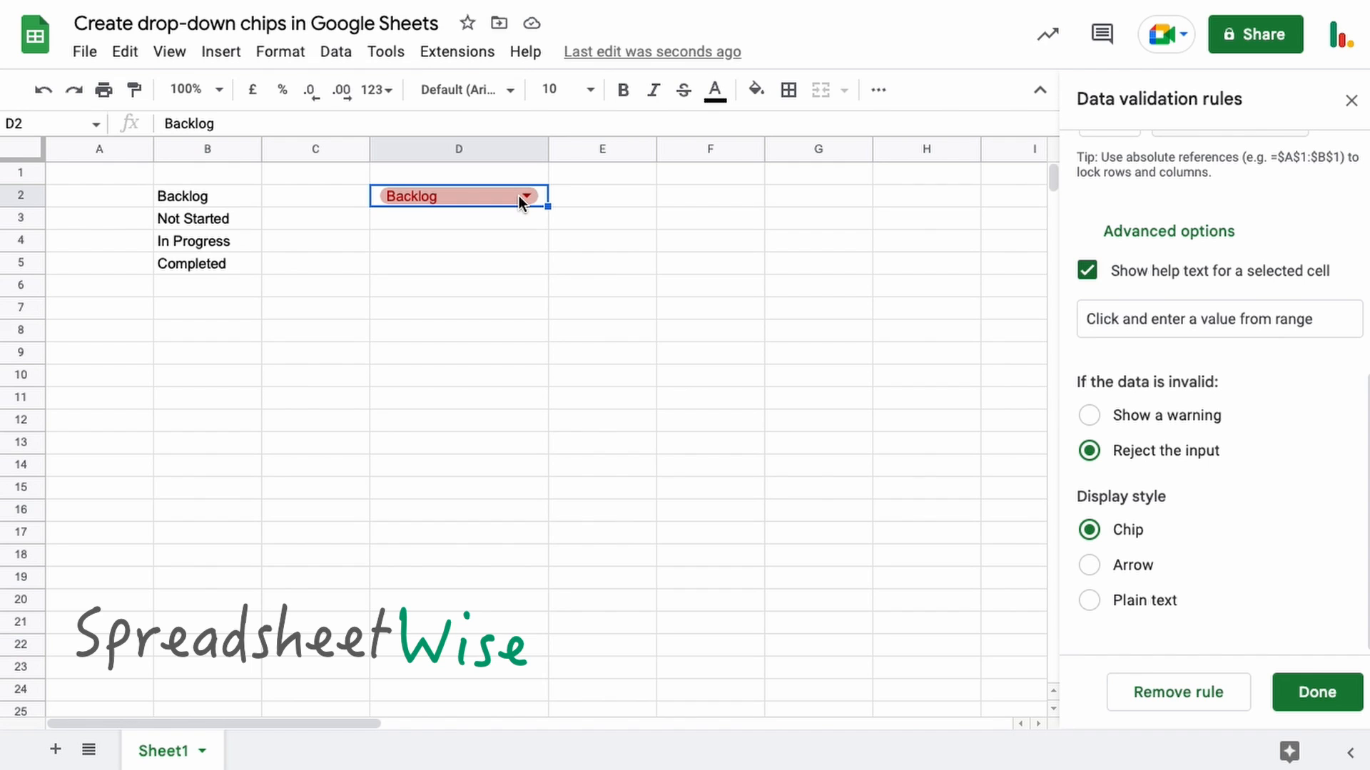
mouse_move(1061, 384)
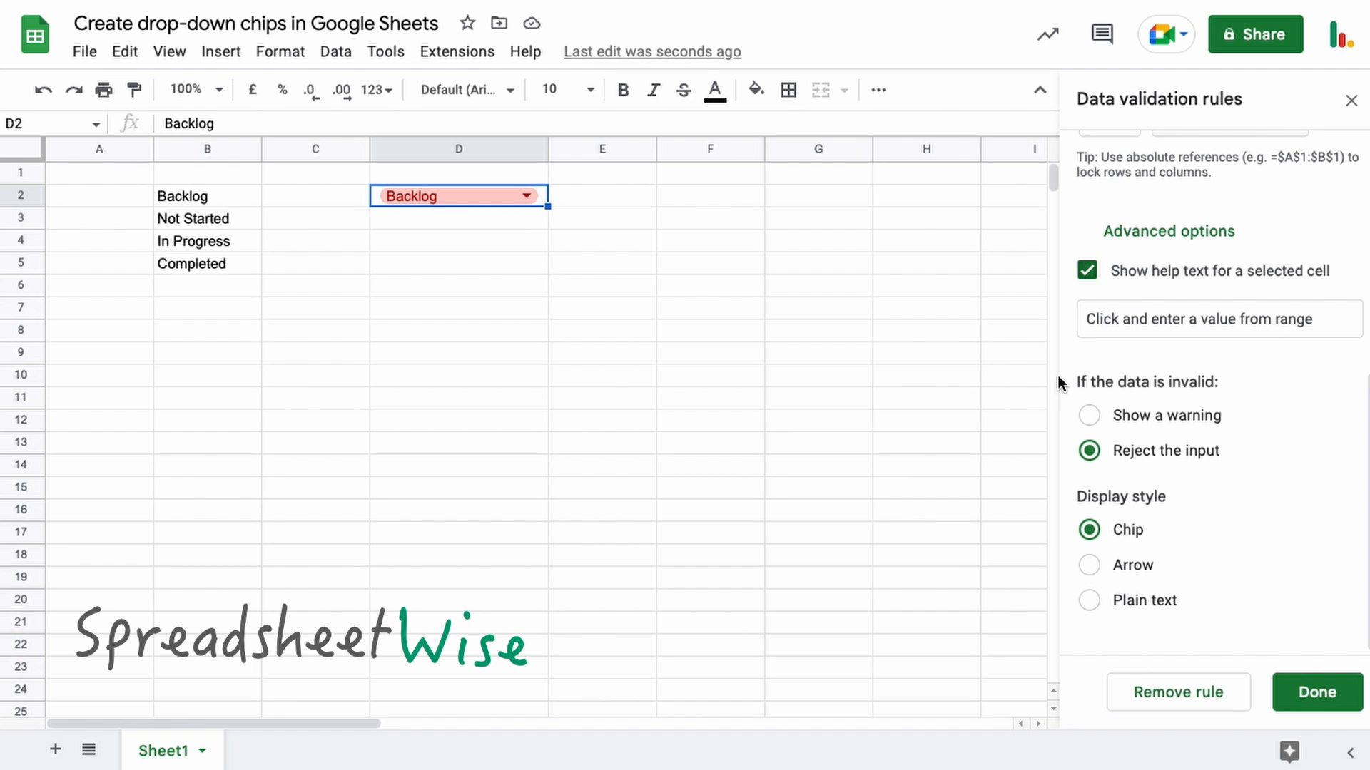
Step: Pick Not Started, then Completed, from D2's arrow-style drop-down
scroll(up, 3)
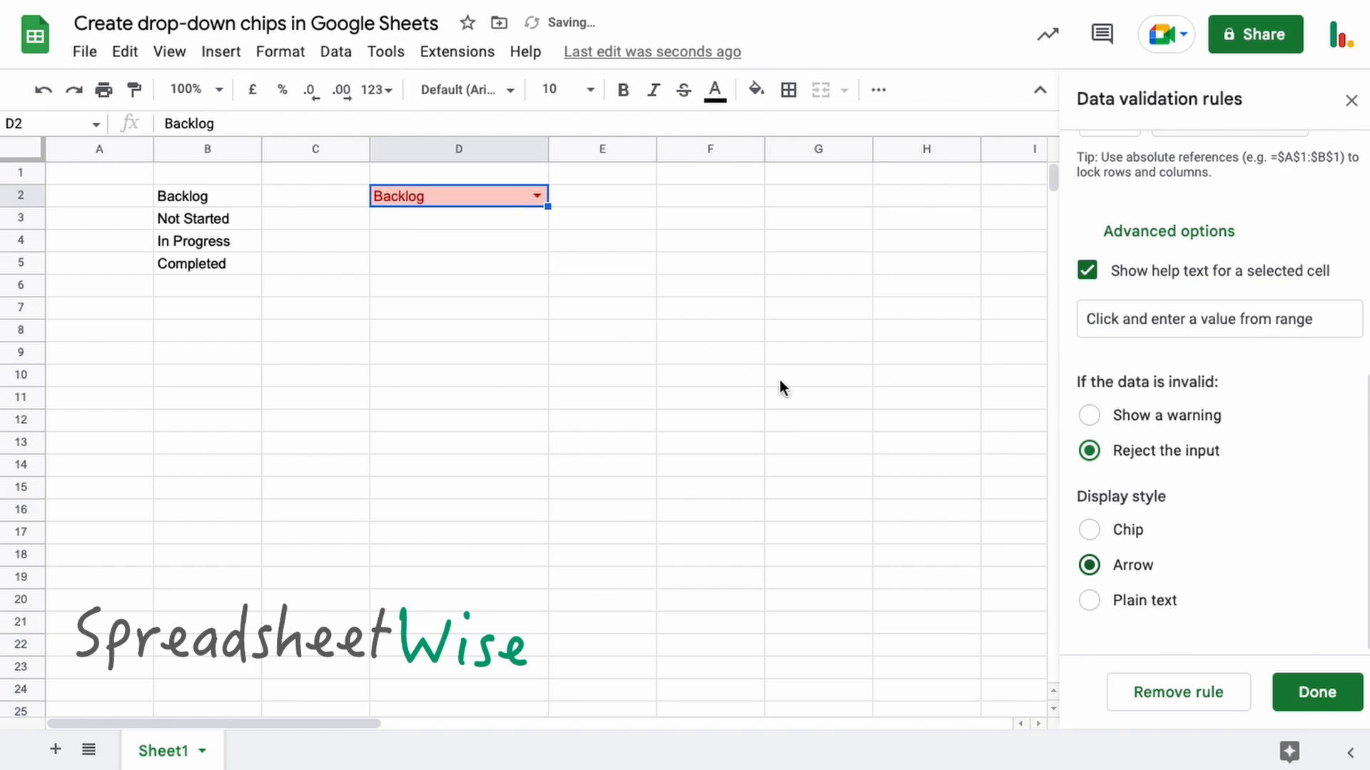
click(537, 196)
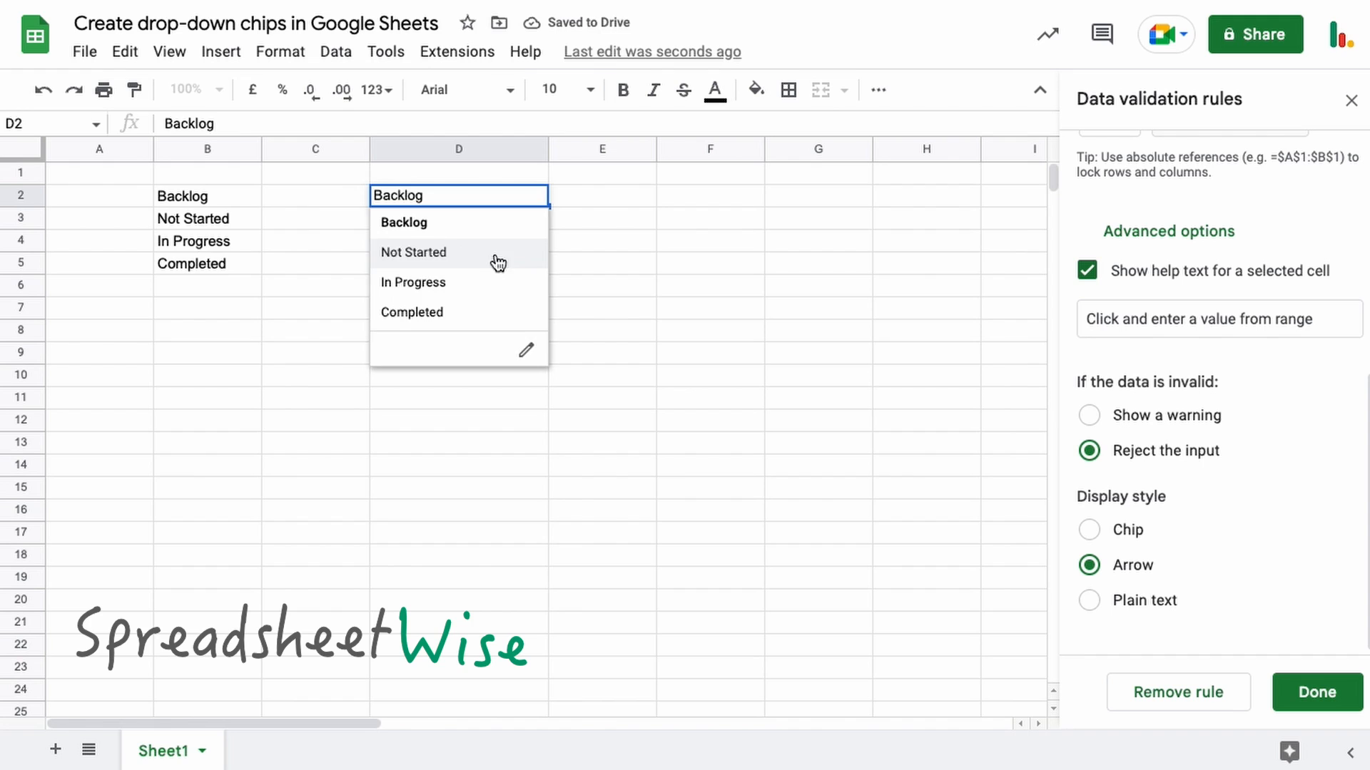
click(413, 252)
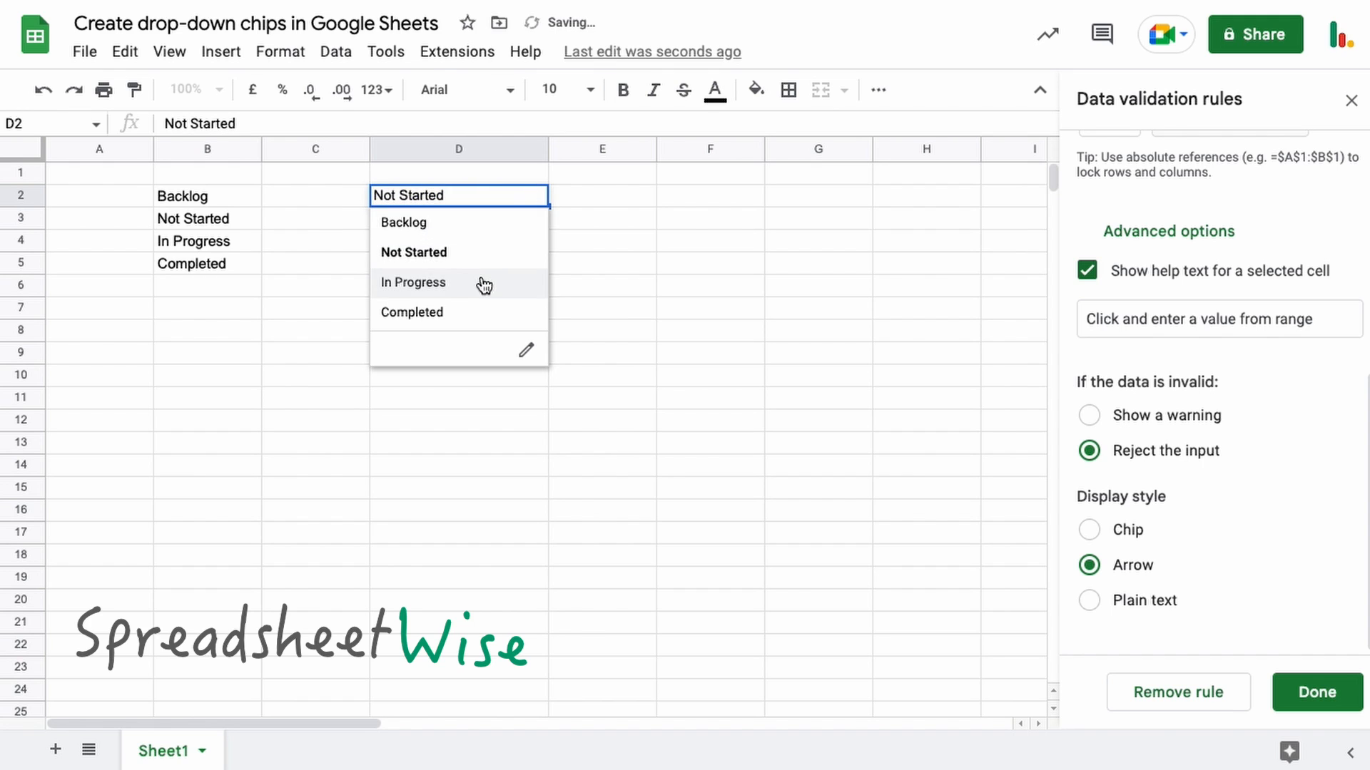
click(413, 282)
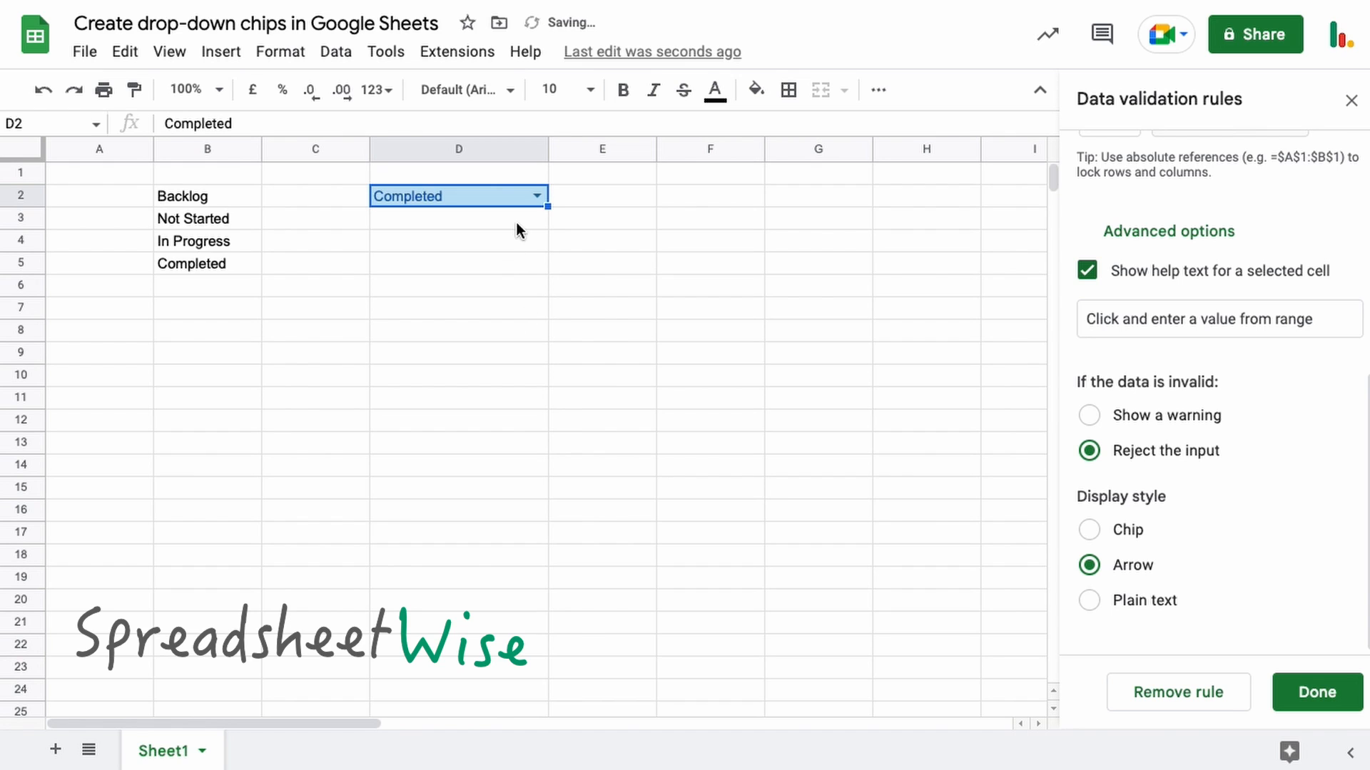
click(458, 263)
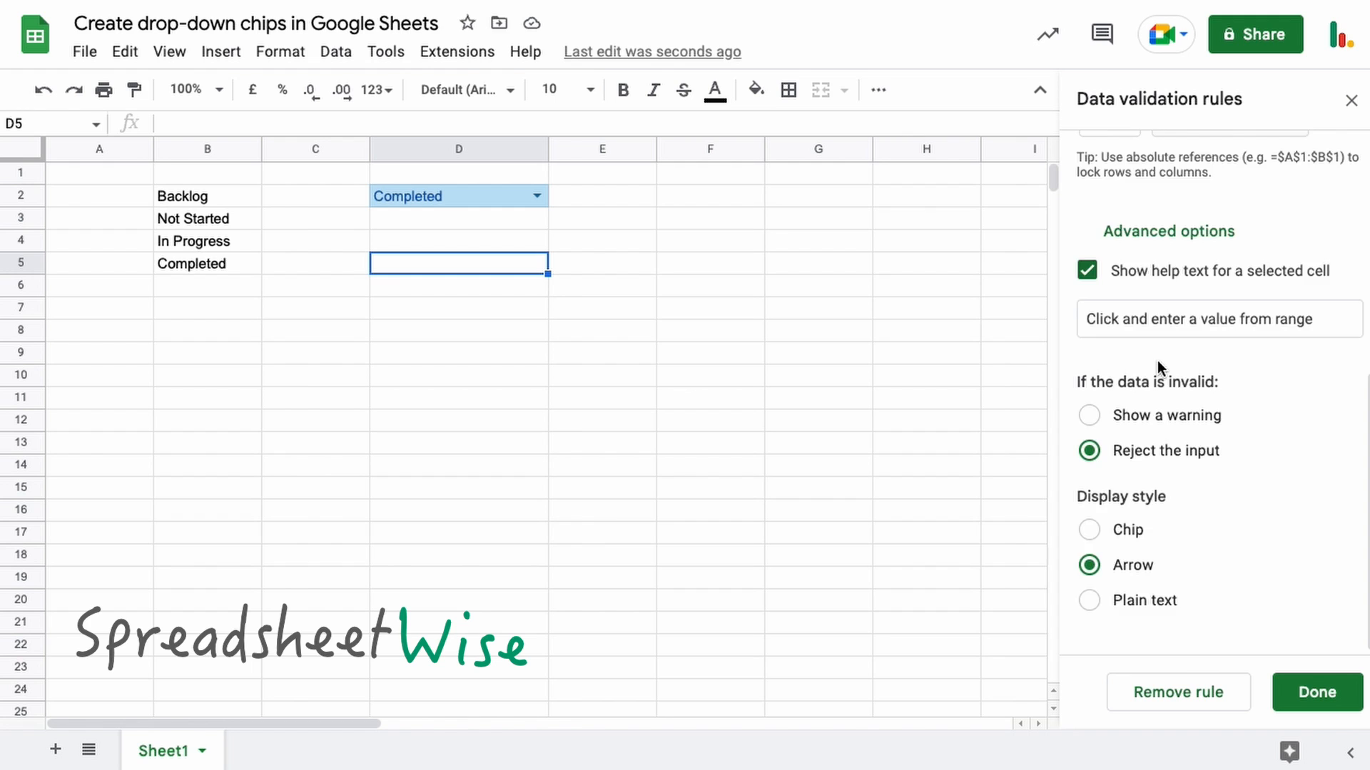
Step: Give the Completed option a custom white (#ffffff) background colour
click(1104, 343)
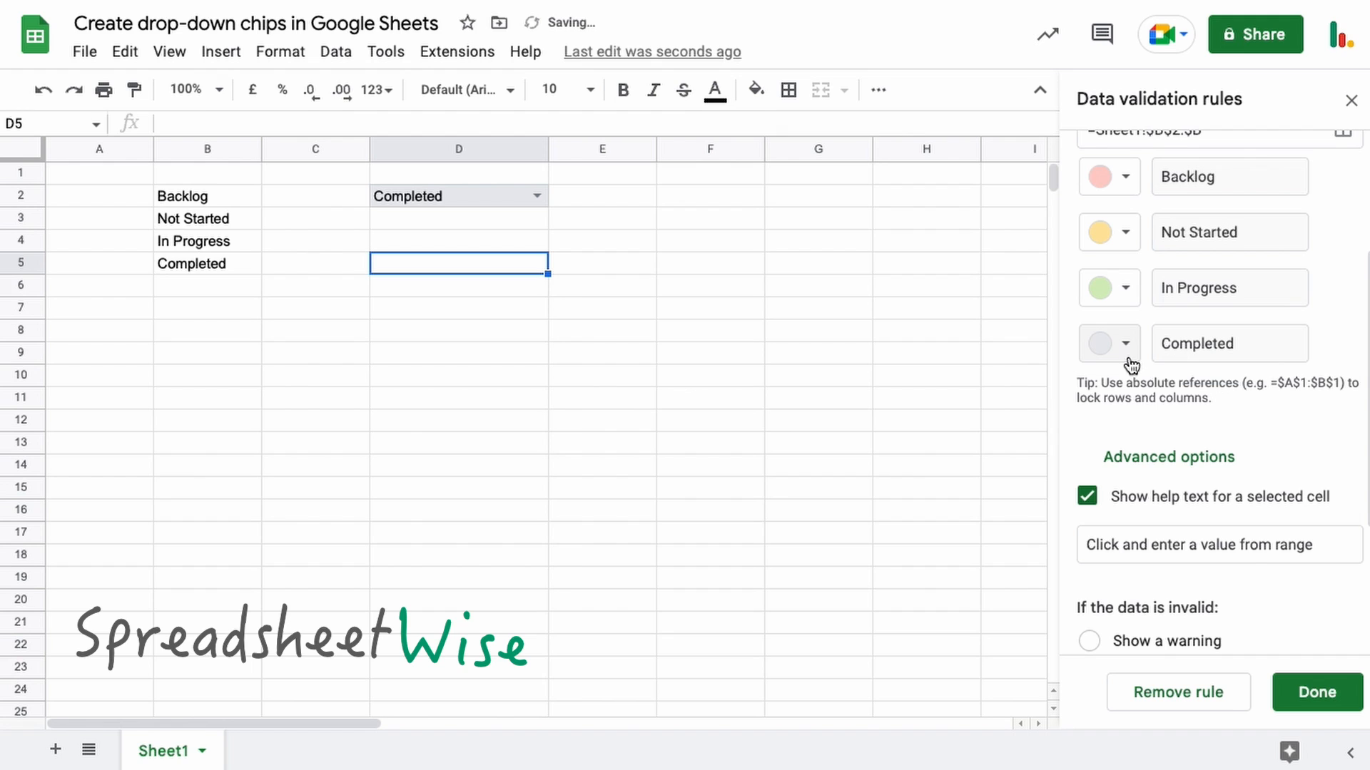
click(1109, 343)
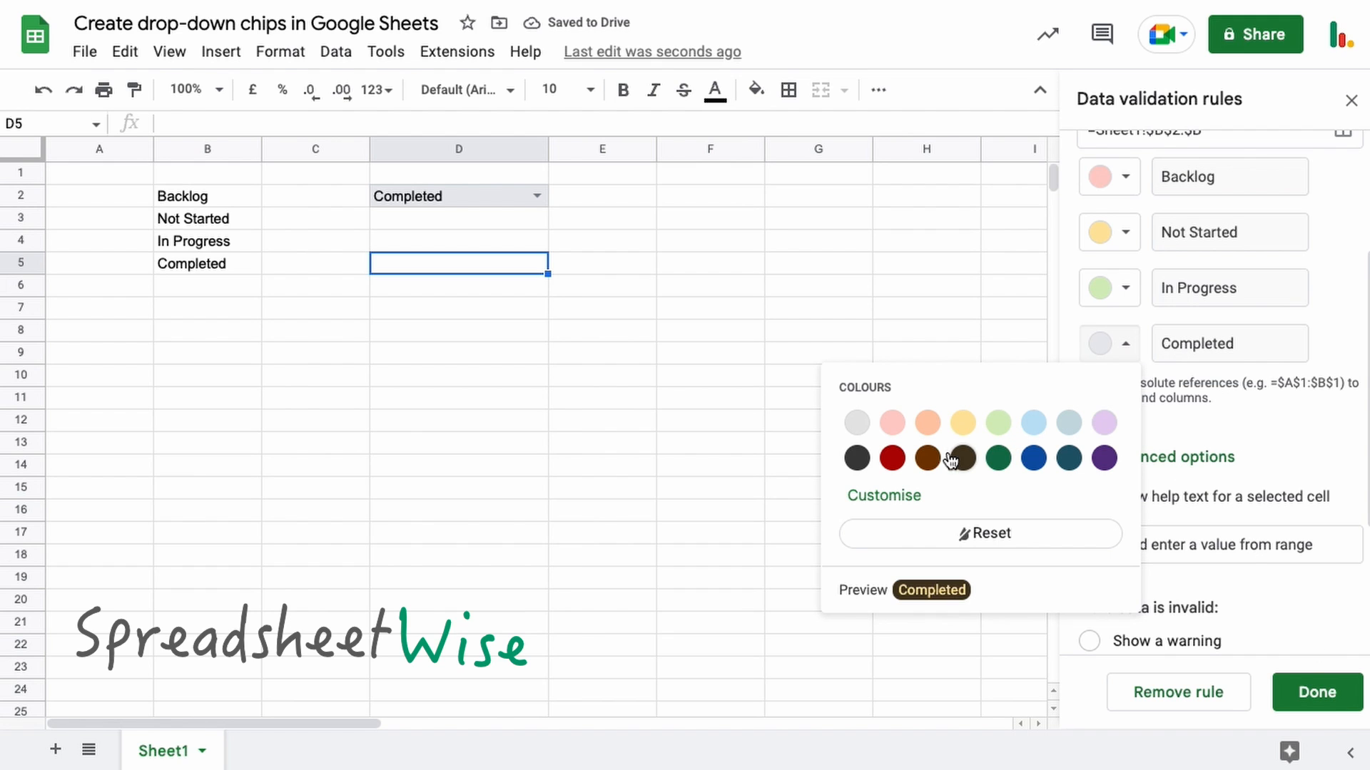
click(883, 495)
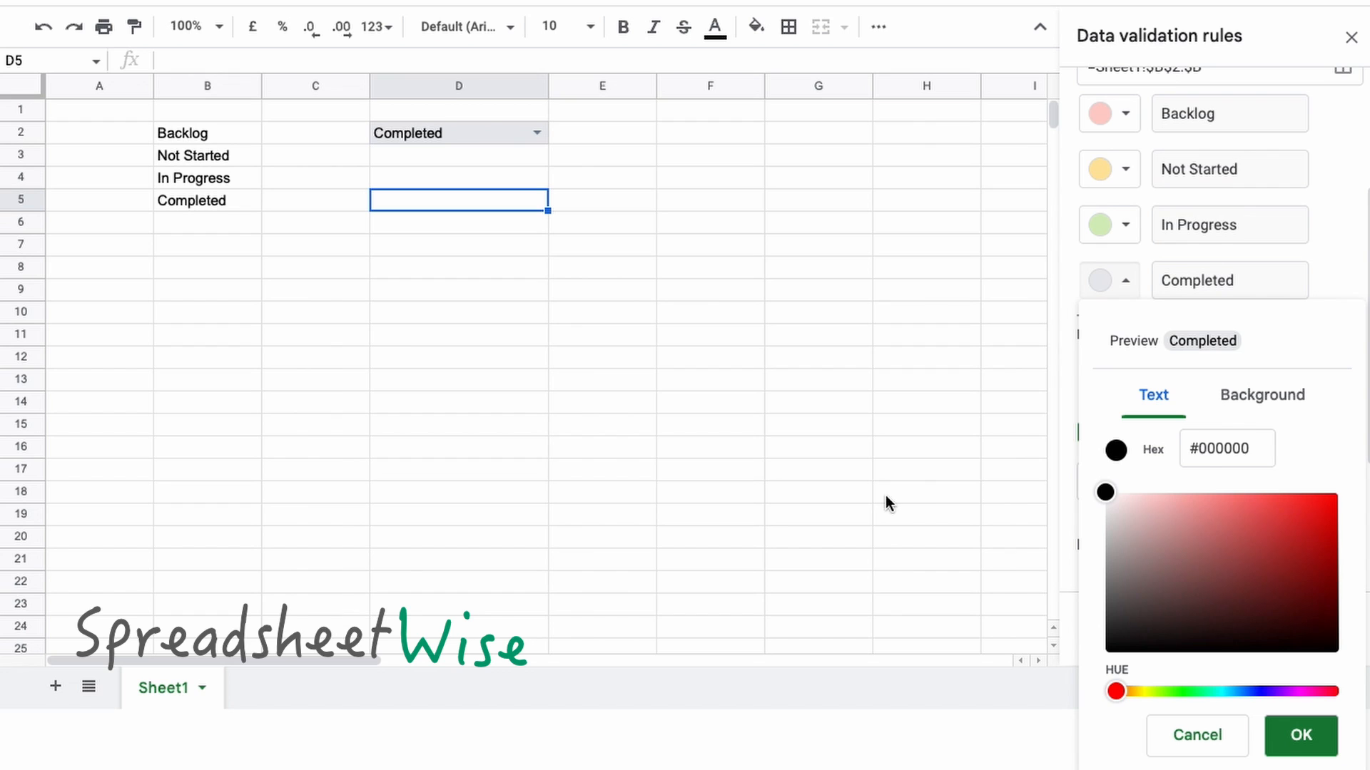
click(1261, 394)
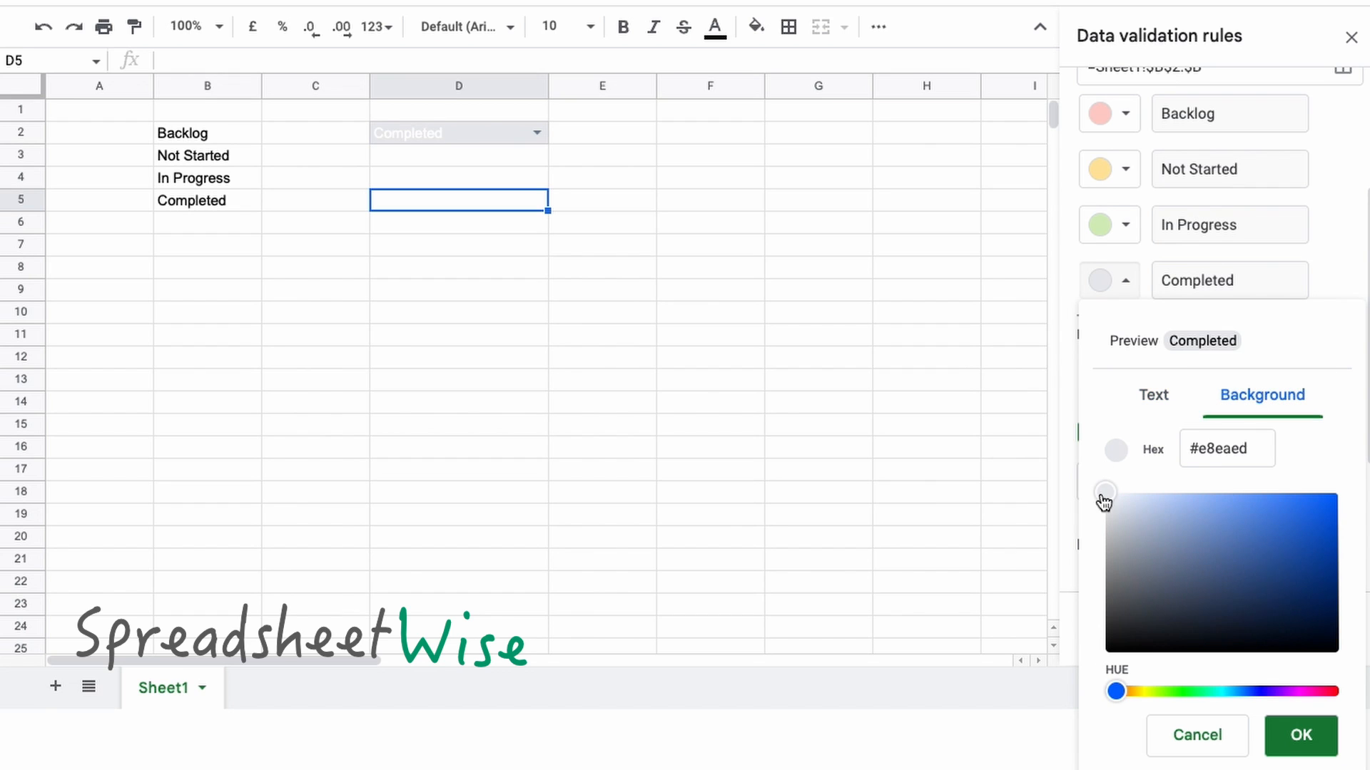
click(1105, 492)
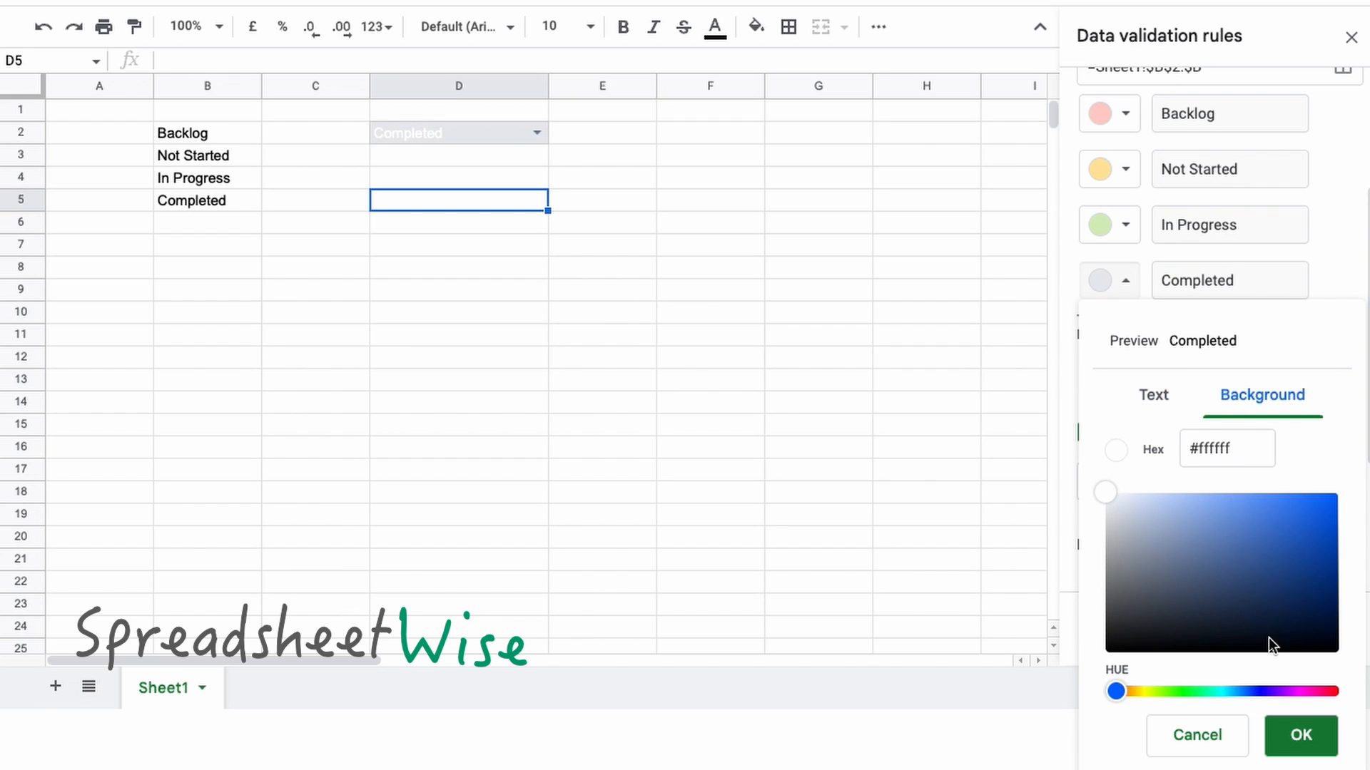
click(1300, 735)
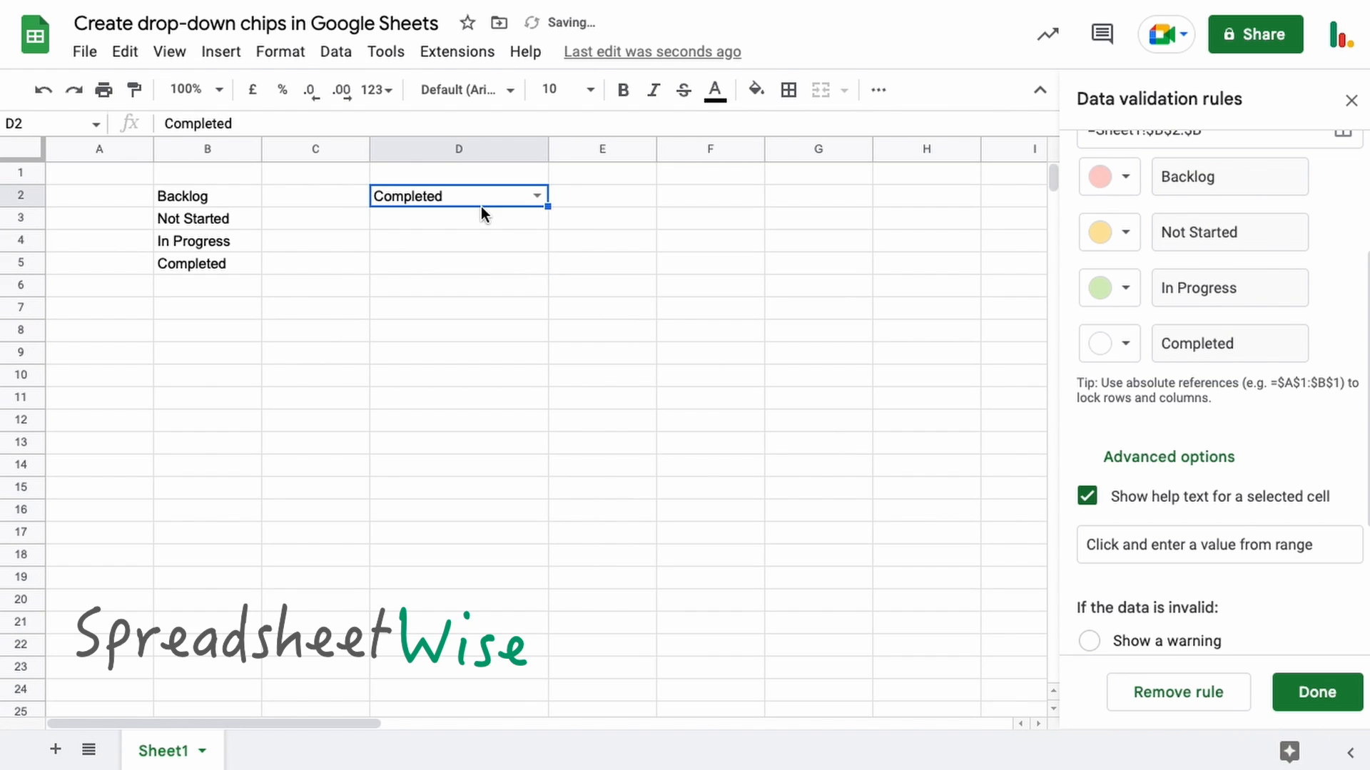
Step: Set D2 back to Completed and deselect it to view the colouring
click(458, 241)
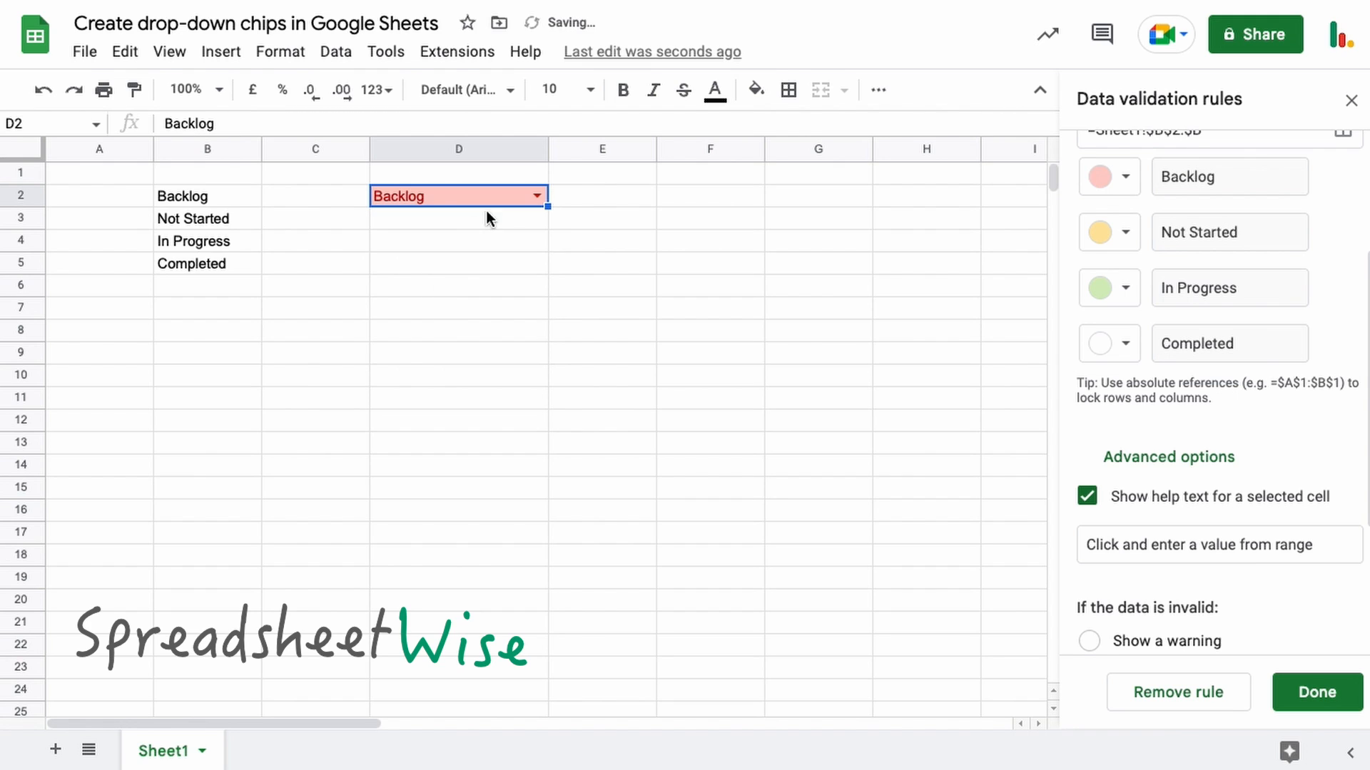
click(536, 195)
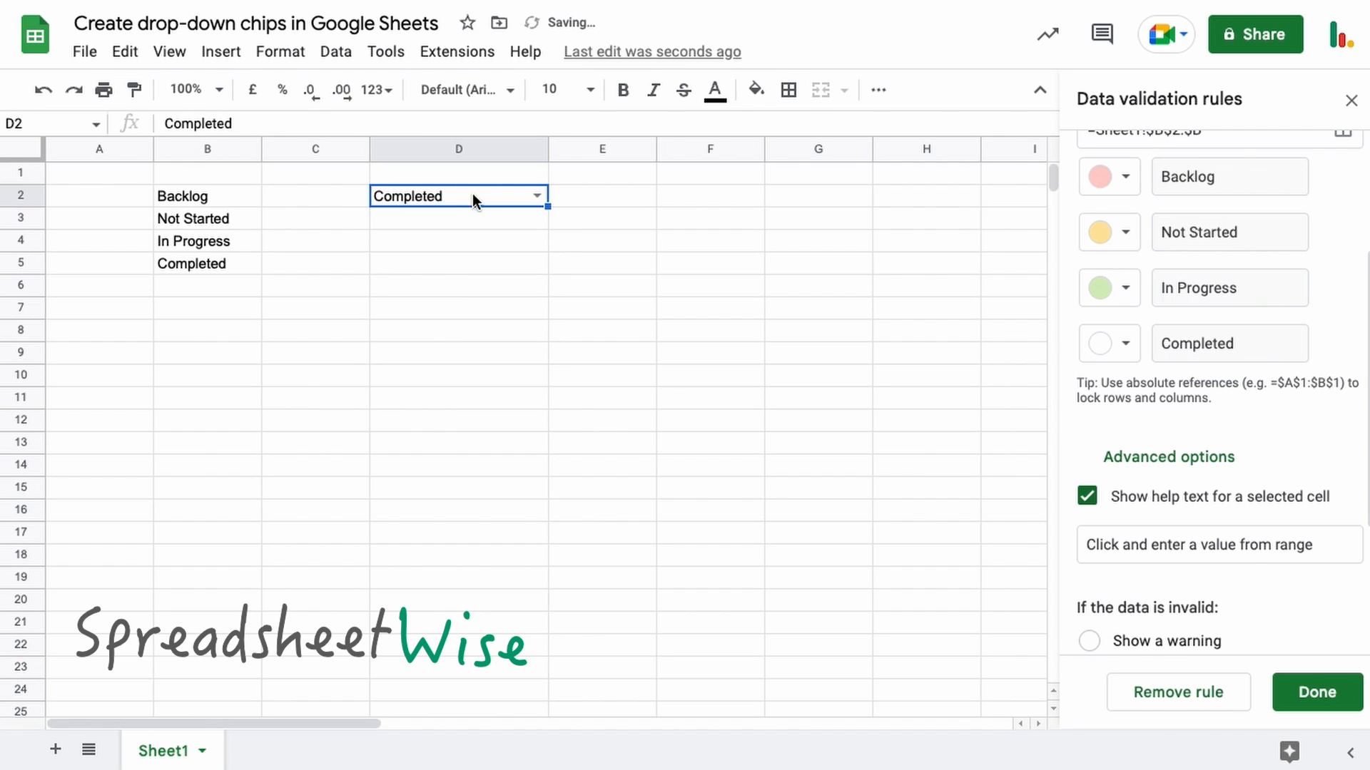
click(458, 218)
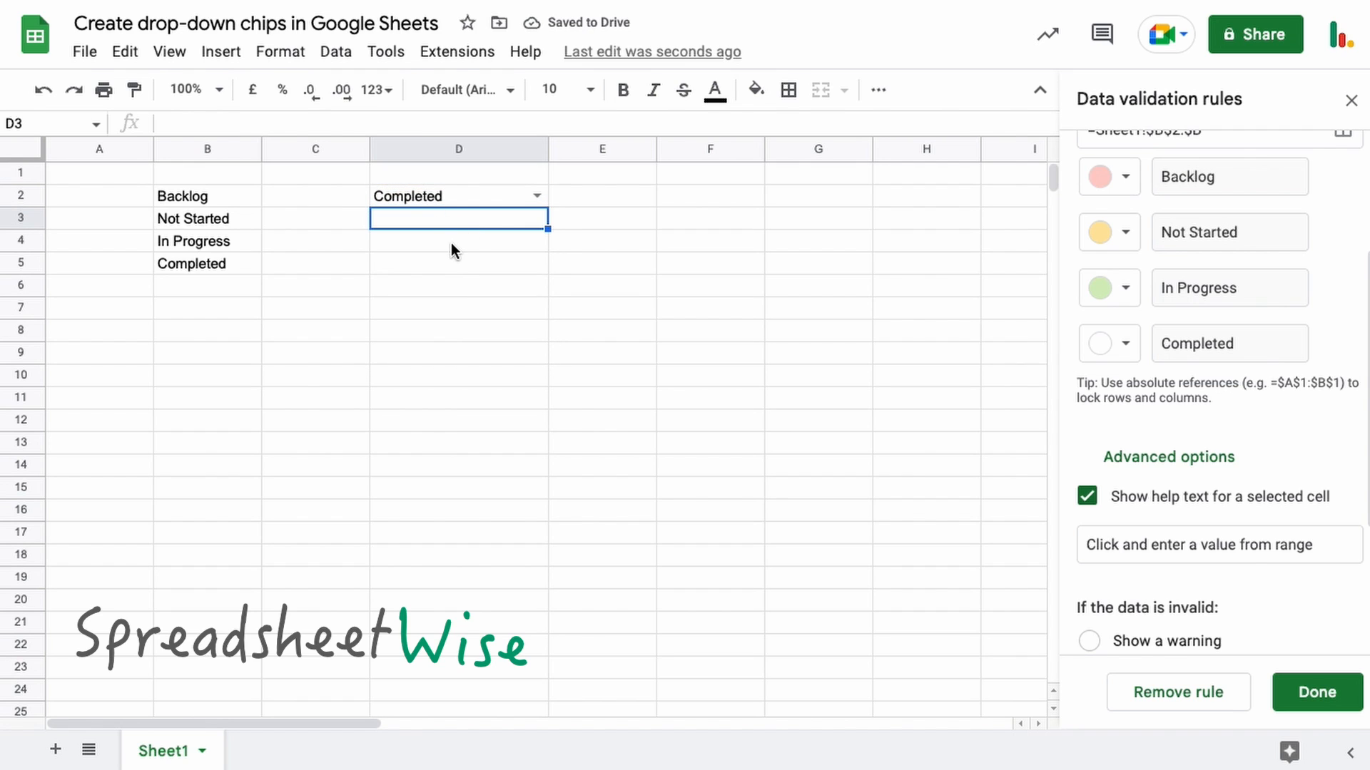
mouse_move(482, 250)
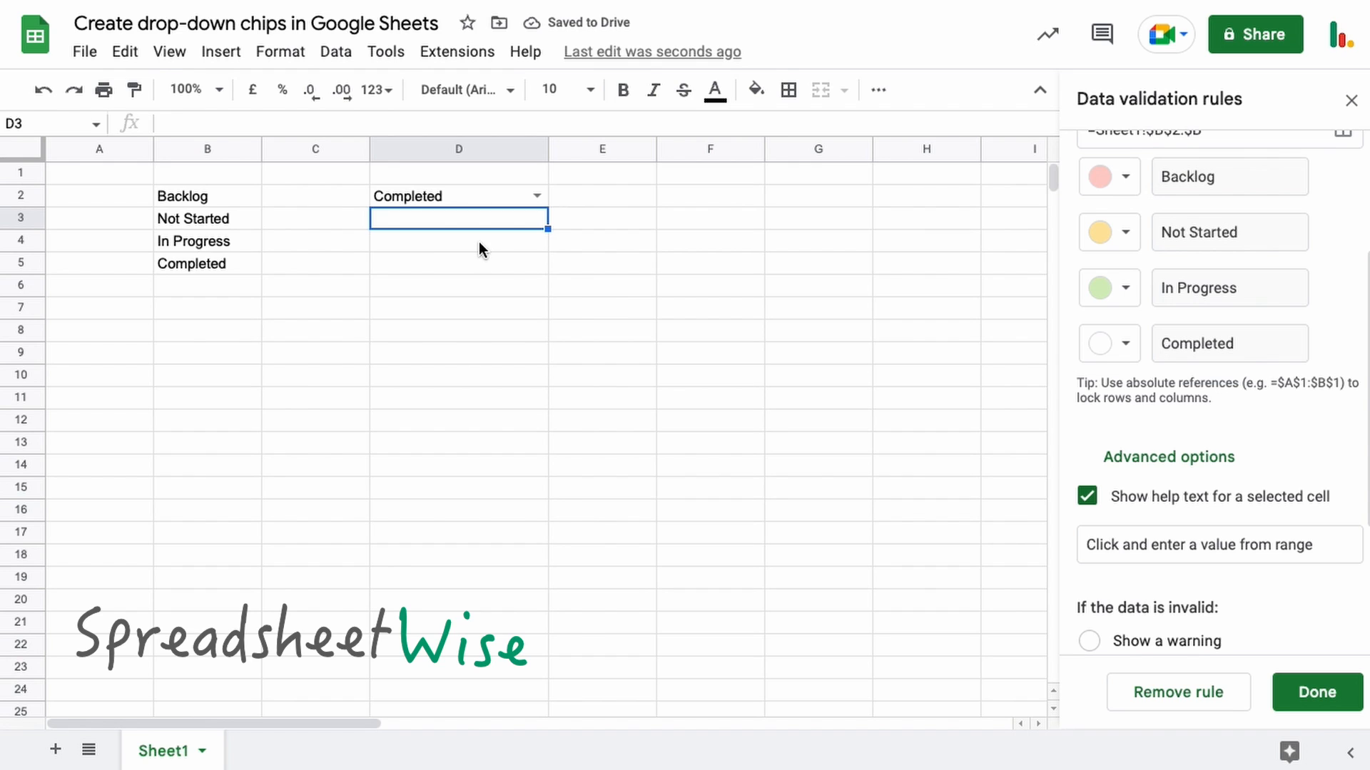
mouse_move(1159, 350)
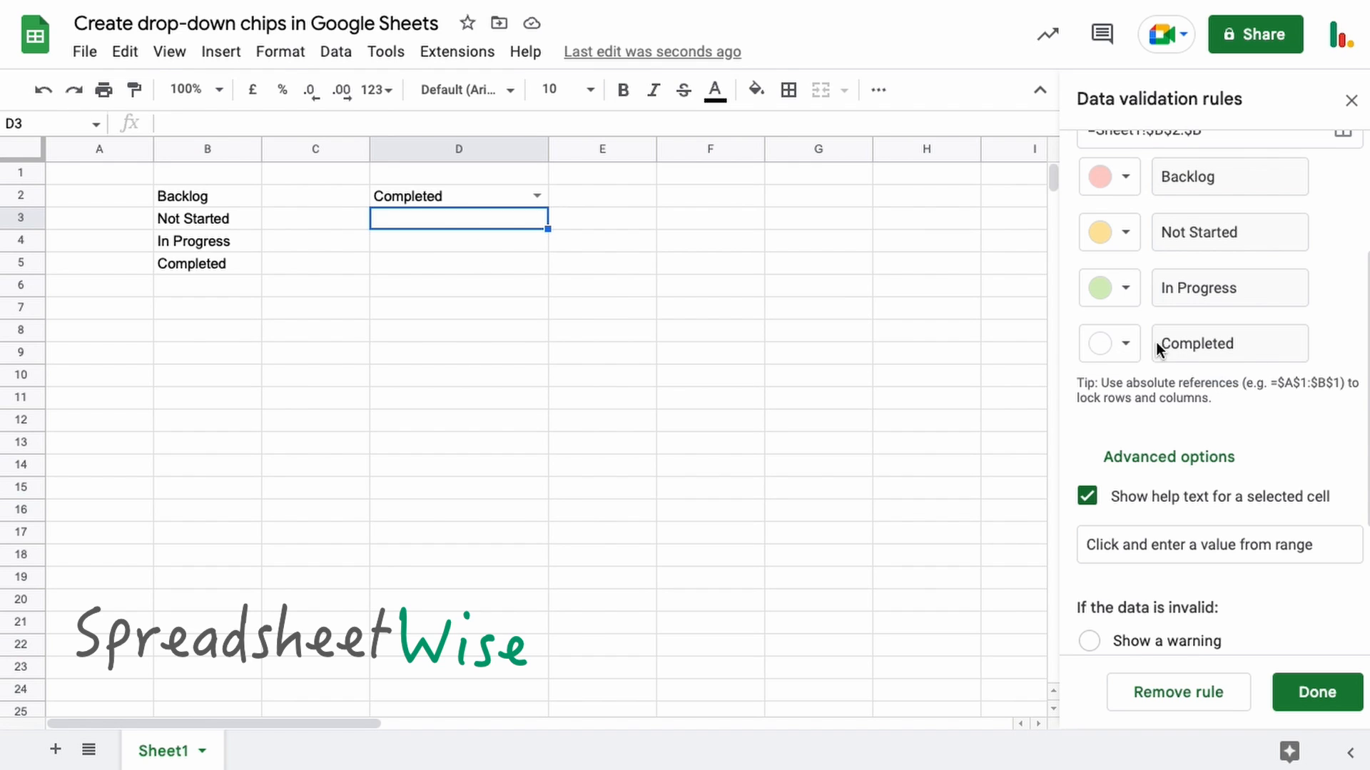
scroll(down, 3)
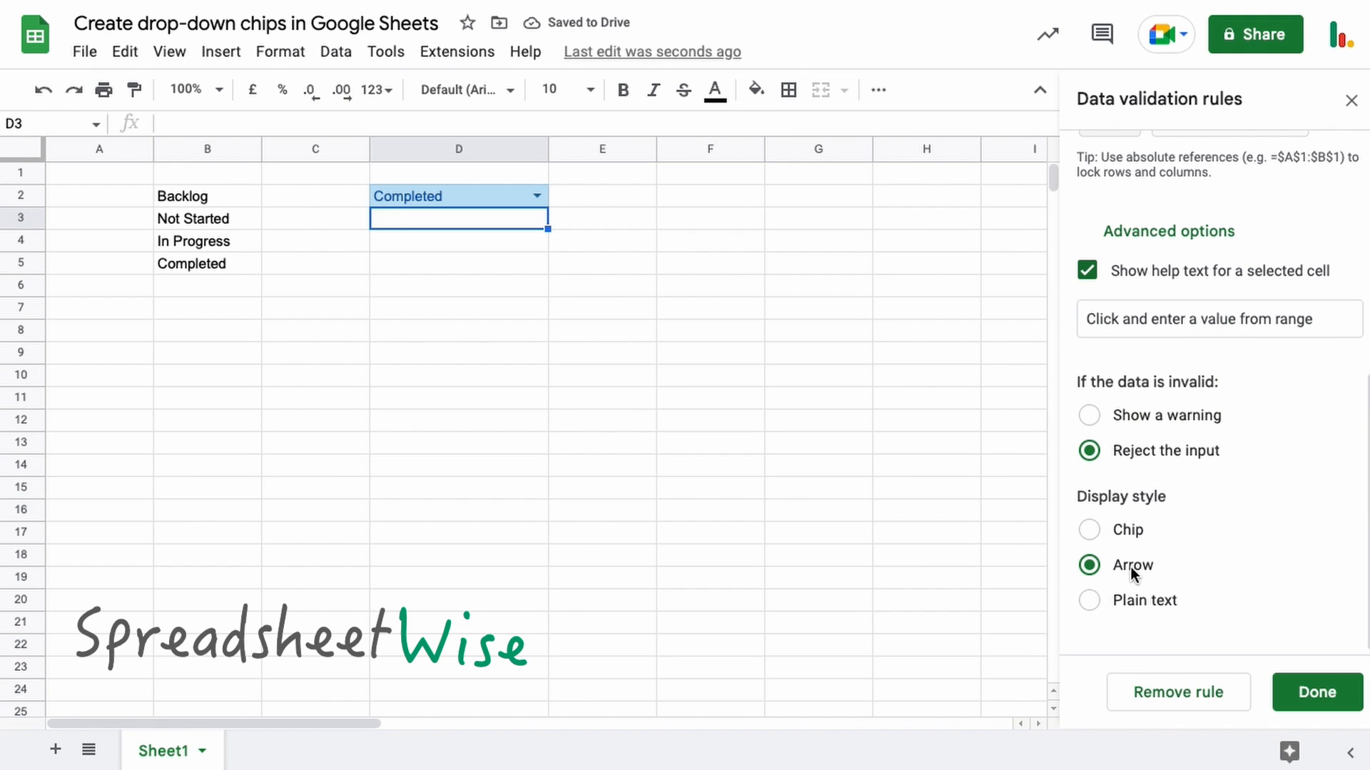
Step: Try the plain text display style and set D2 to Not Started
click(1089, 600)
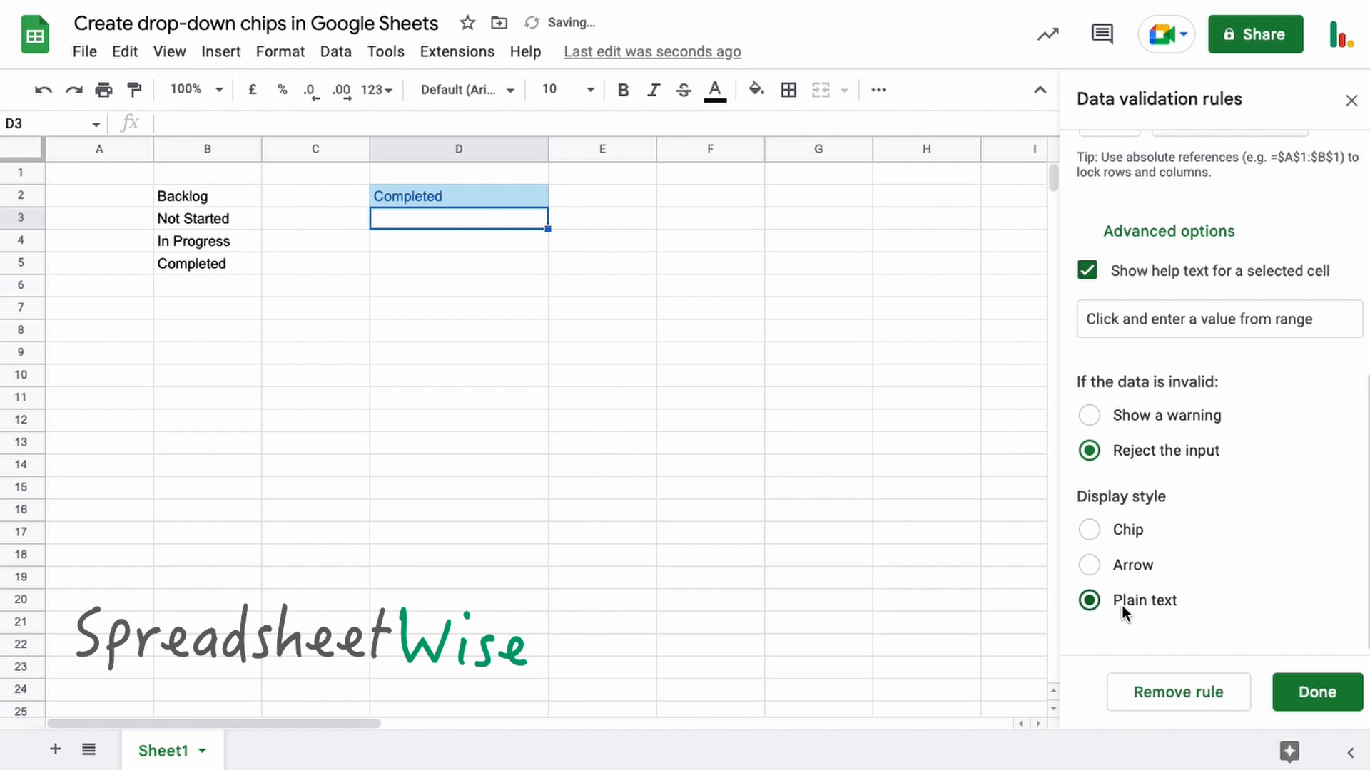
click(459, 195)
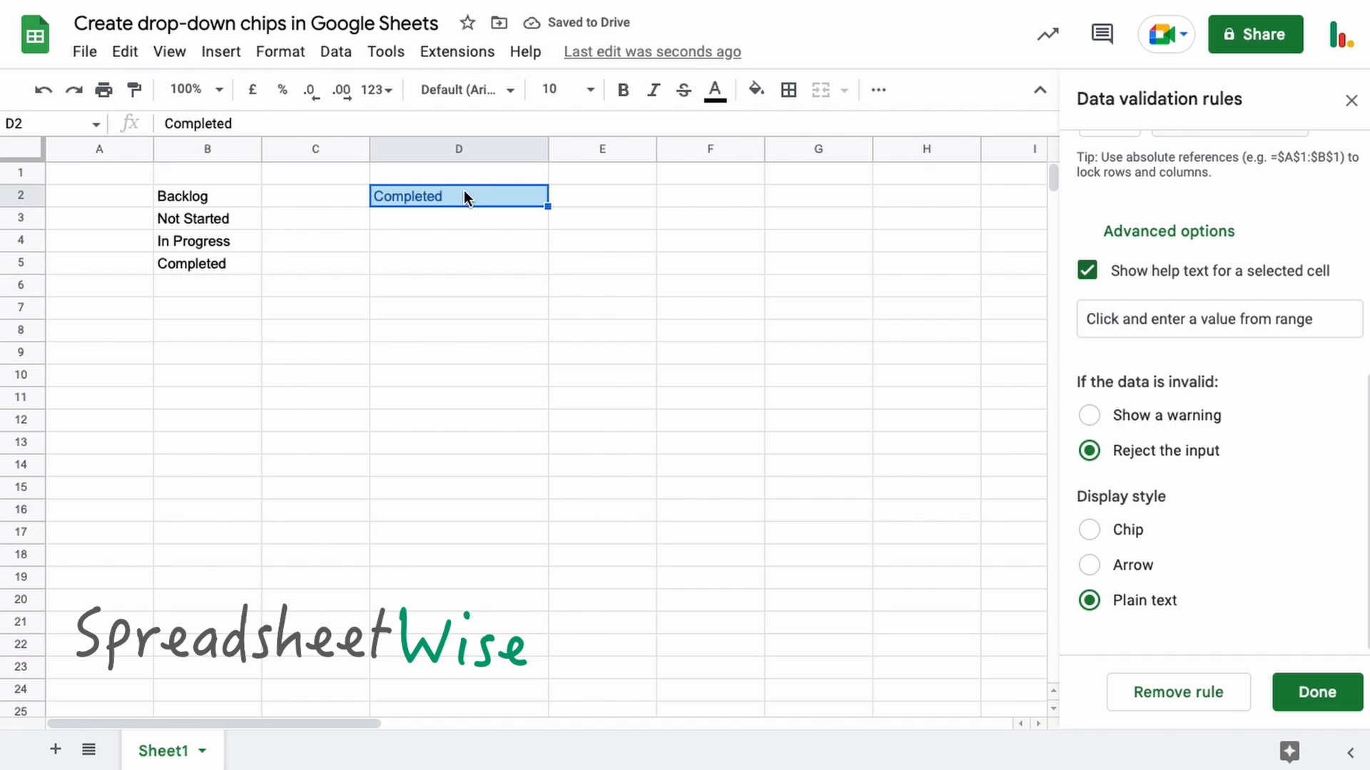
click(458, 195)
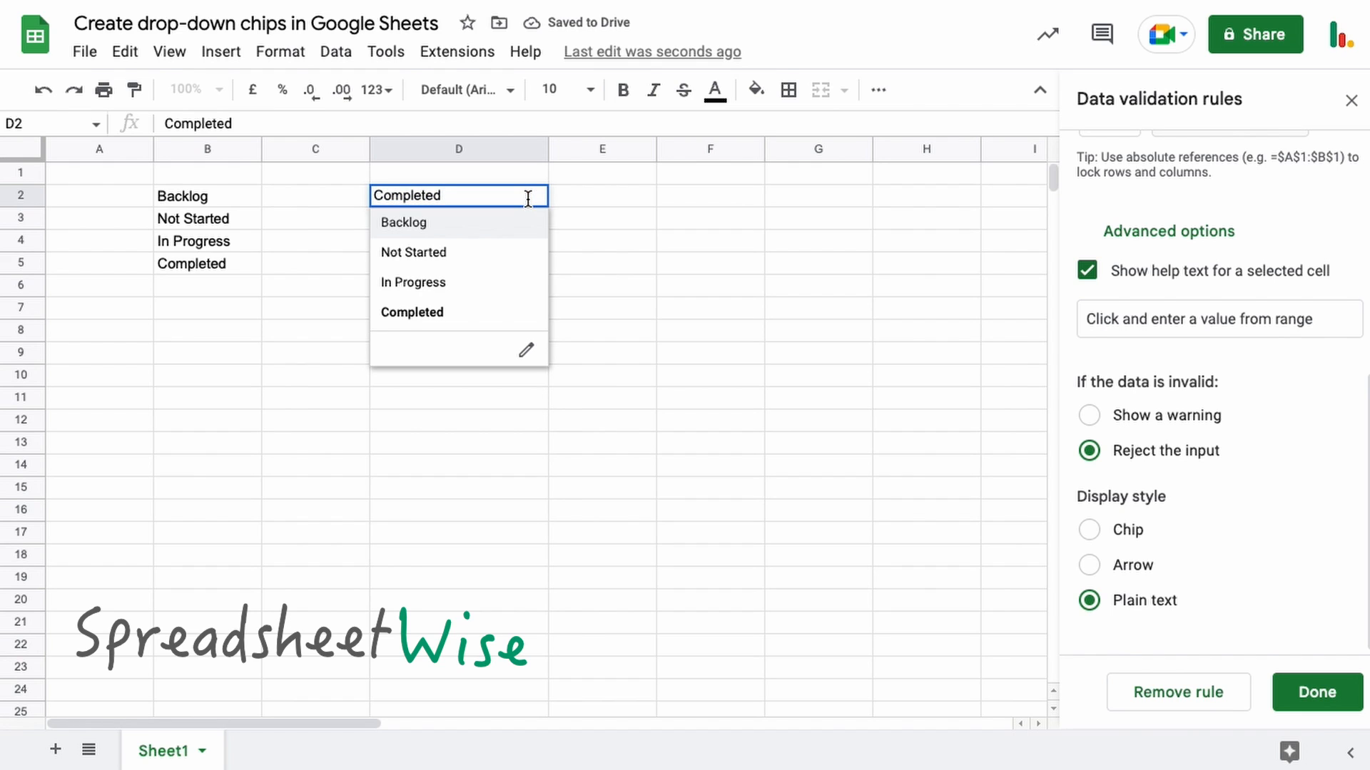
click(412, 253)
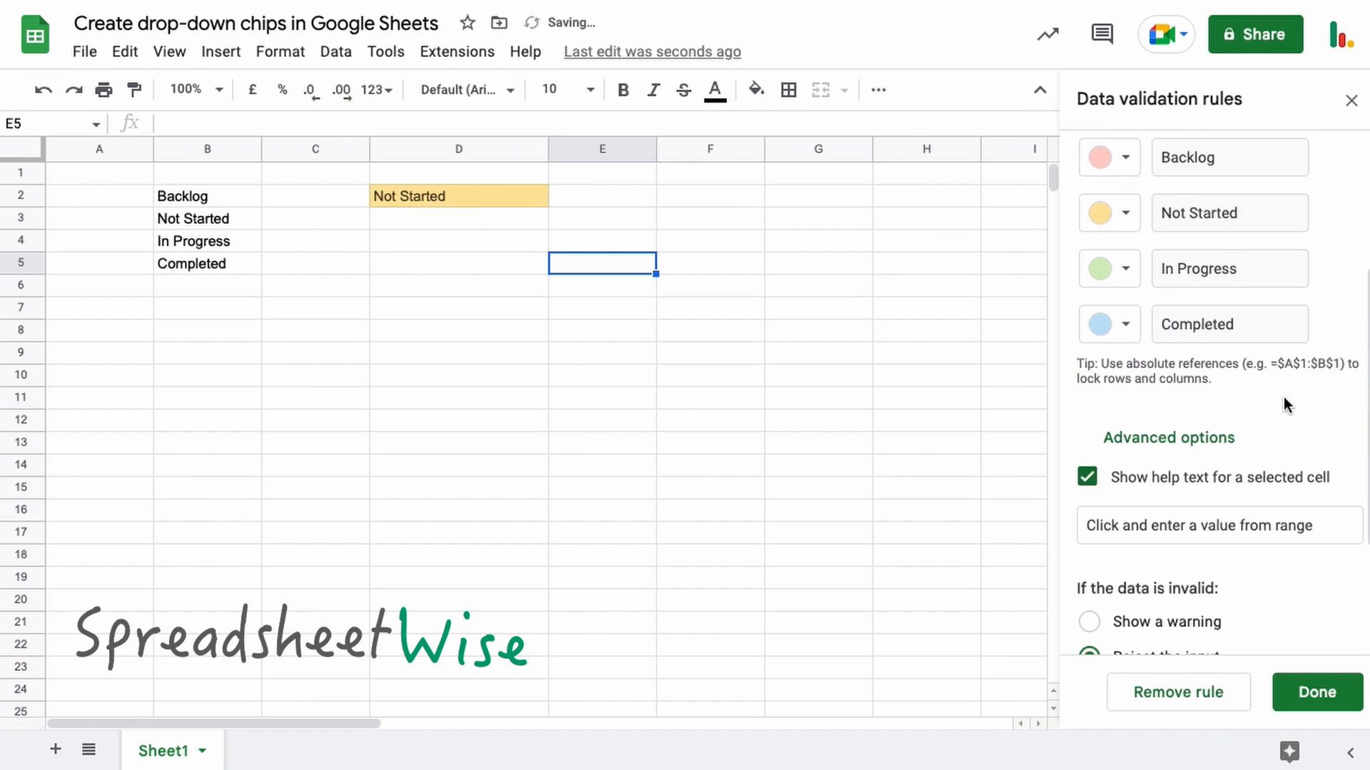
Step: Set D2 to In Progress and save the rule with Chip display
scroll(up, 3)
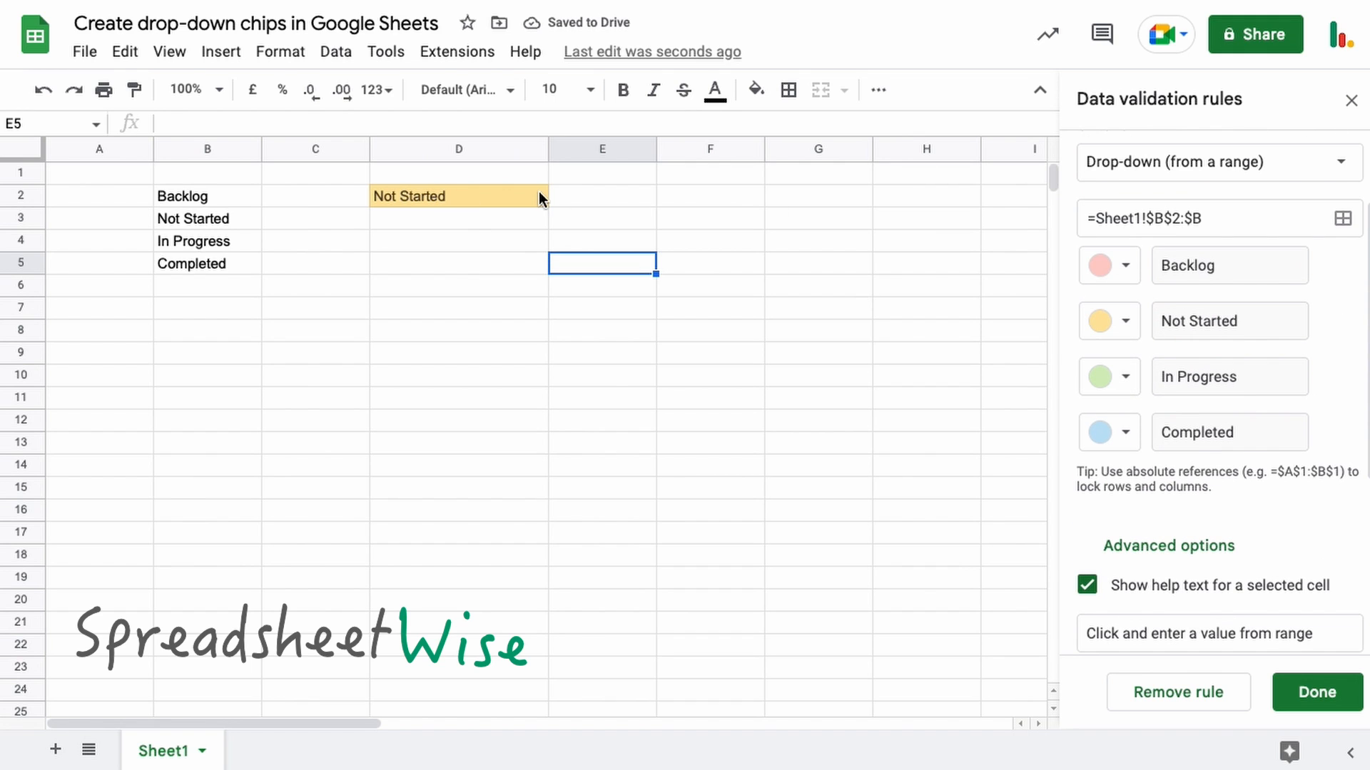
click(458, 196)
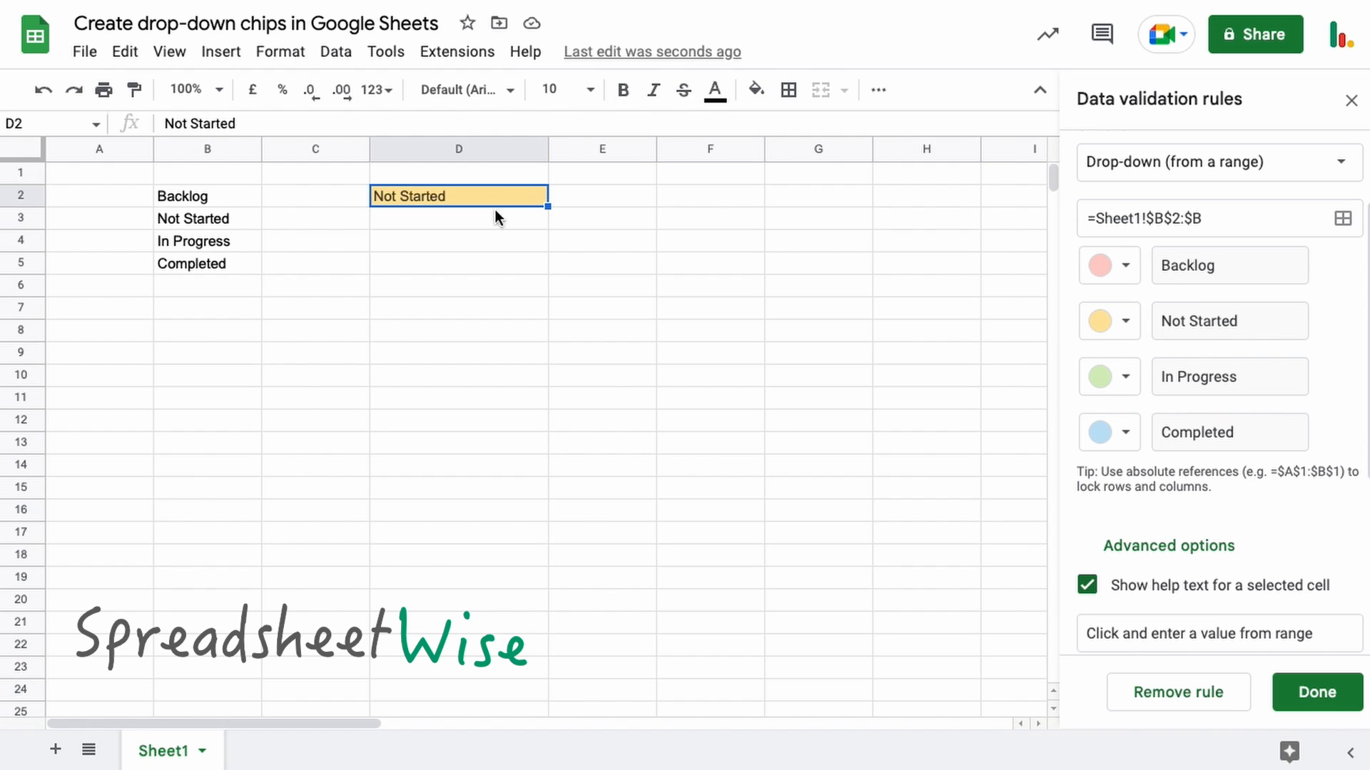
click(459, 195)
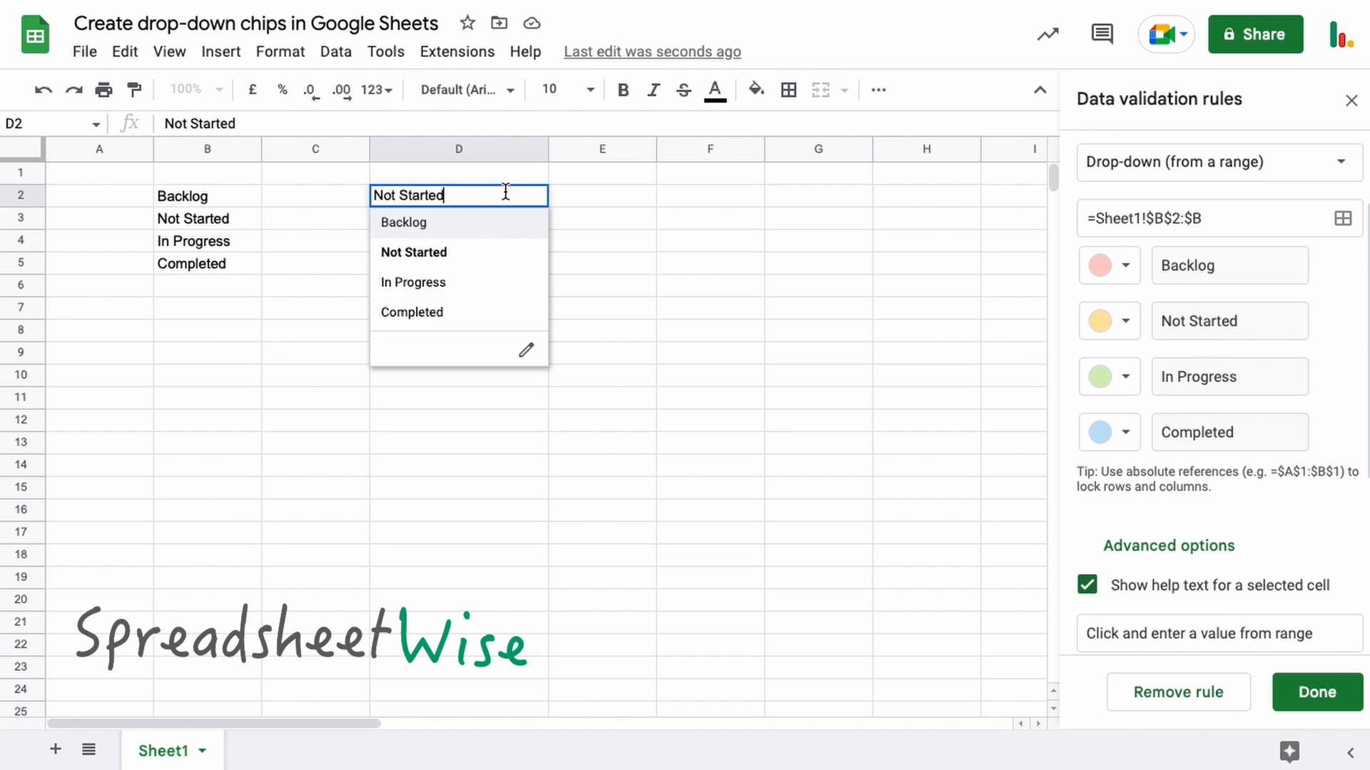
click(411, 312)
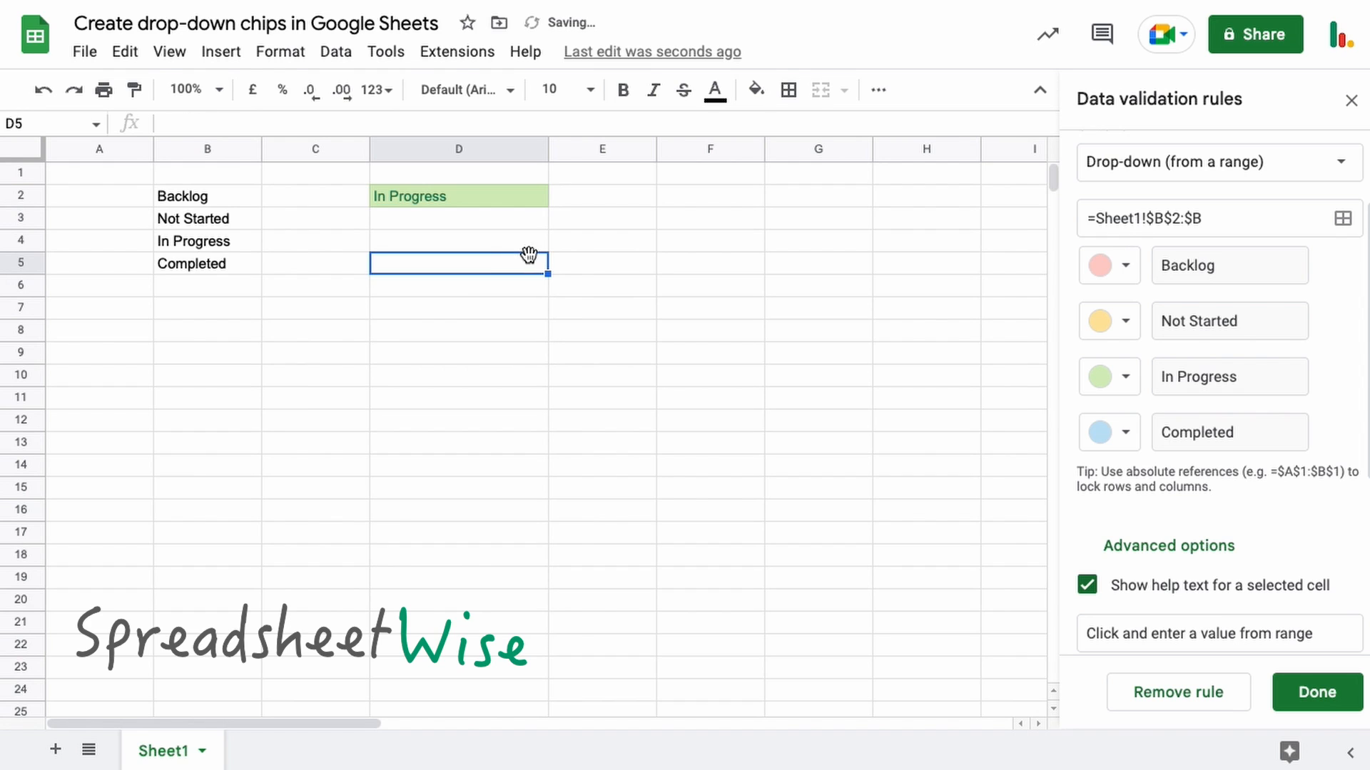
scroll(down, 3)
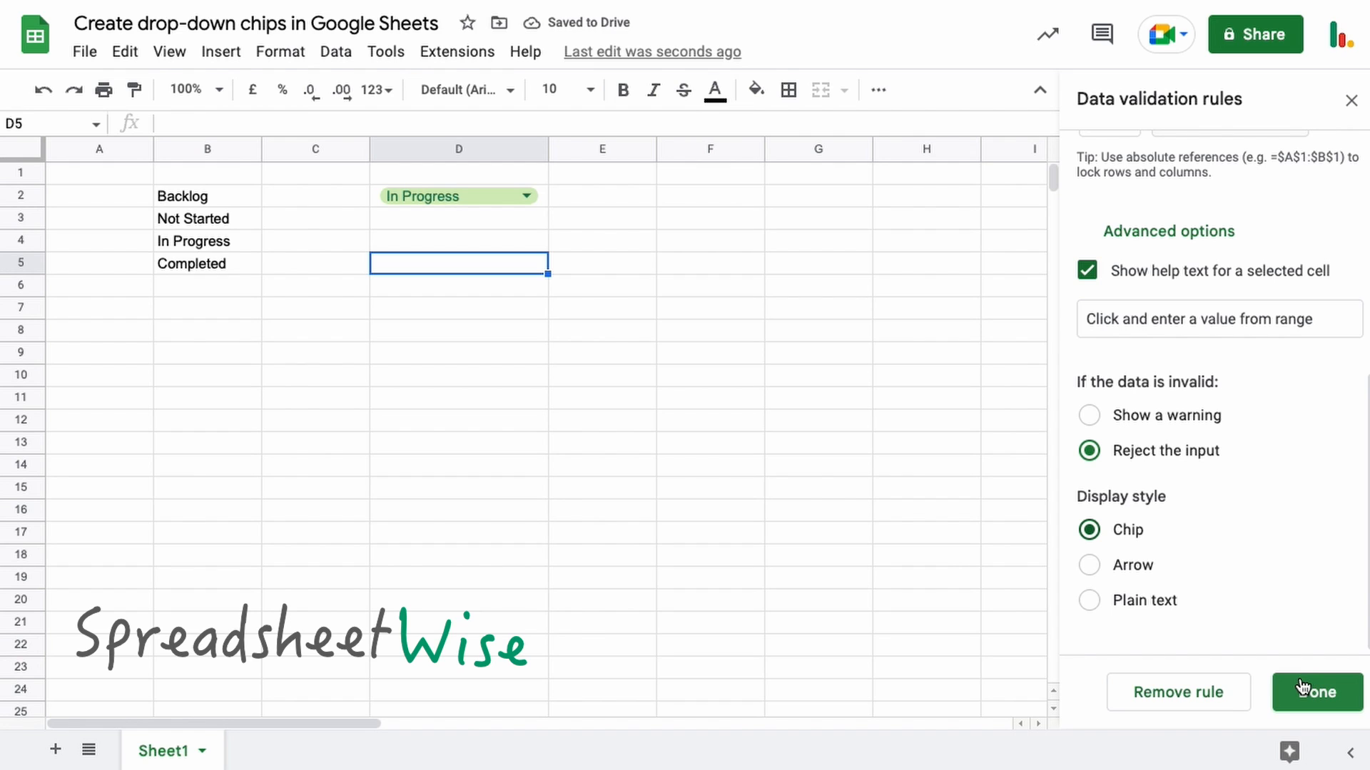
click(1314, 692)
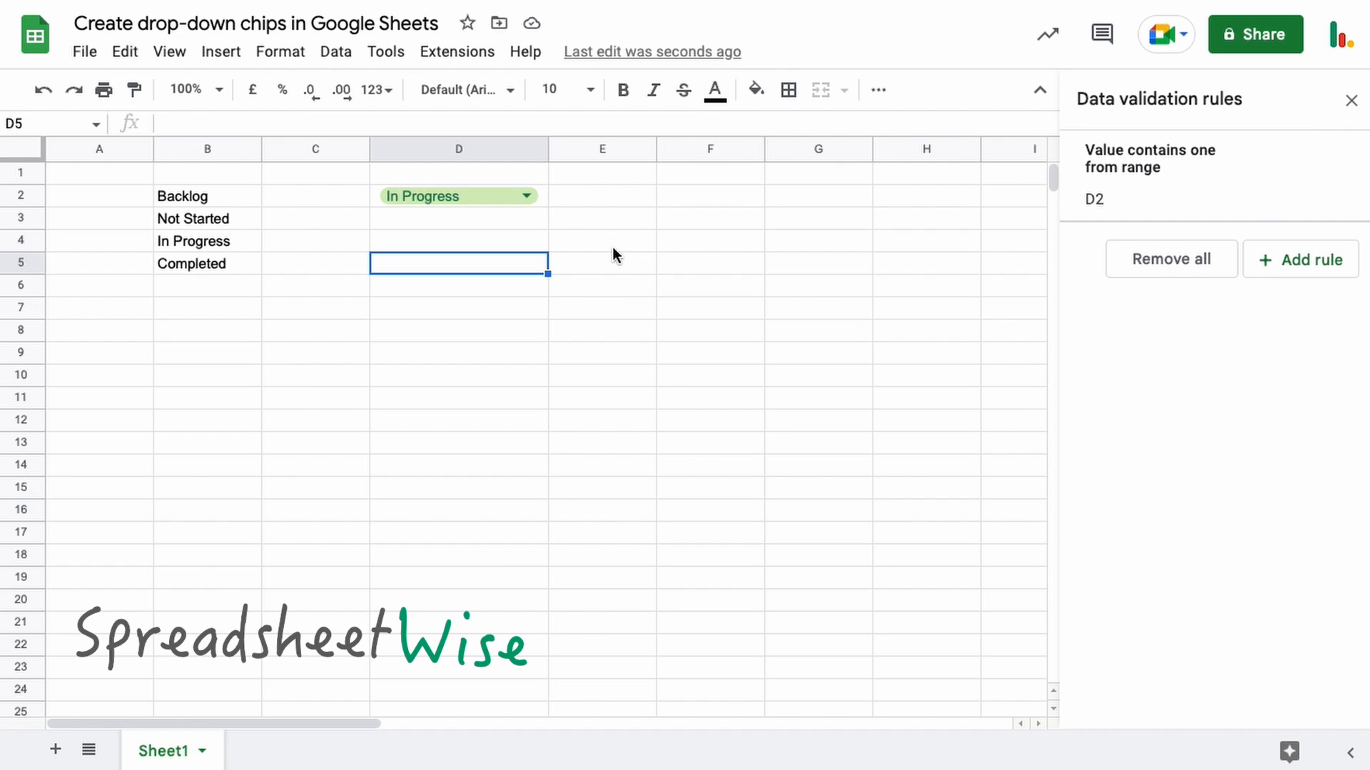
mouse_move(600, 254)
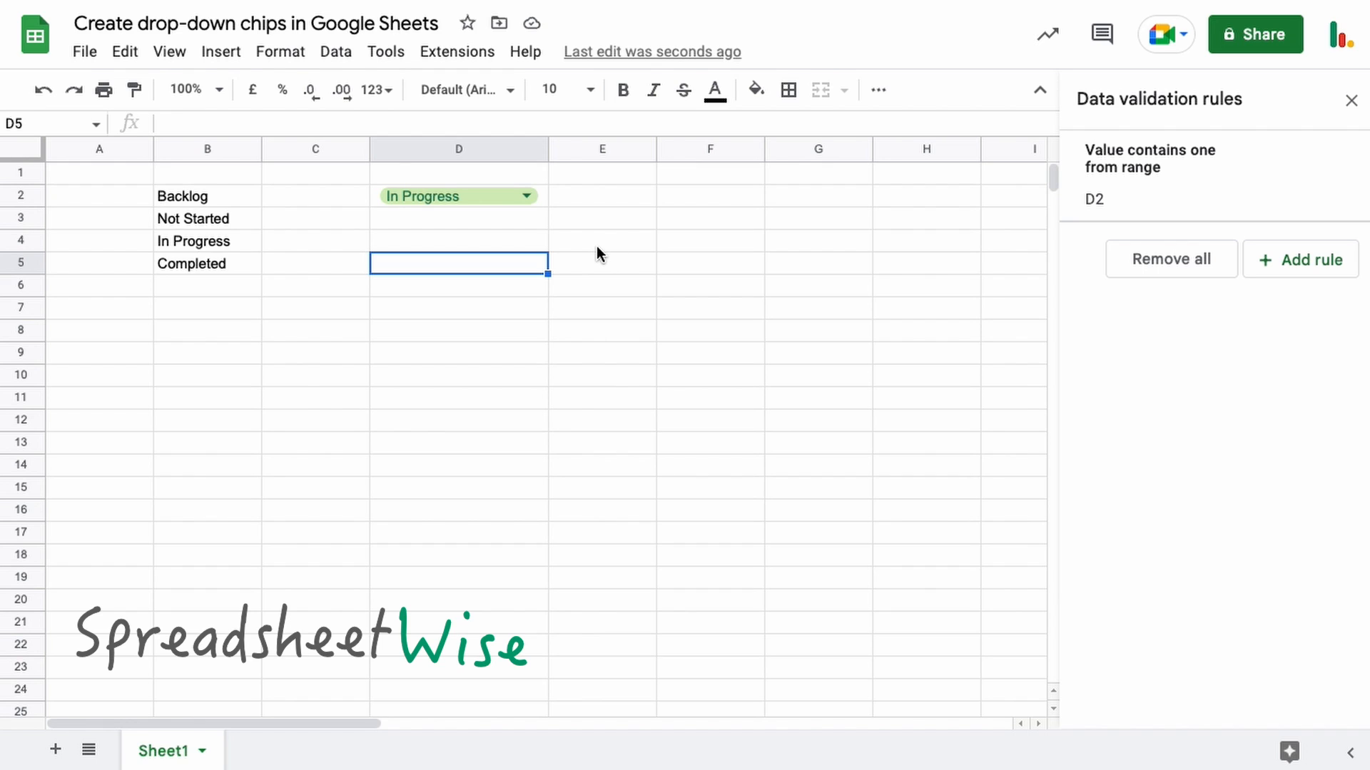
Step: Close the rules list and reopen D2's rule editor from its drop-down's Edit button
click(445, 196)
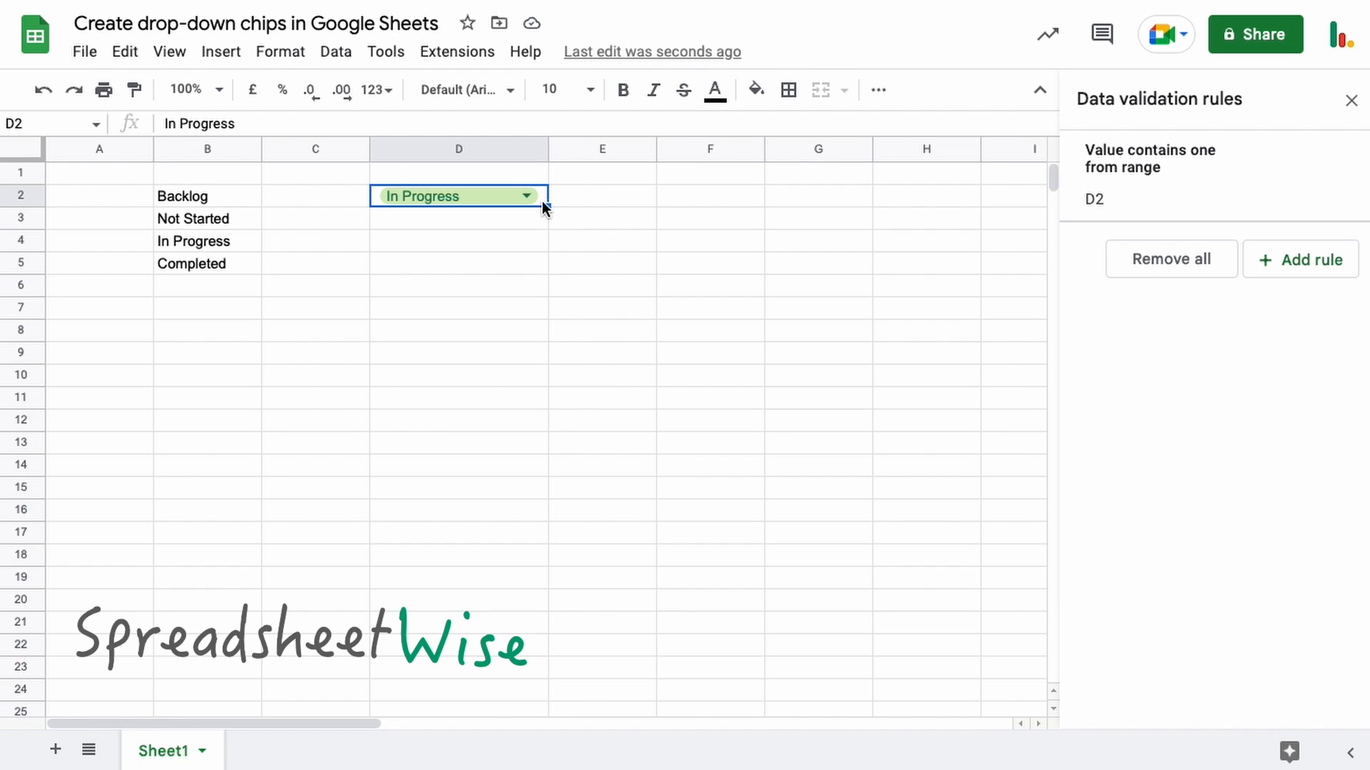
mouse_move(556, 236)
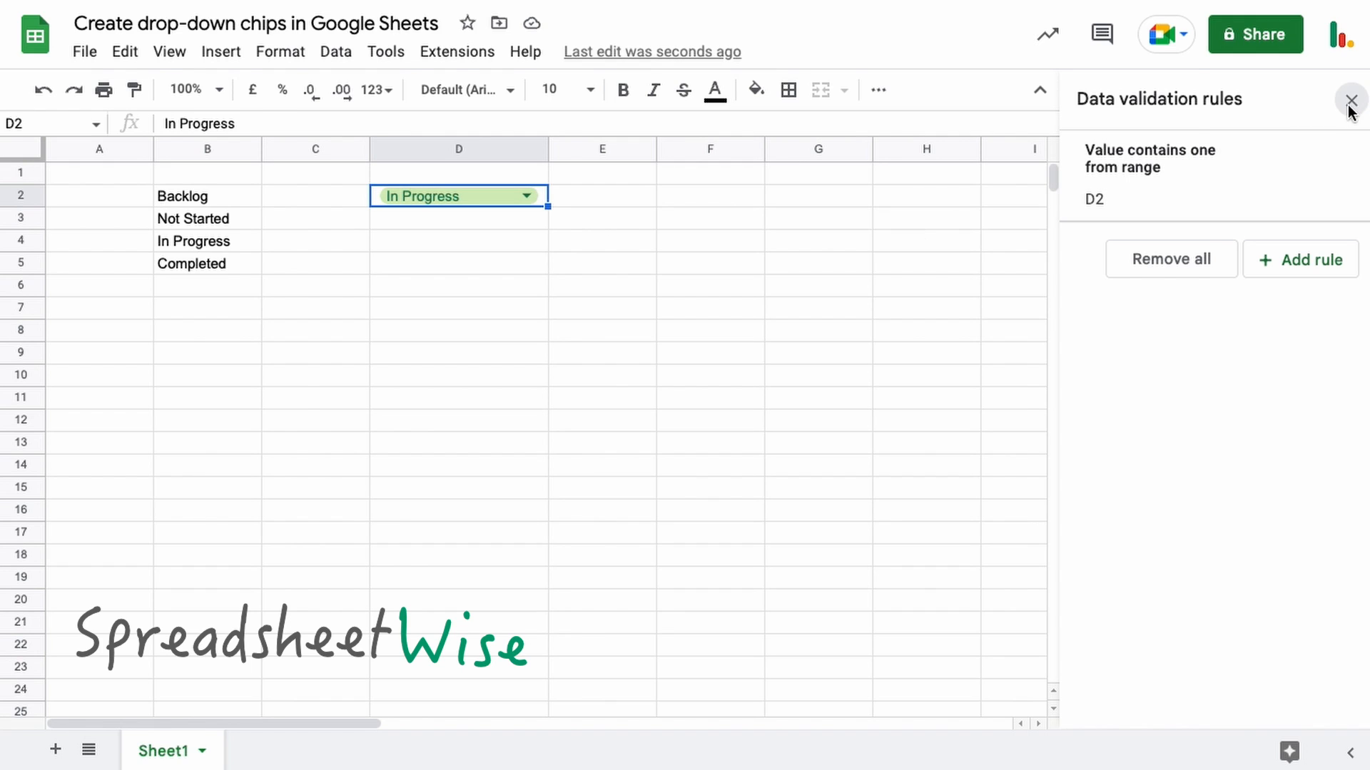
click(1351, 100)
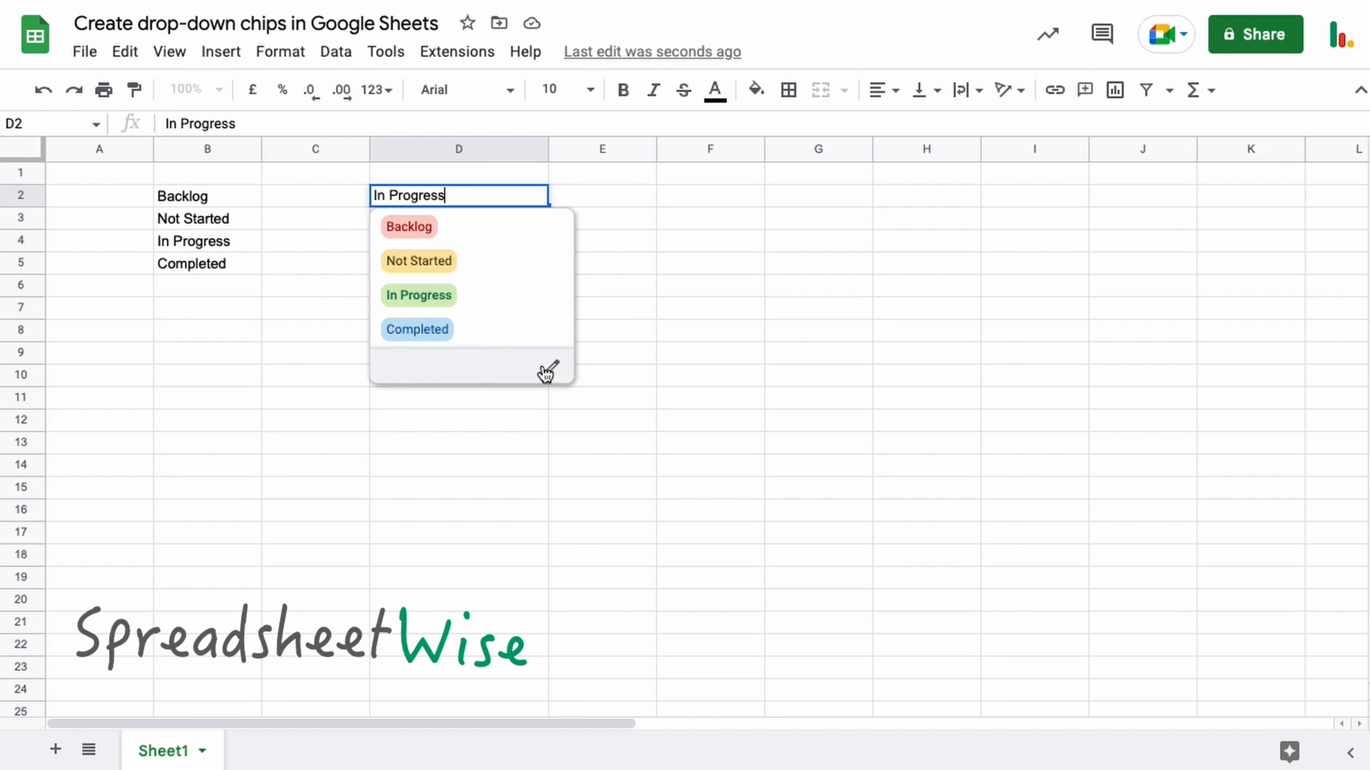
mouse_move(549, 370)
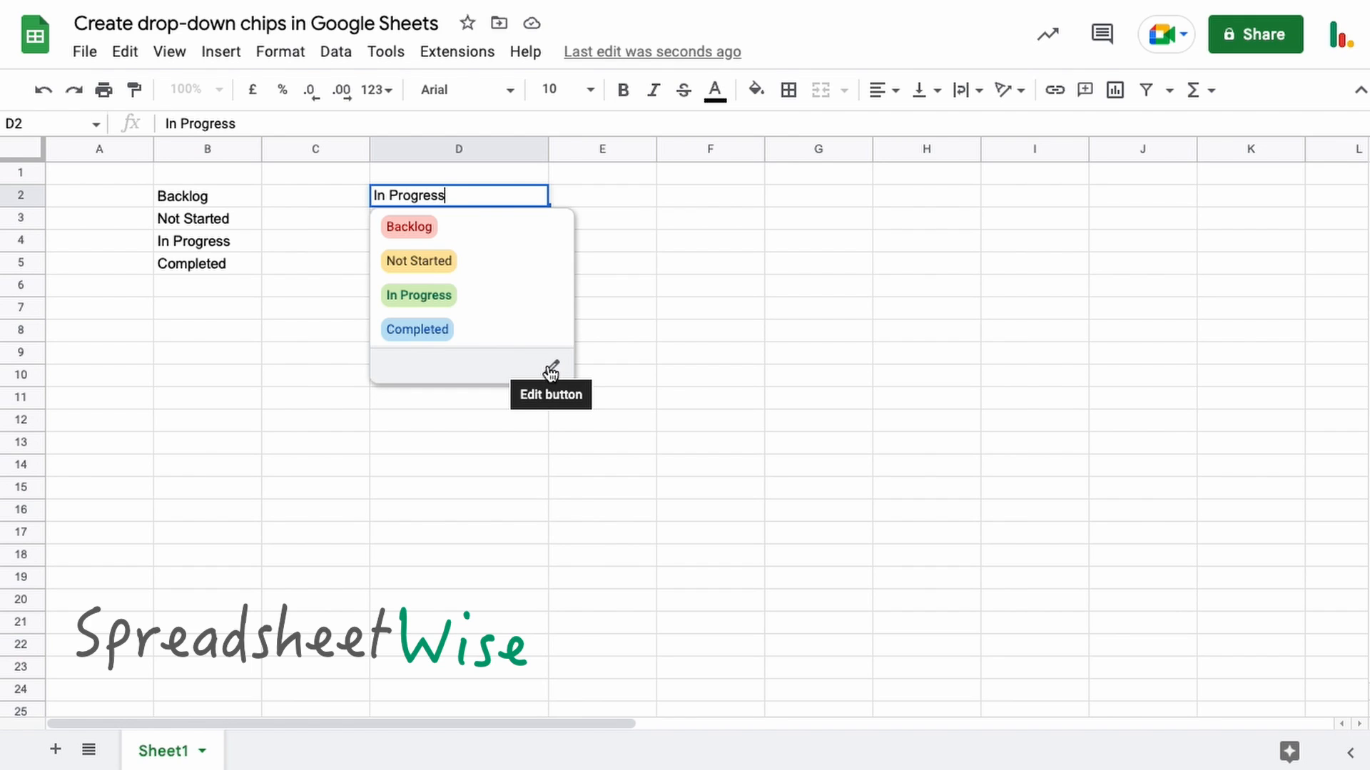
click(549, 367)
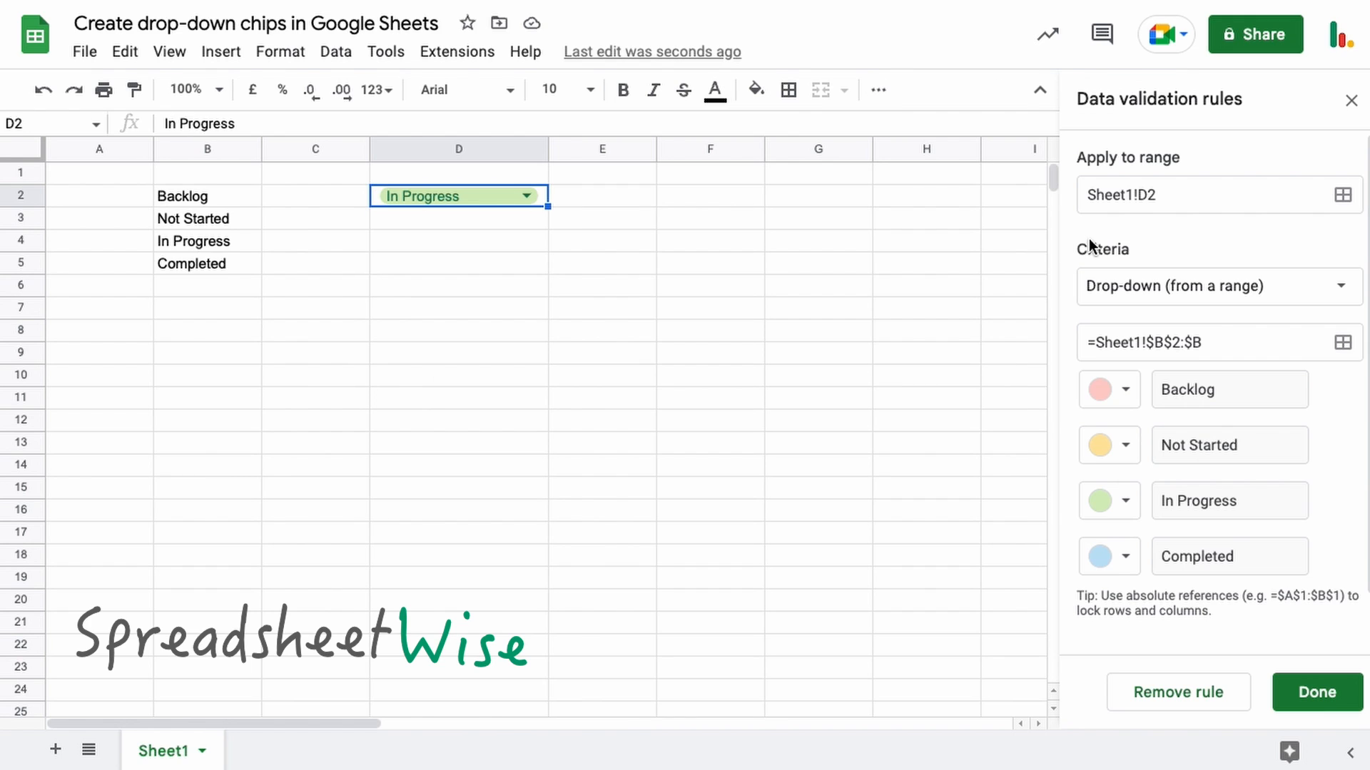
mouse_move(1201, 435)
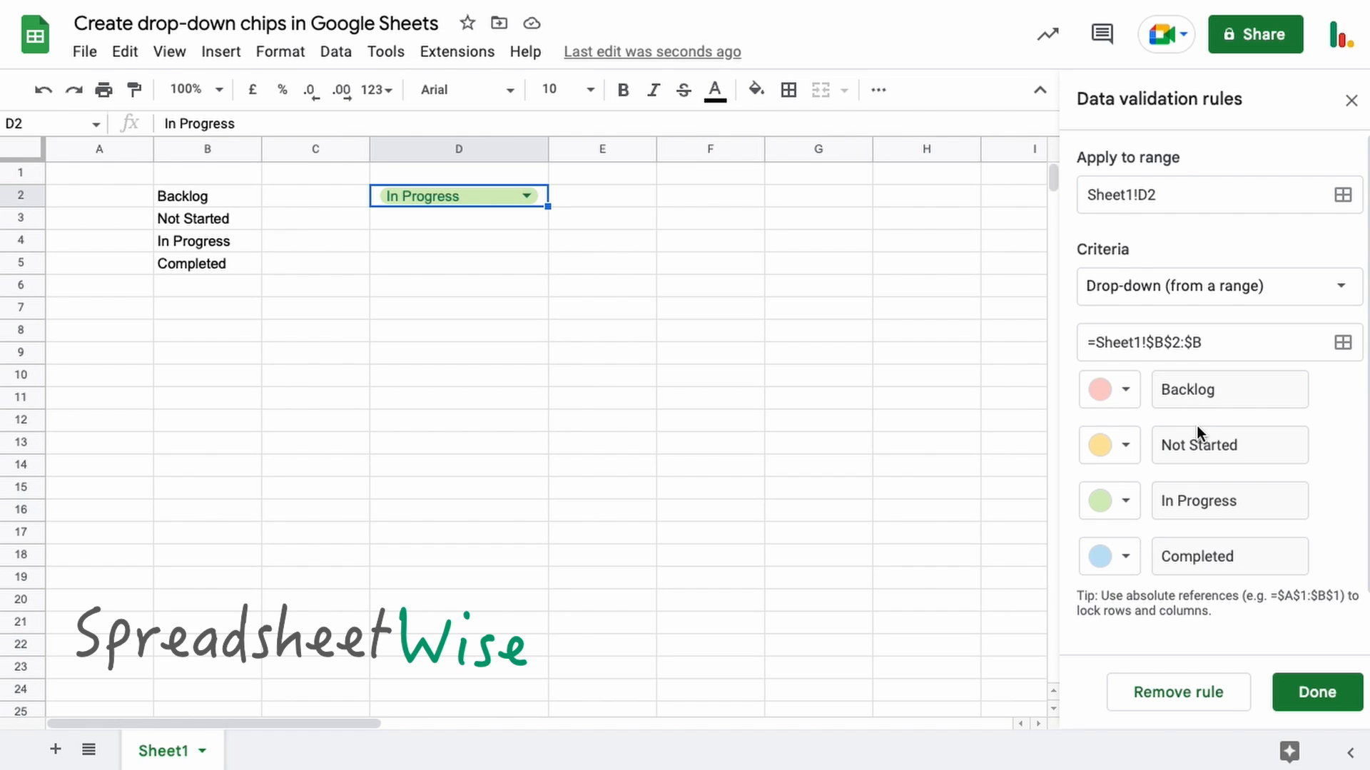
Step: Close the rule editor and delete D2's In Progress value
scroll(down, 3)
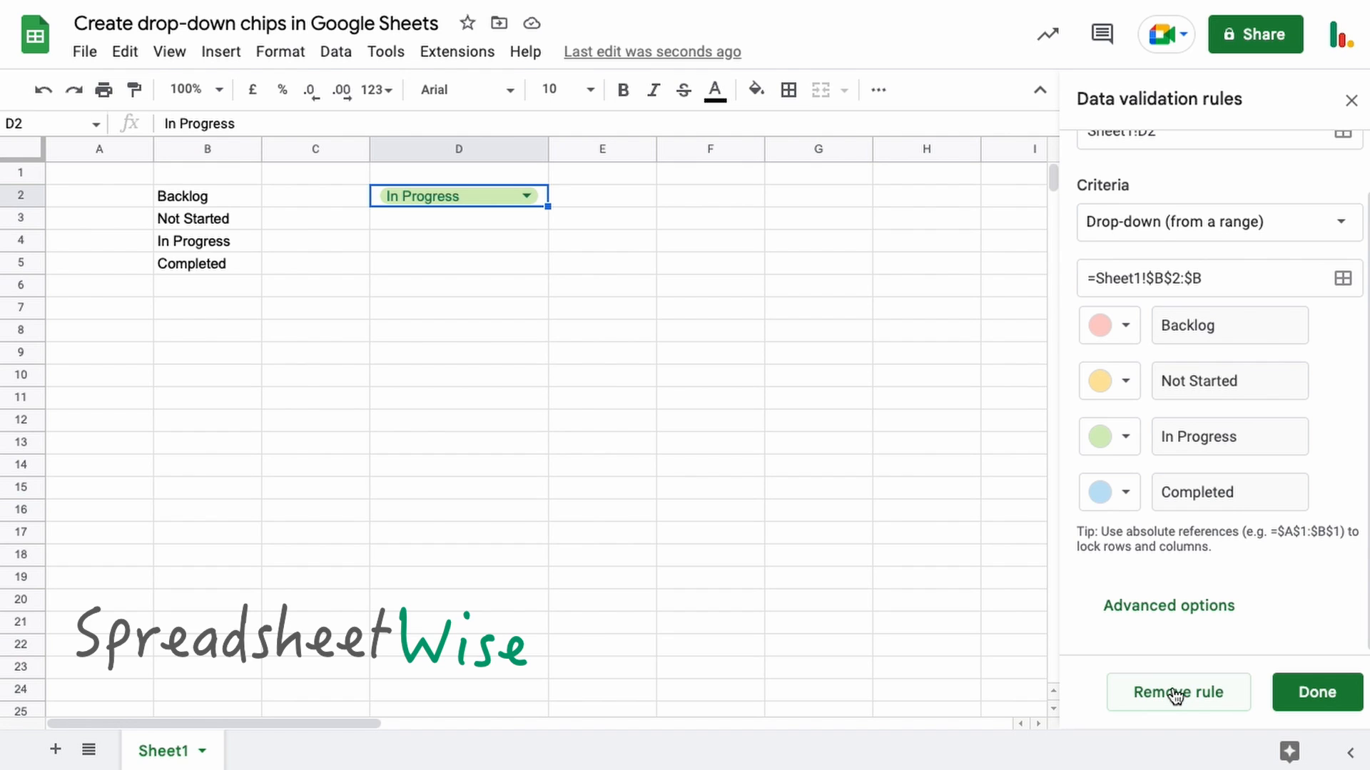
mouse_move(1316, 692)
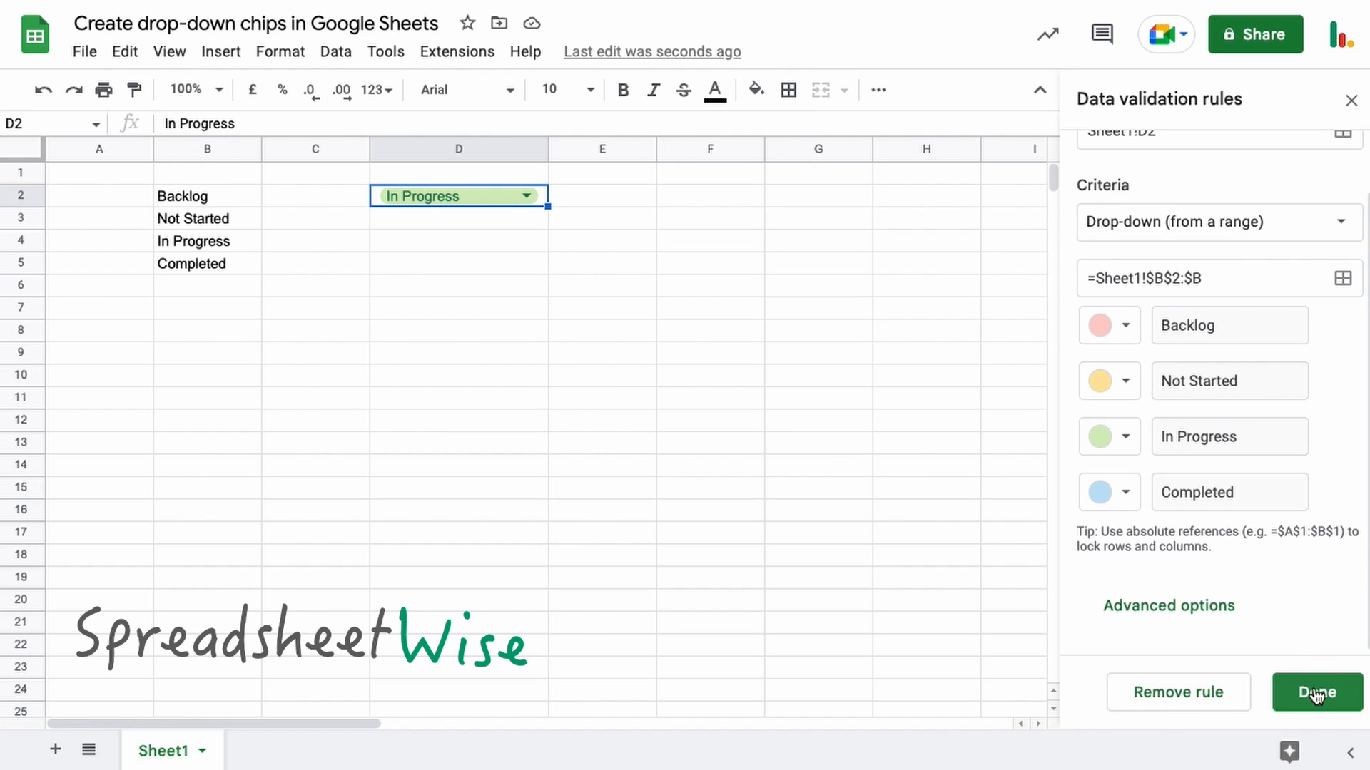
click(1315, 692)
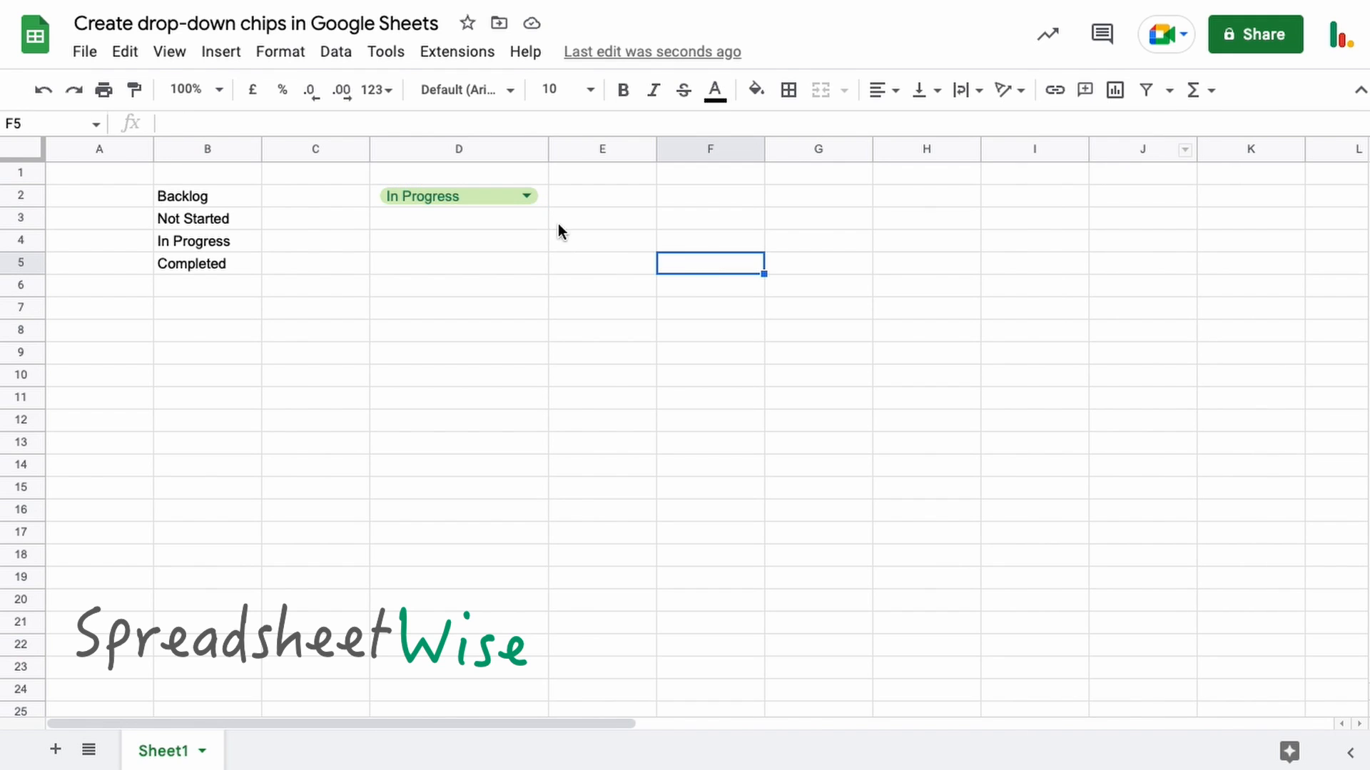
click(458, 195)
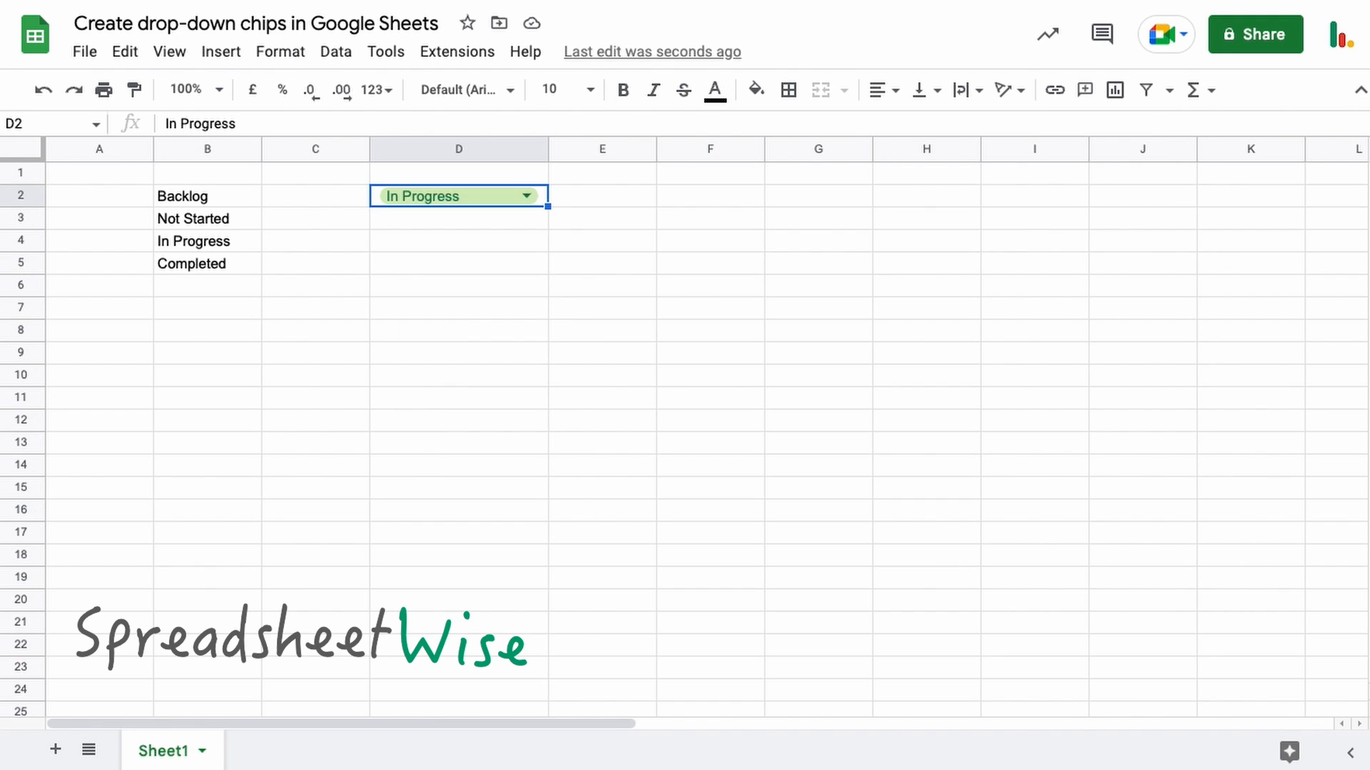
key(Delete)
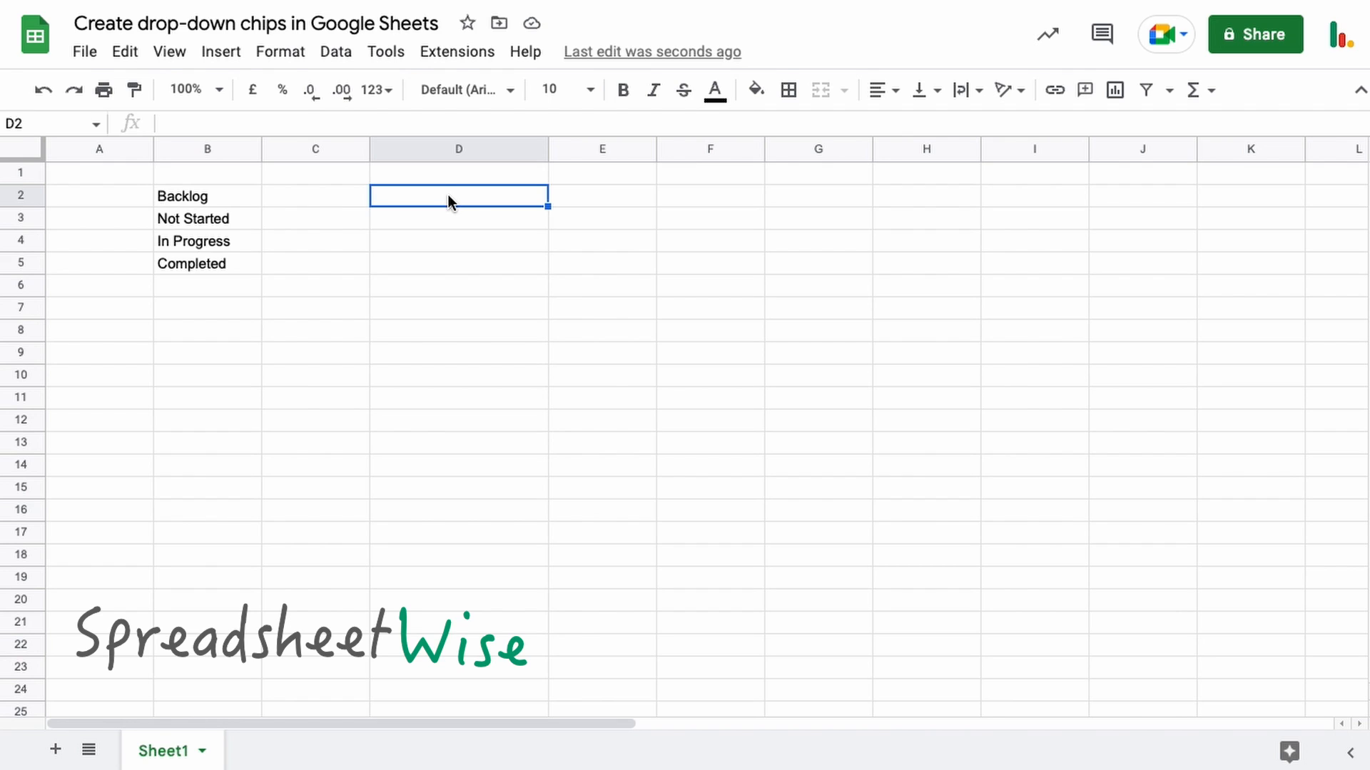
mouse_move(474, 206)
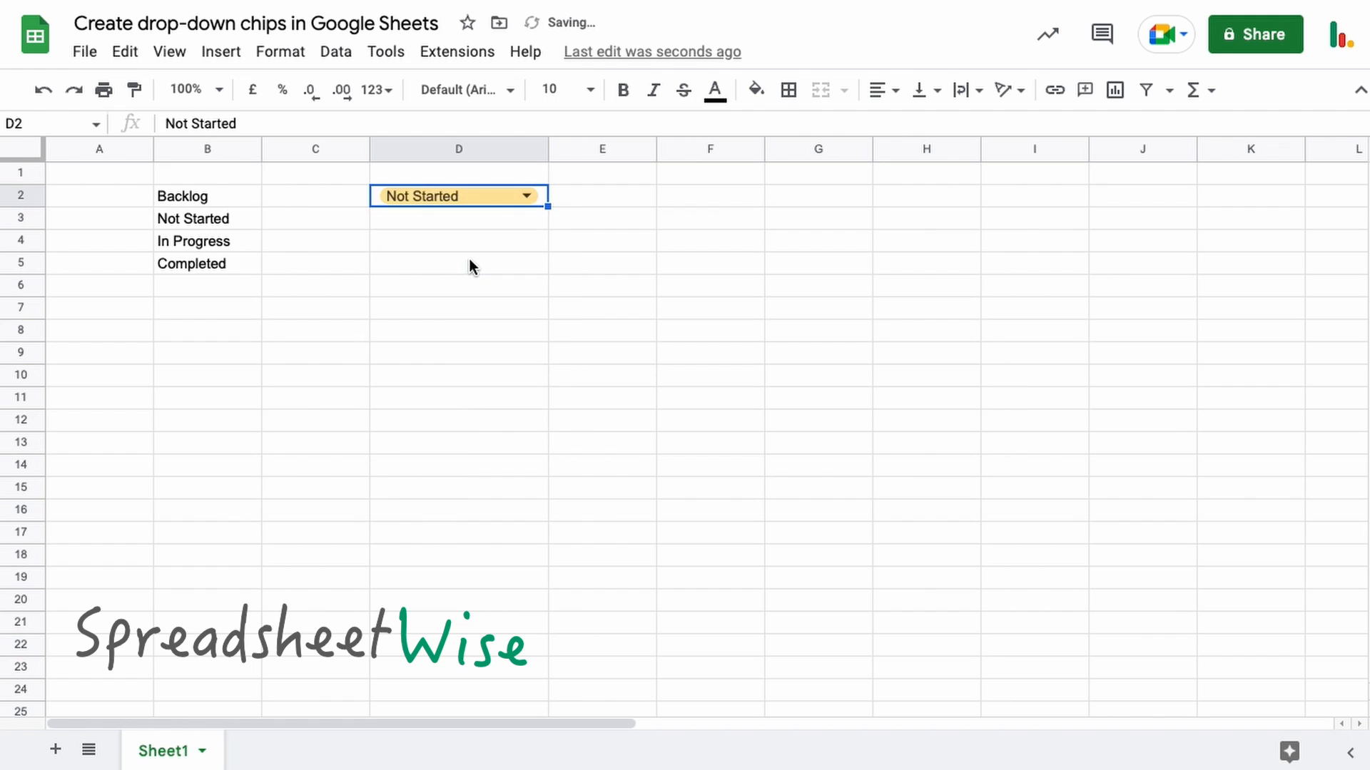
mouse_move(475, 201)
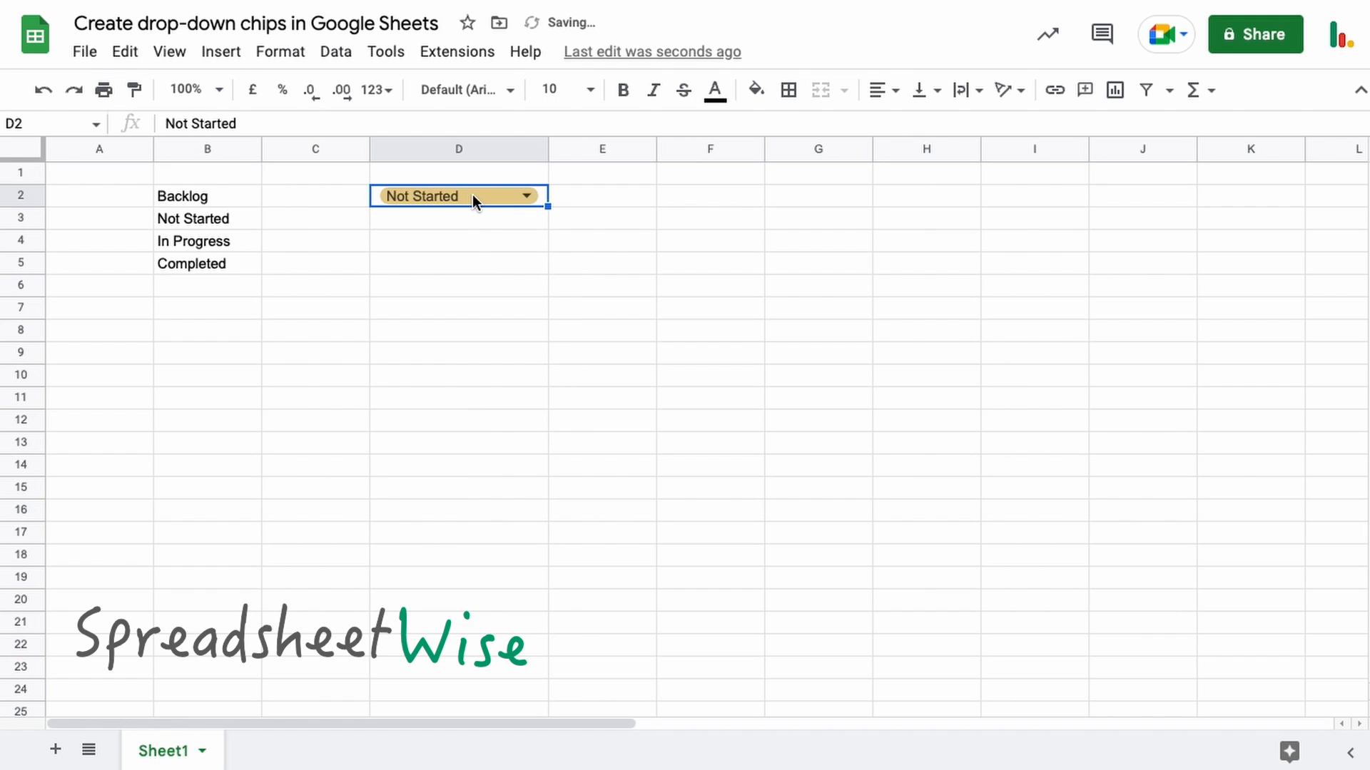
right_click(458, 195)
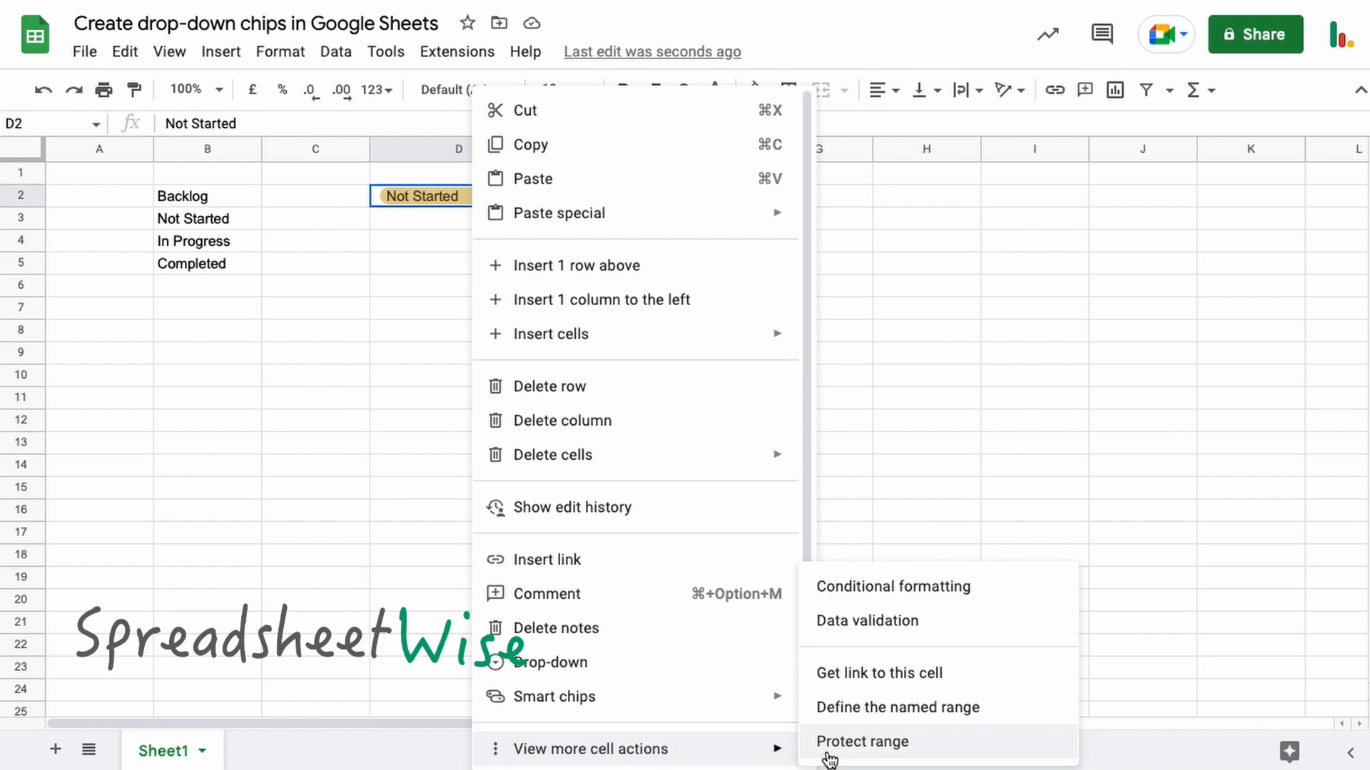
click(314, 353)
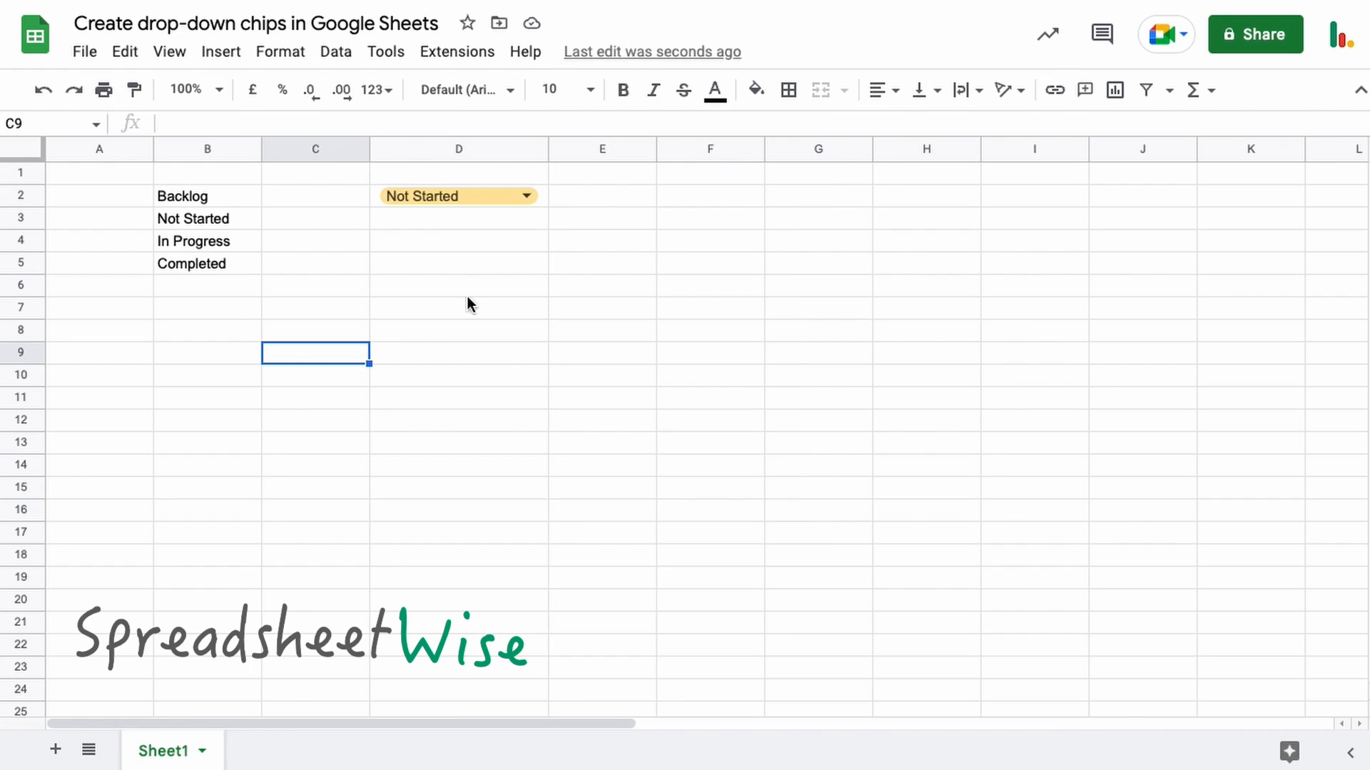
click(455, 196)
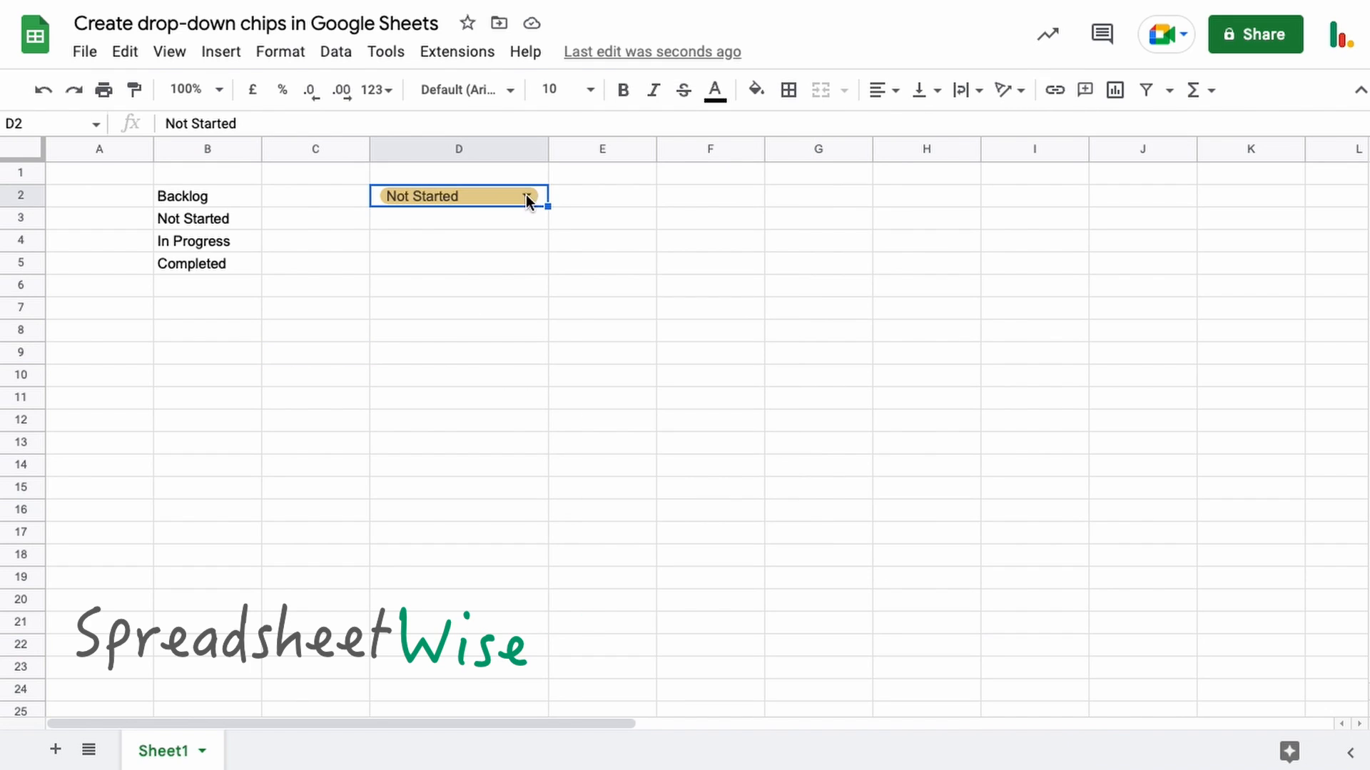
Step: Remove D2's drop-down rule, close the validation rules sidebar, and select D4
click(525, 195)
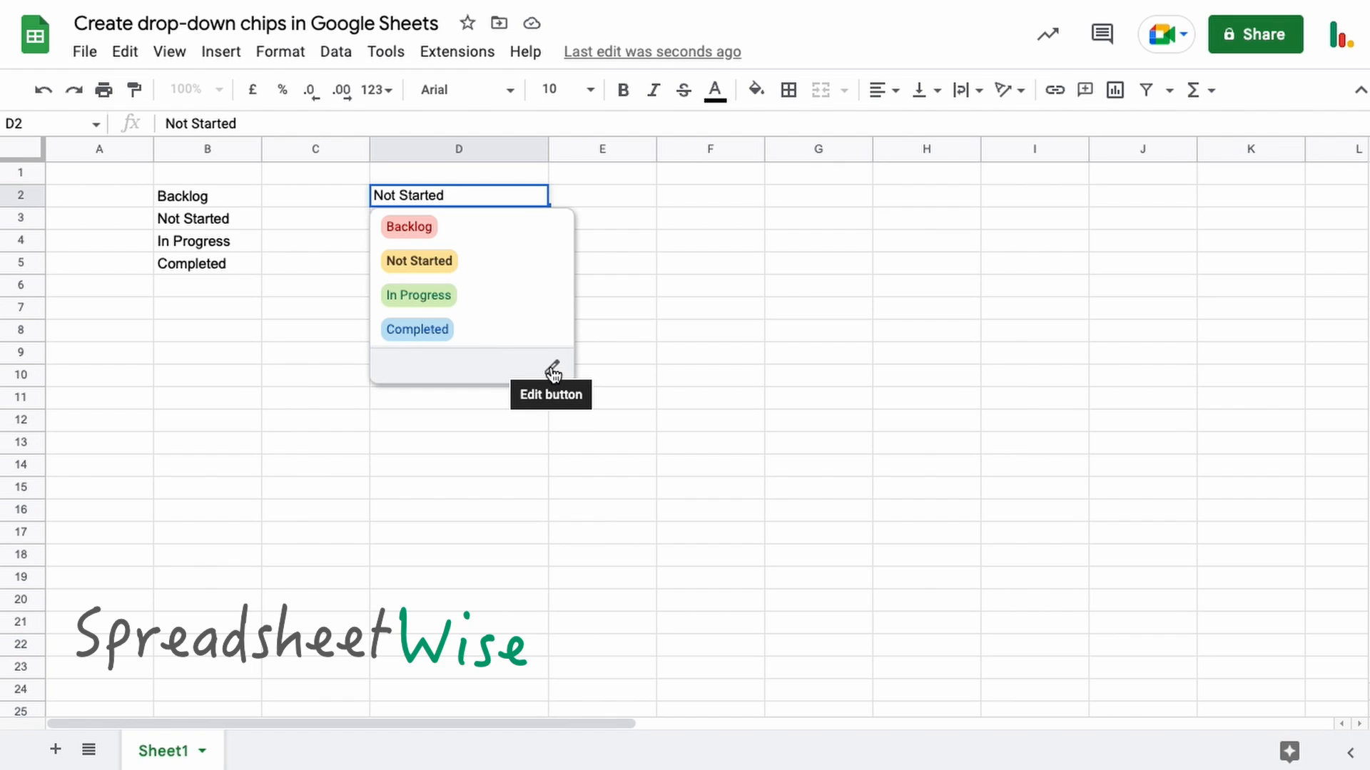
click(551, 367)
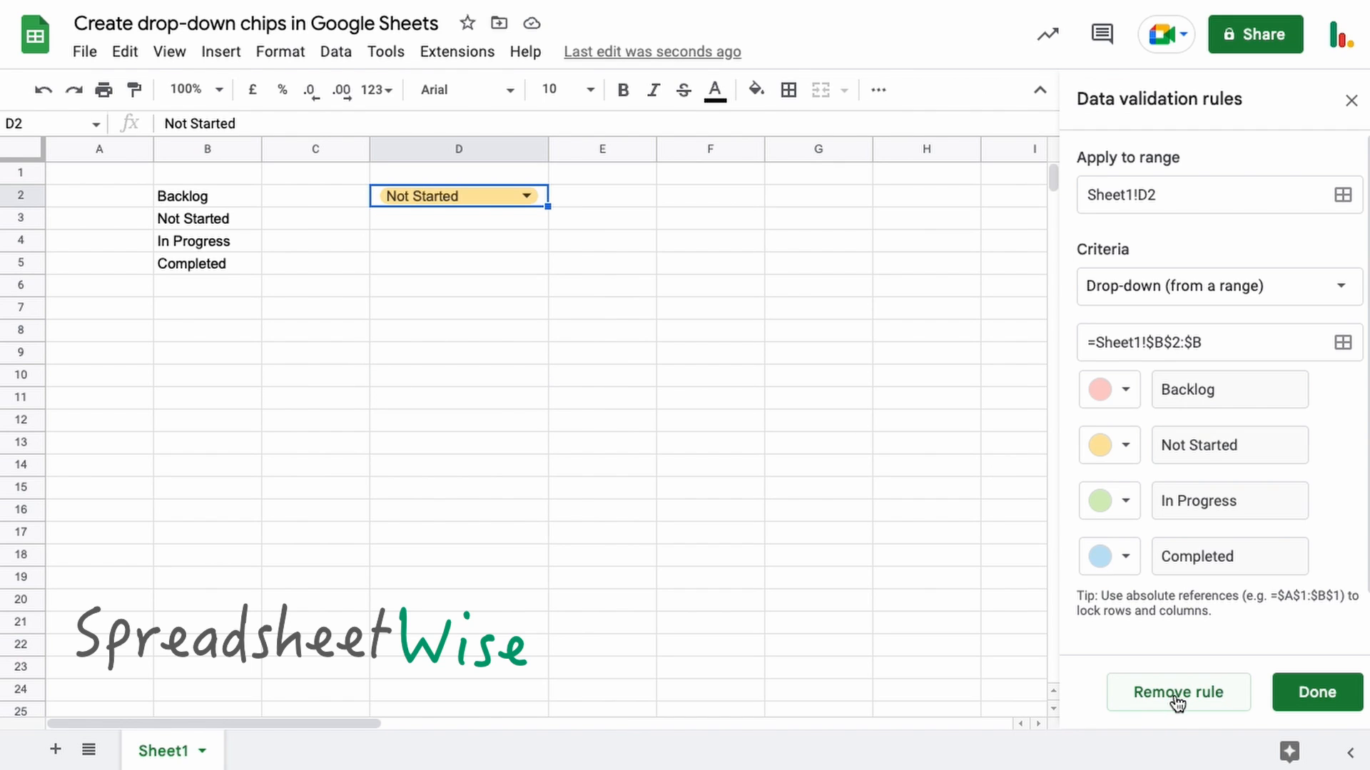
click(1178, 692)
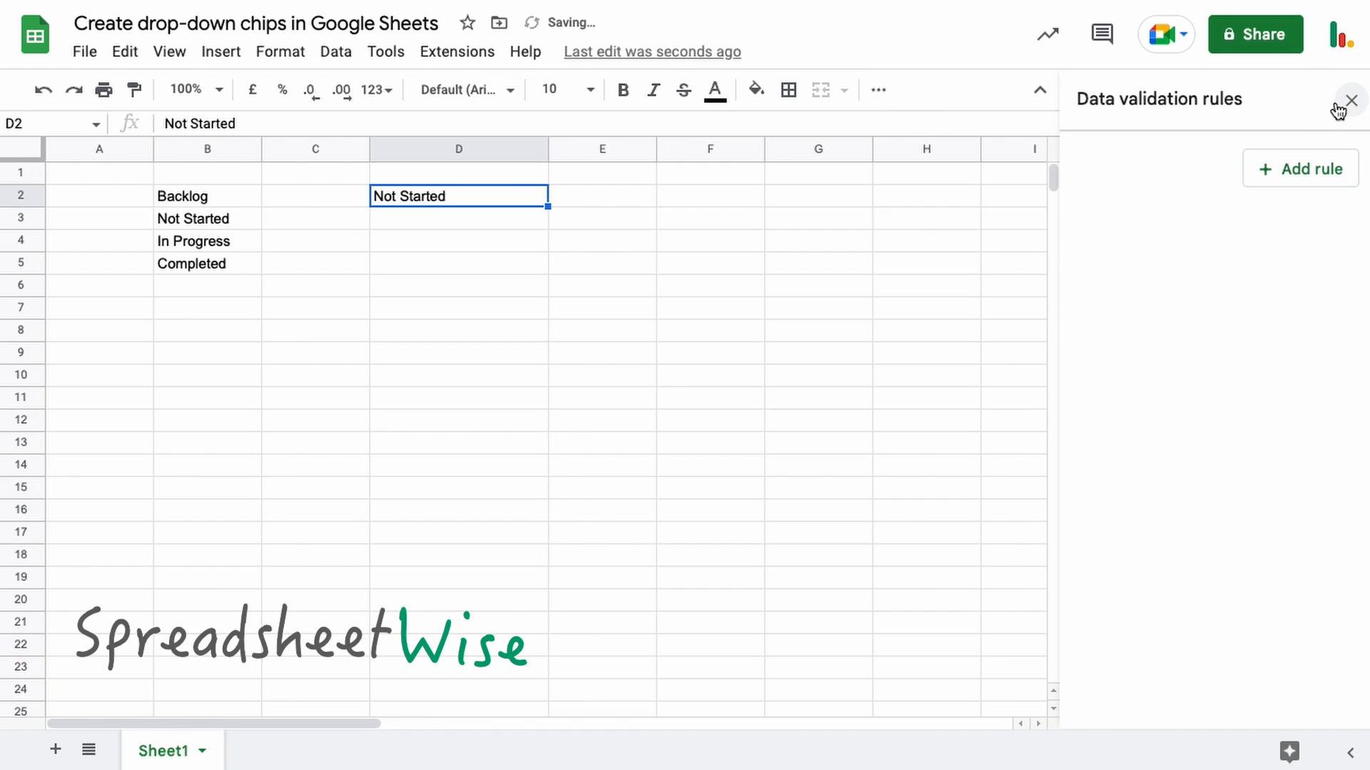
click(1350, 100)
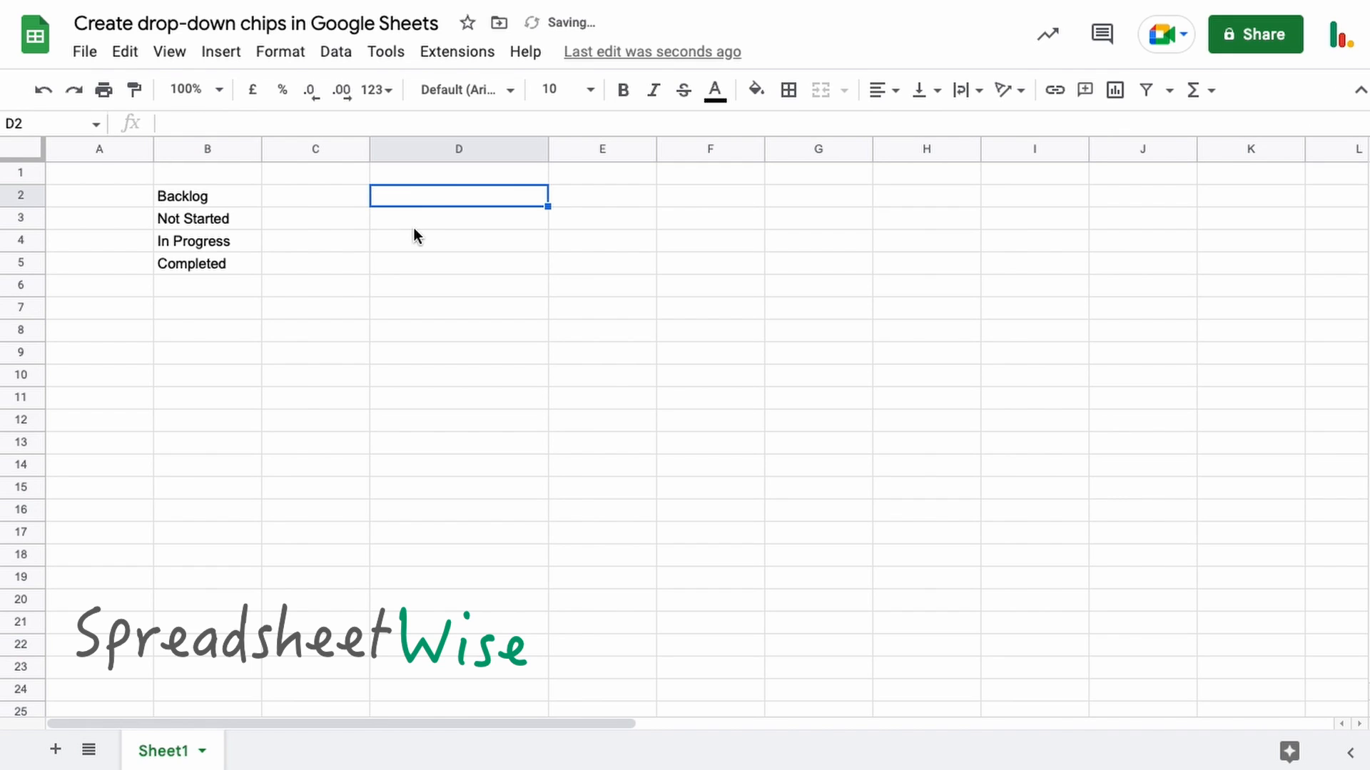
click(458, 241)
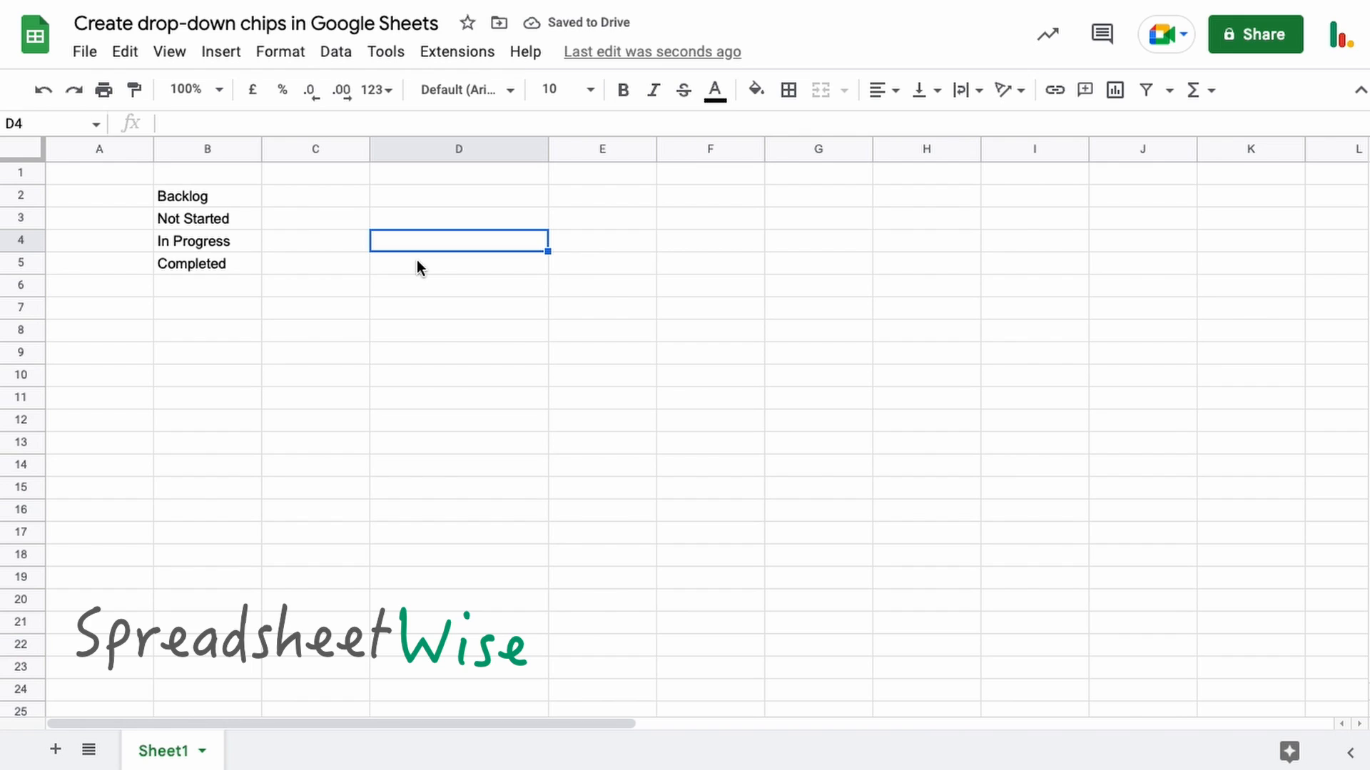